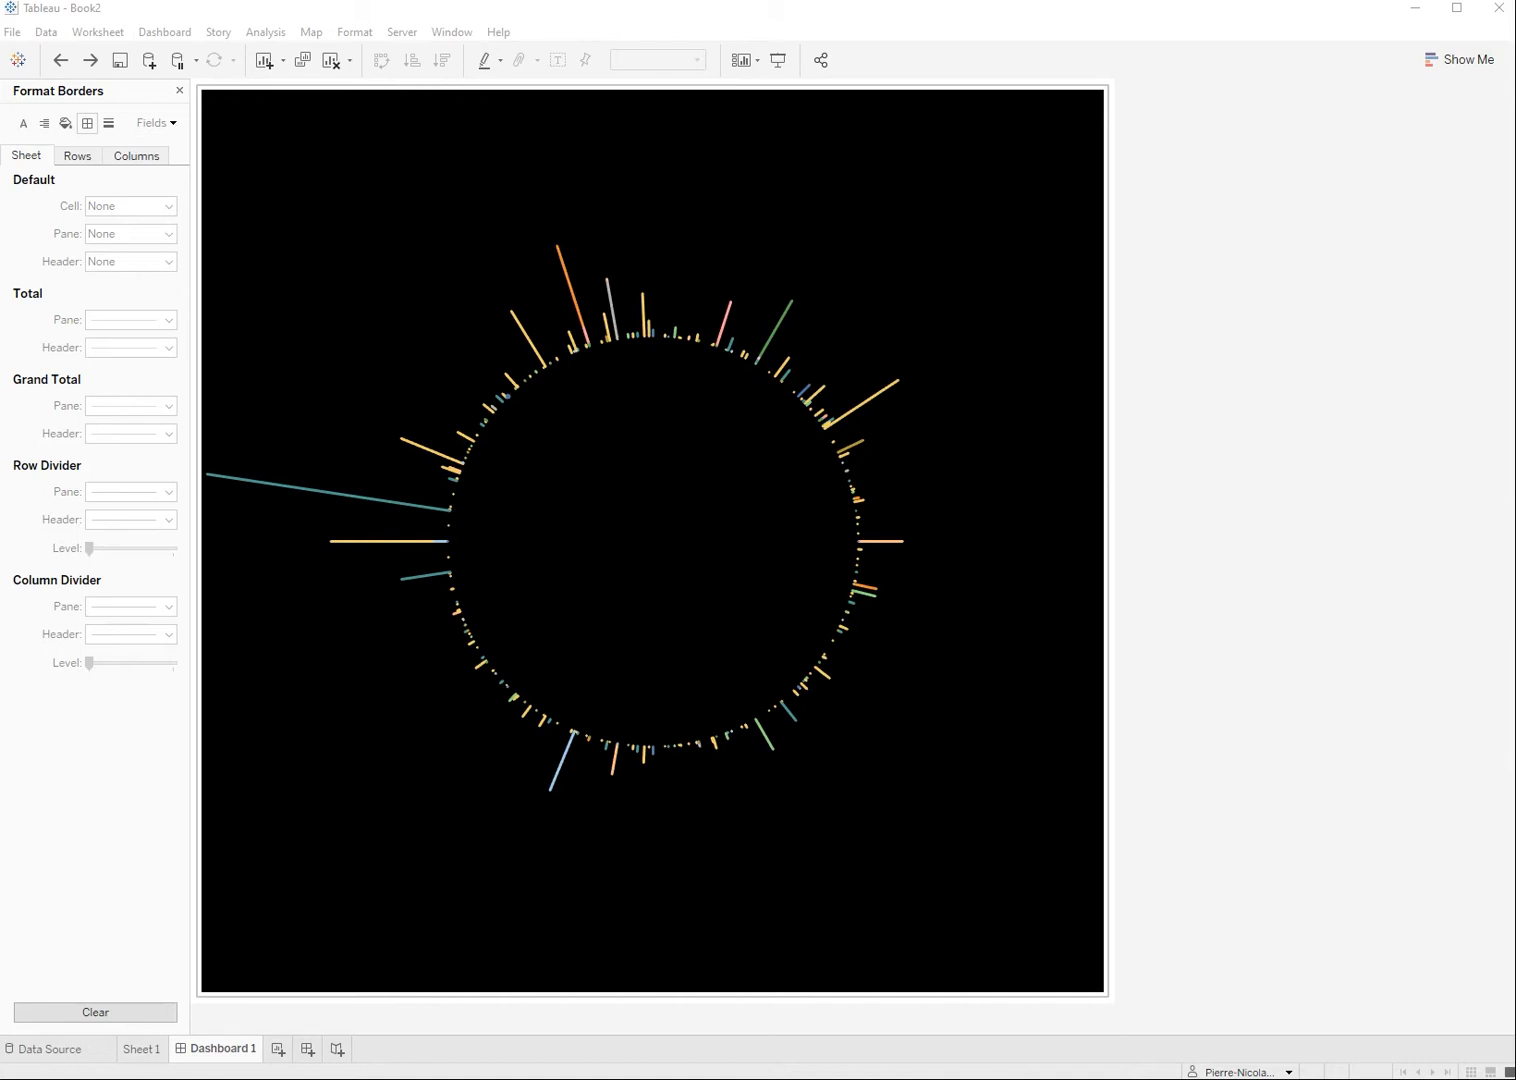
mouse_move(845, 452)
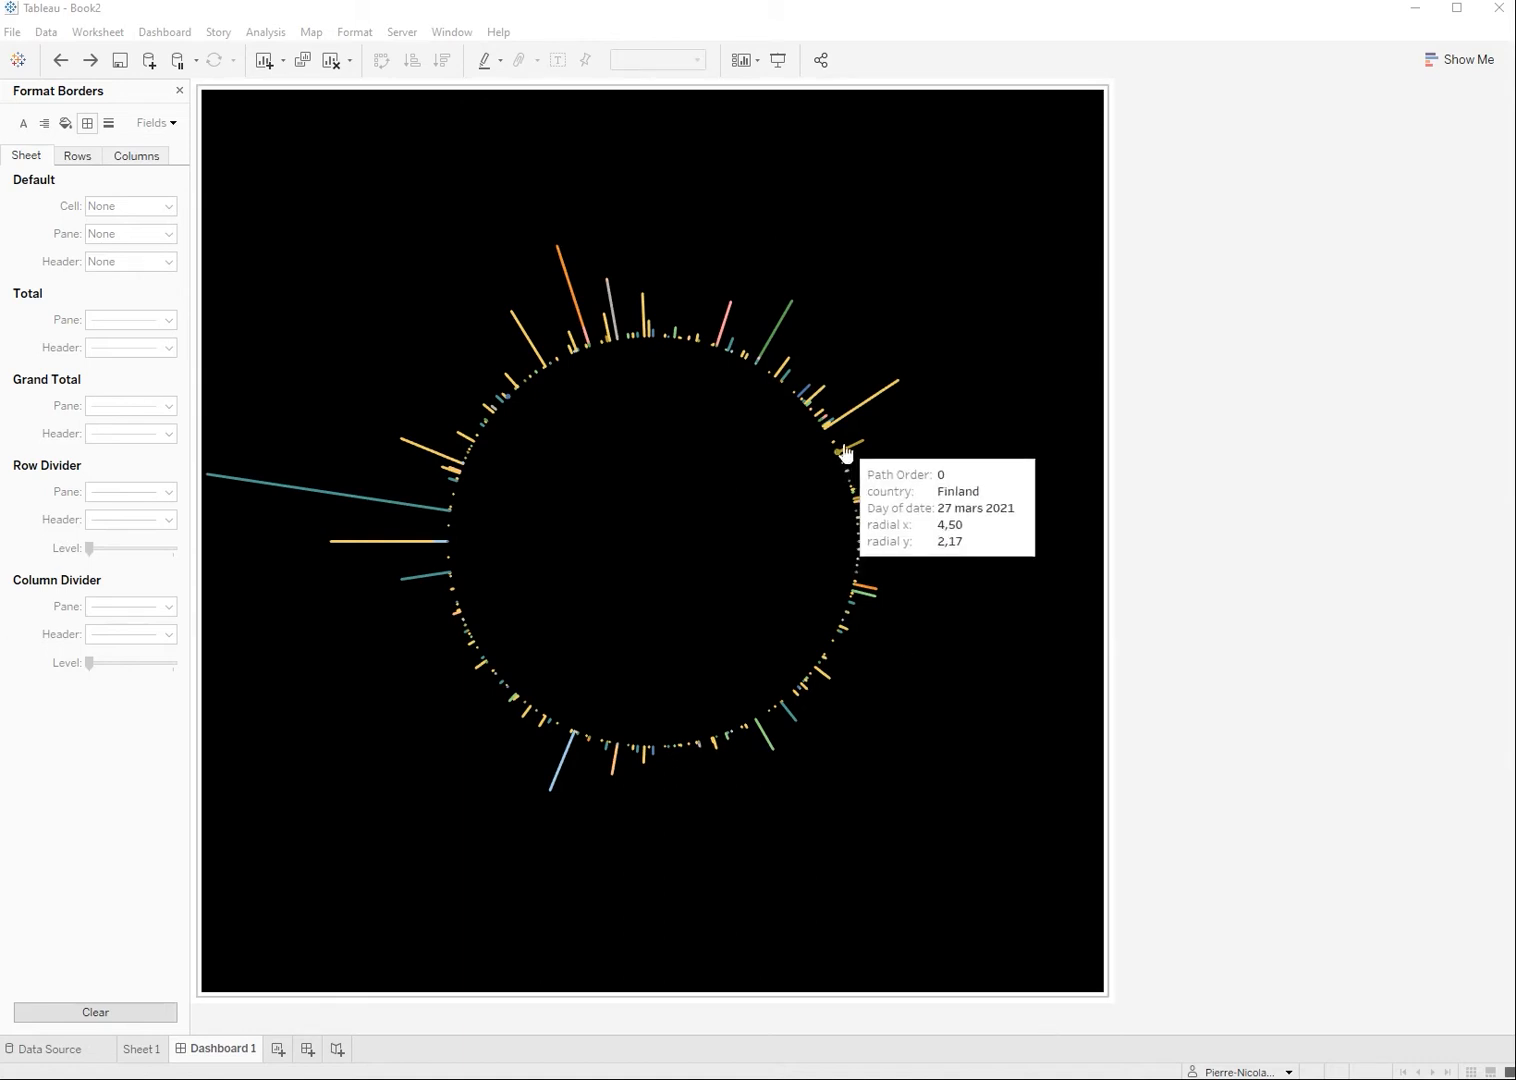
mouse_move(555, 320)
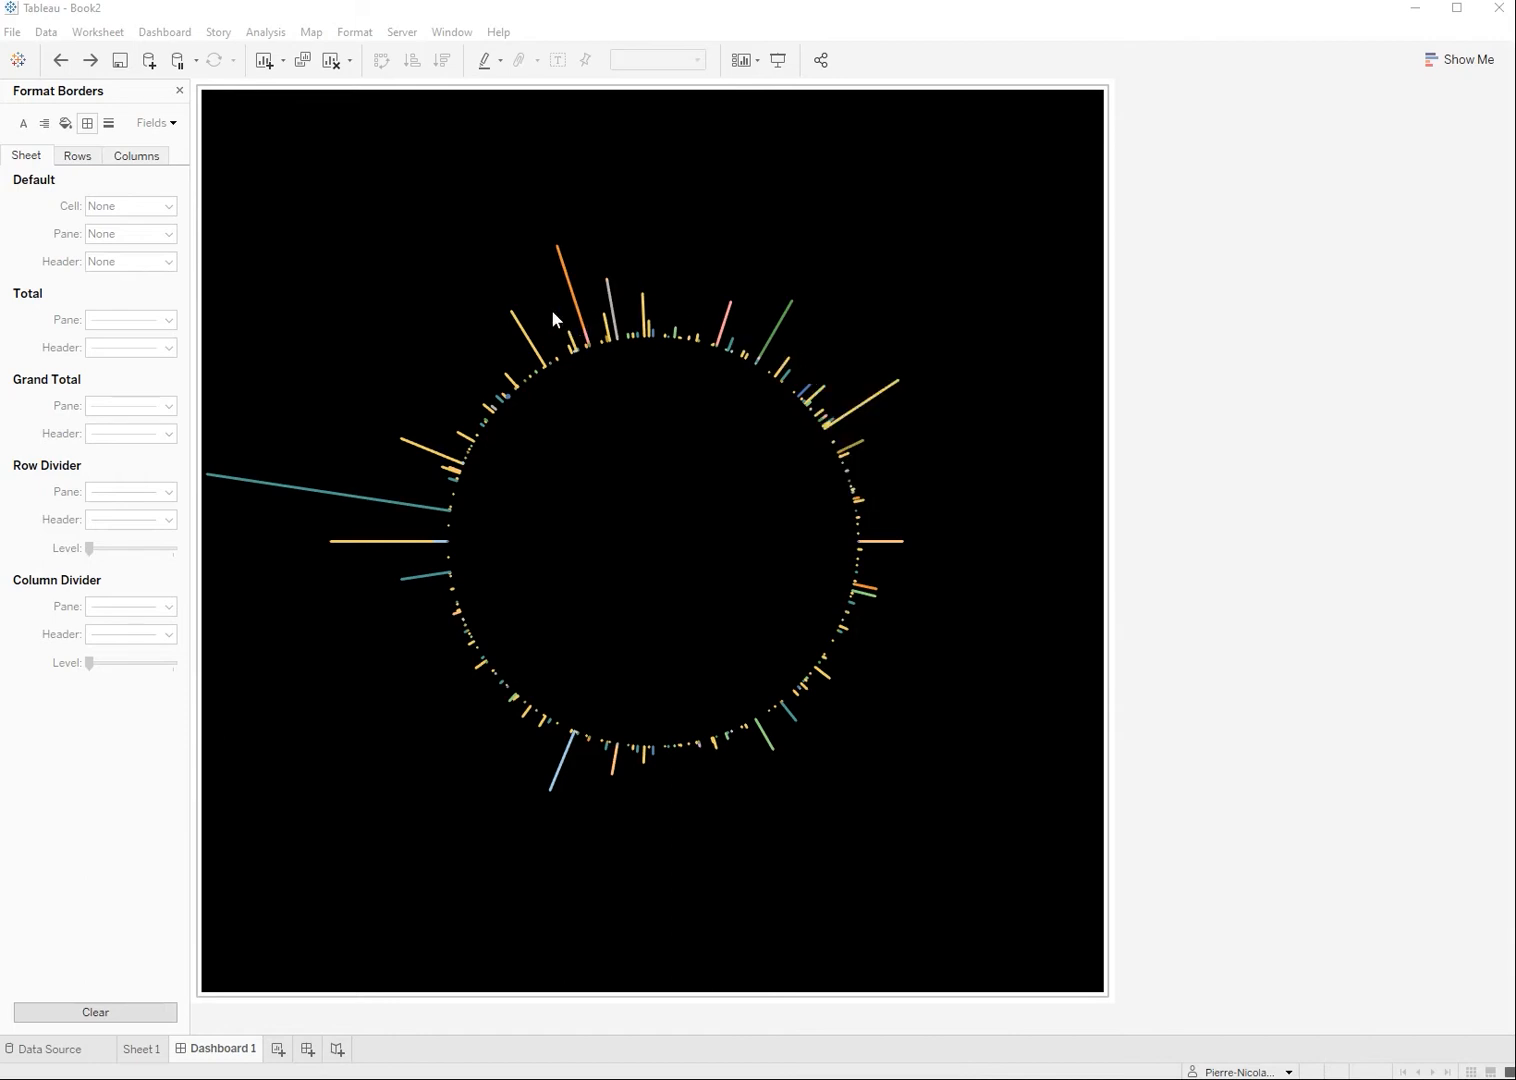
mouse_move(448, 508)
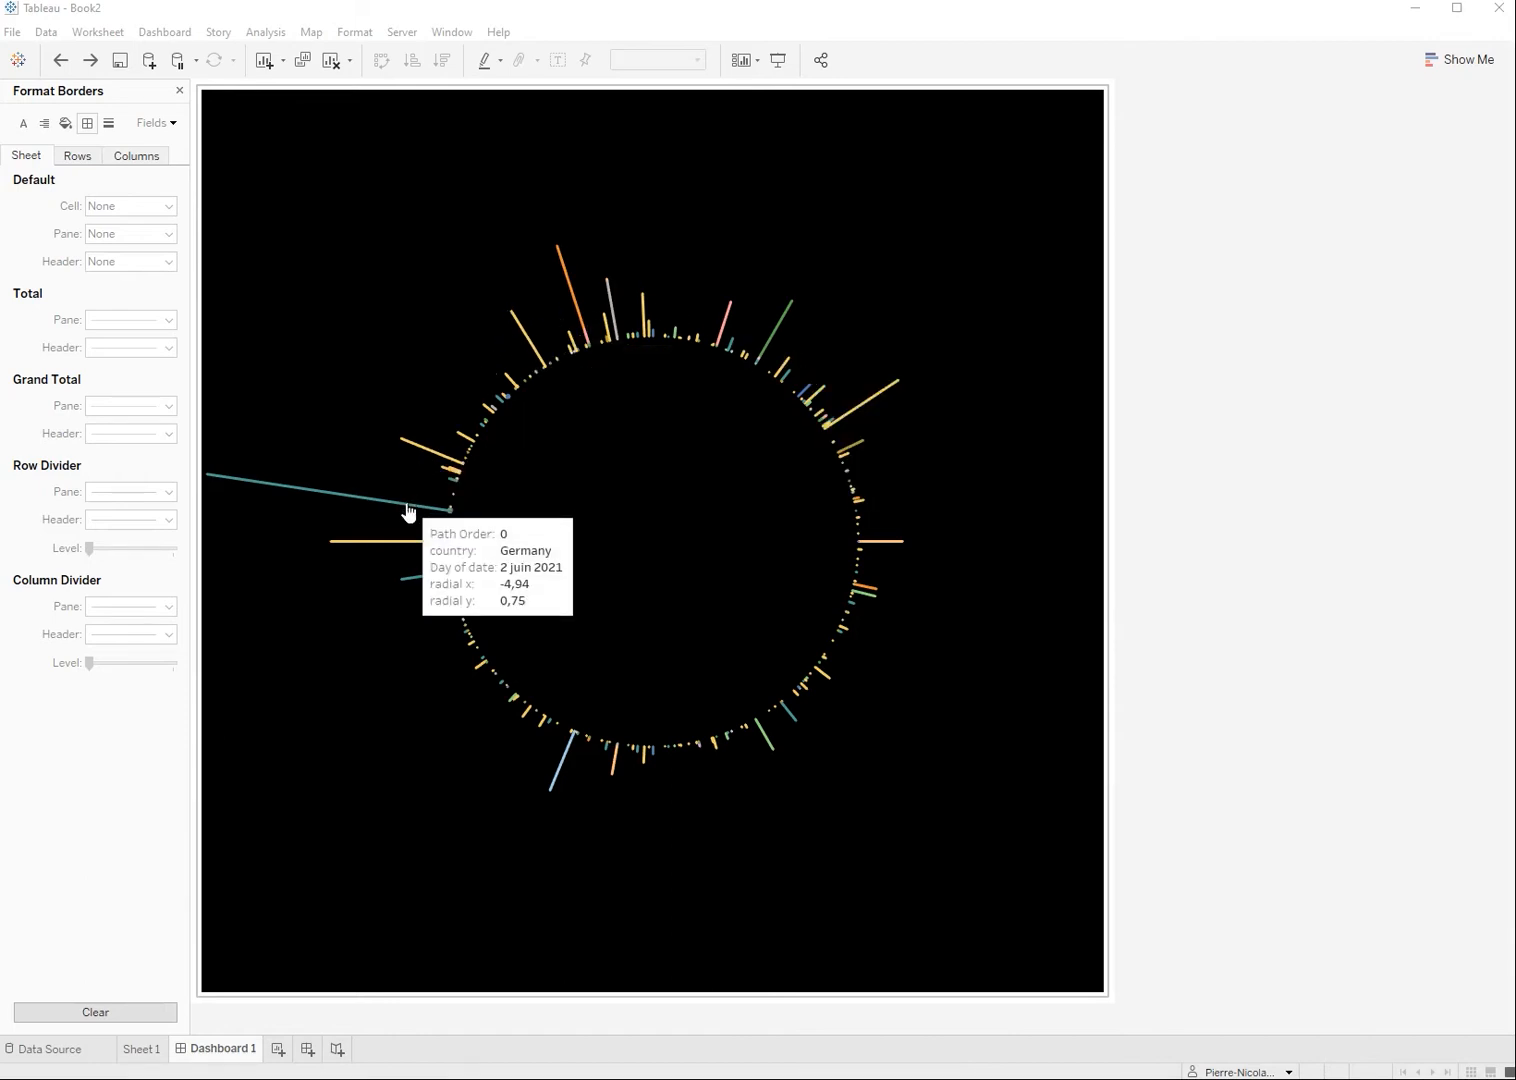
mouse_move(615, 651)
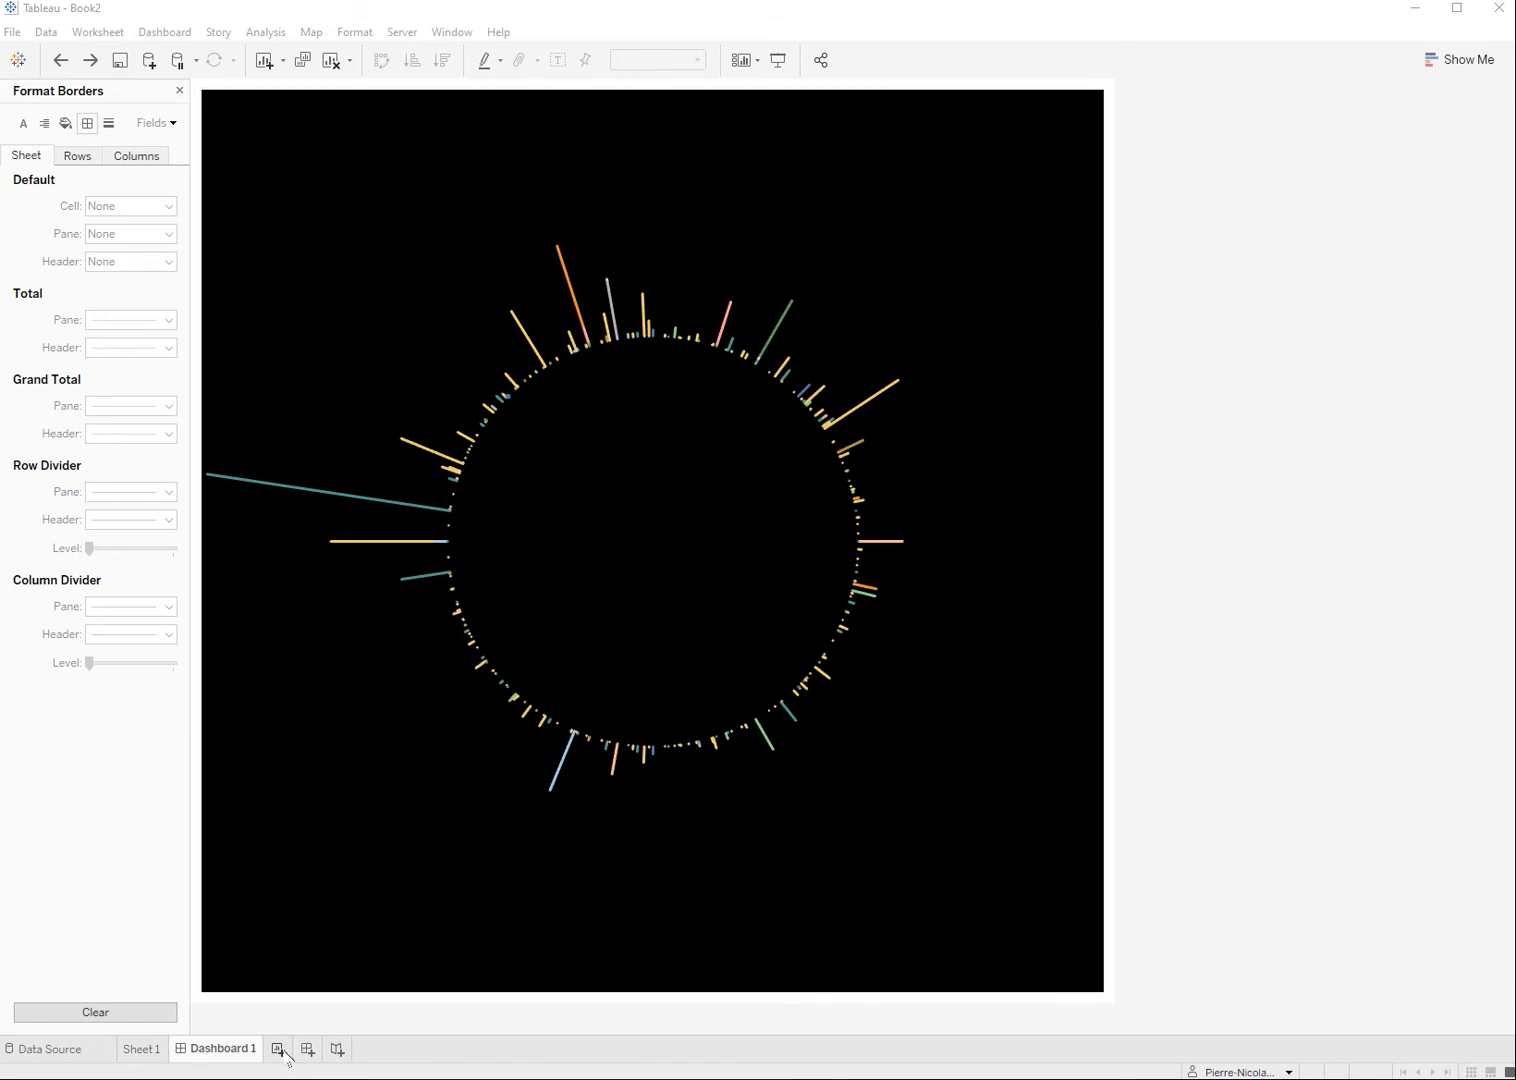
Step: Add worksheet map1 and plot generated Latitude and Longitude to draw a Europe base map
left_click(278, 1049)
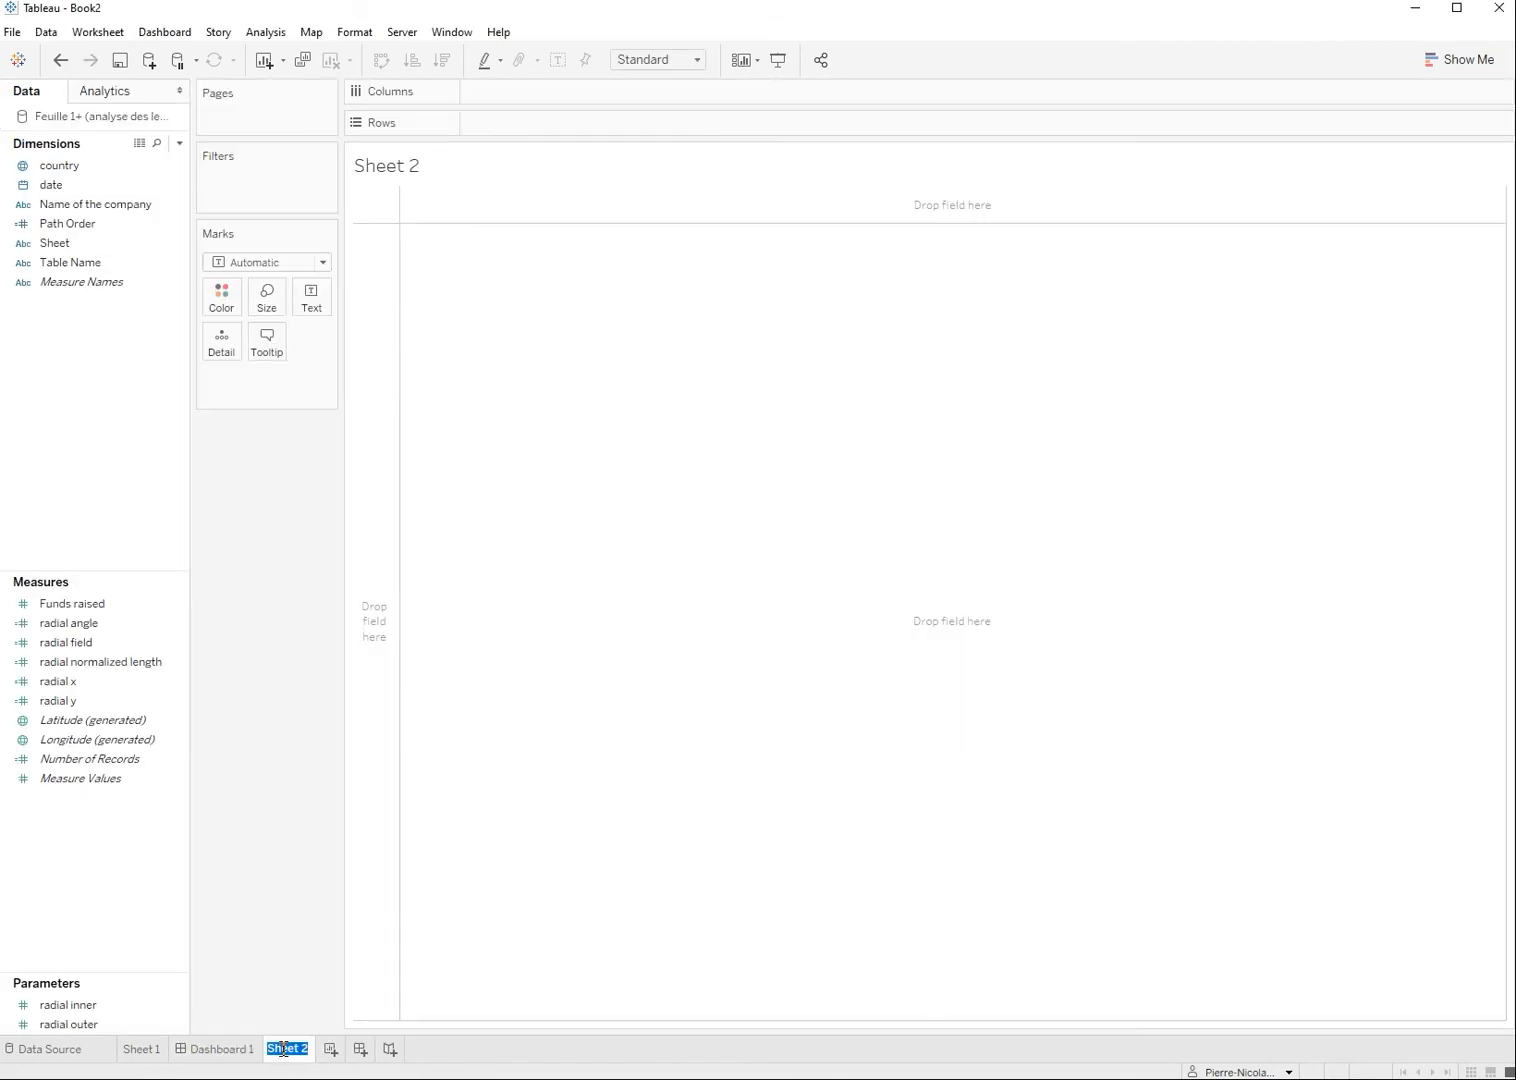
left_click(318, 1049)
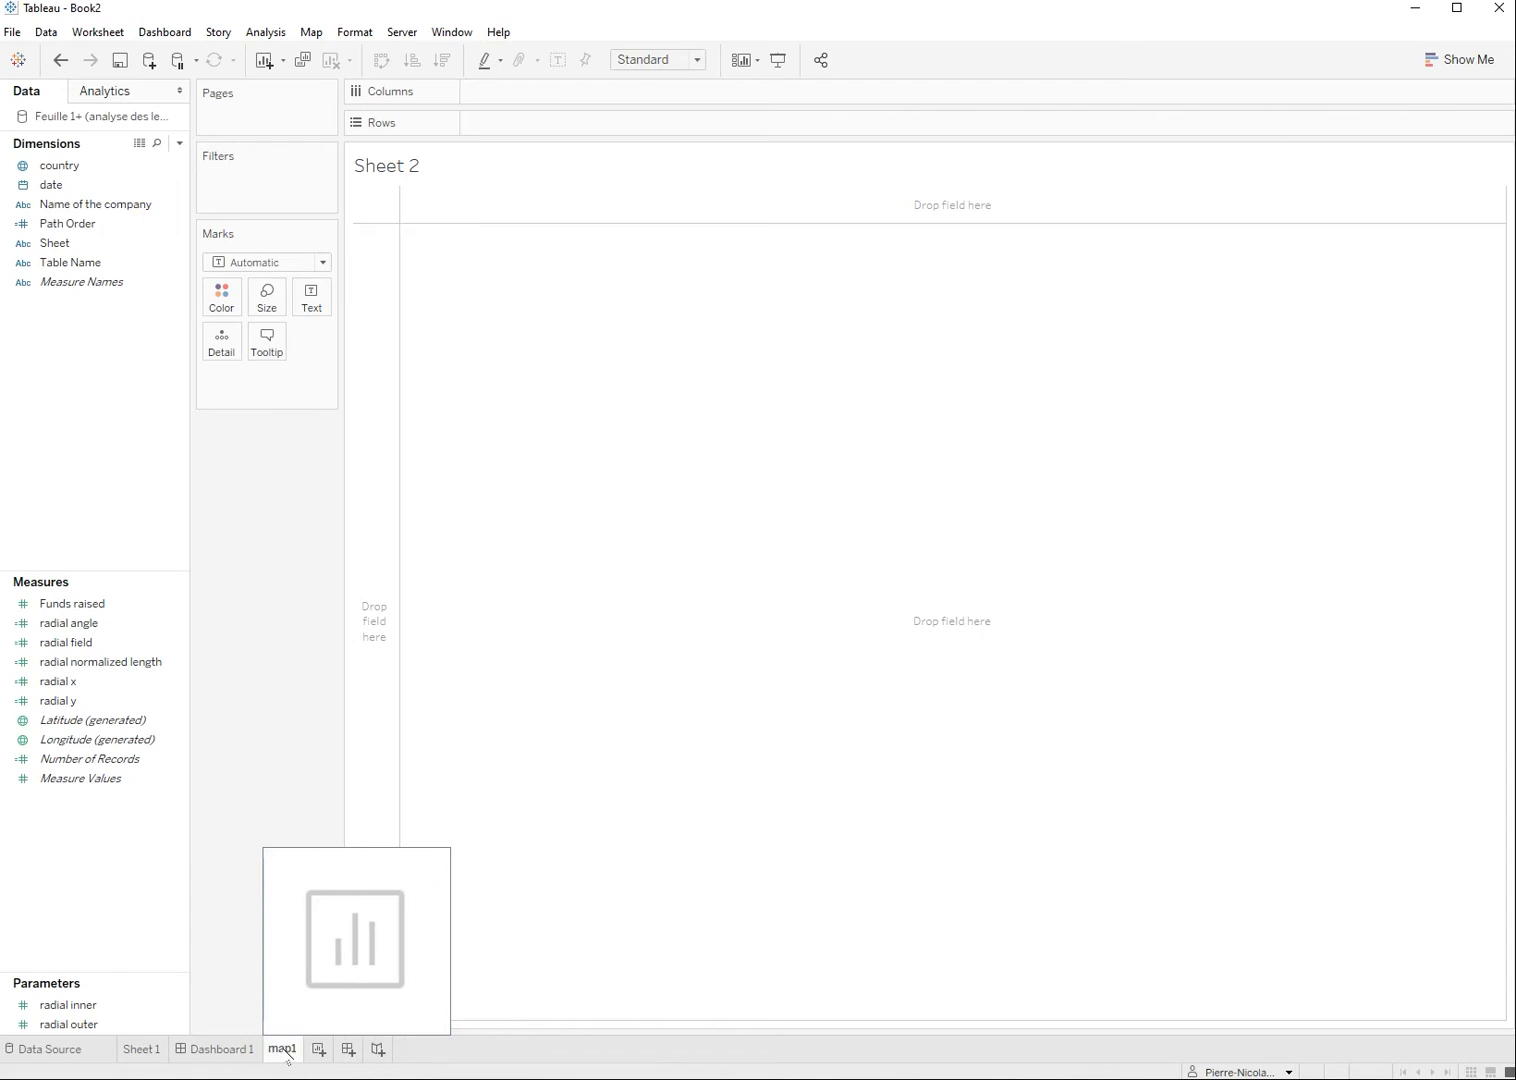
left_click(282, 1049)
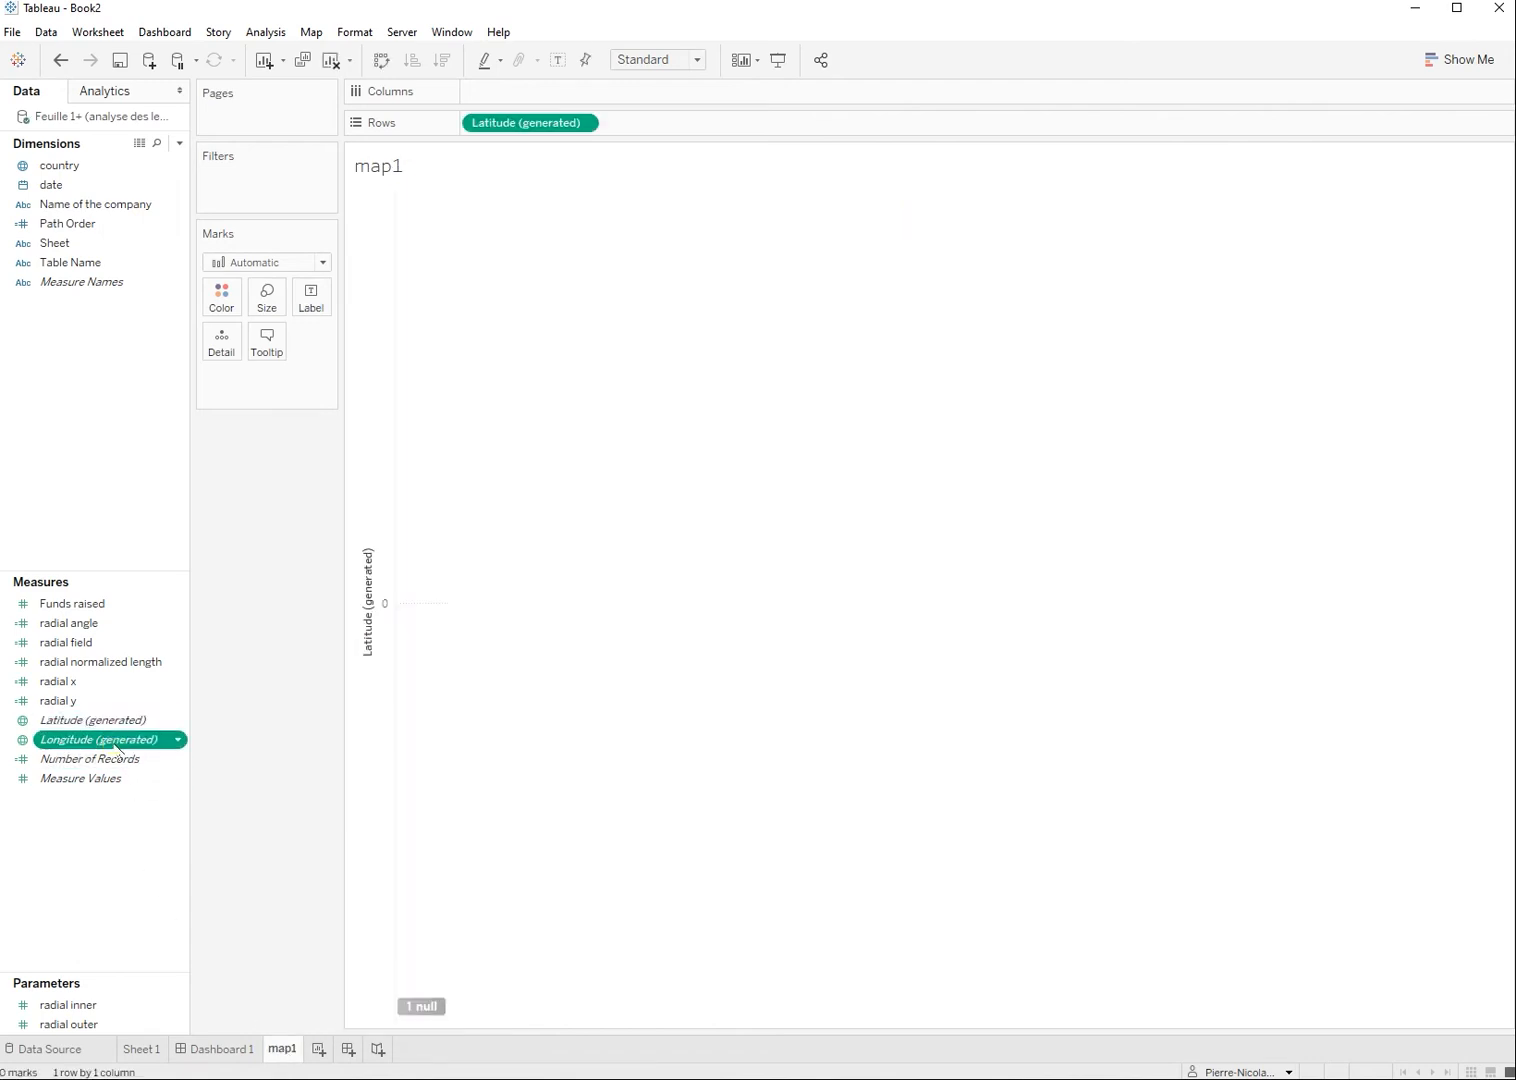
left_click_drag(98, 739, 530, 91)
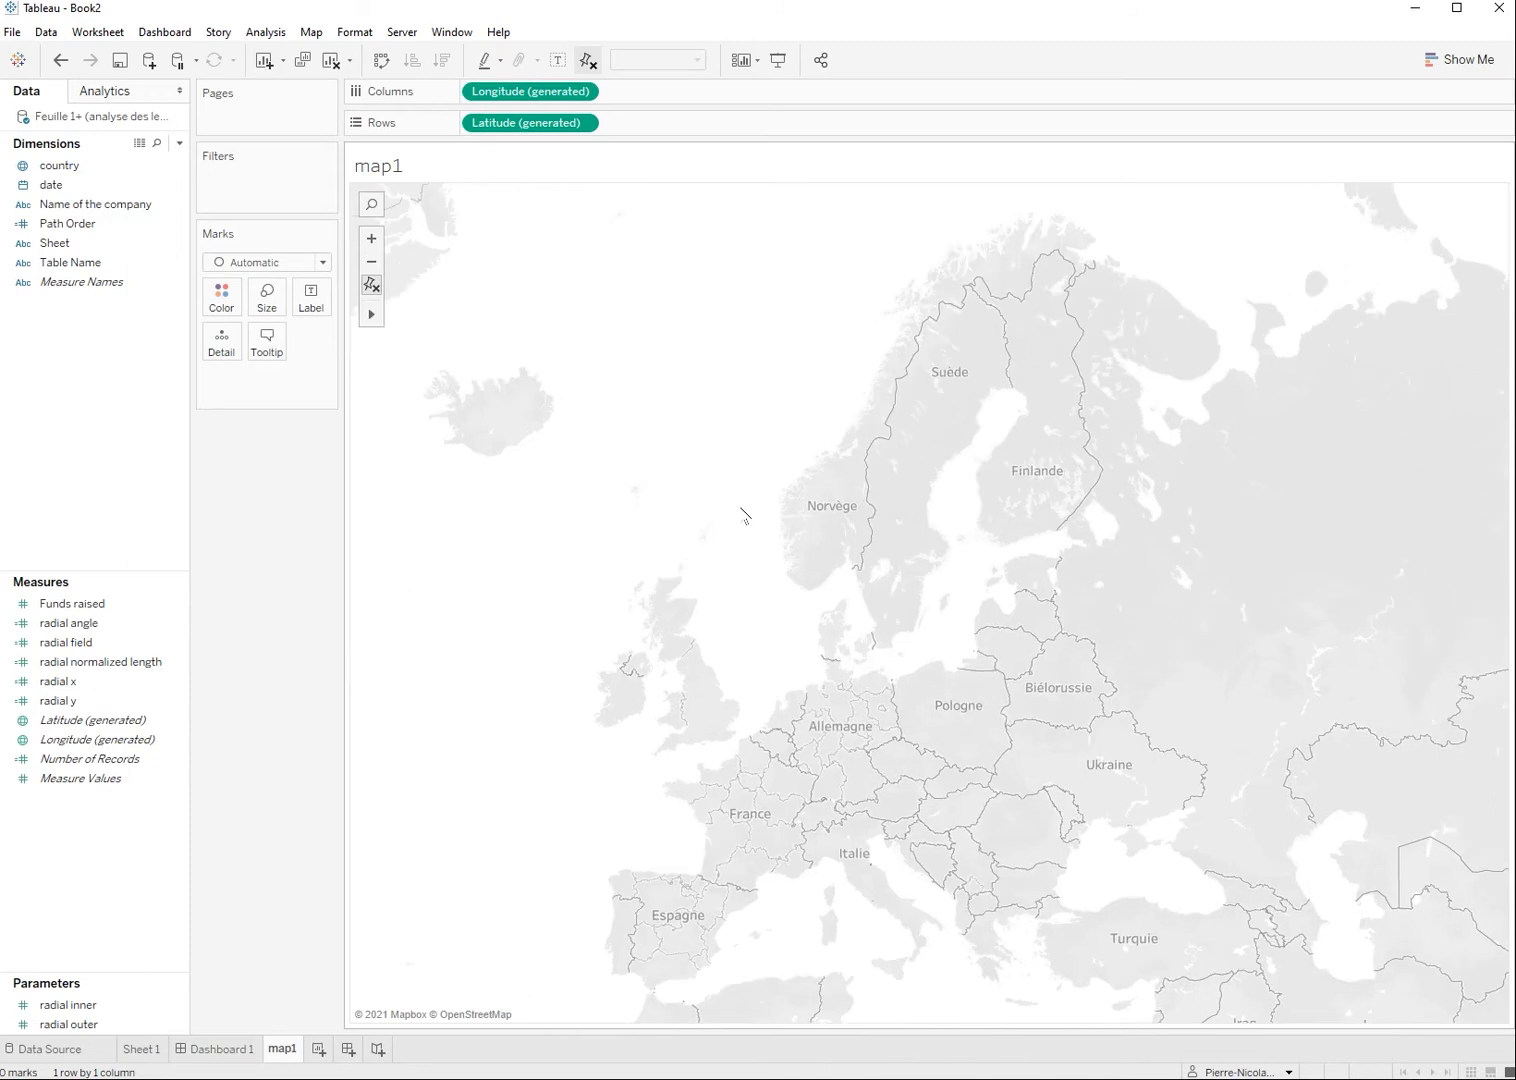
mouse_move(752, 525)
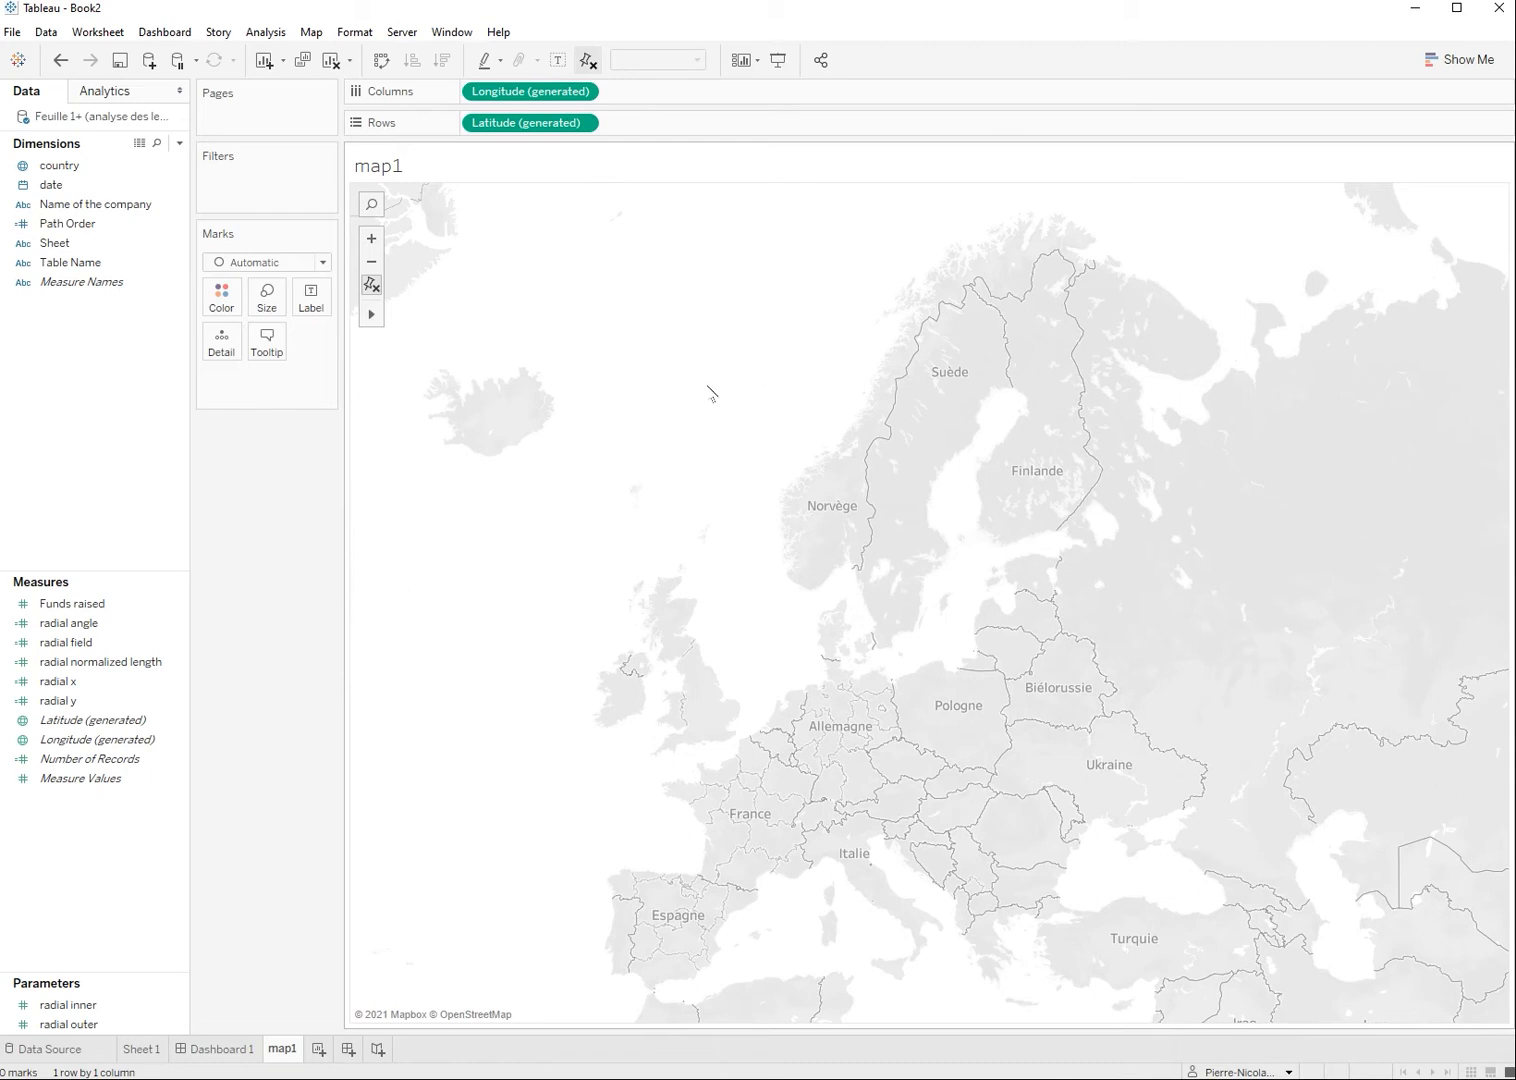
Step: Switch the map1 background map style to Dark
left_click(222, 1049)
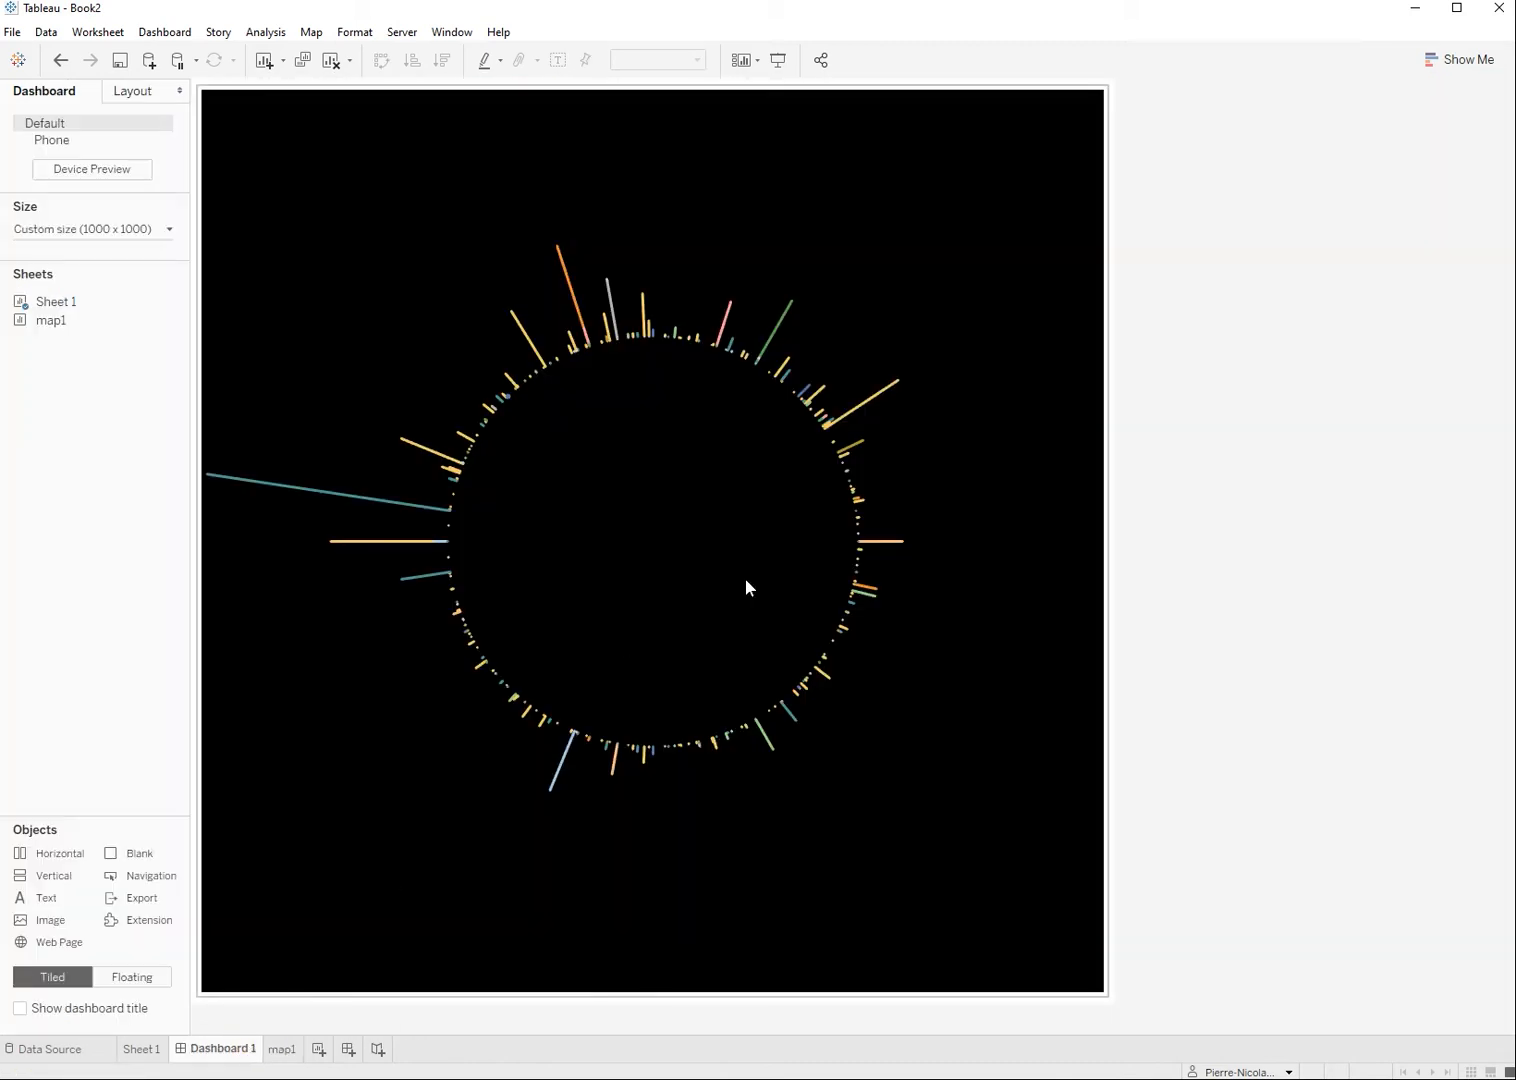
left_click(281, 1049)
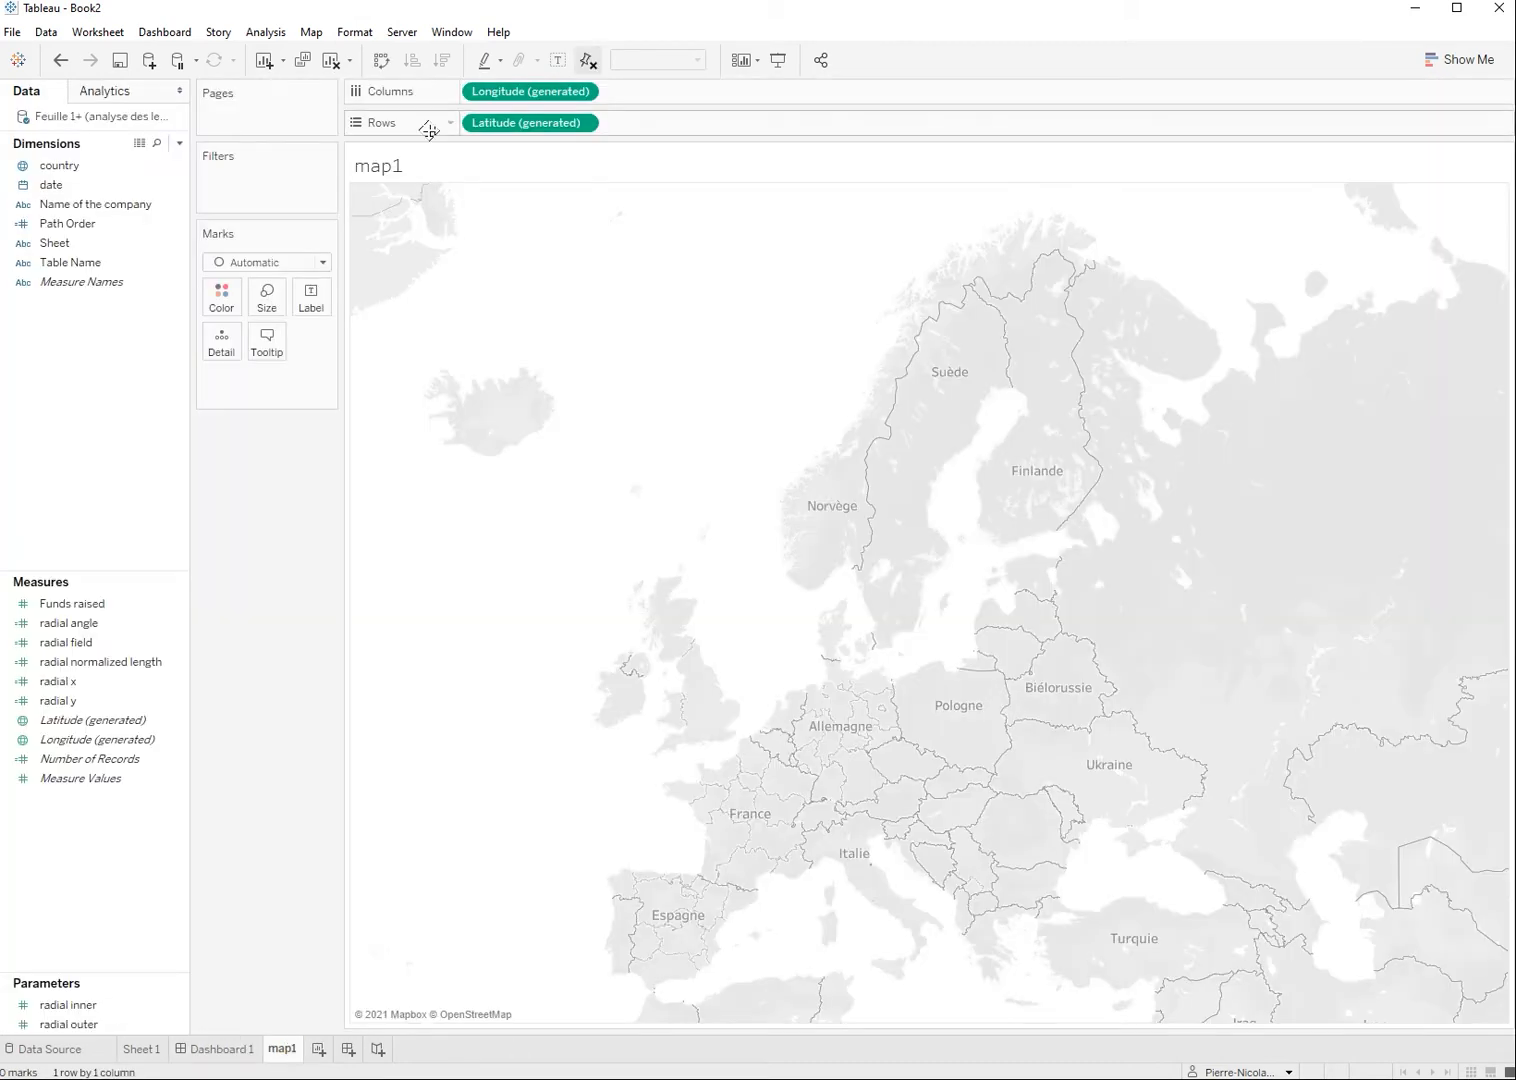
left_click(311, 31)
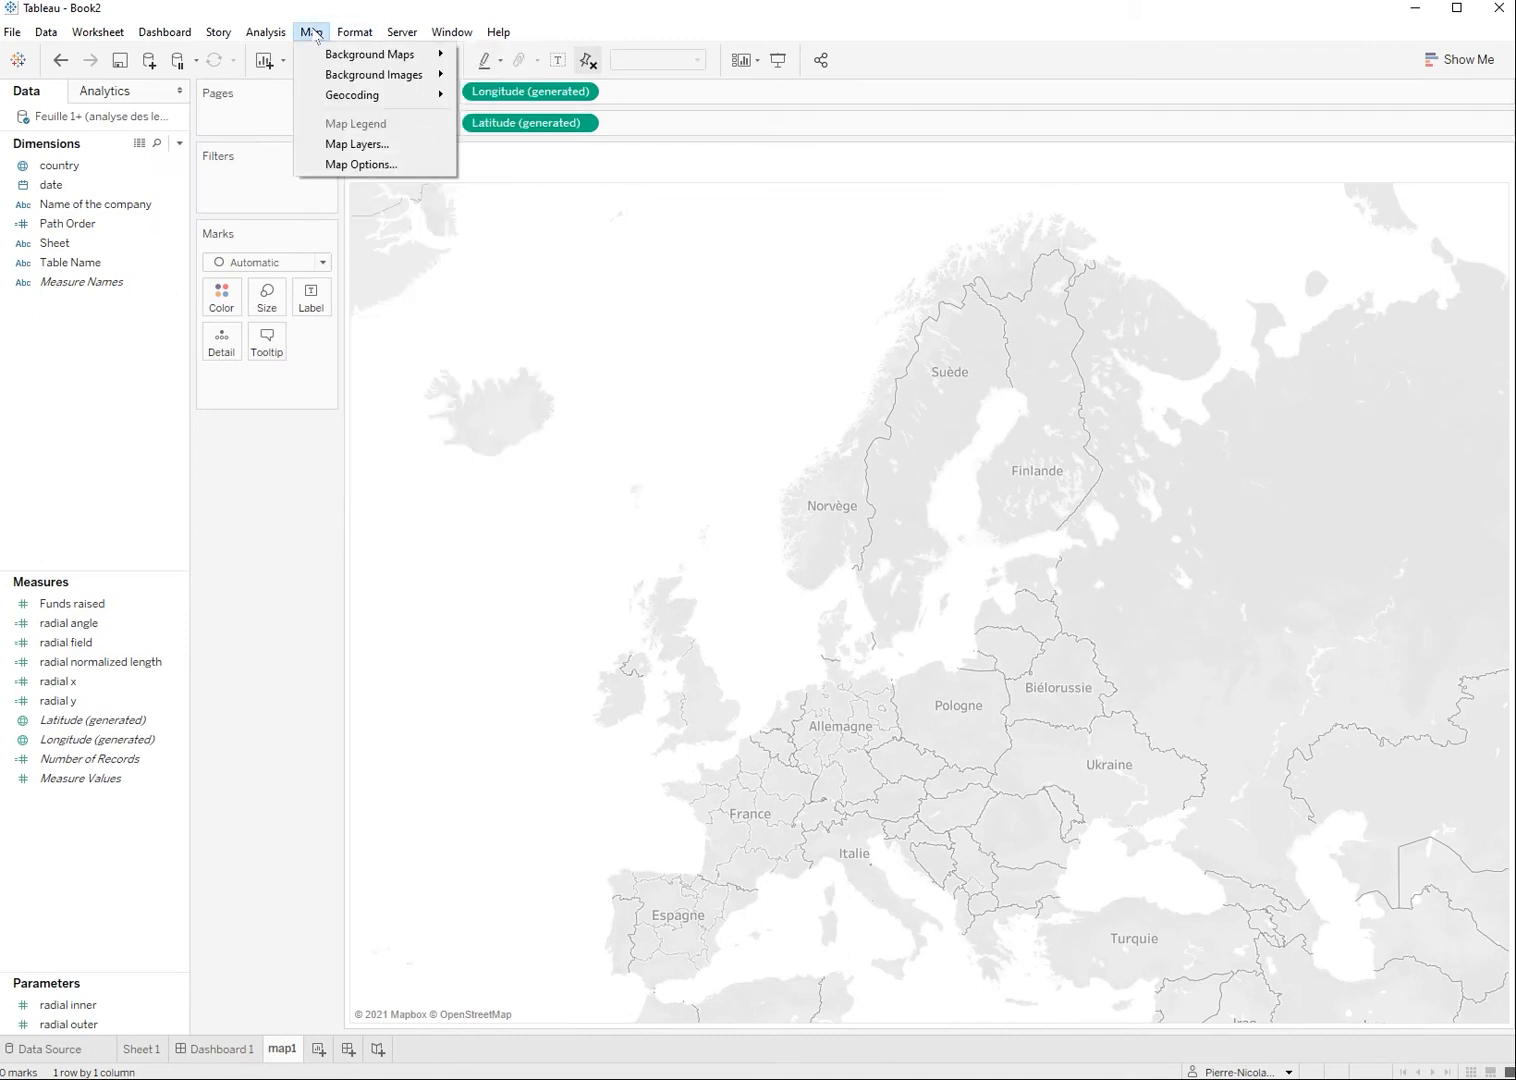
left_click(370, 54)
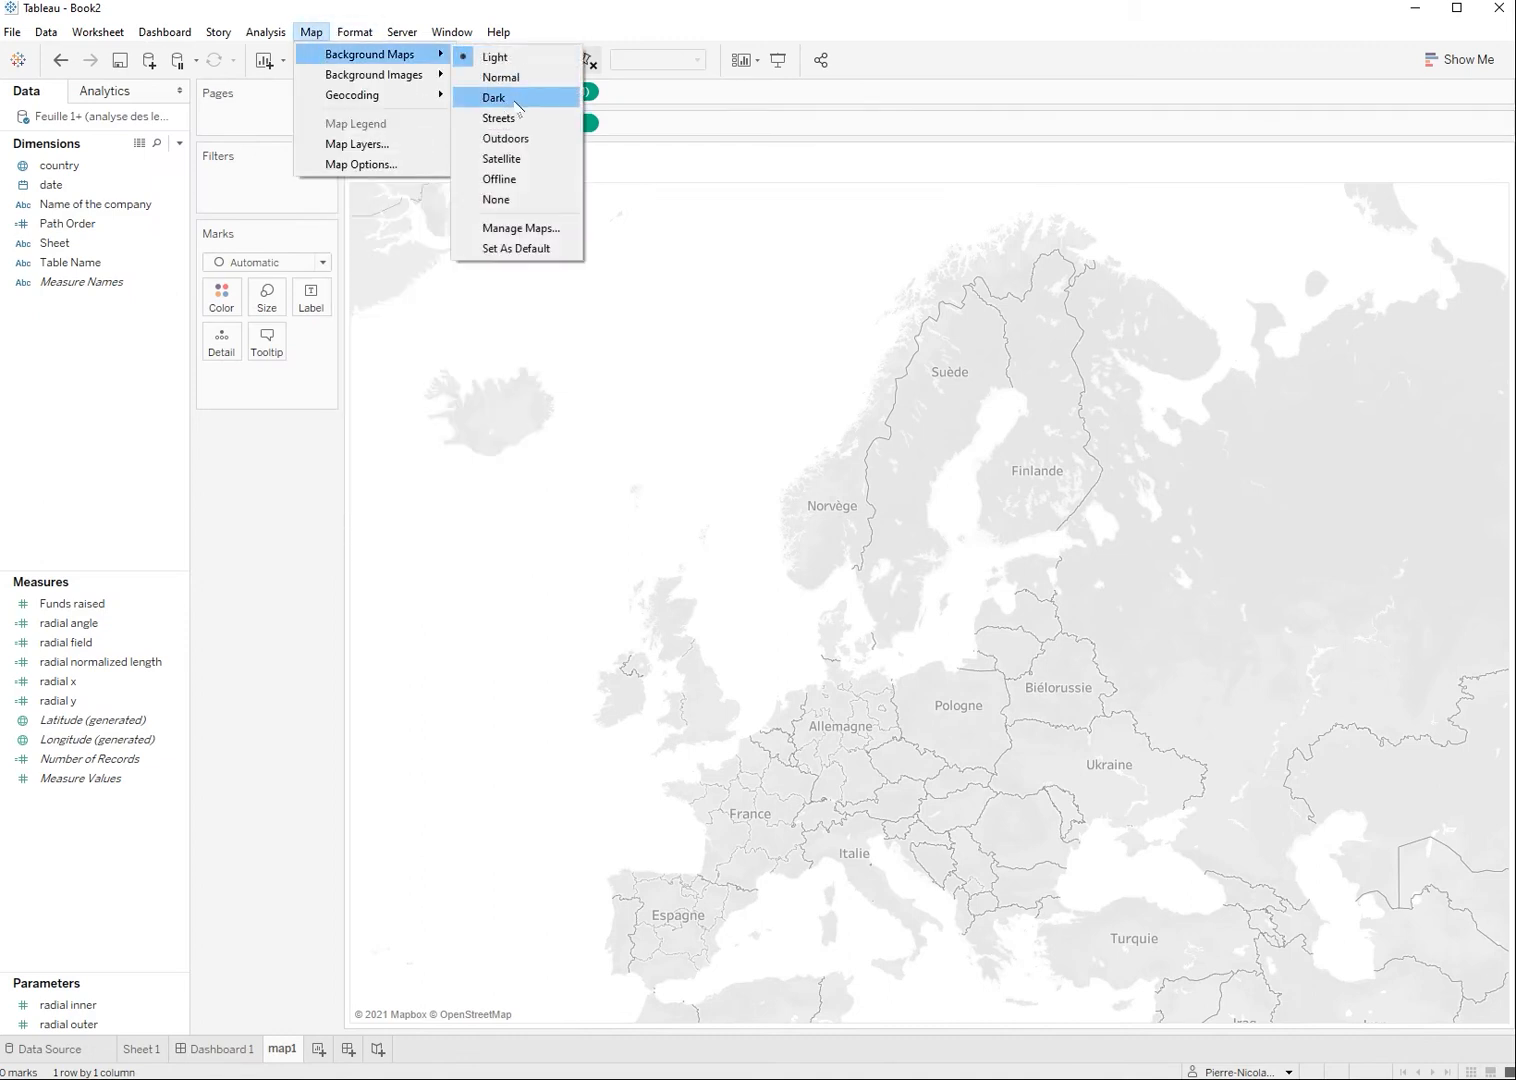
left_click(493, 97)
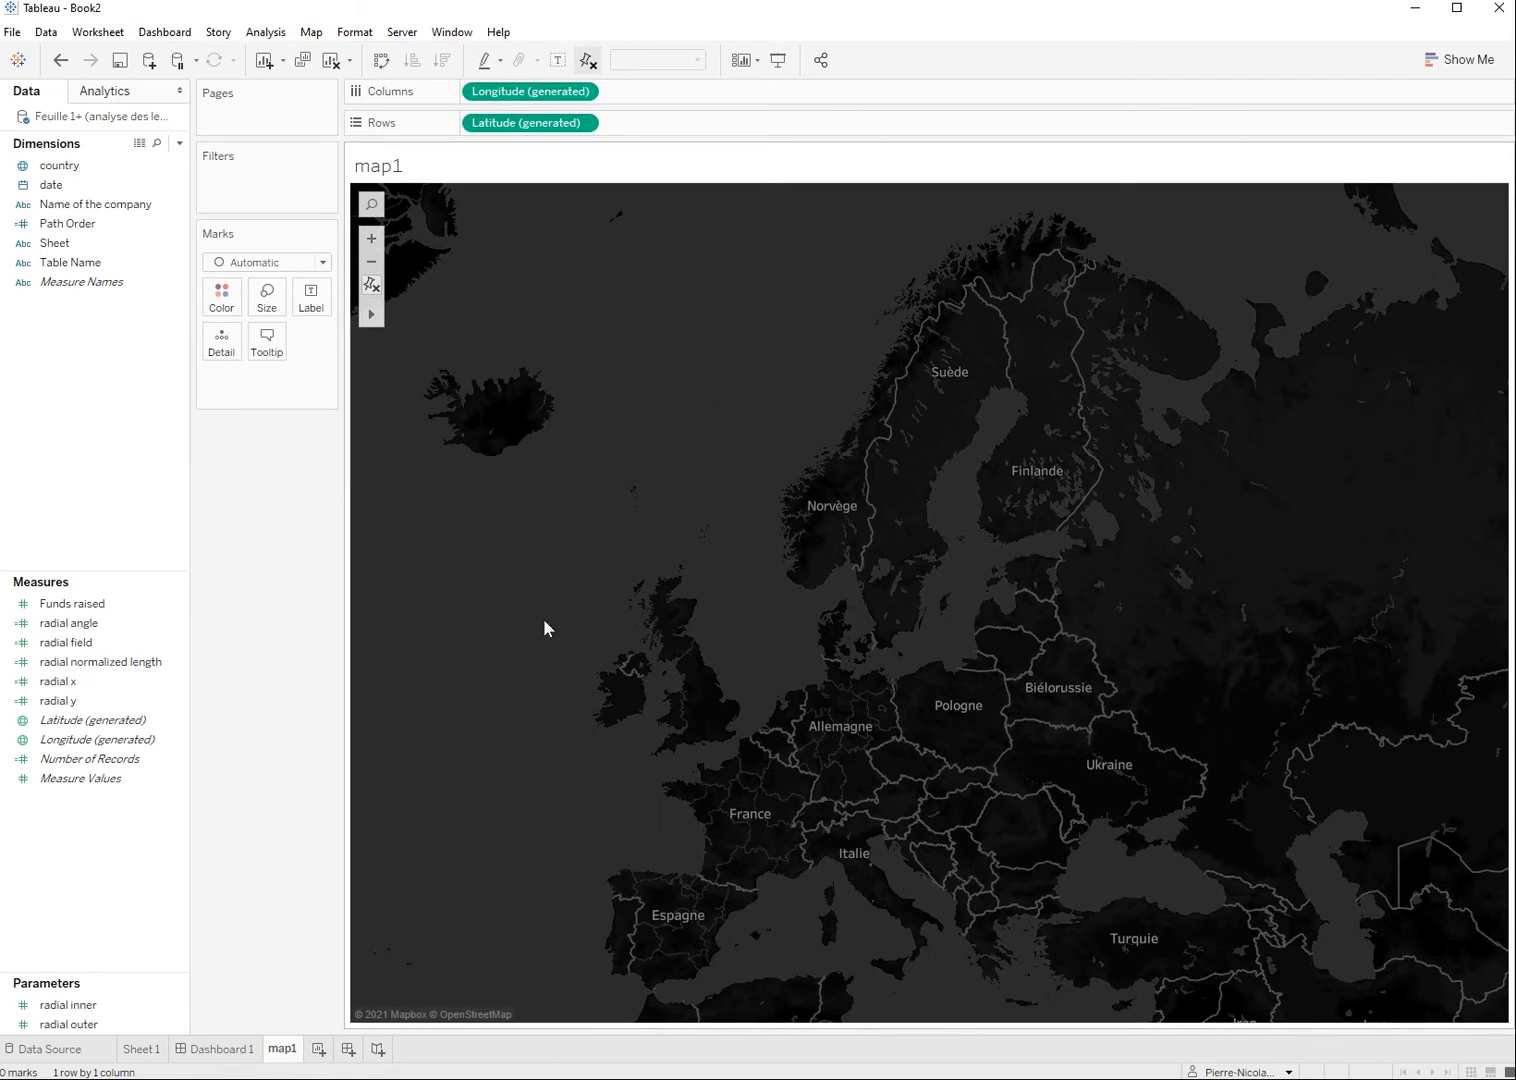
mouse_move(511, 601)
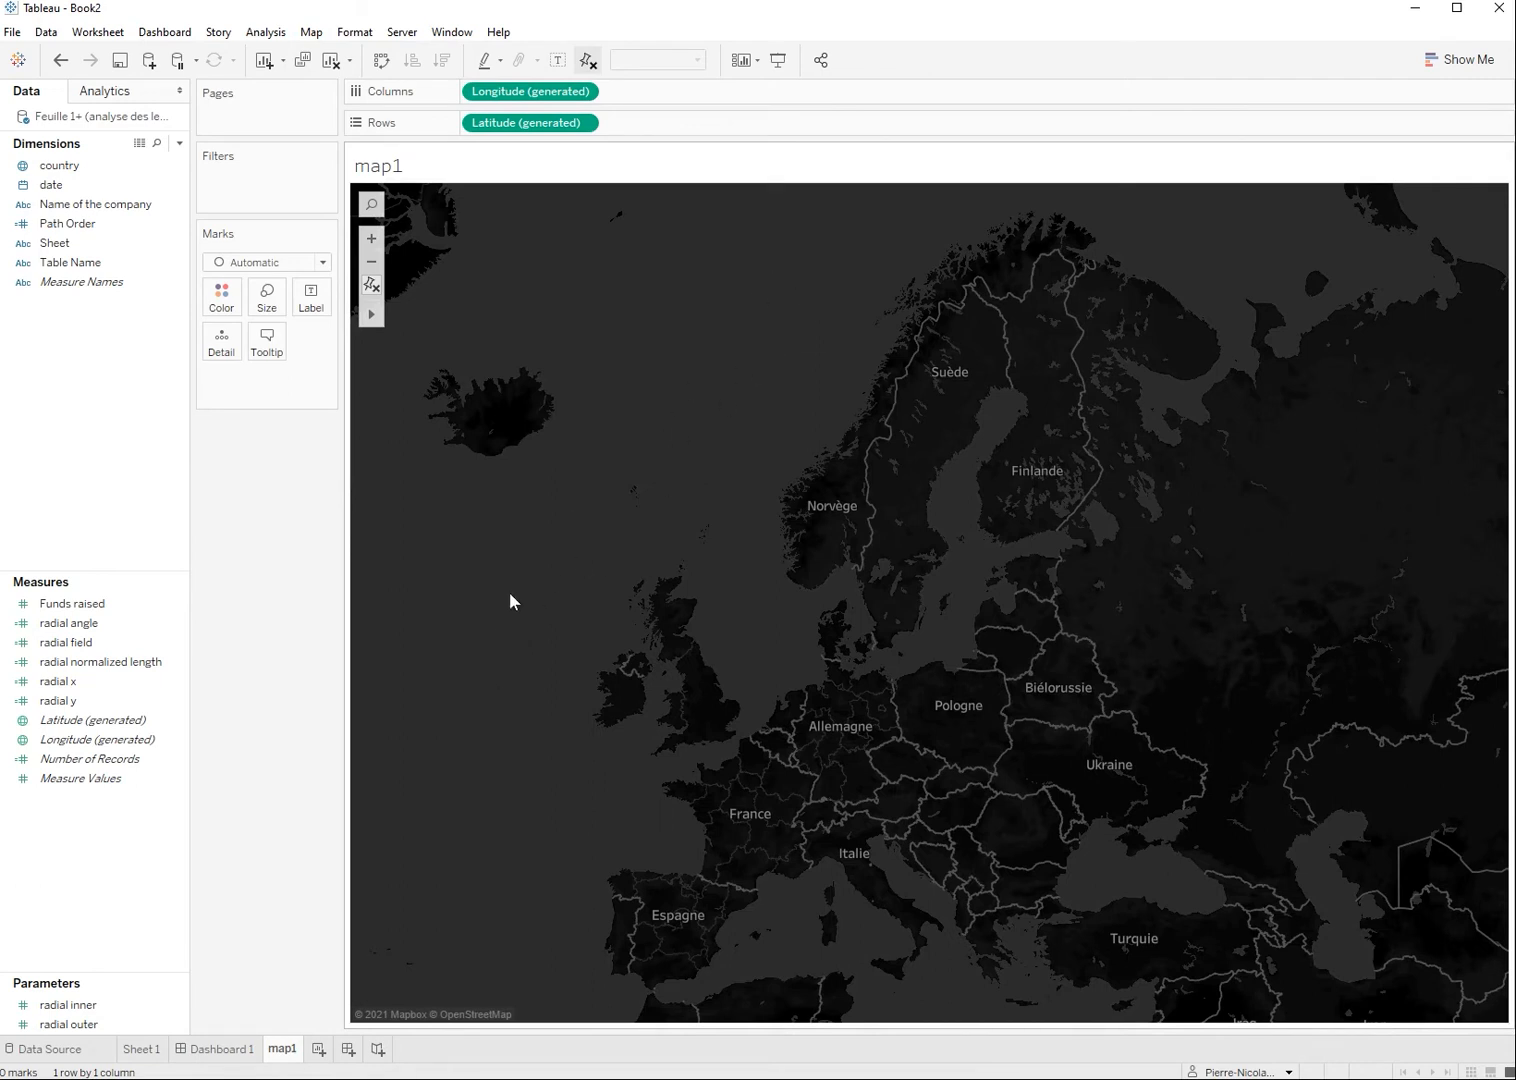
left_click(221, 1049)
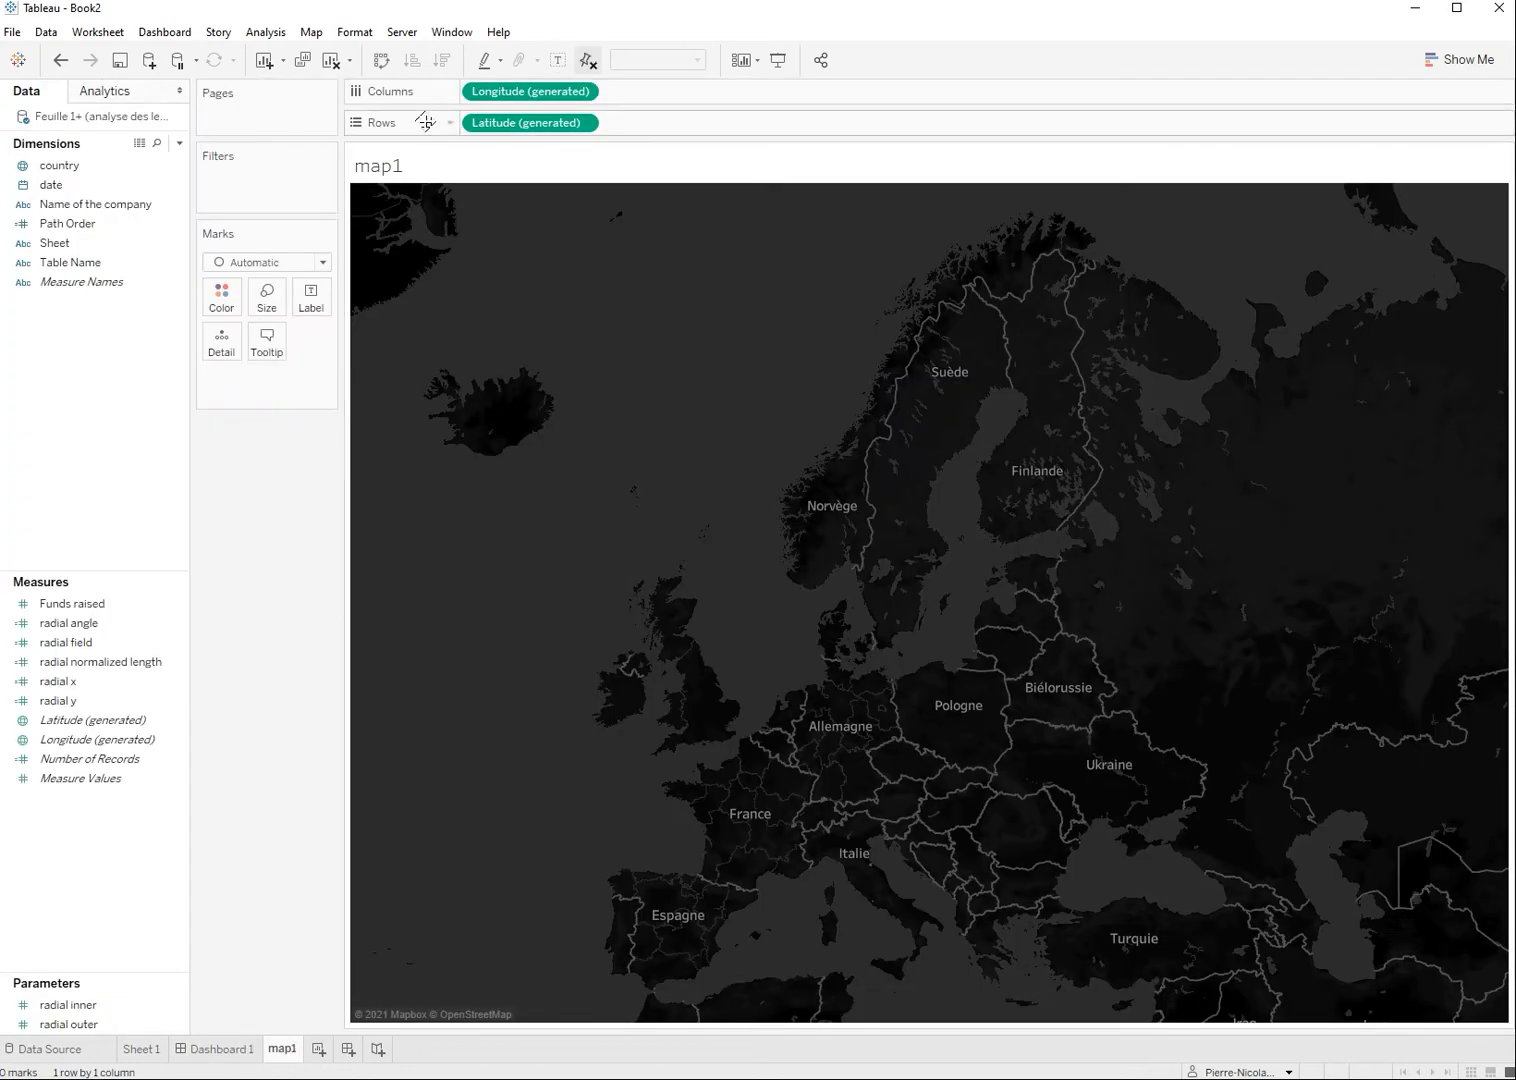
left_click(311, 31)
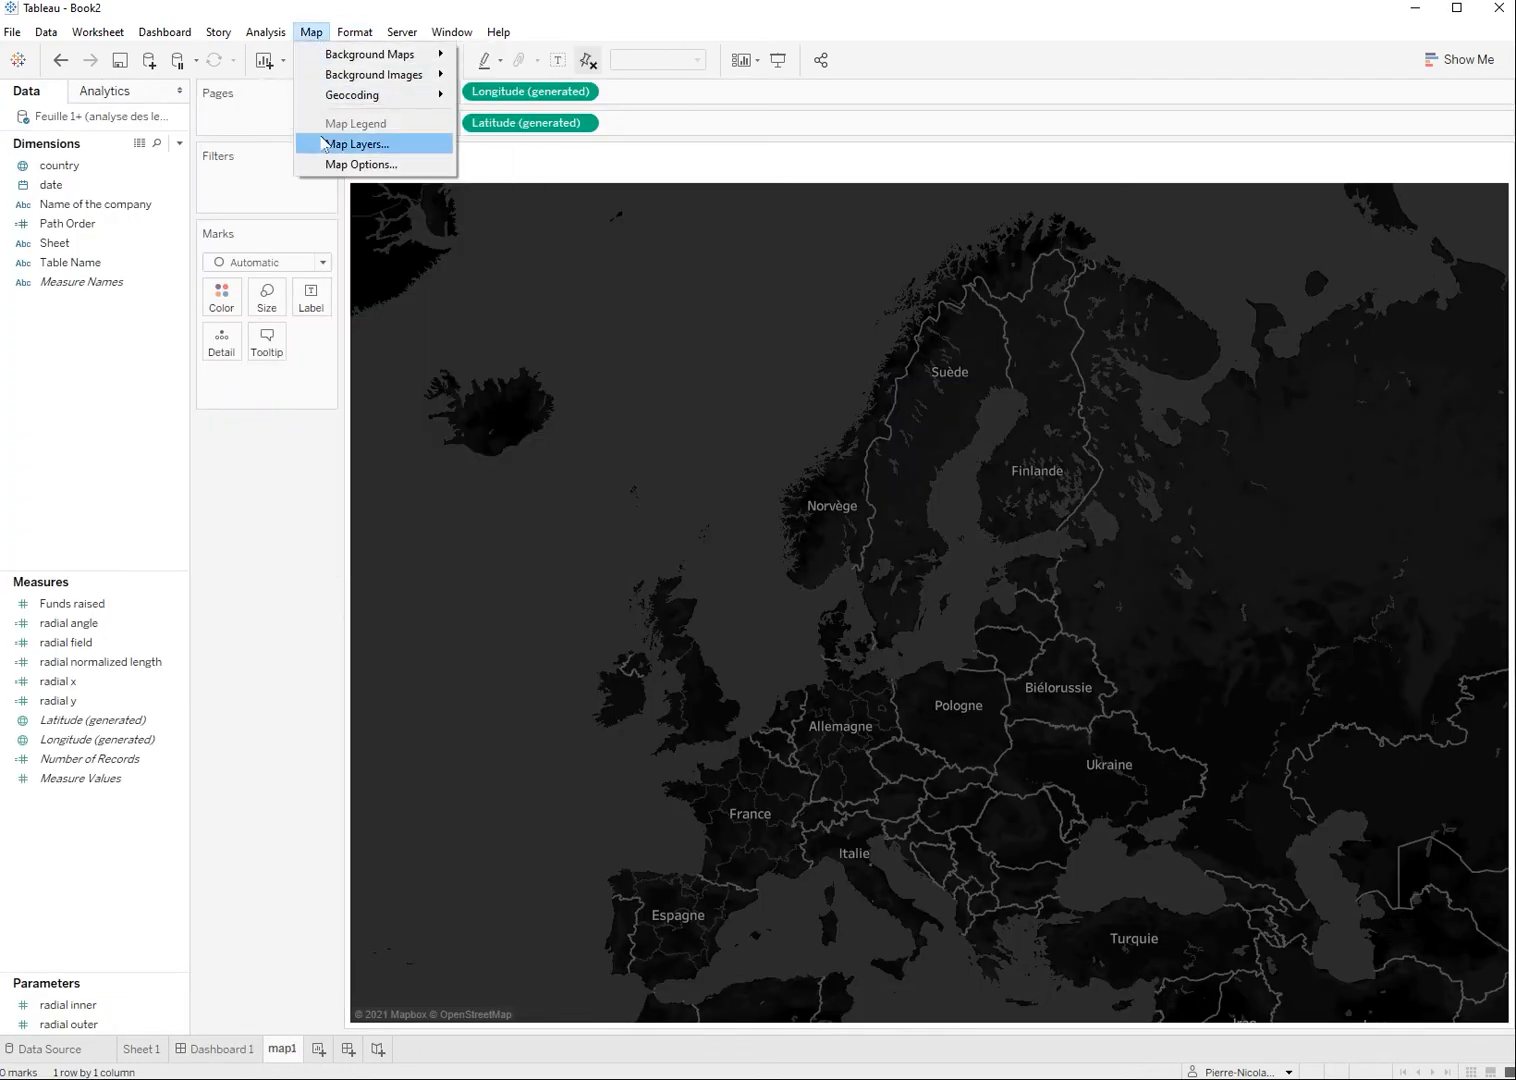
Step: In Map Layers, hide Base, Country/Region Names and State/Province layers, and show Coastline
left_click(358, 143)
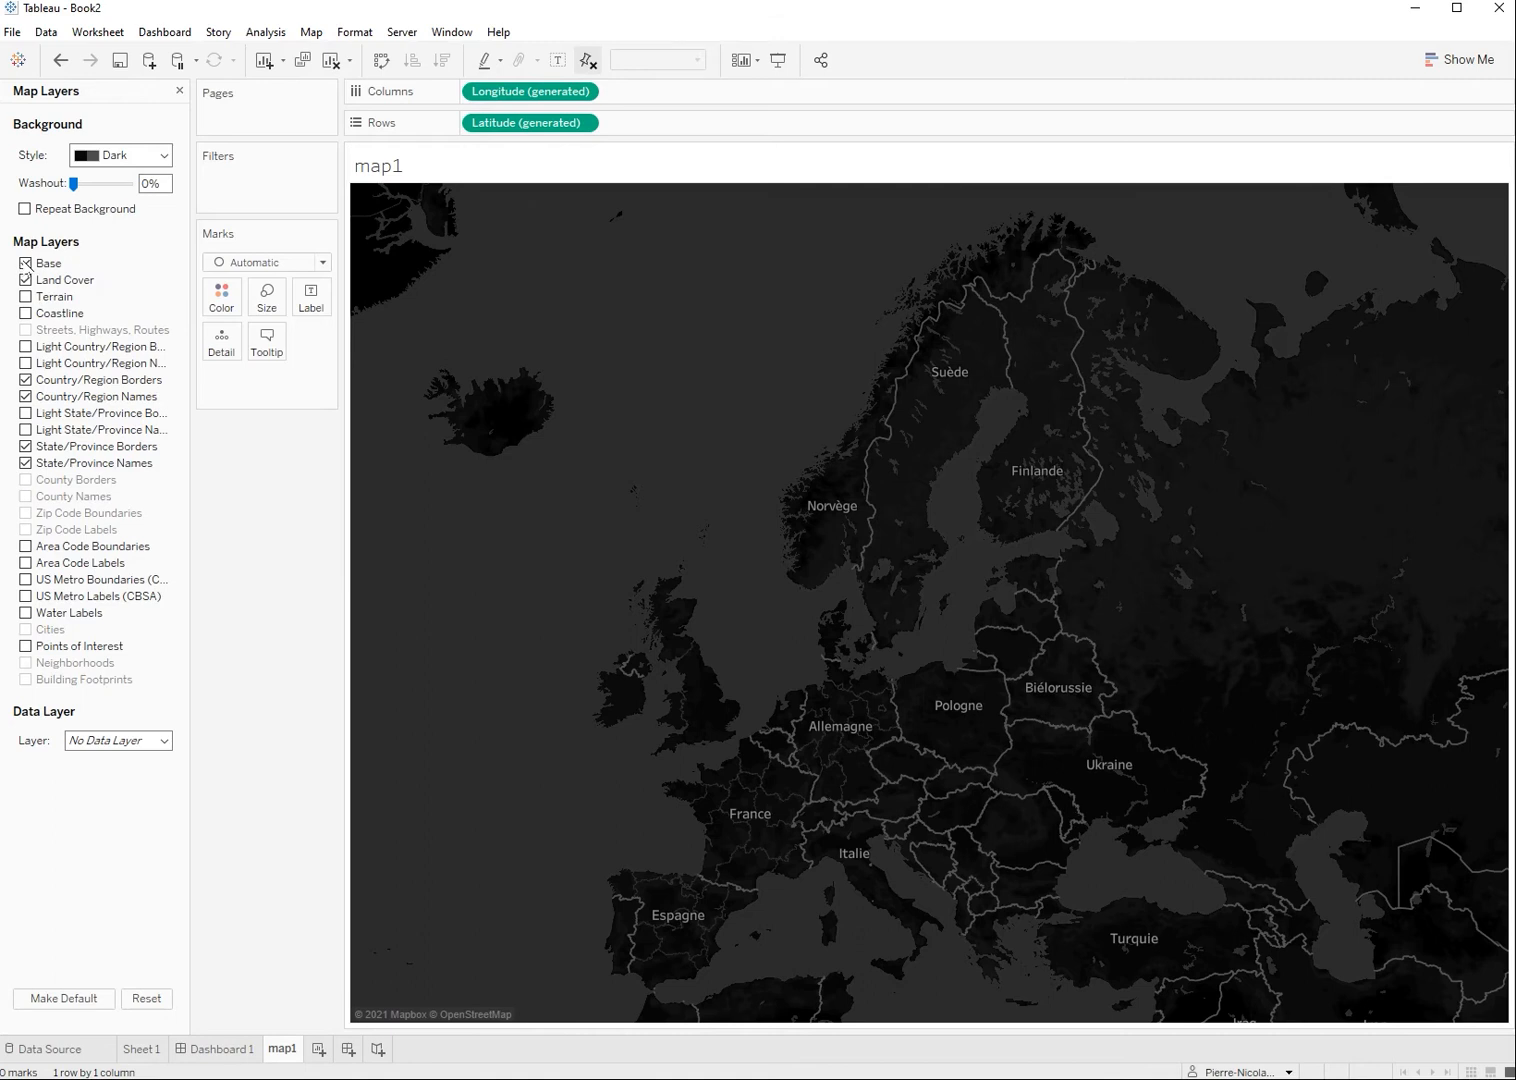
left_click(25, 263)
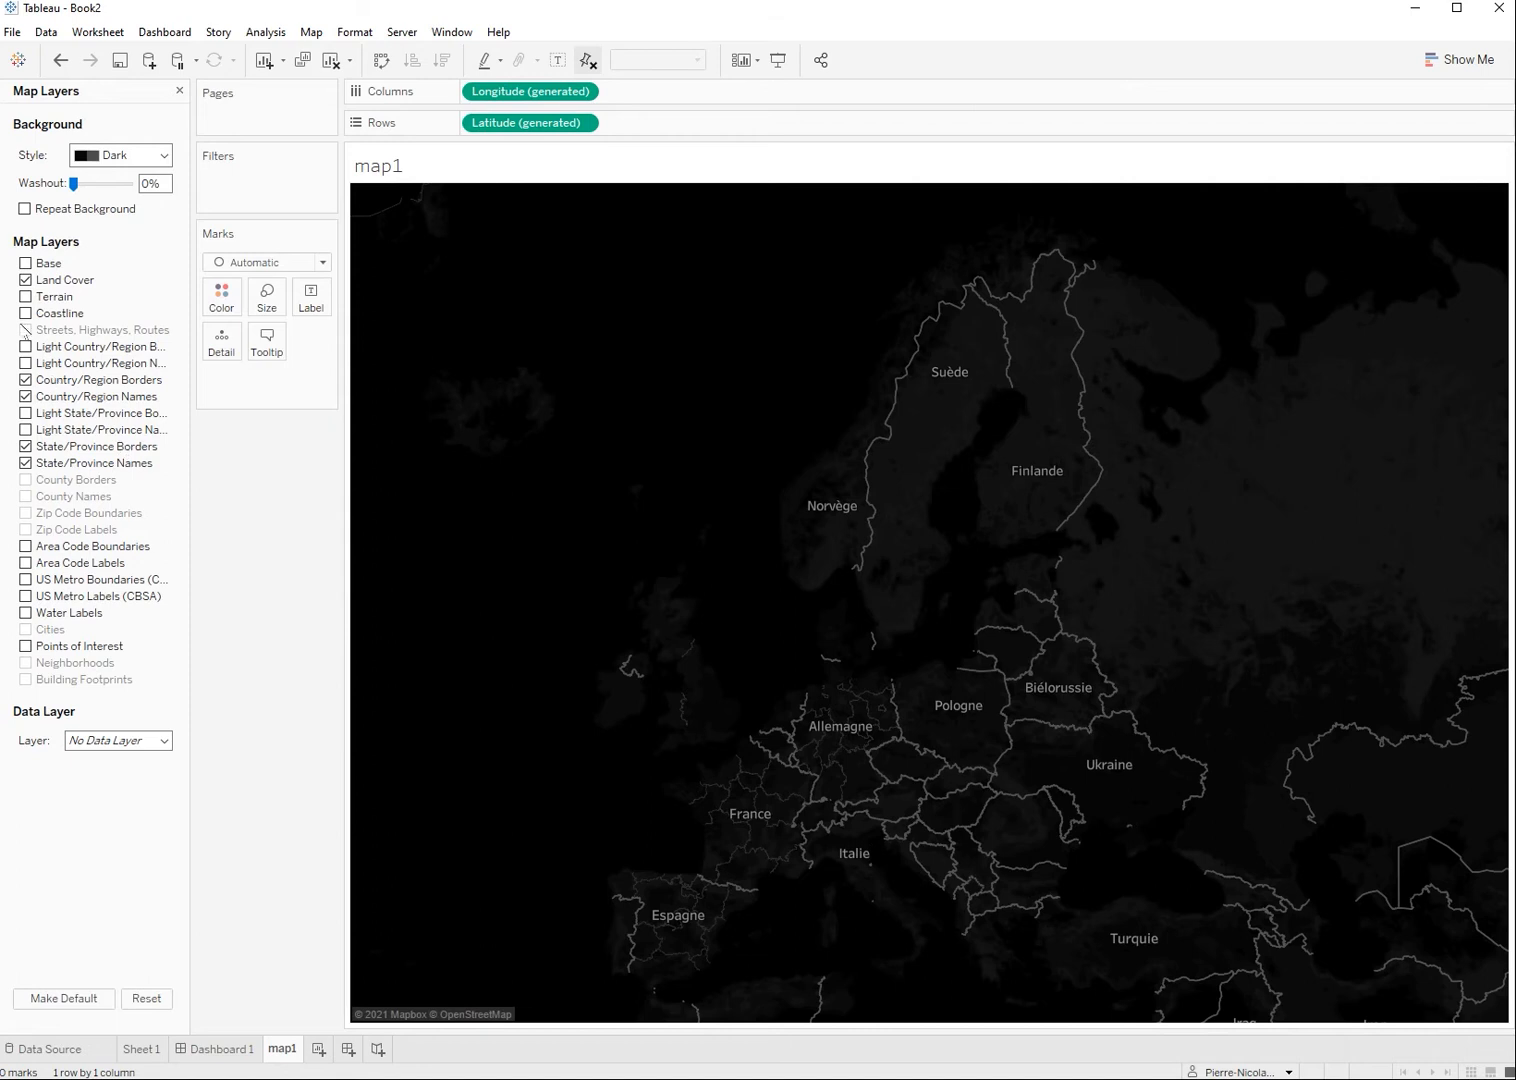
left_click(26, 313)
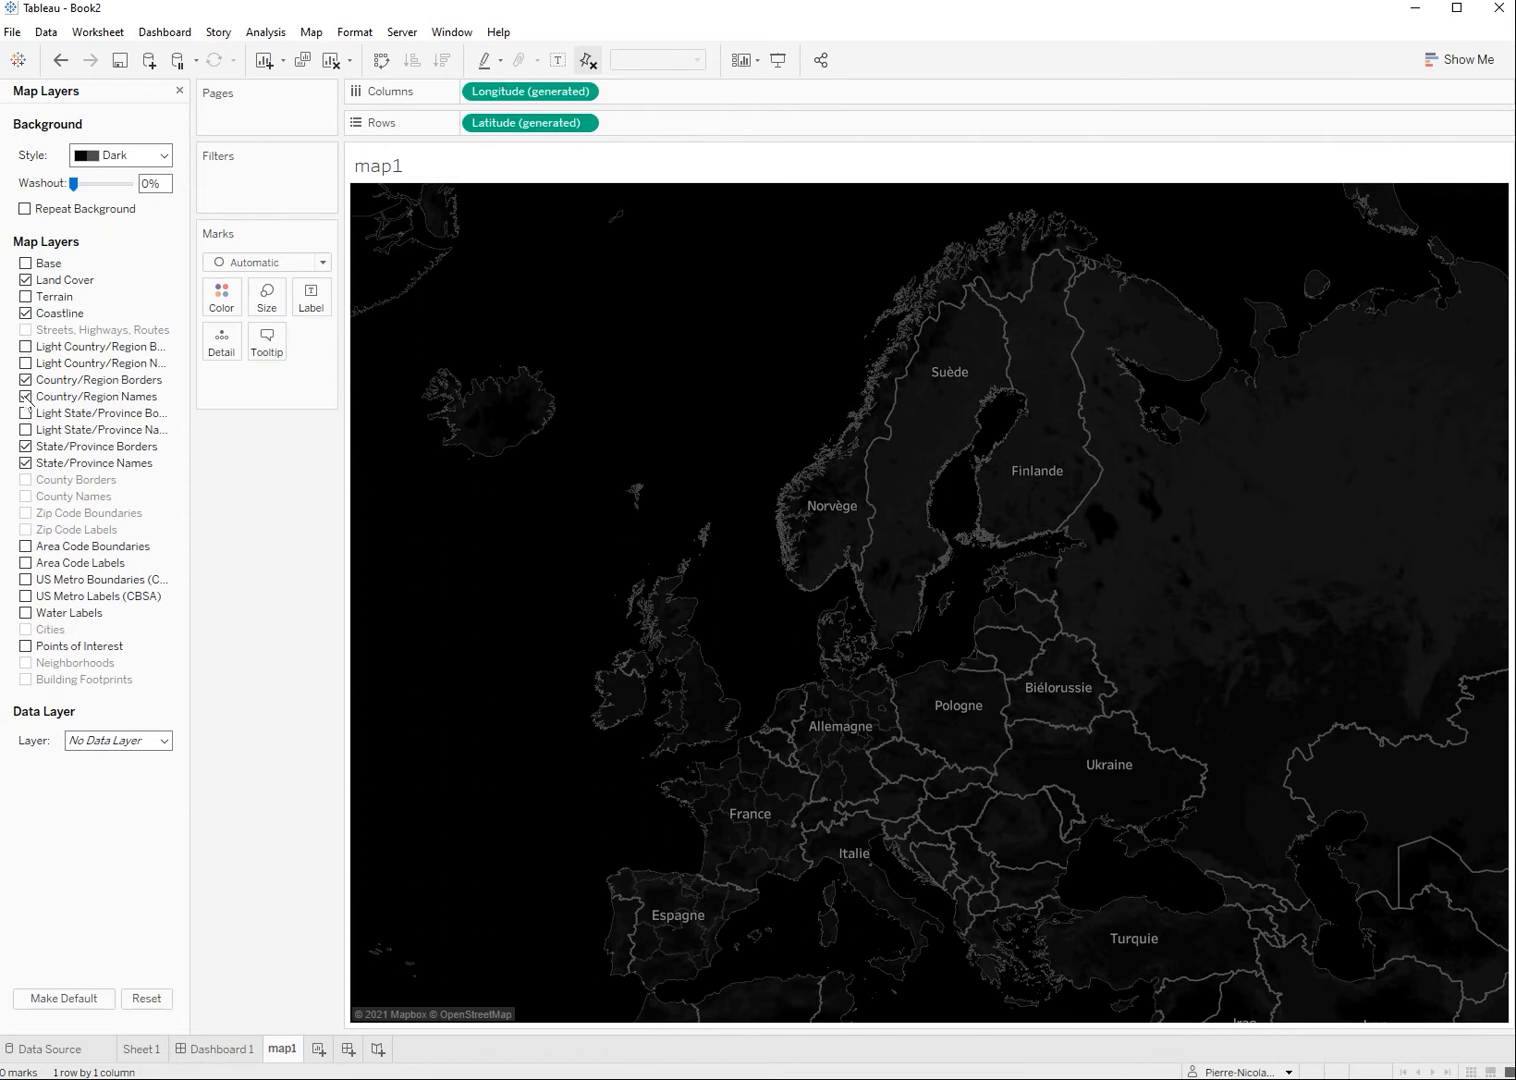
left_click(25, 396)
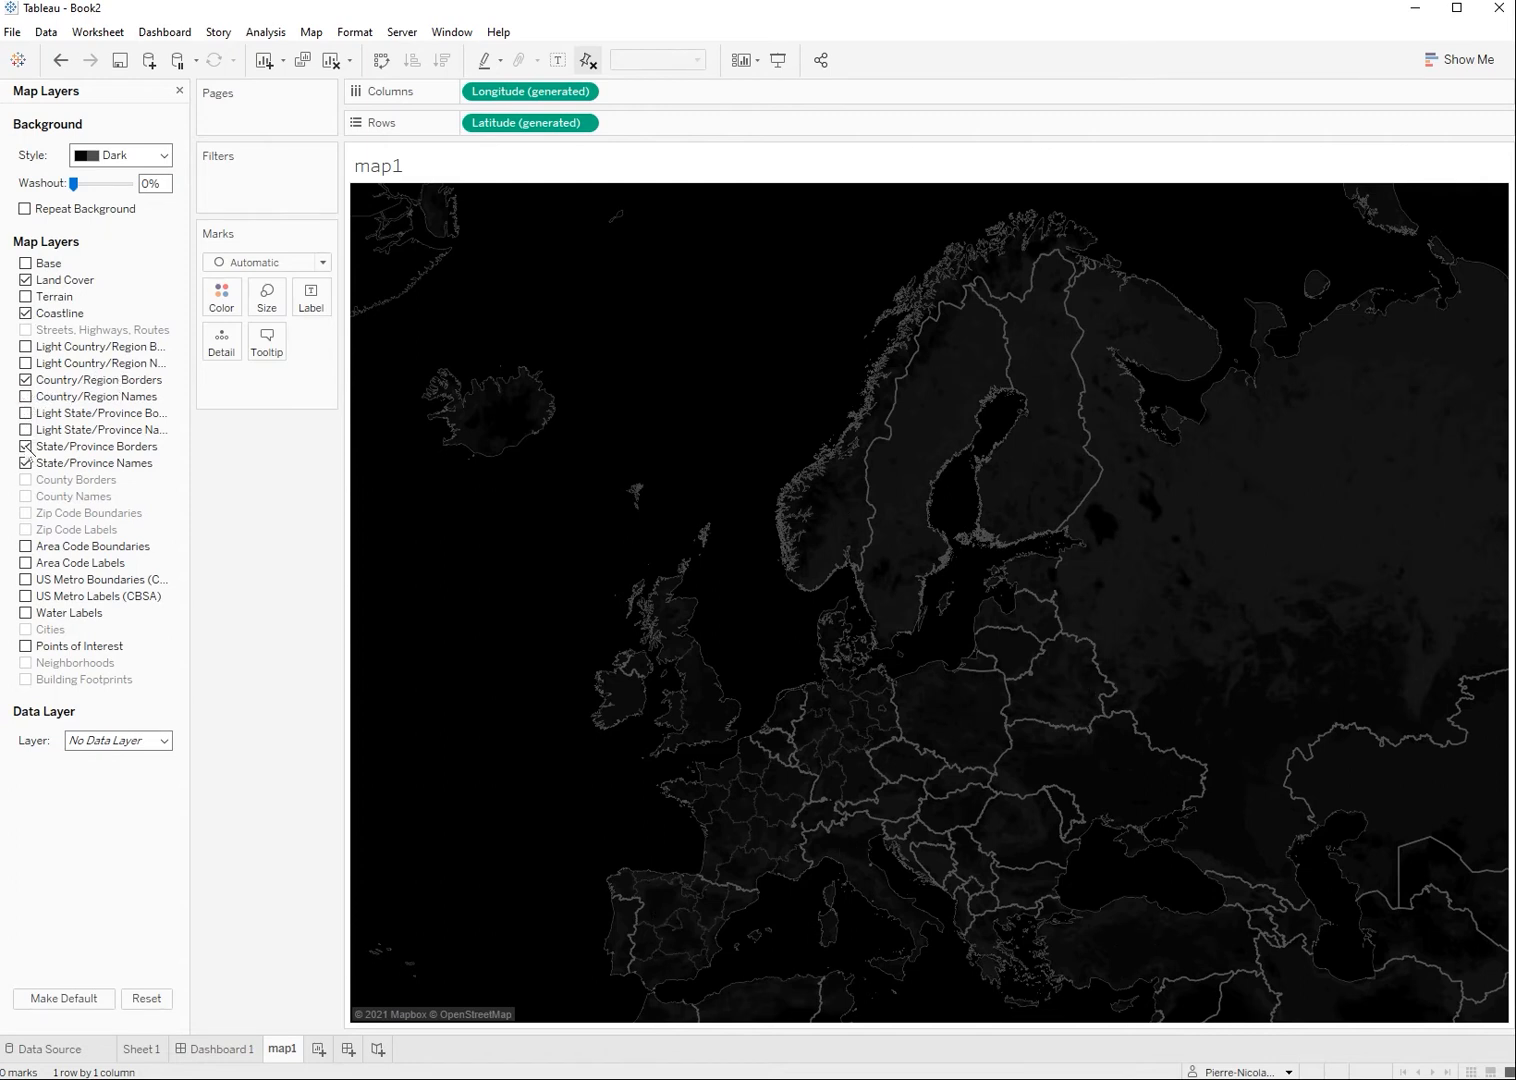
left_click(26, 446)
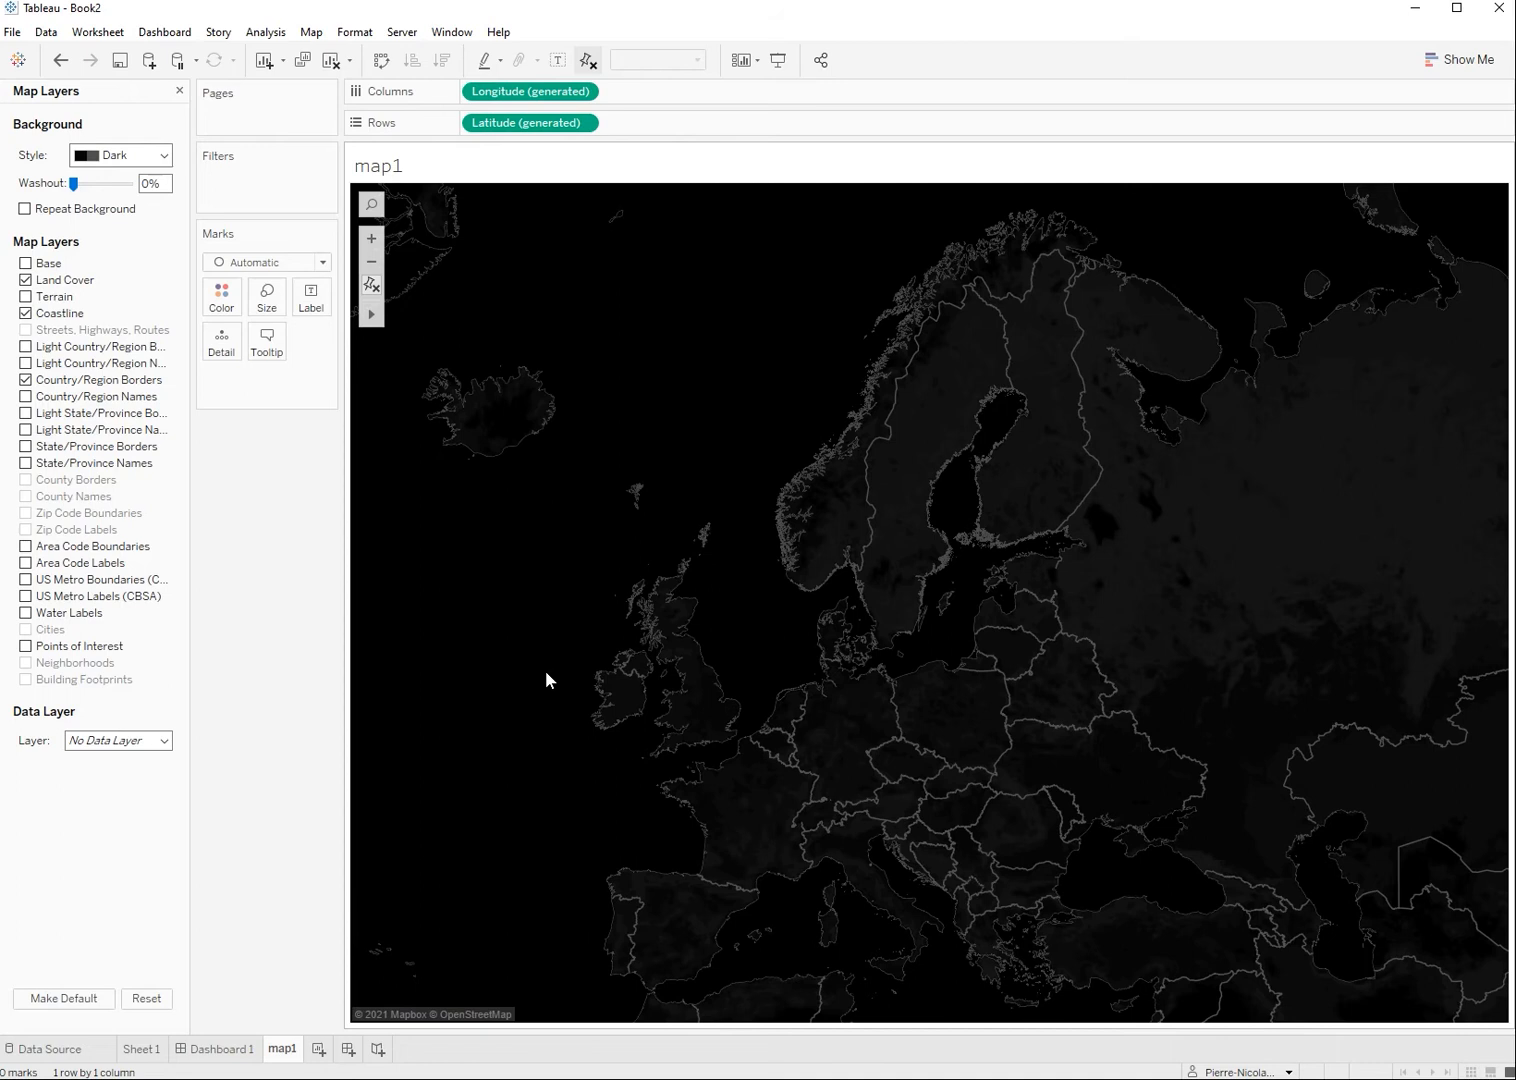
left_click(164, 32)
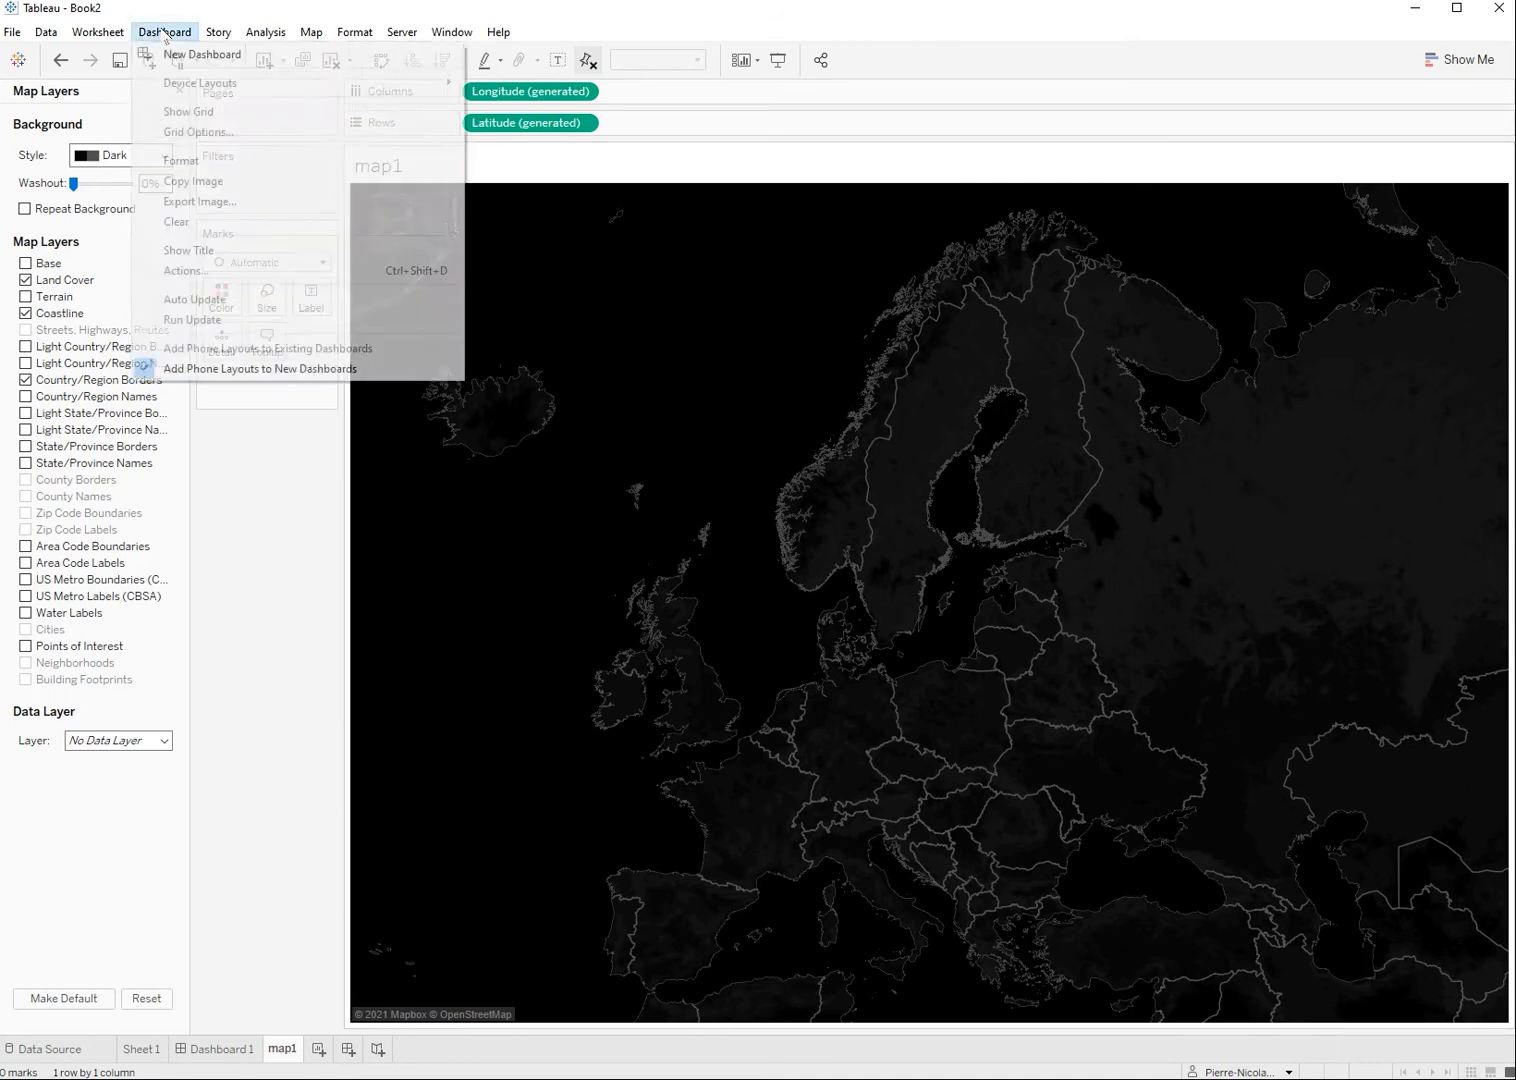
Step: Copy only the map view, without title or caption, as an image
left_click(97, 31)
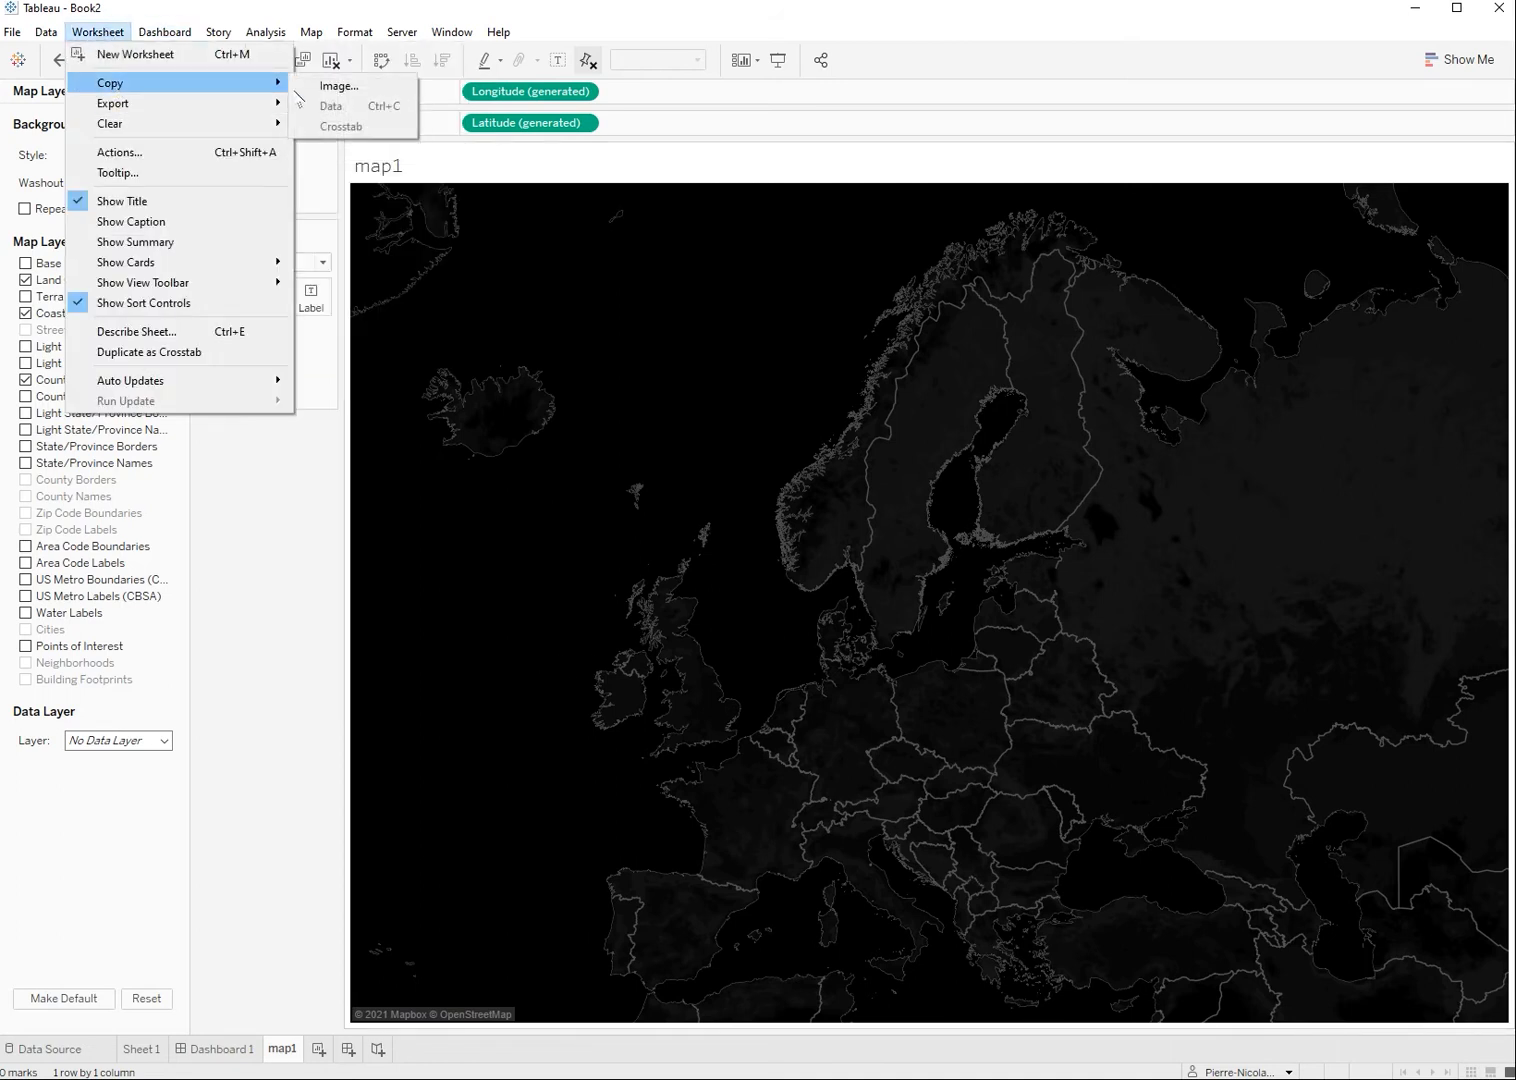
left_click(338, 85)
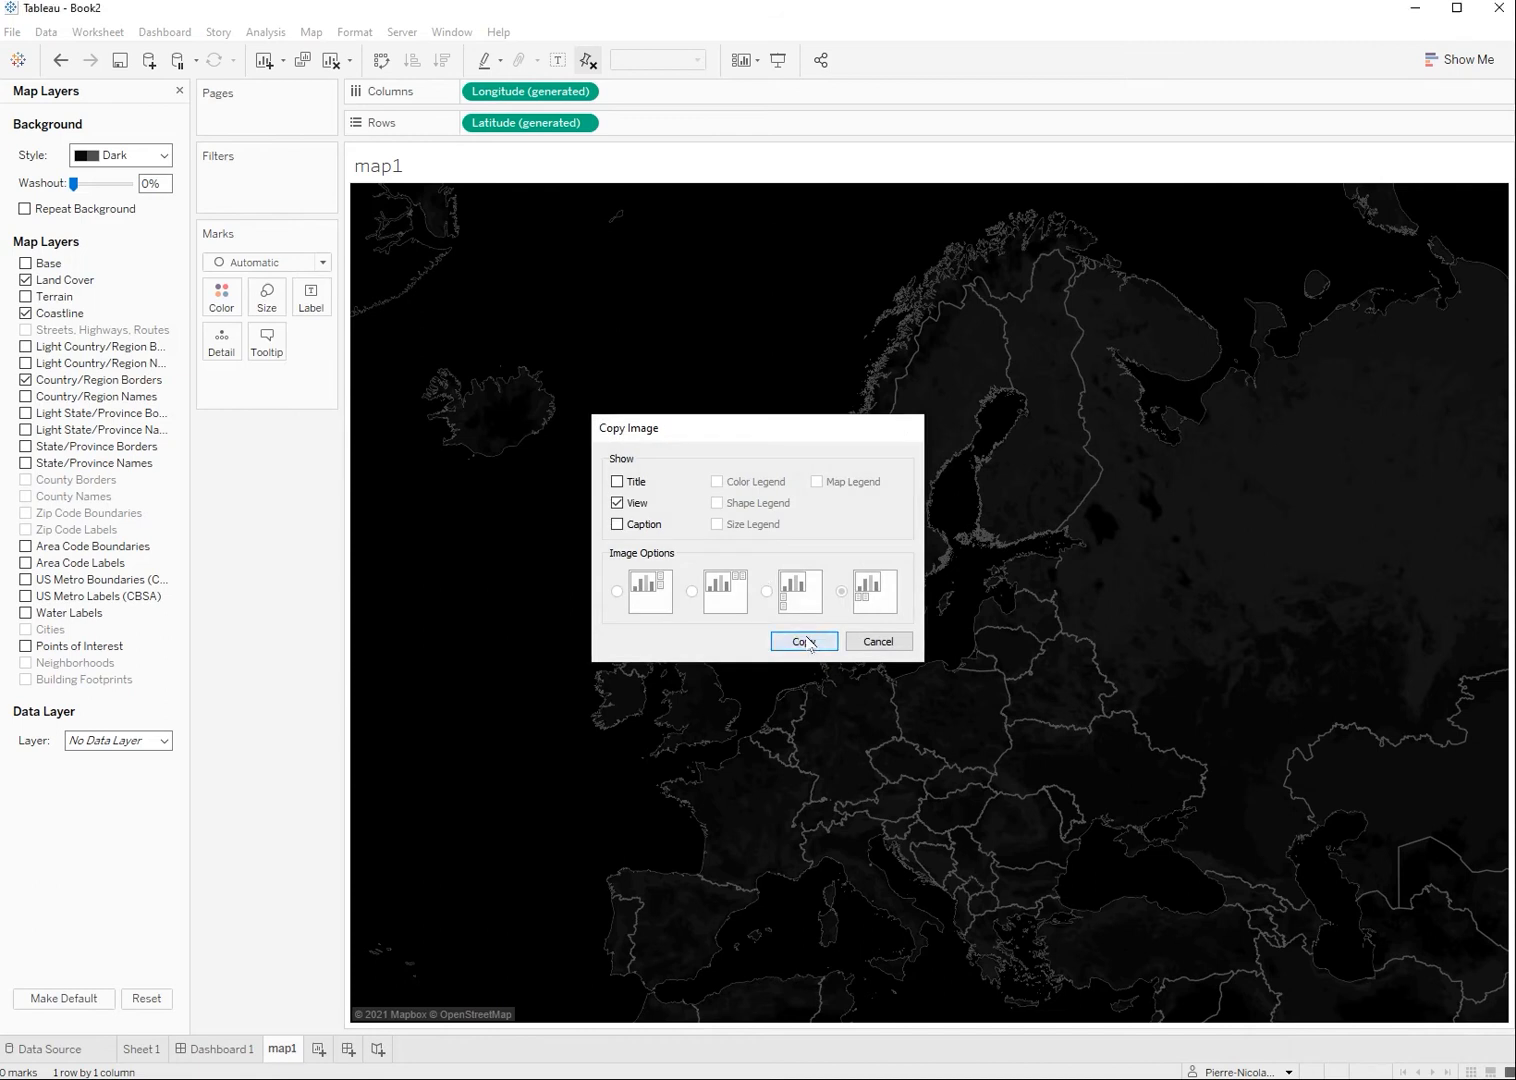
left_click(802, 641)
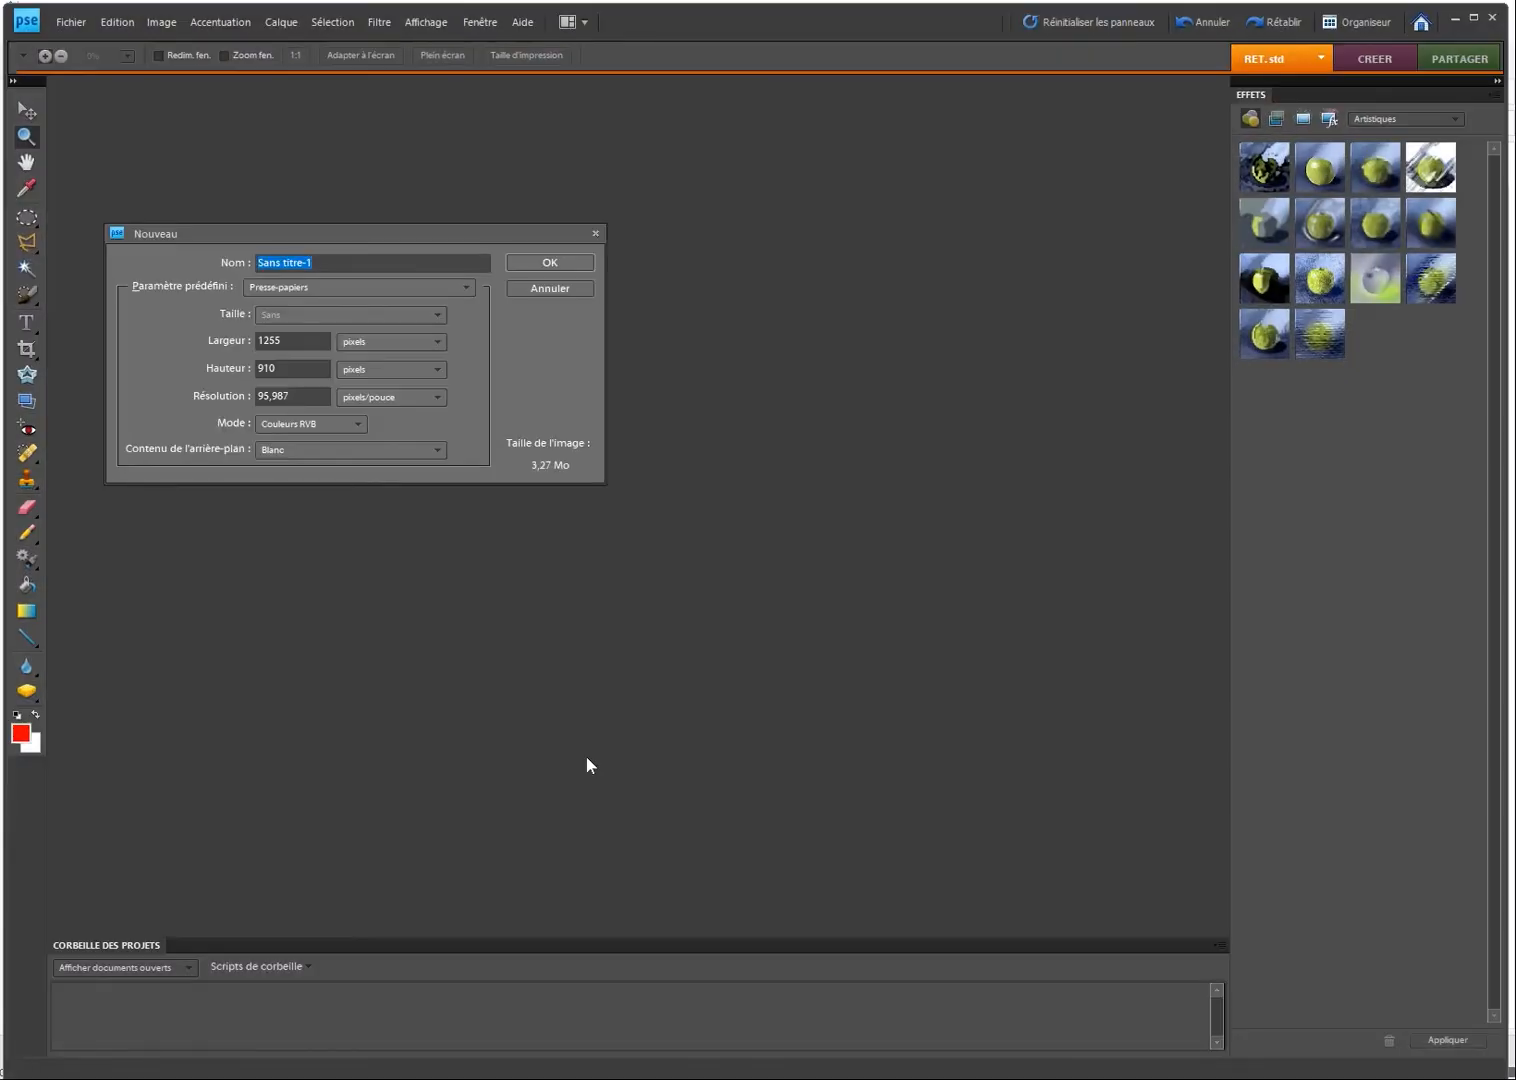
Step: Paste the map into a clipboard-sized new image and select a circle around Europe
left_click(549, 262)
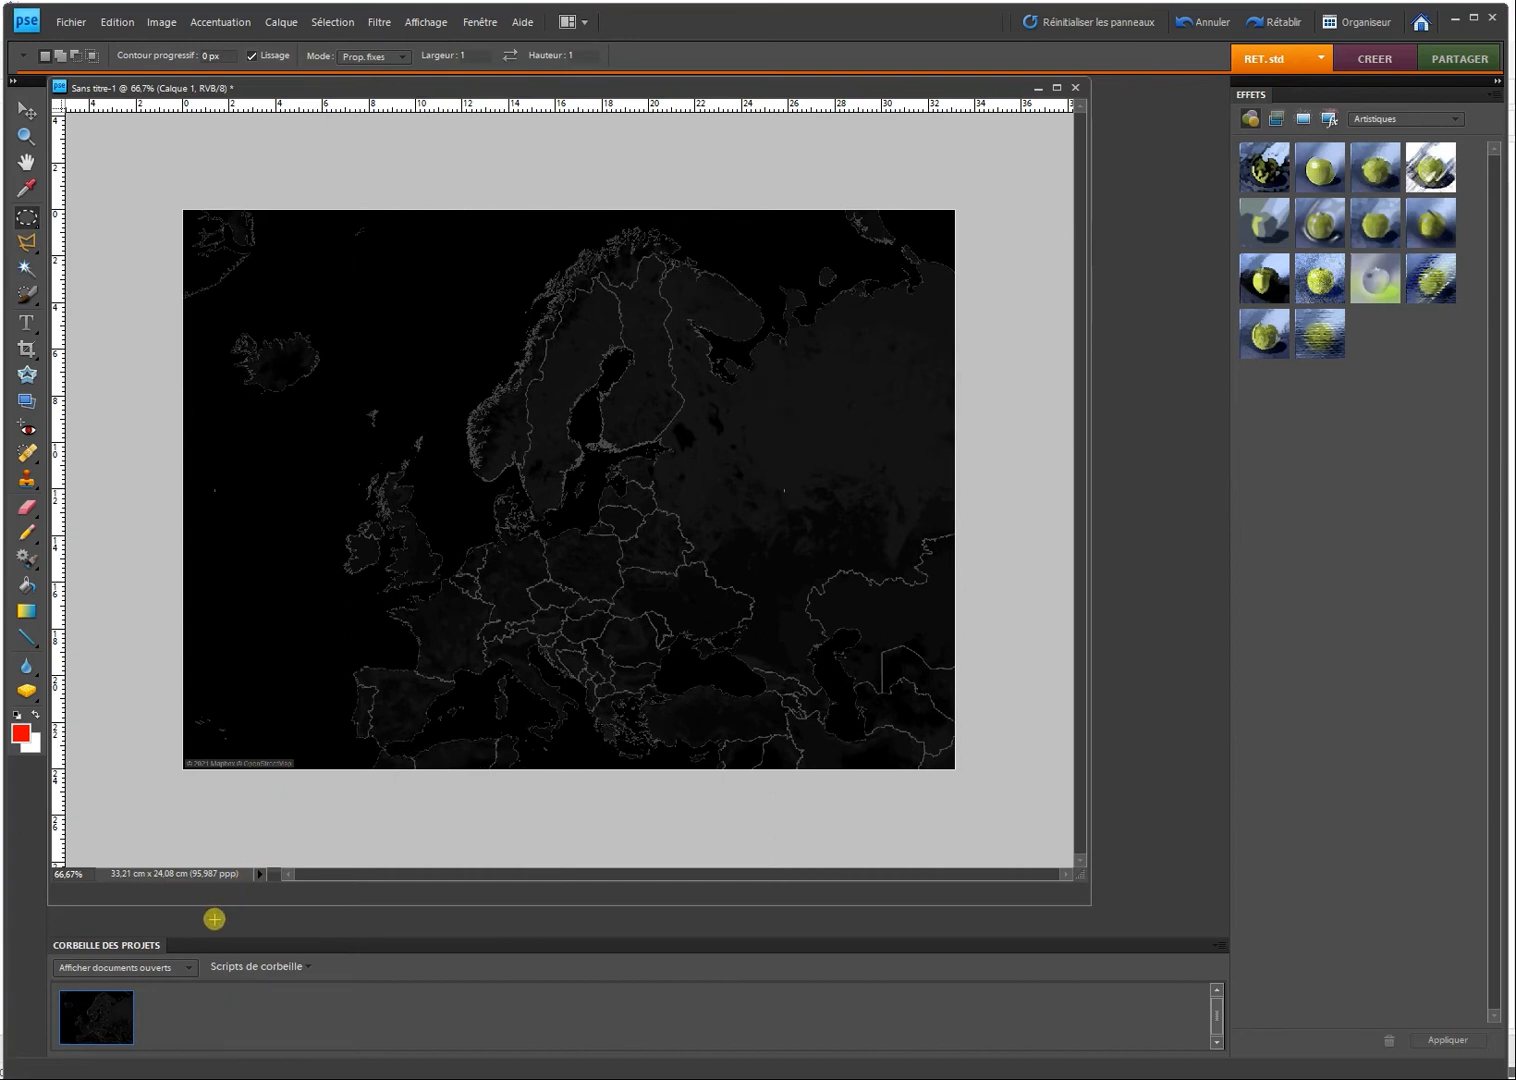
left_click_drag(230, 210, 760, 760)
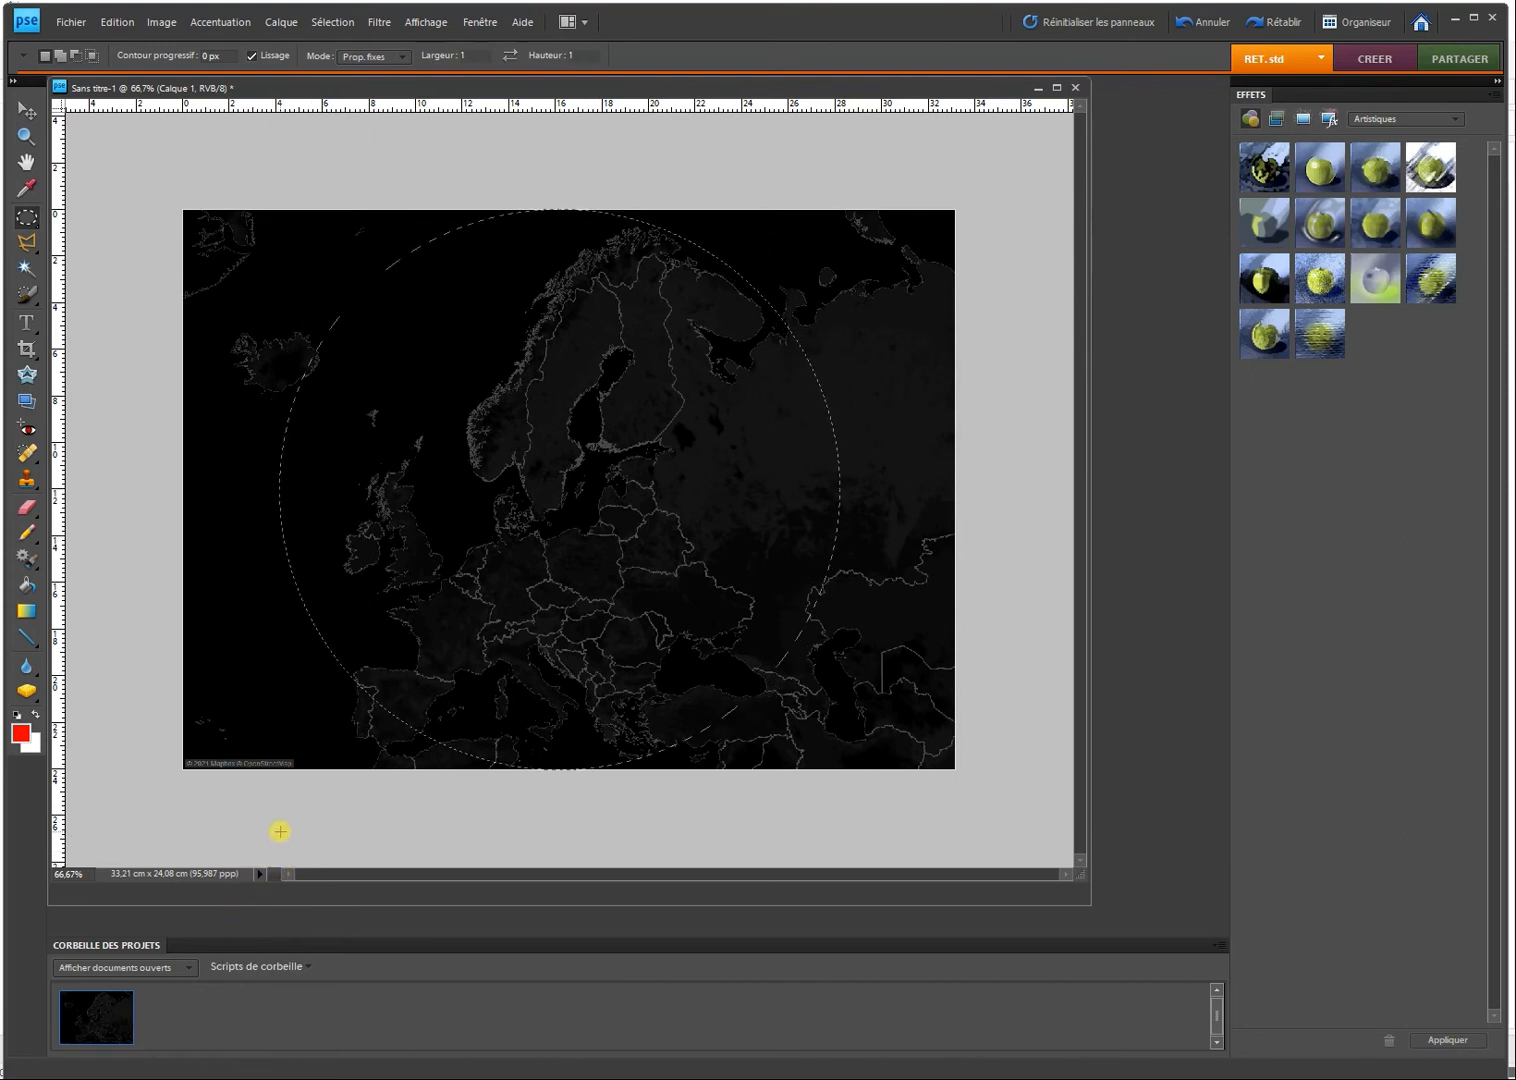
left_click_drag(280, 831, 749, 214)
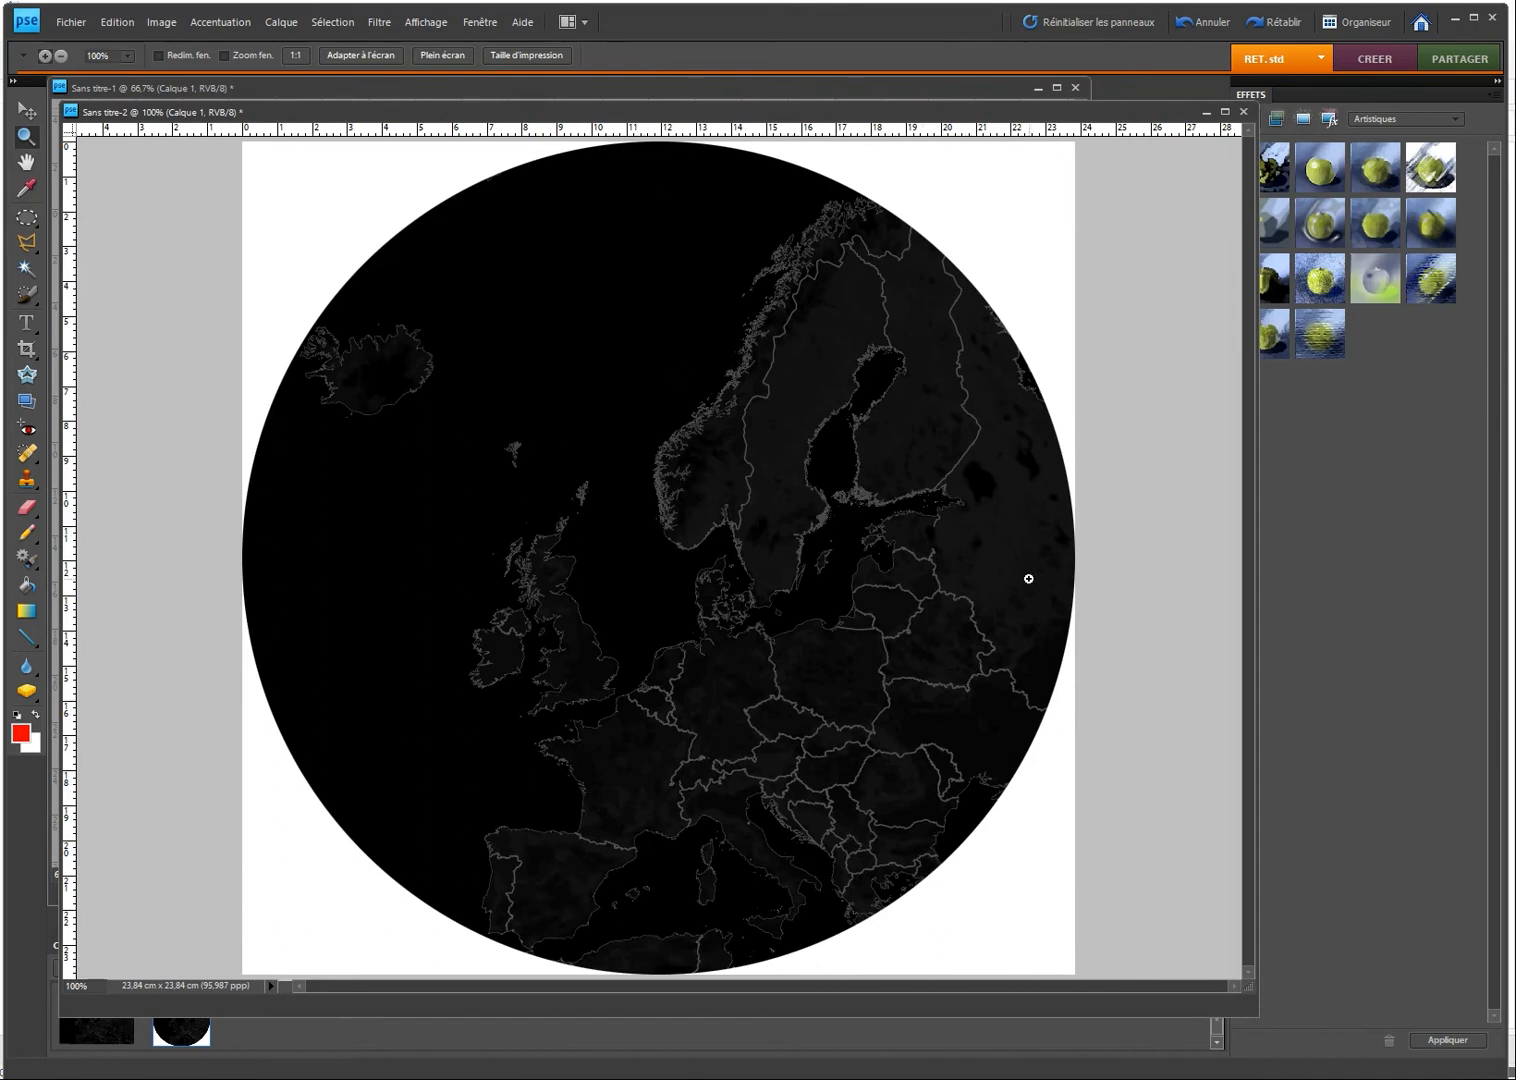
mouse_move(838, 790)
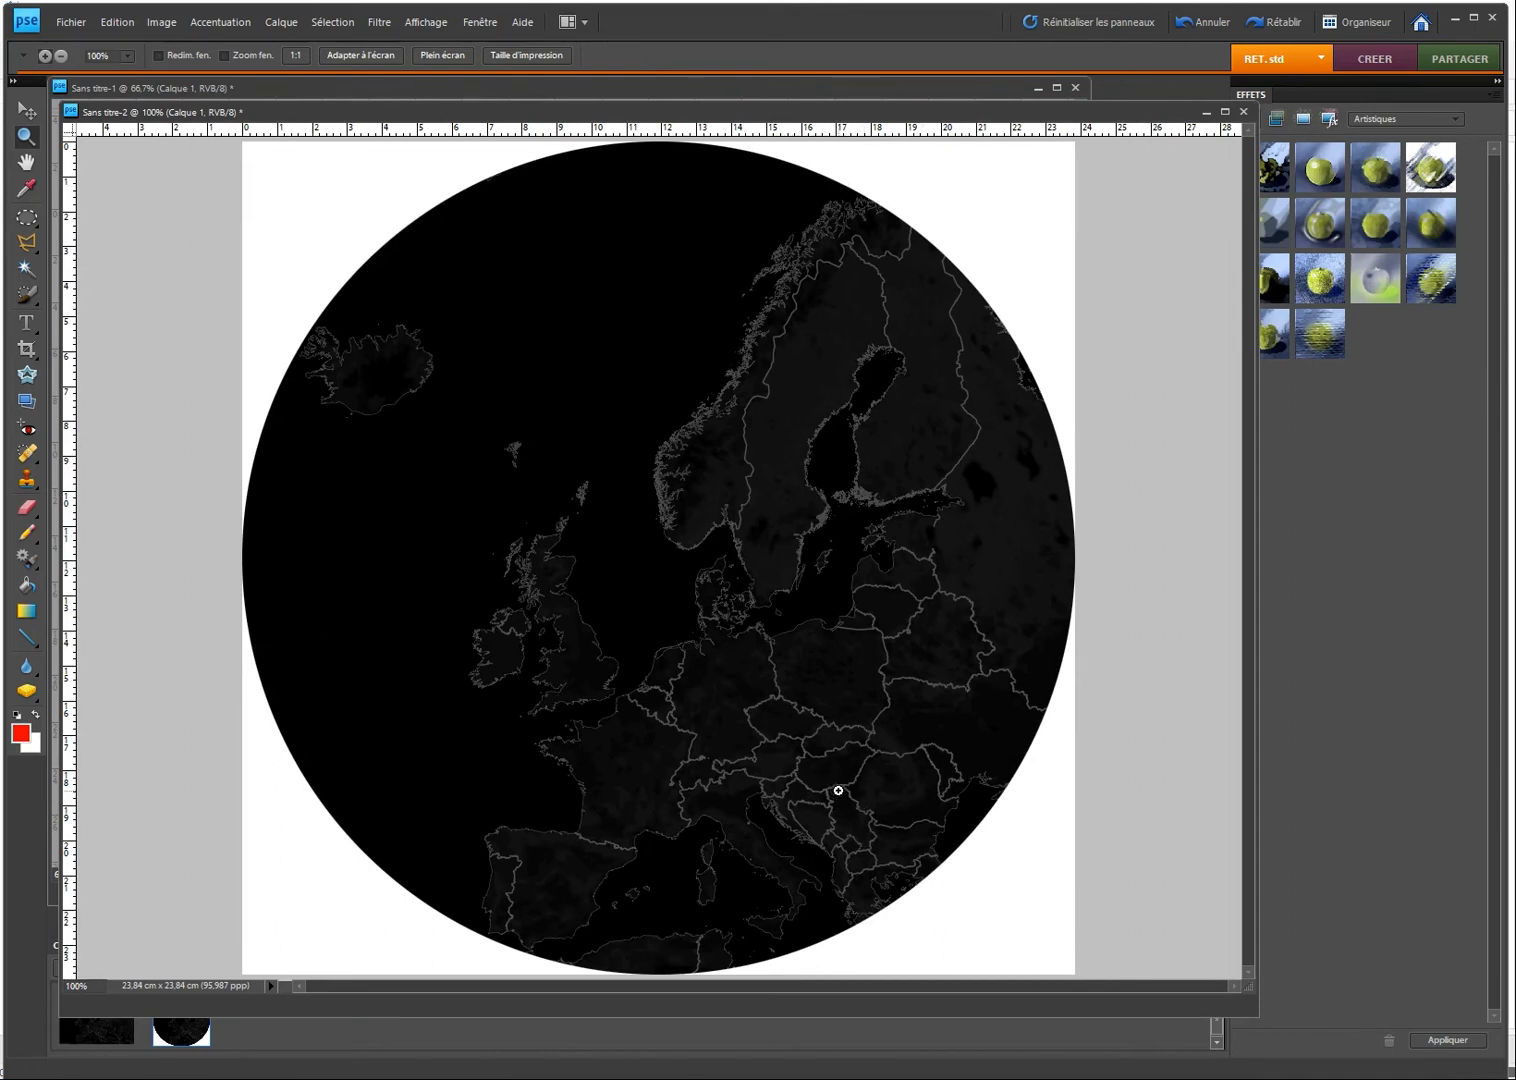
mouse_move(635, 437)
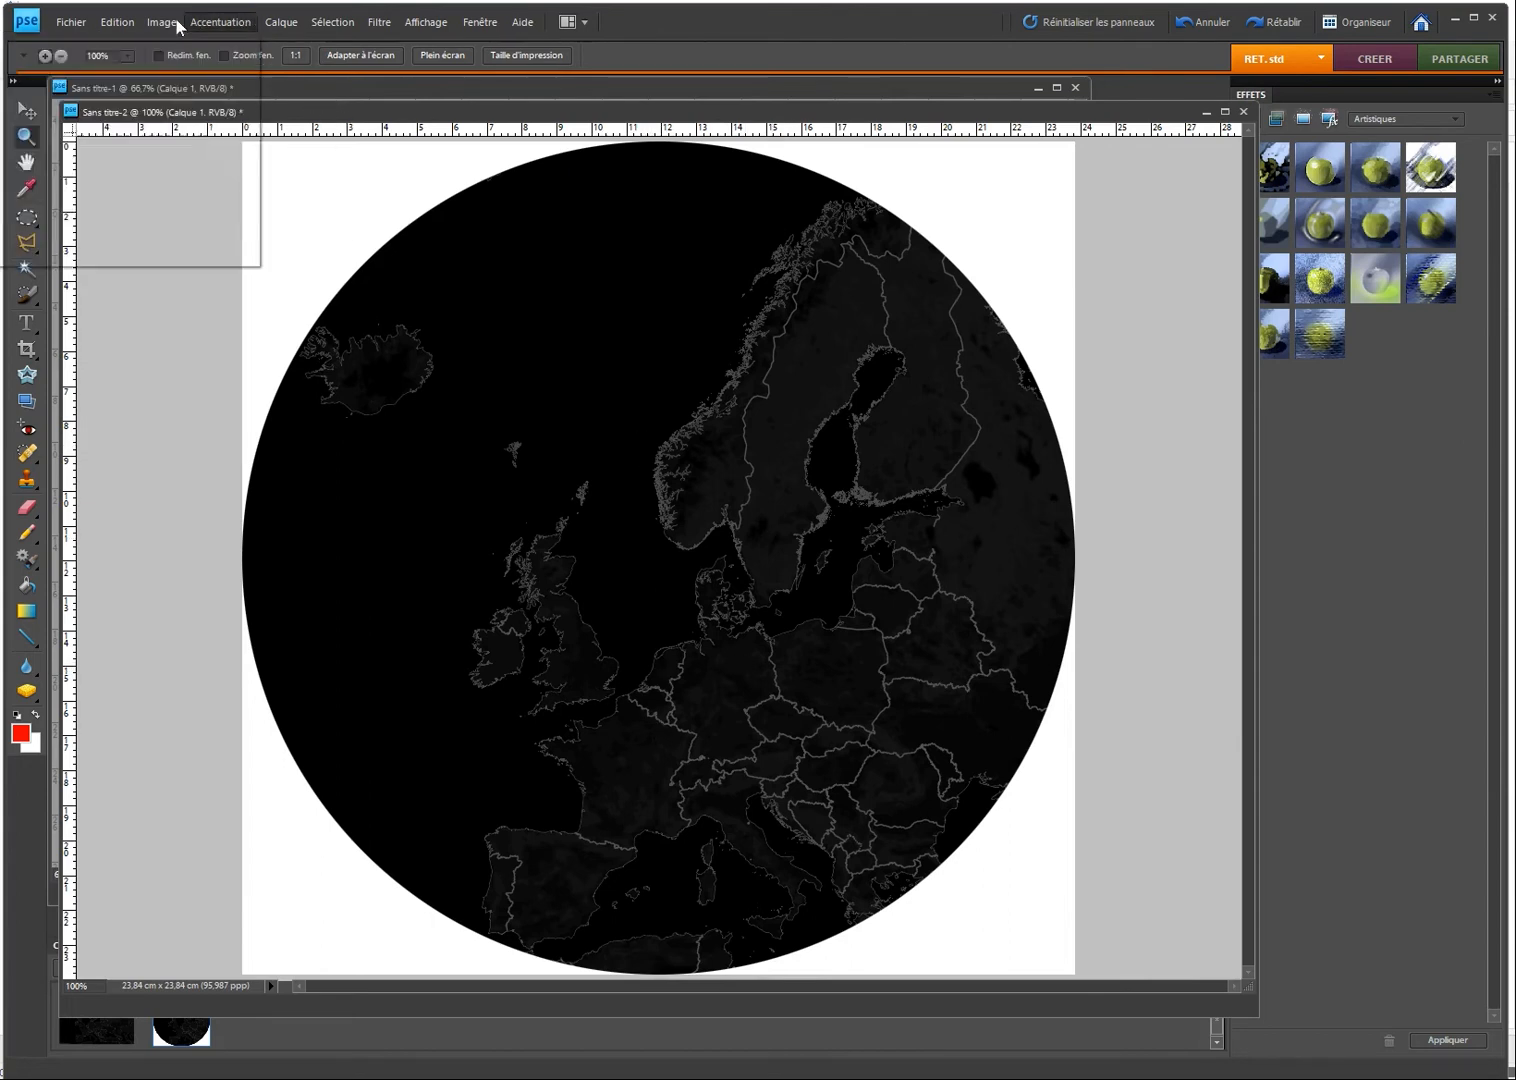
Step: Apply Luminosité/Contraste with brightness 80 to the circular Europe map
left_click(219, 21)
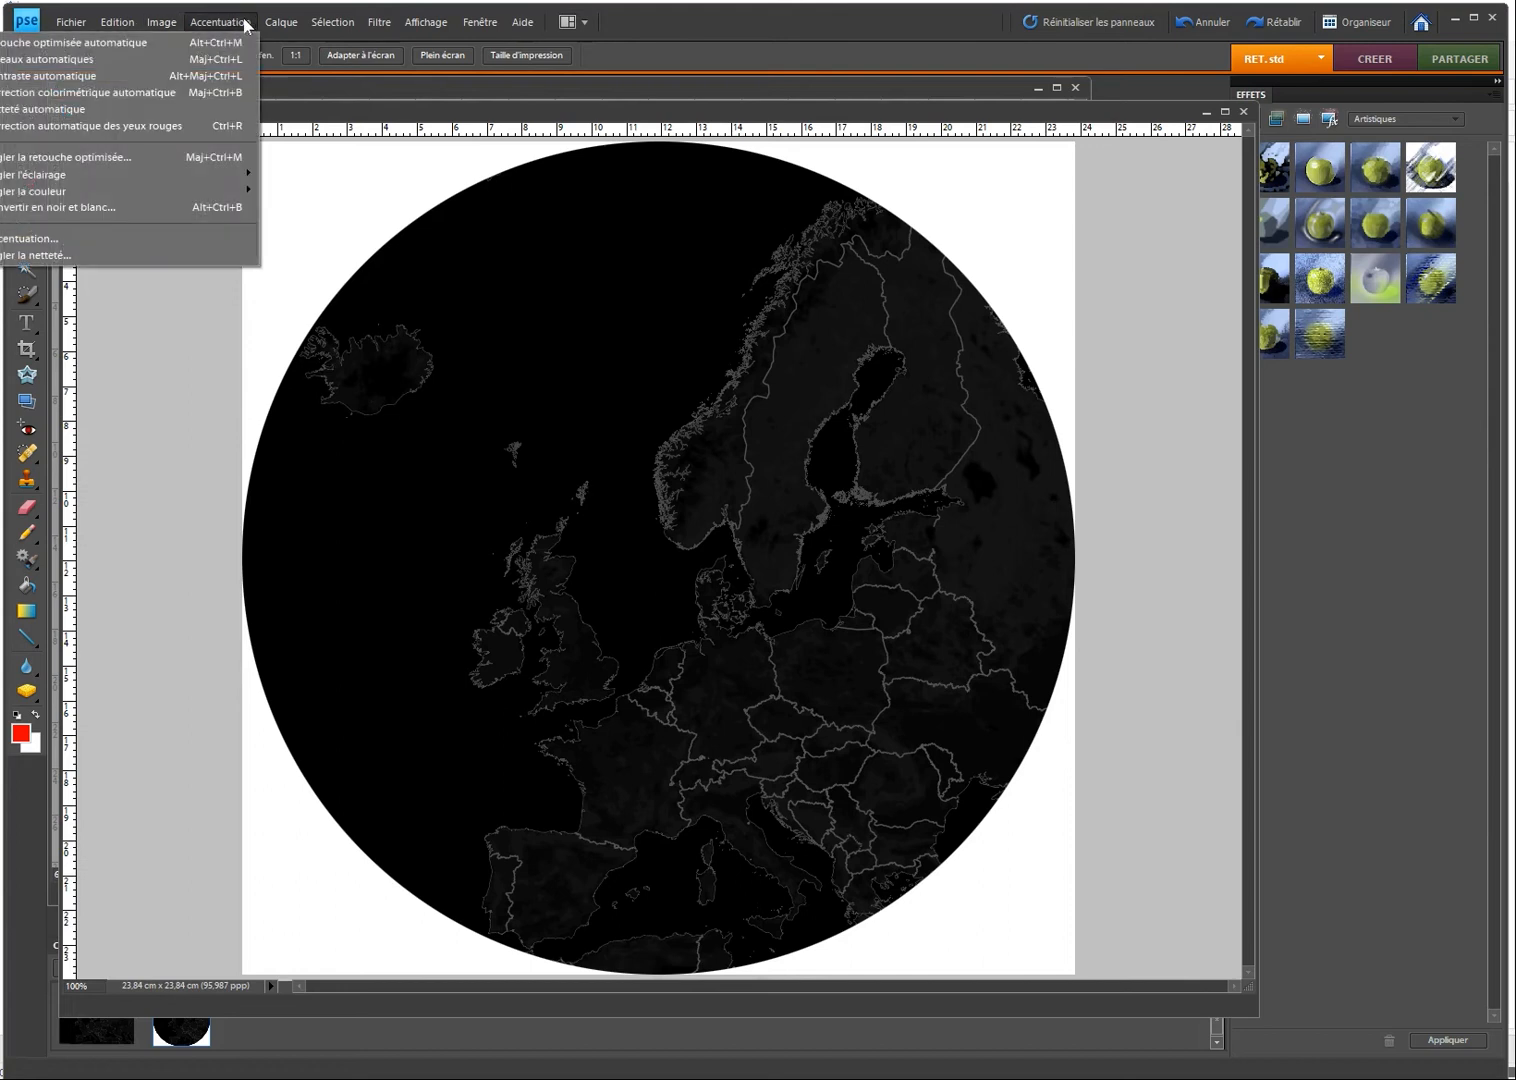
mouse_move(35, 174)
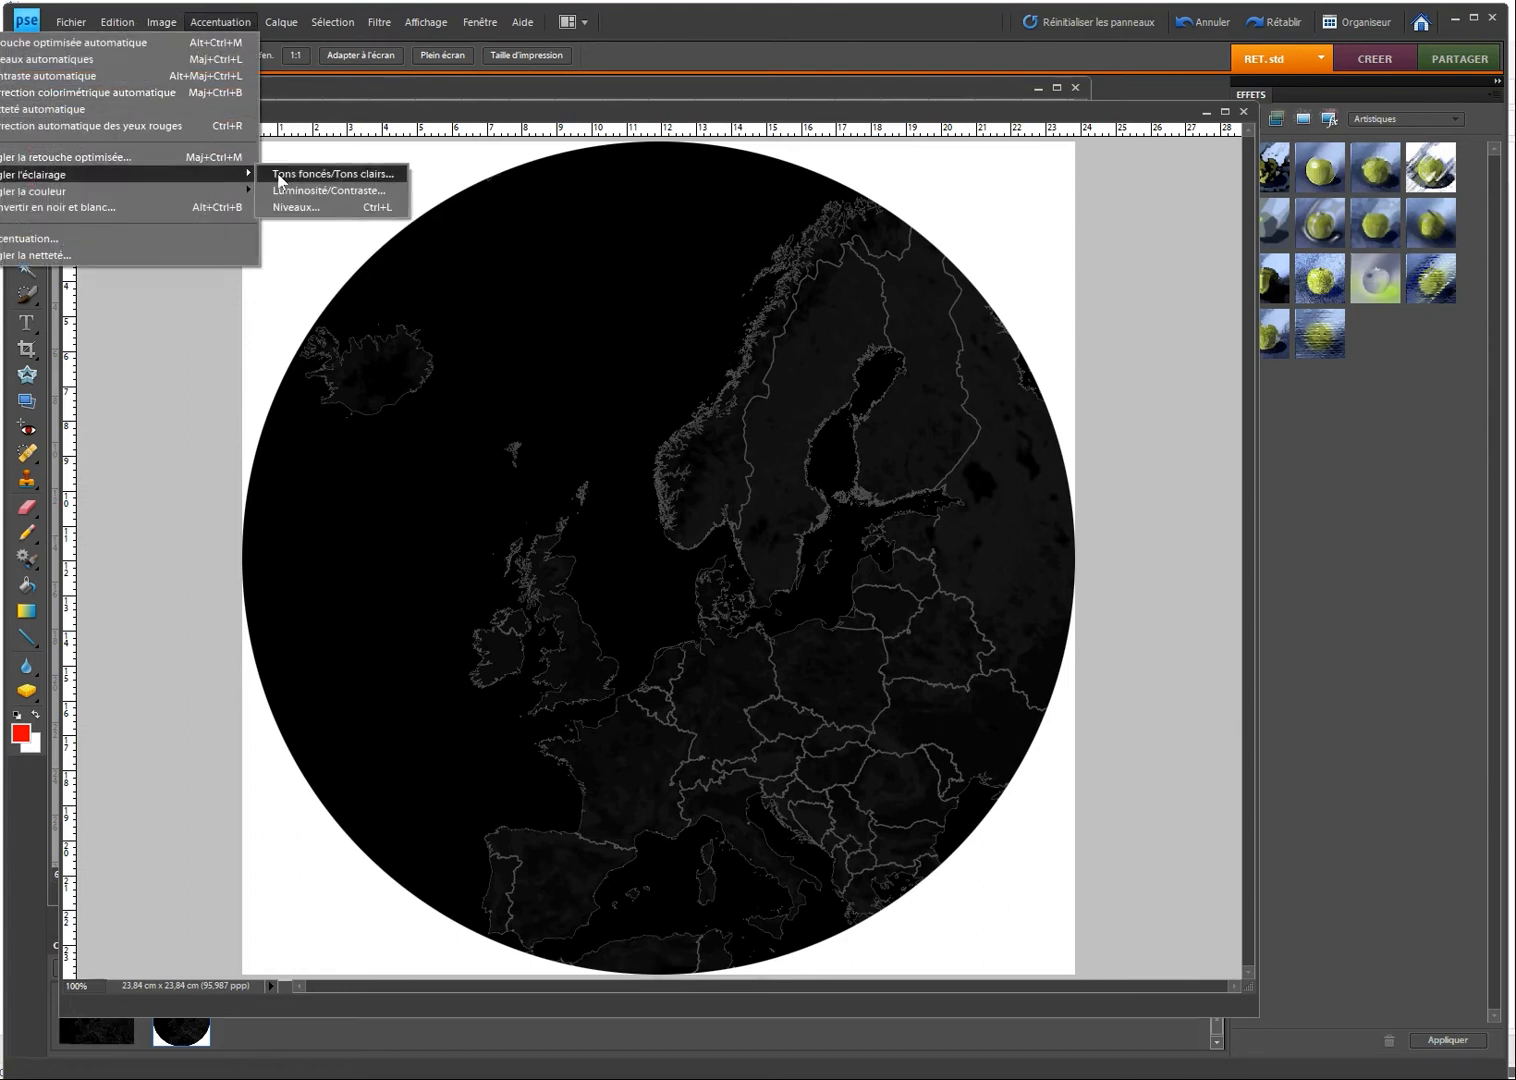
left_click(330, 190)
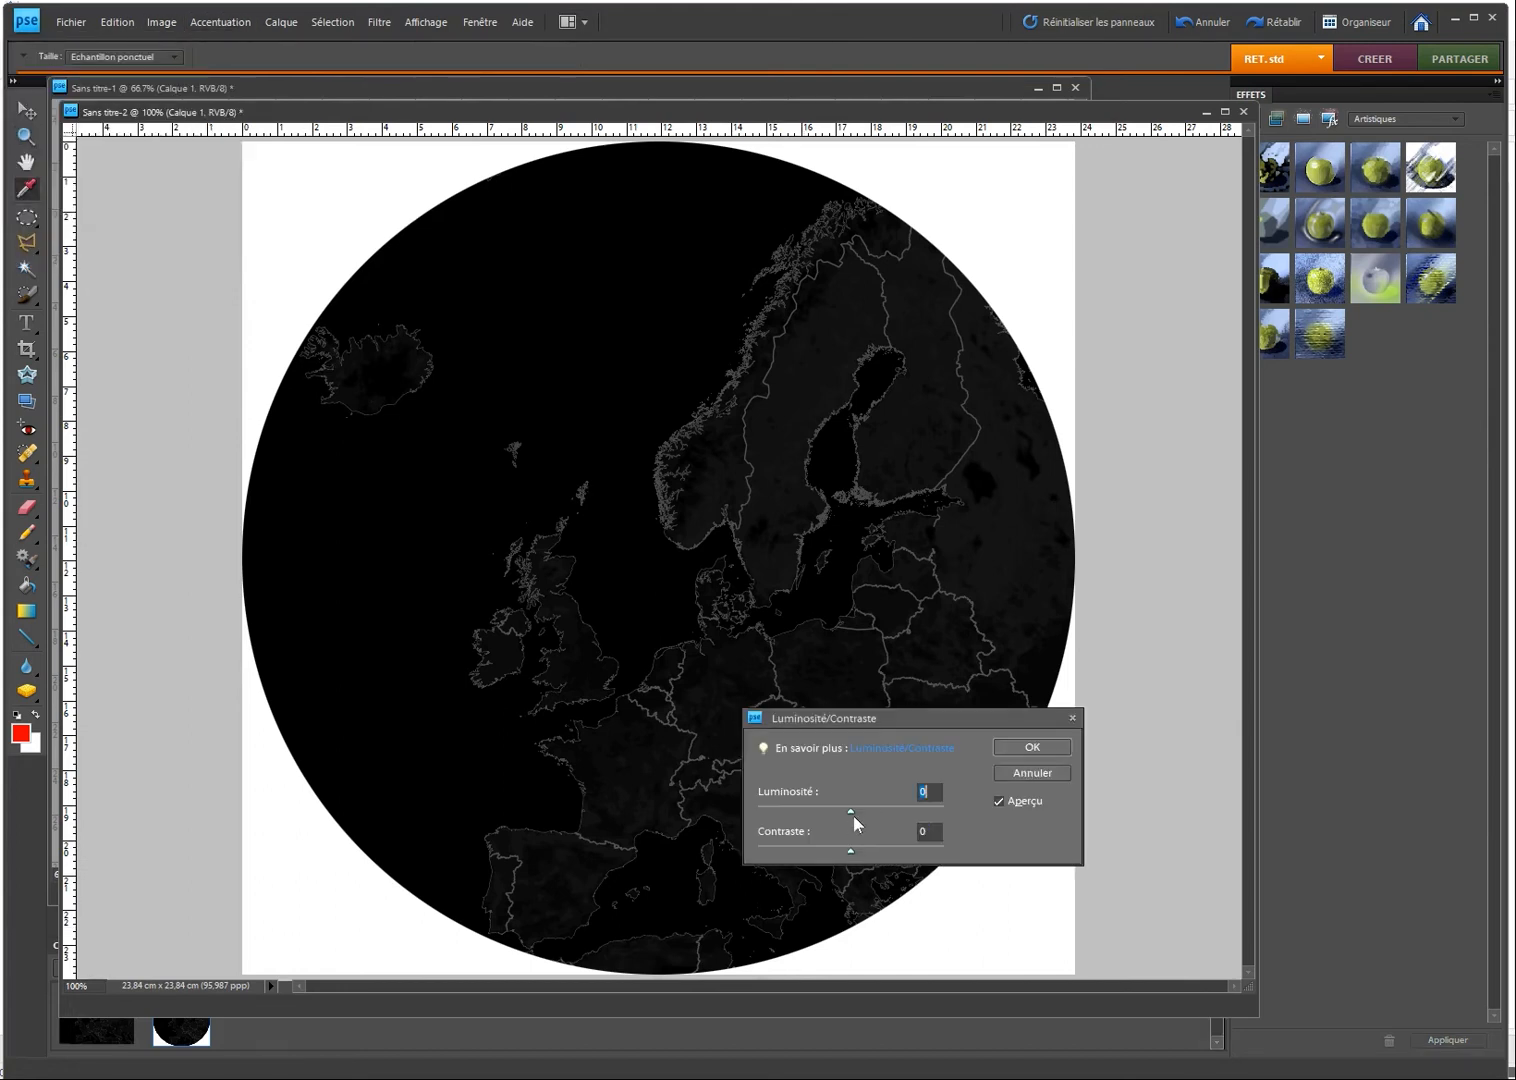
left_click_drag(851, 809, 891, 807)
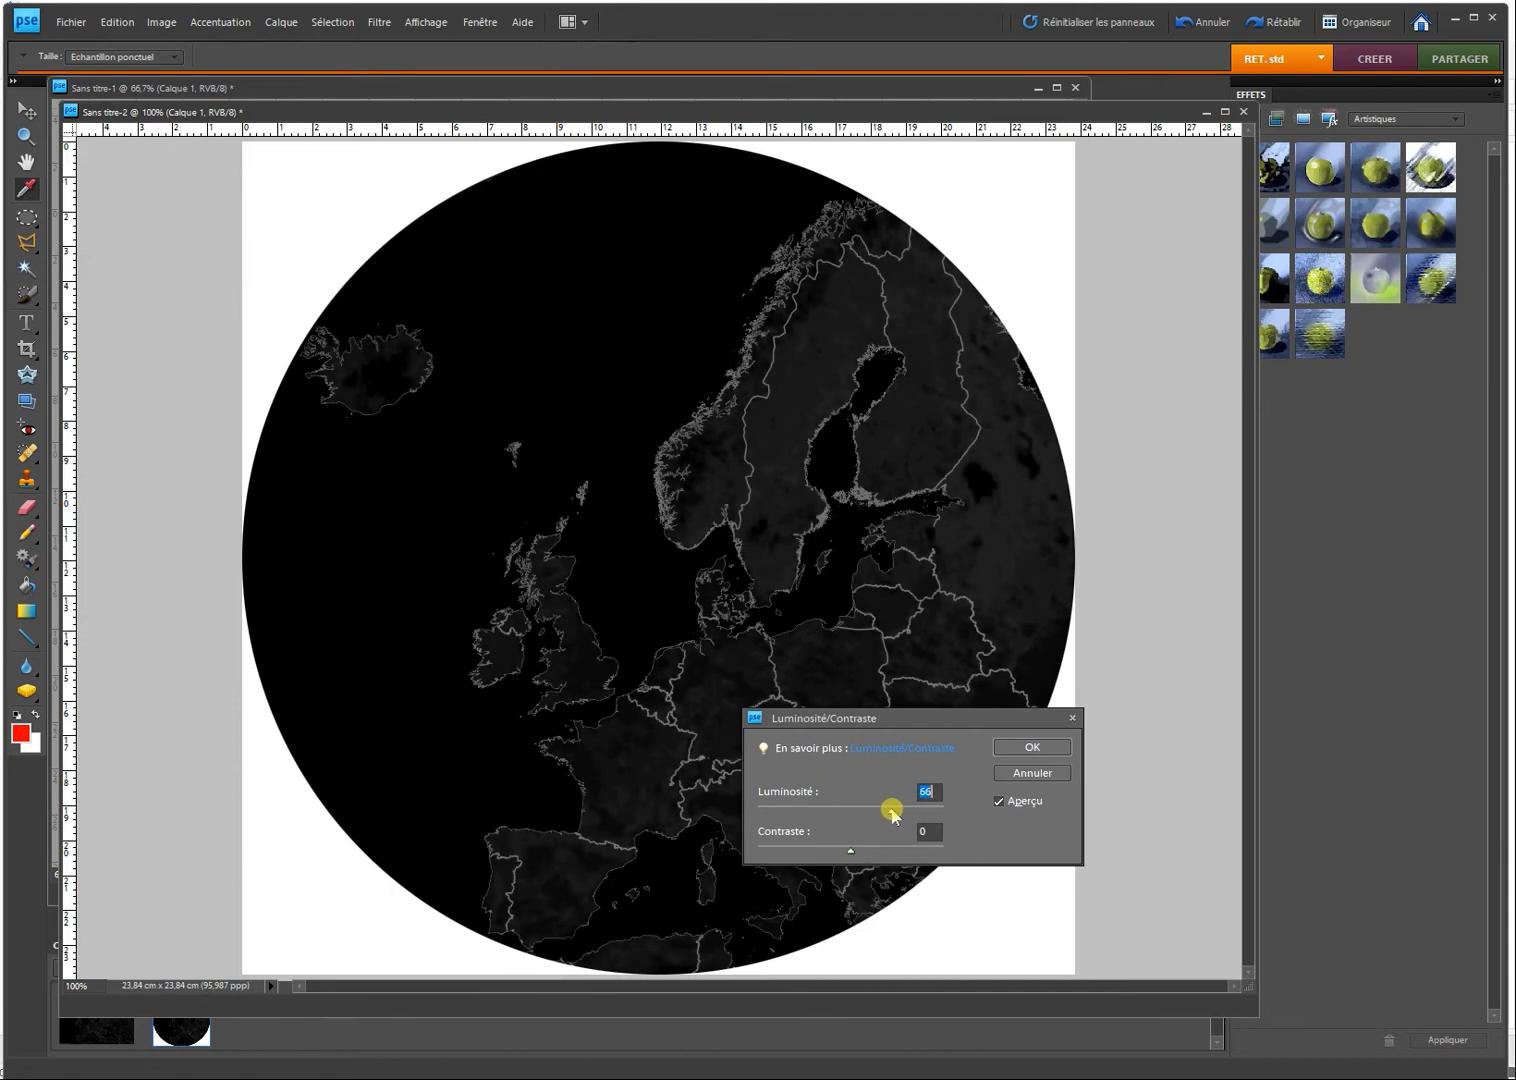
left_click_drag(888, 807, 897, 807)
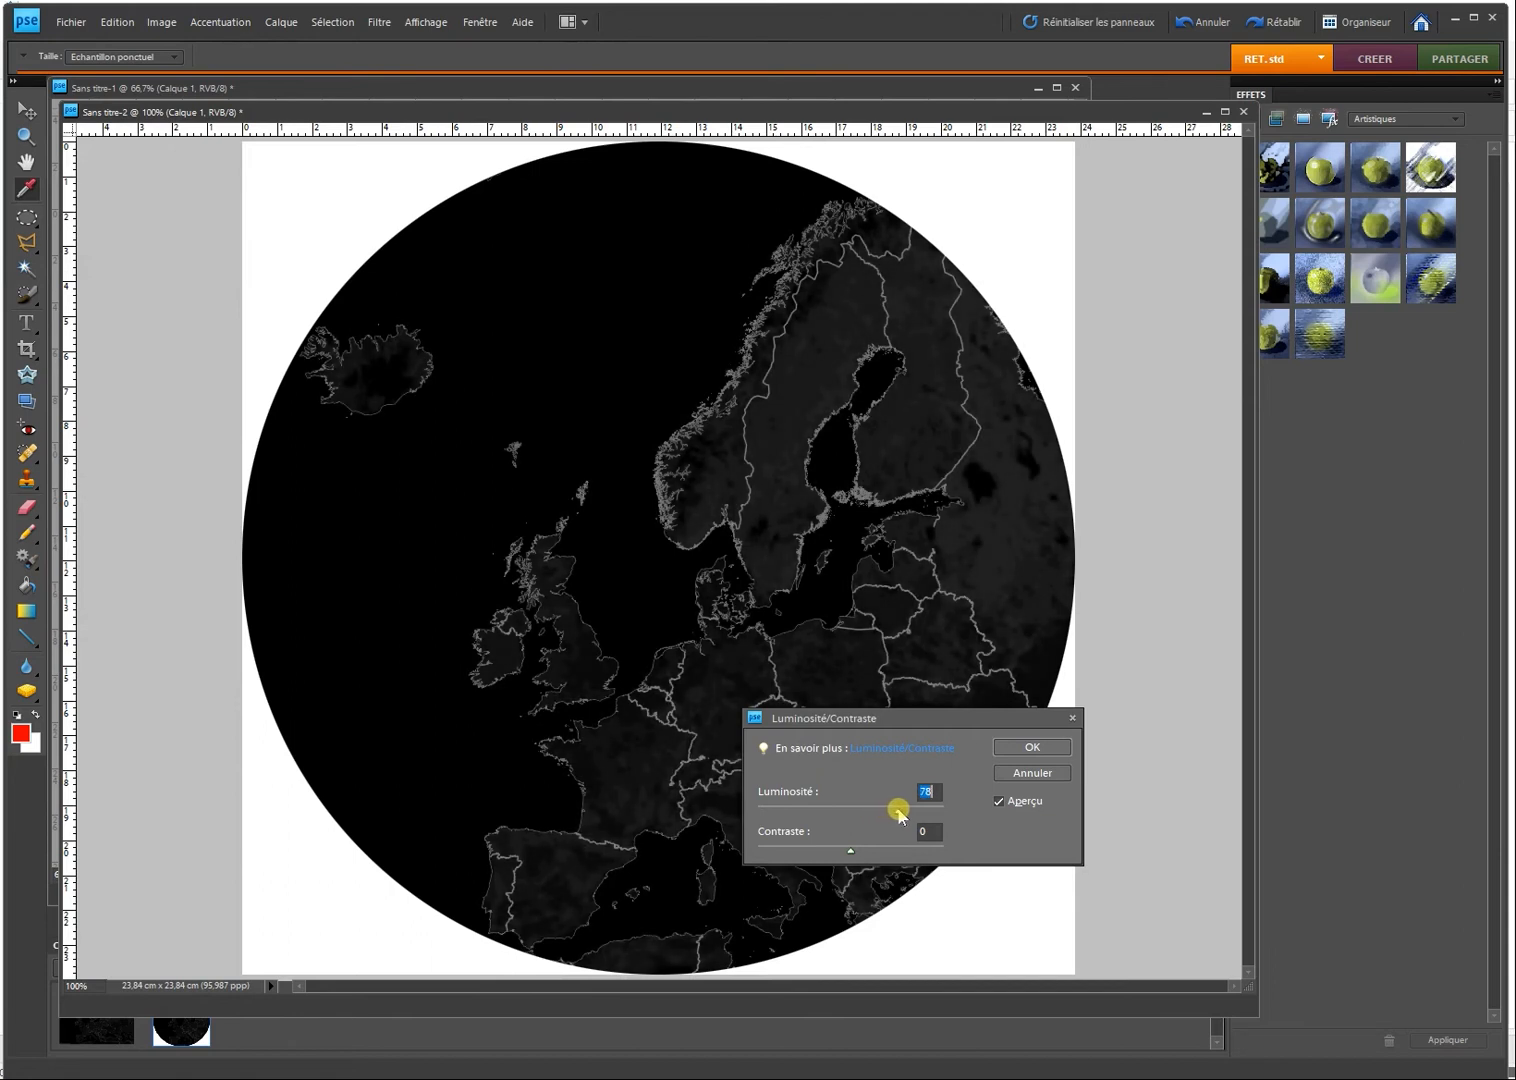
left_click_drag(897, 808, 900, 808)
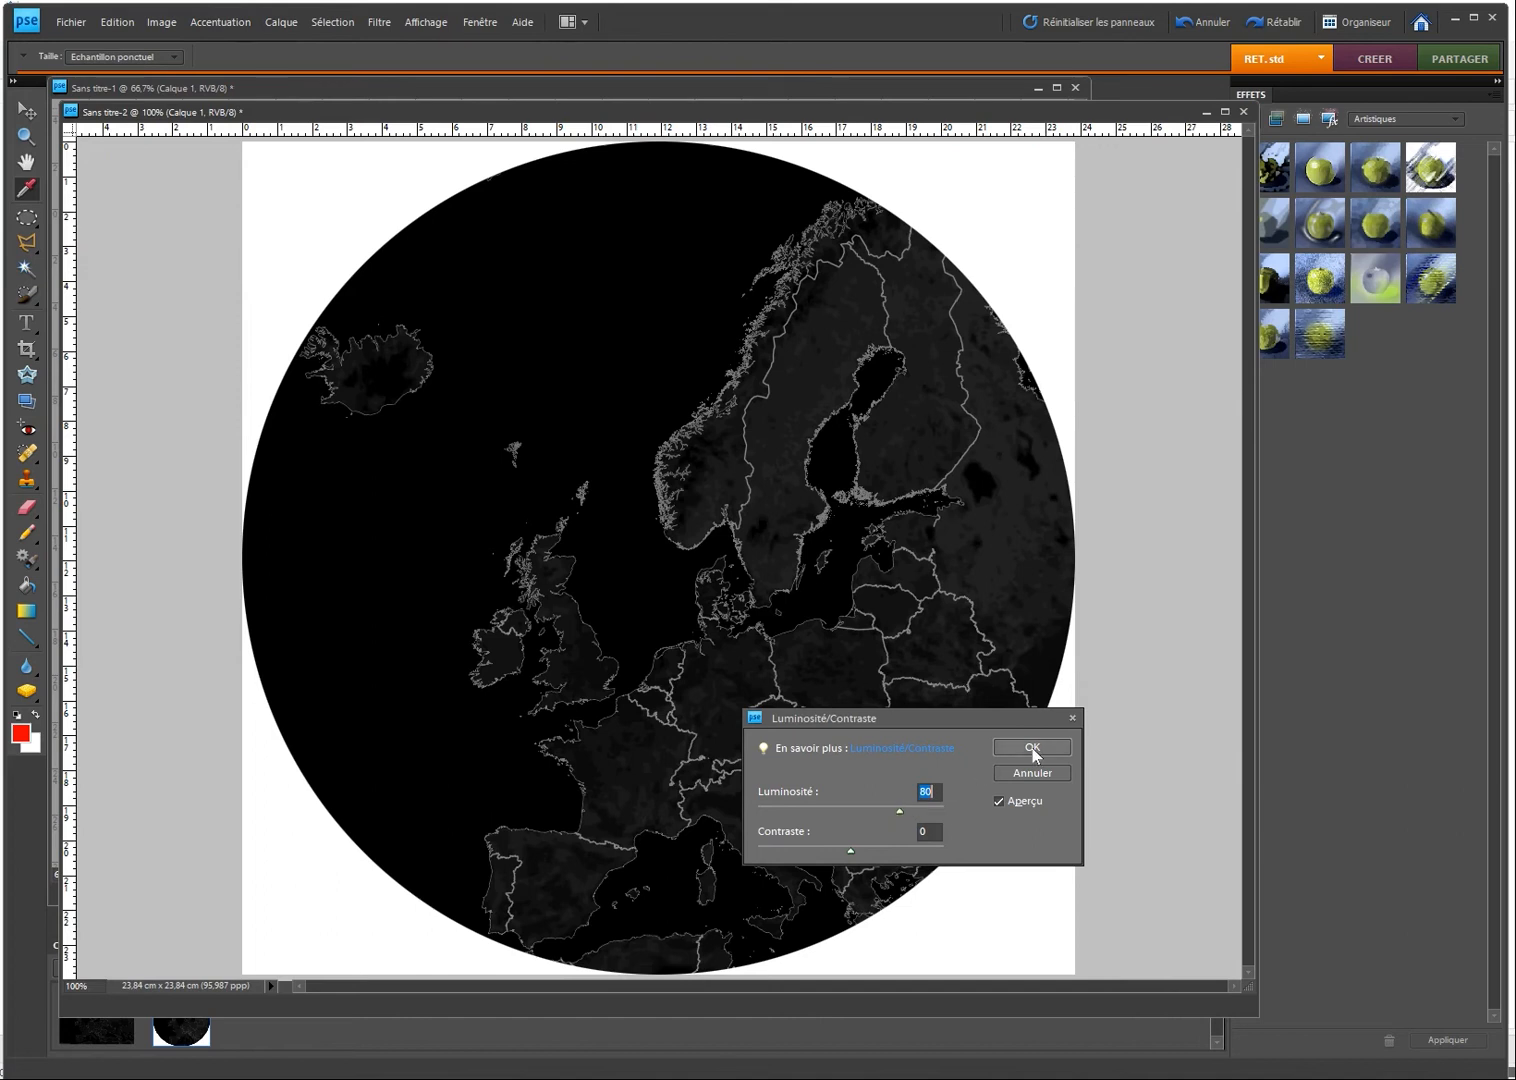
left_click(1031, 748)
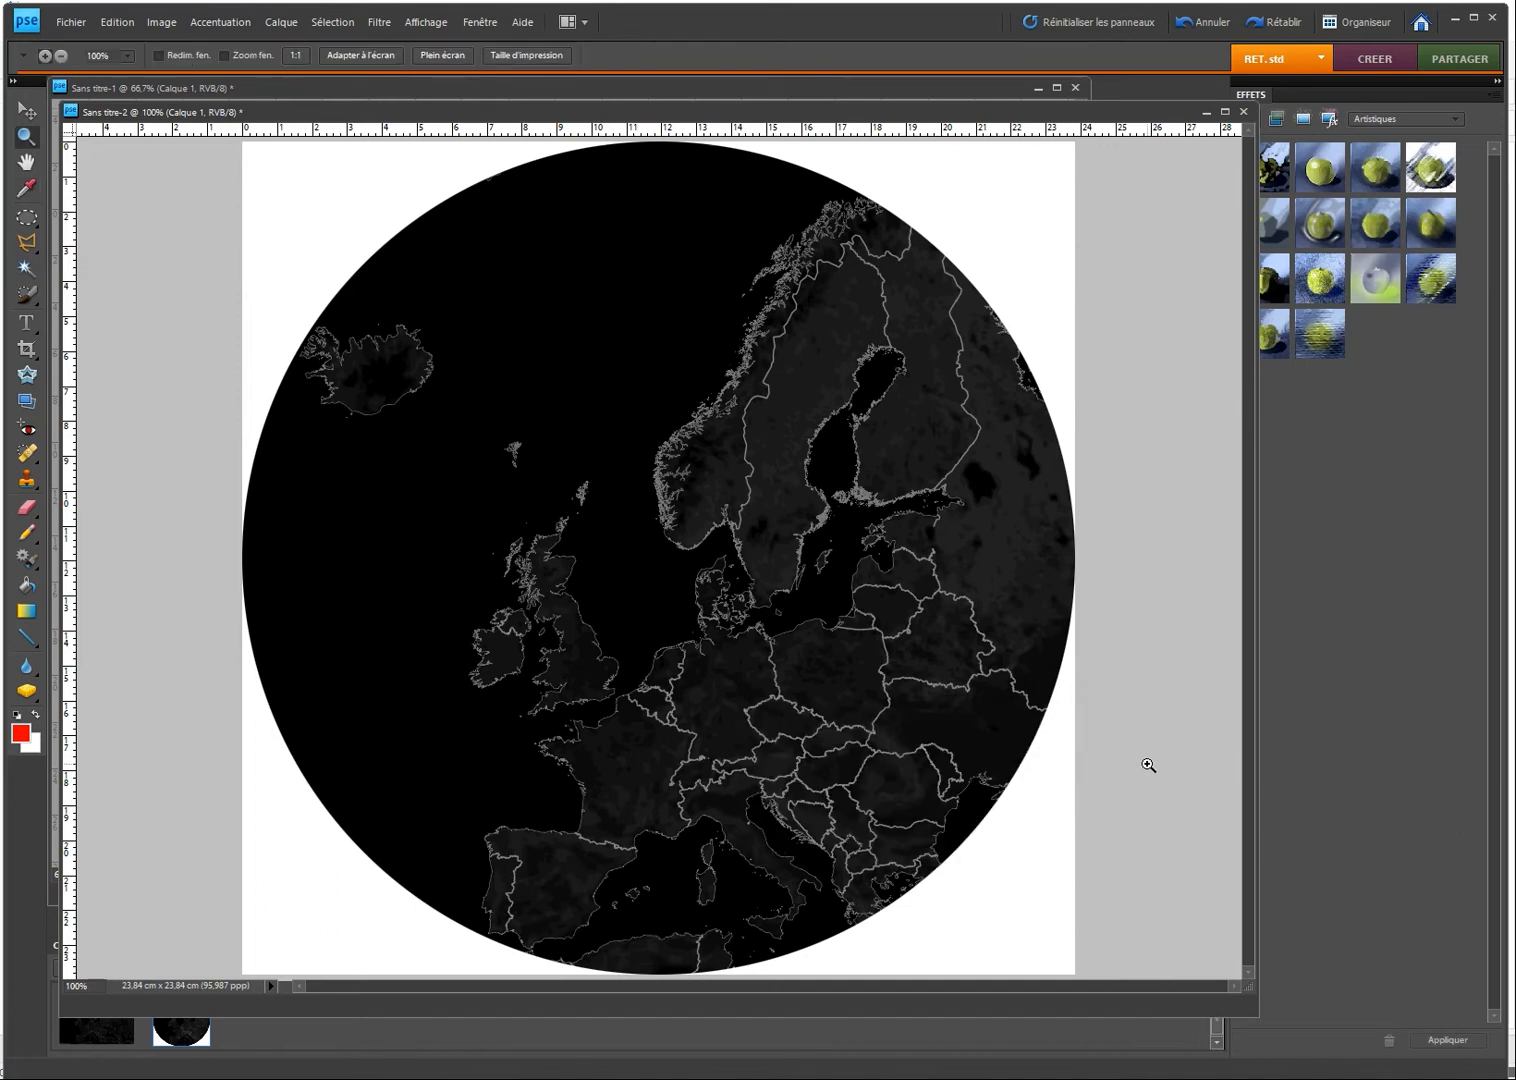
left_click(70, 21)
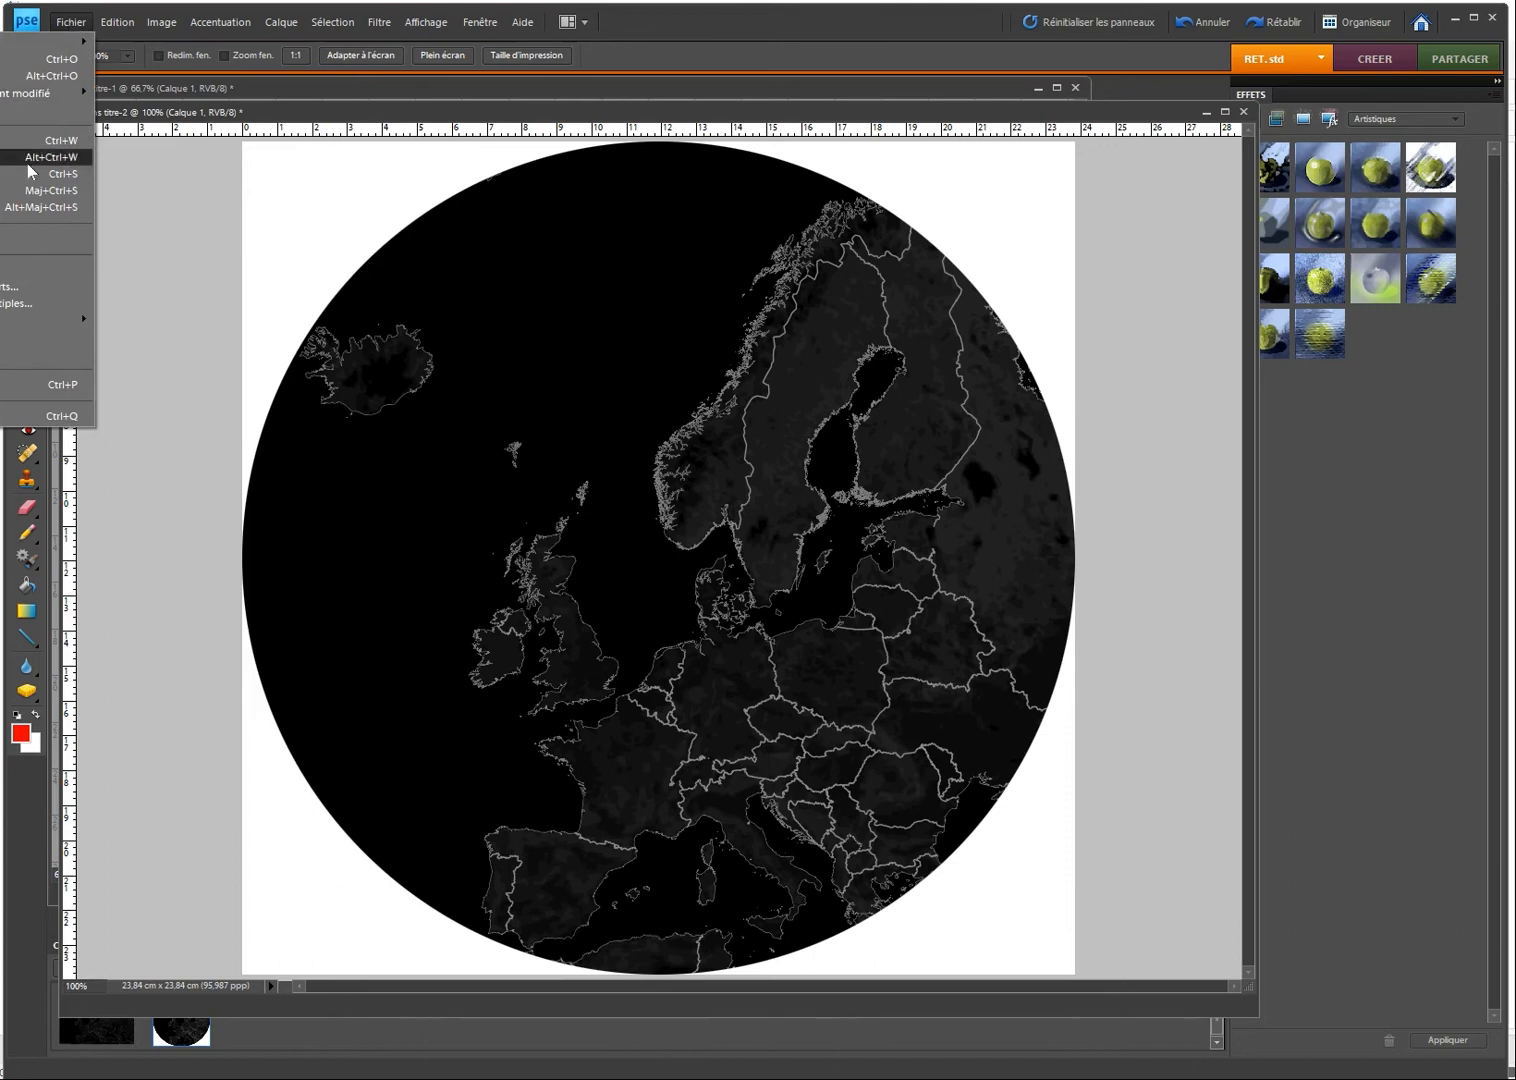
Step: Save the circular map as map-europe.png with the default PNG options
left_click(50, 173)
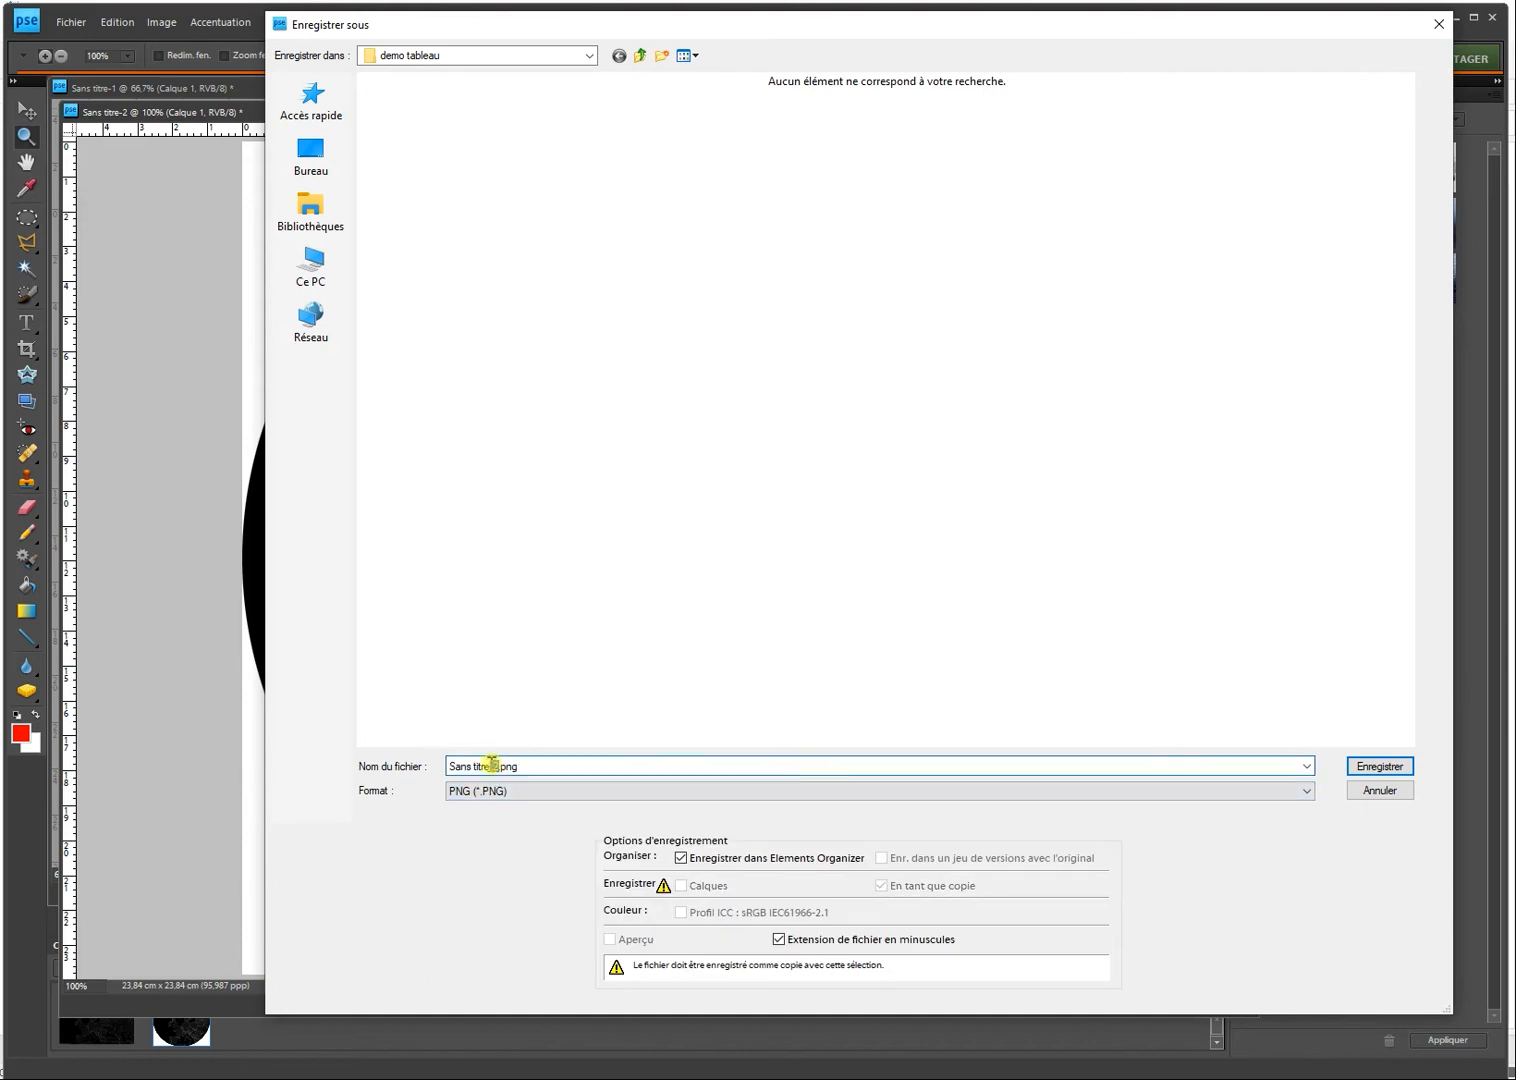
type("map.png")
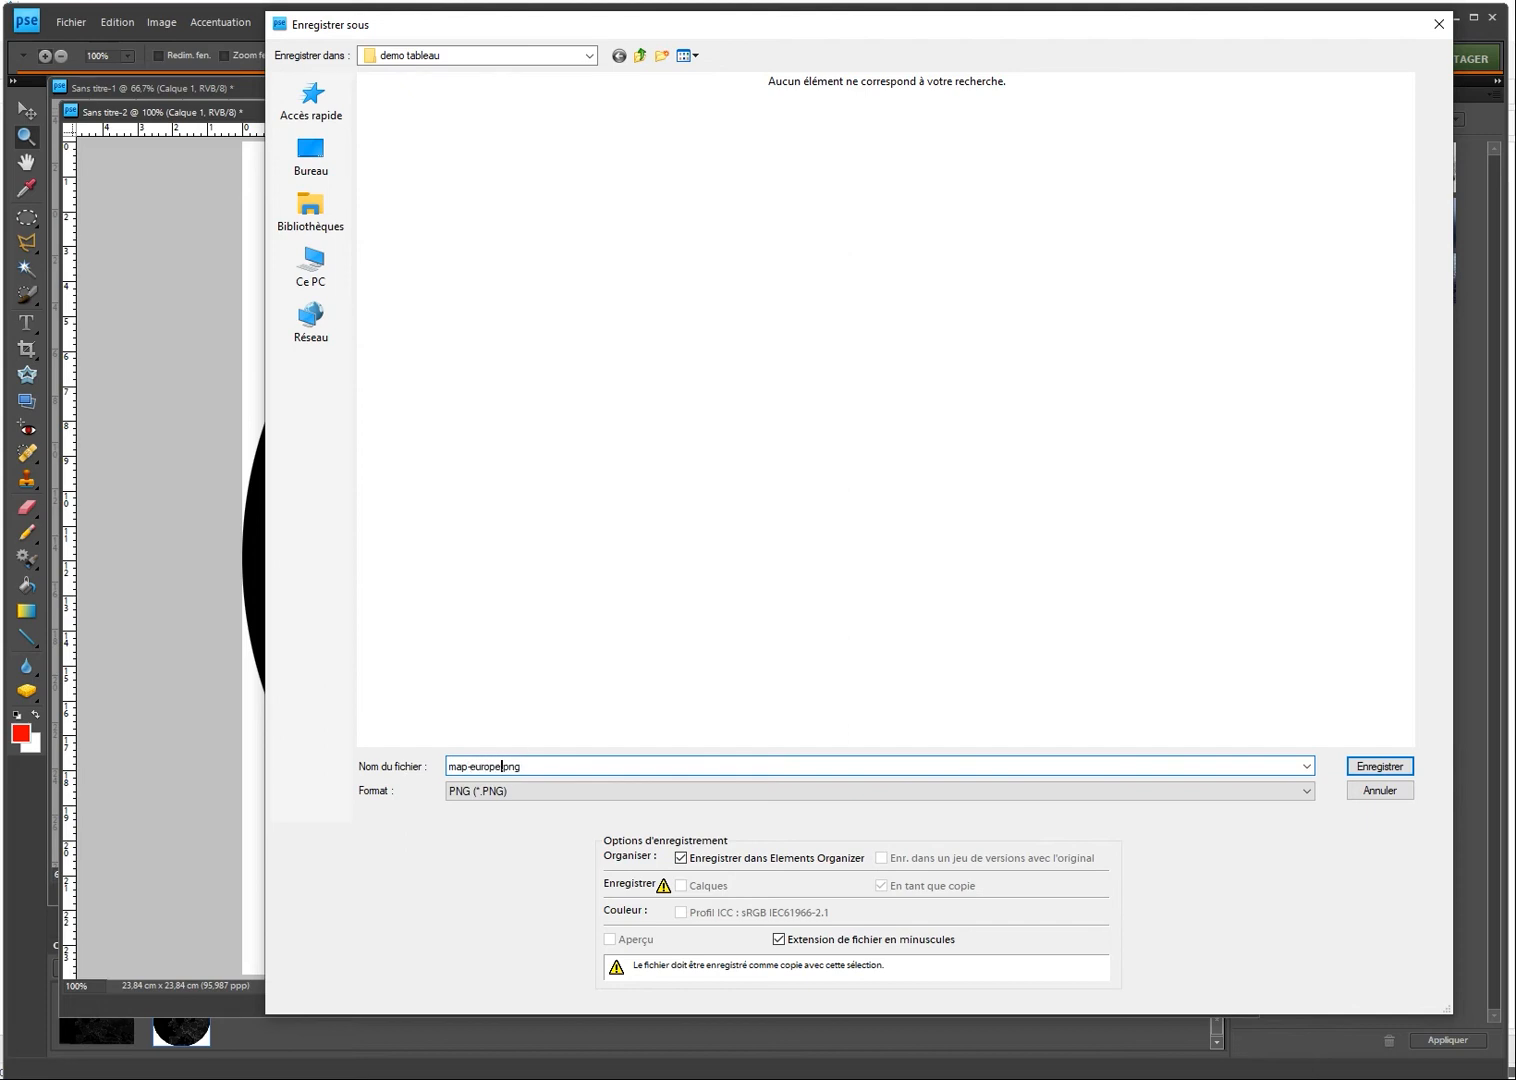
left_click(1378, 766)
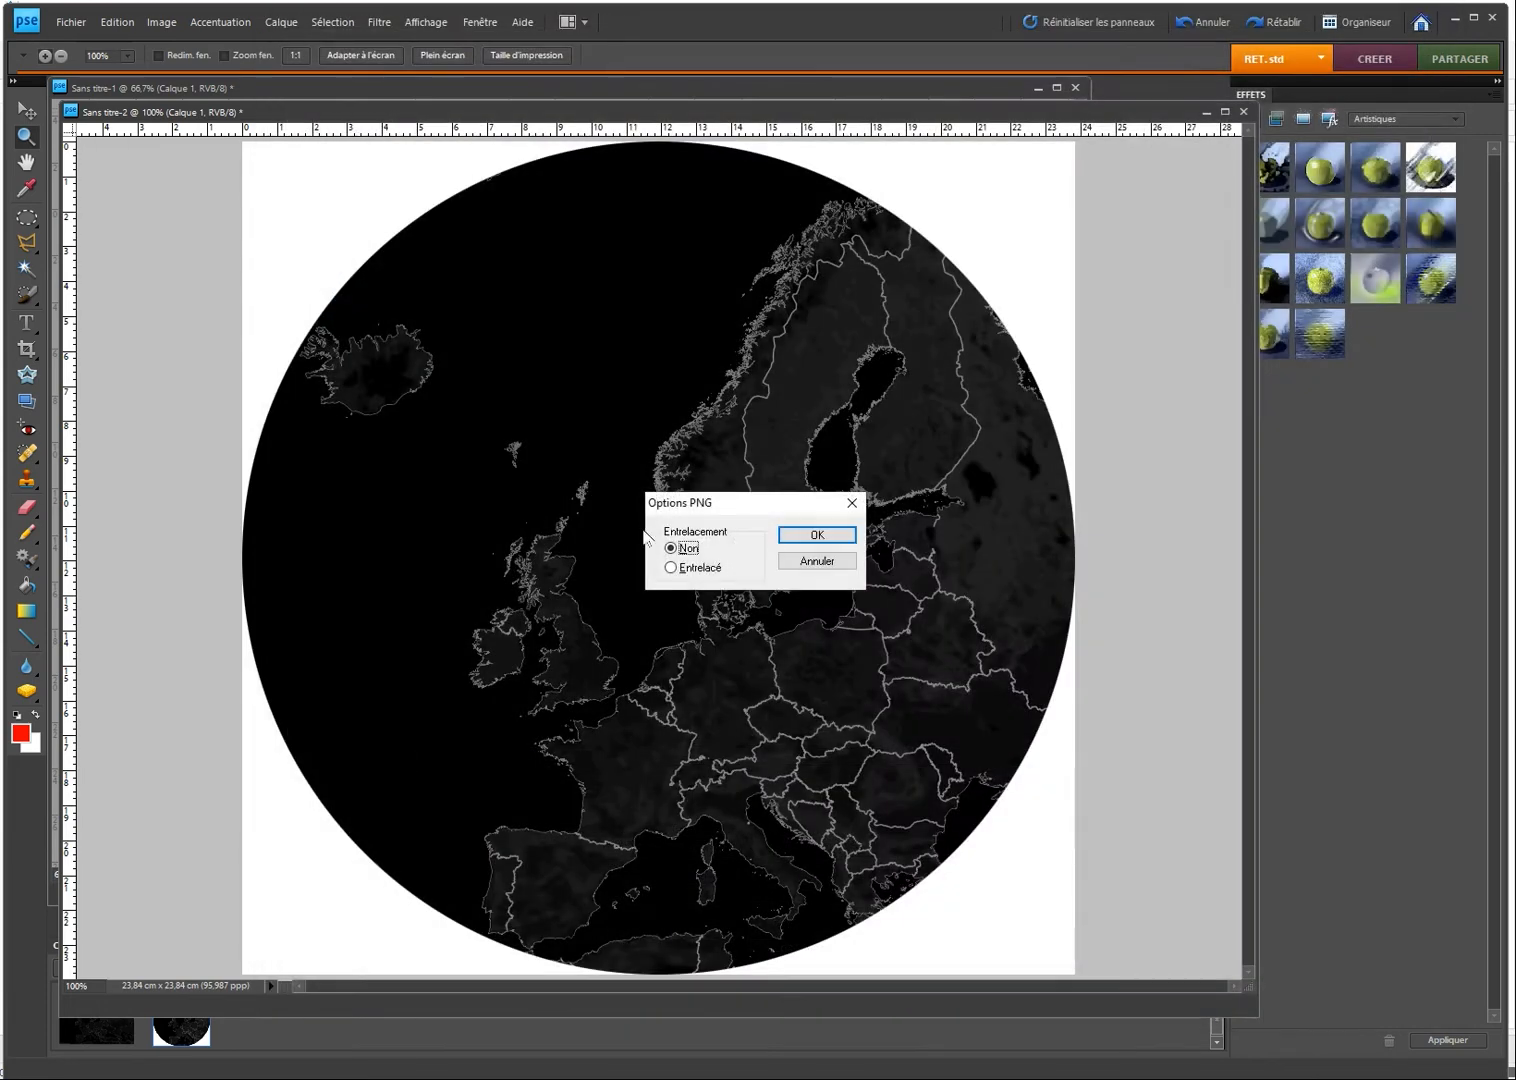
left_click(815, 534)
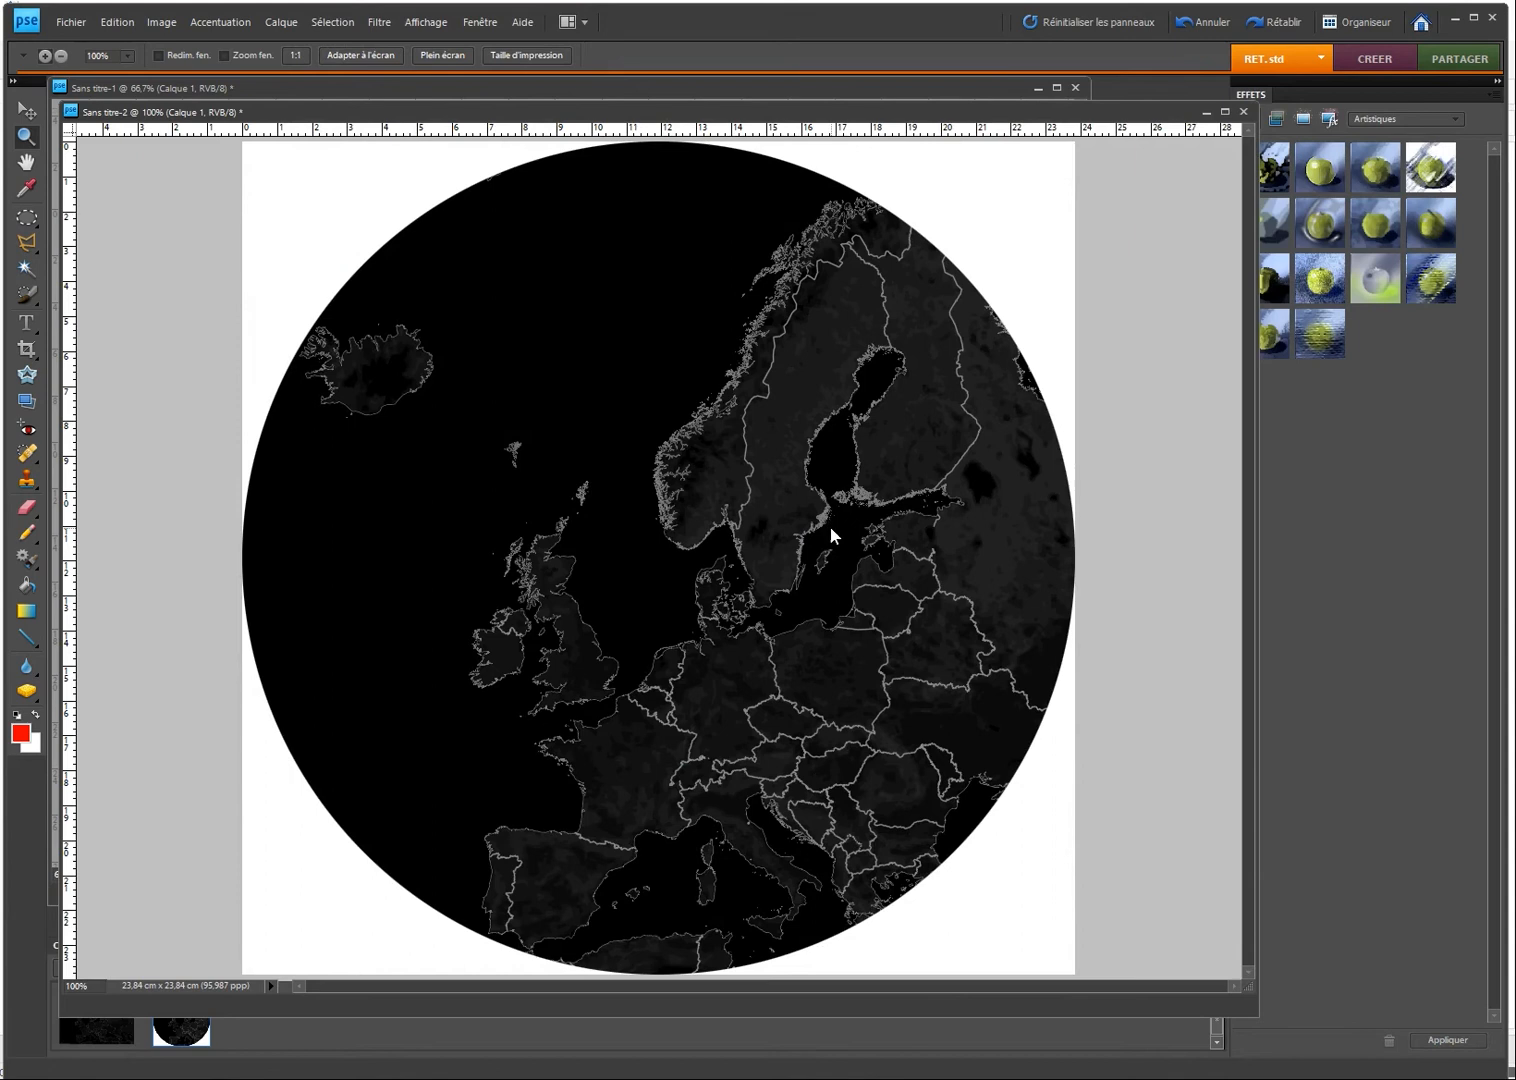
mouse_move(975, 193)
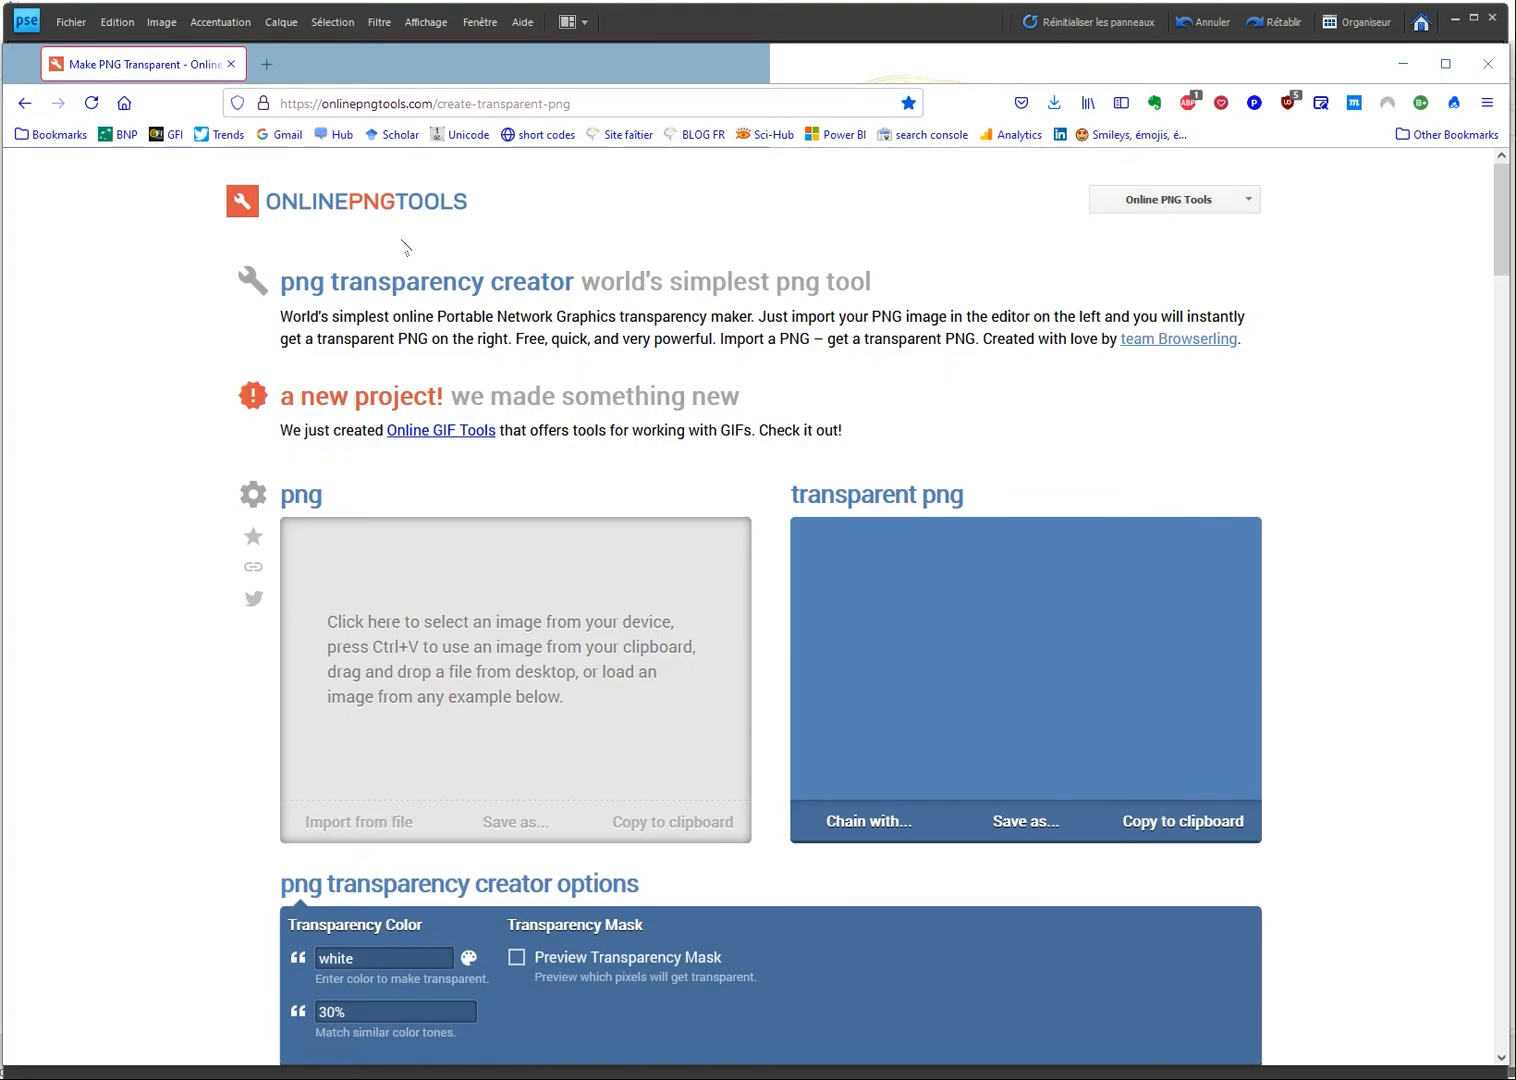
mouse_move(402, 192)
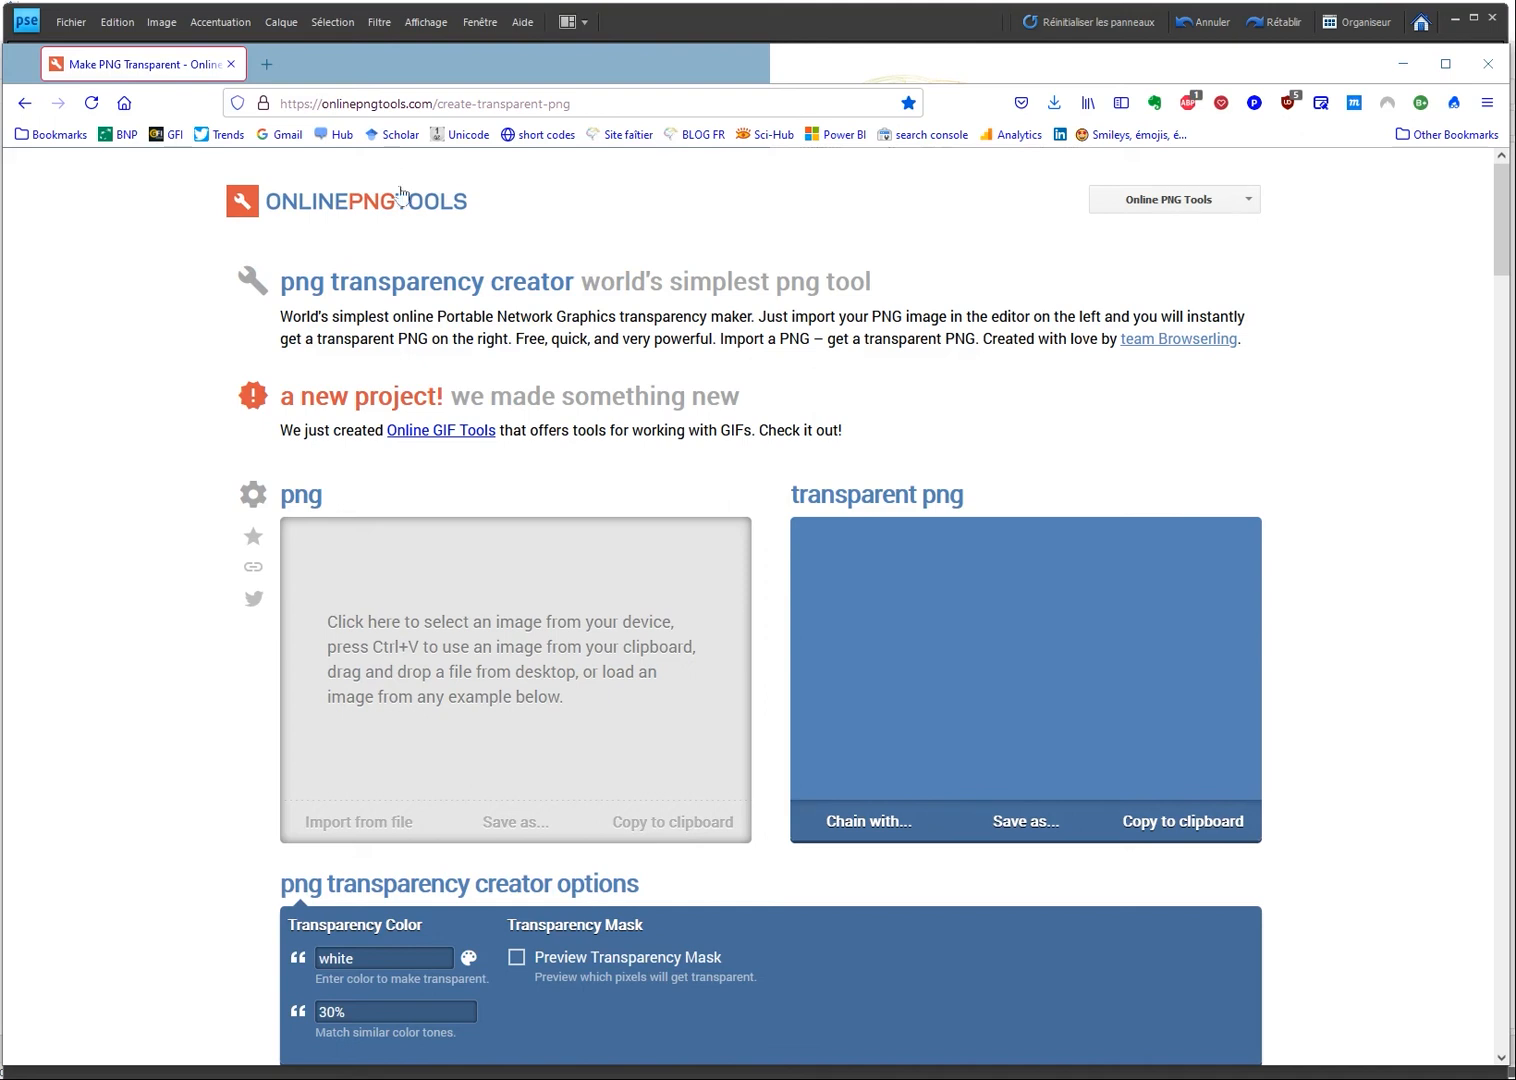
mouse_move(573, 698)
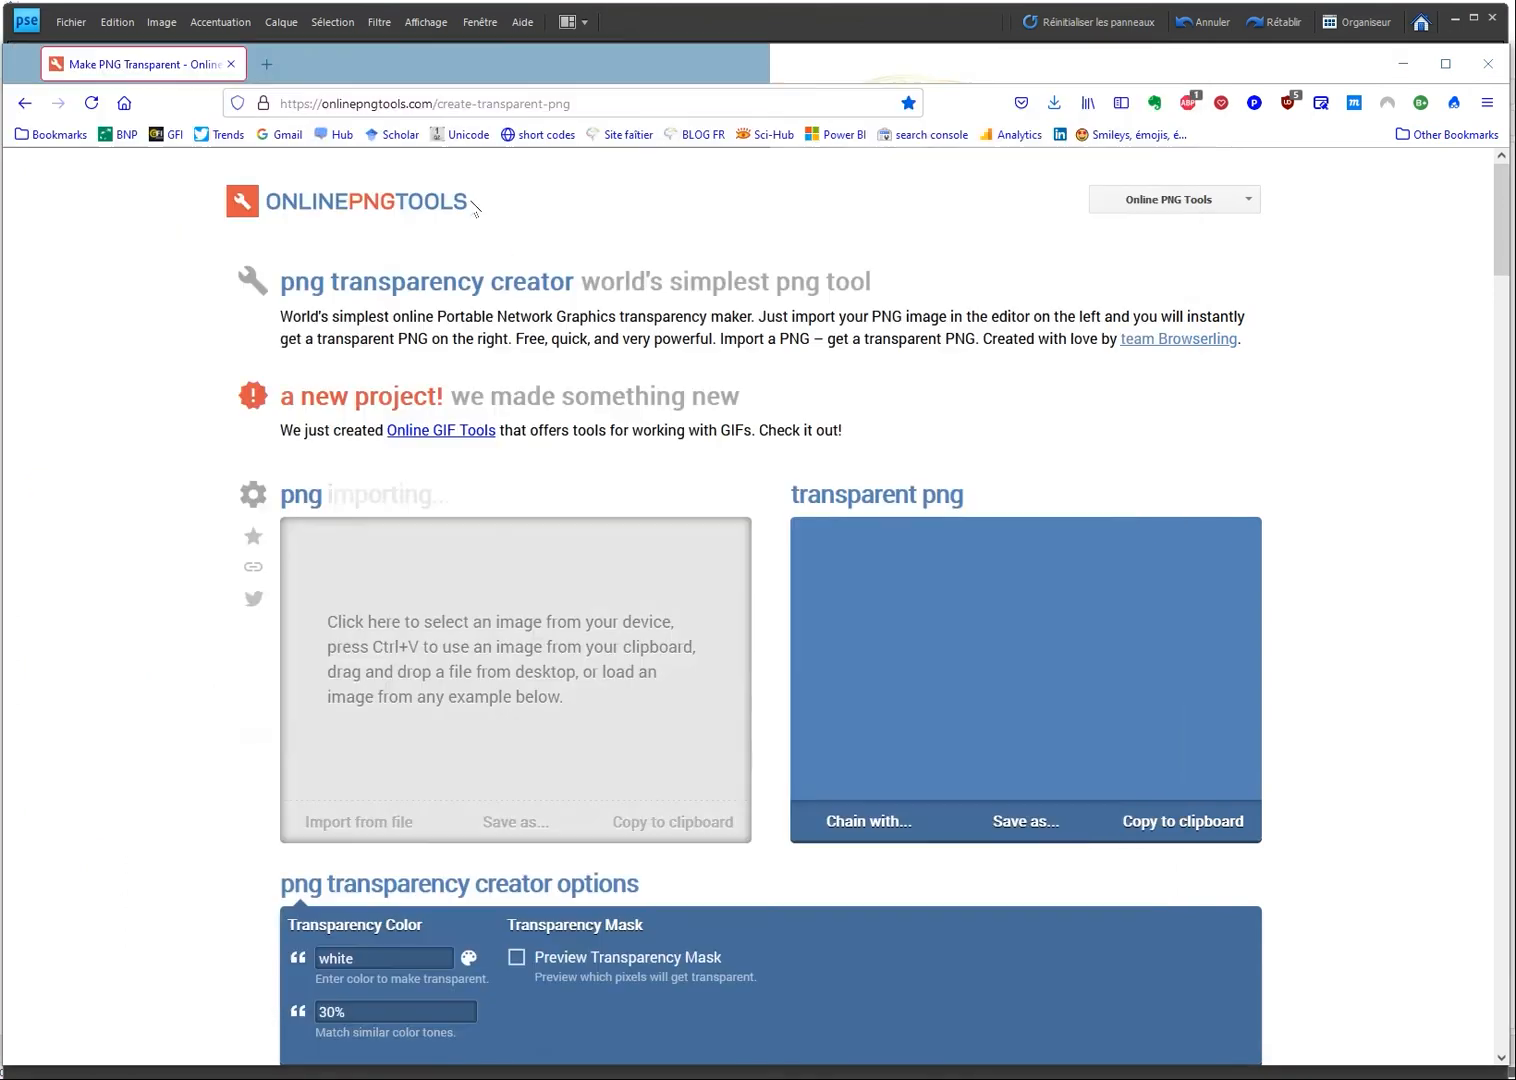
Step: Import map-europe.png so its white surround turns transparent
left_click(515, 680)
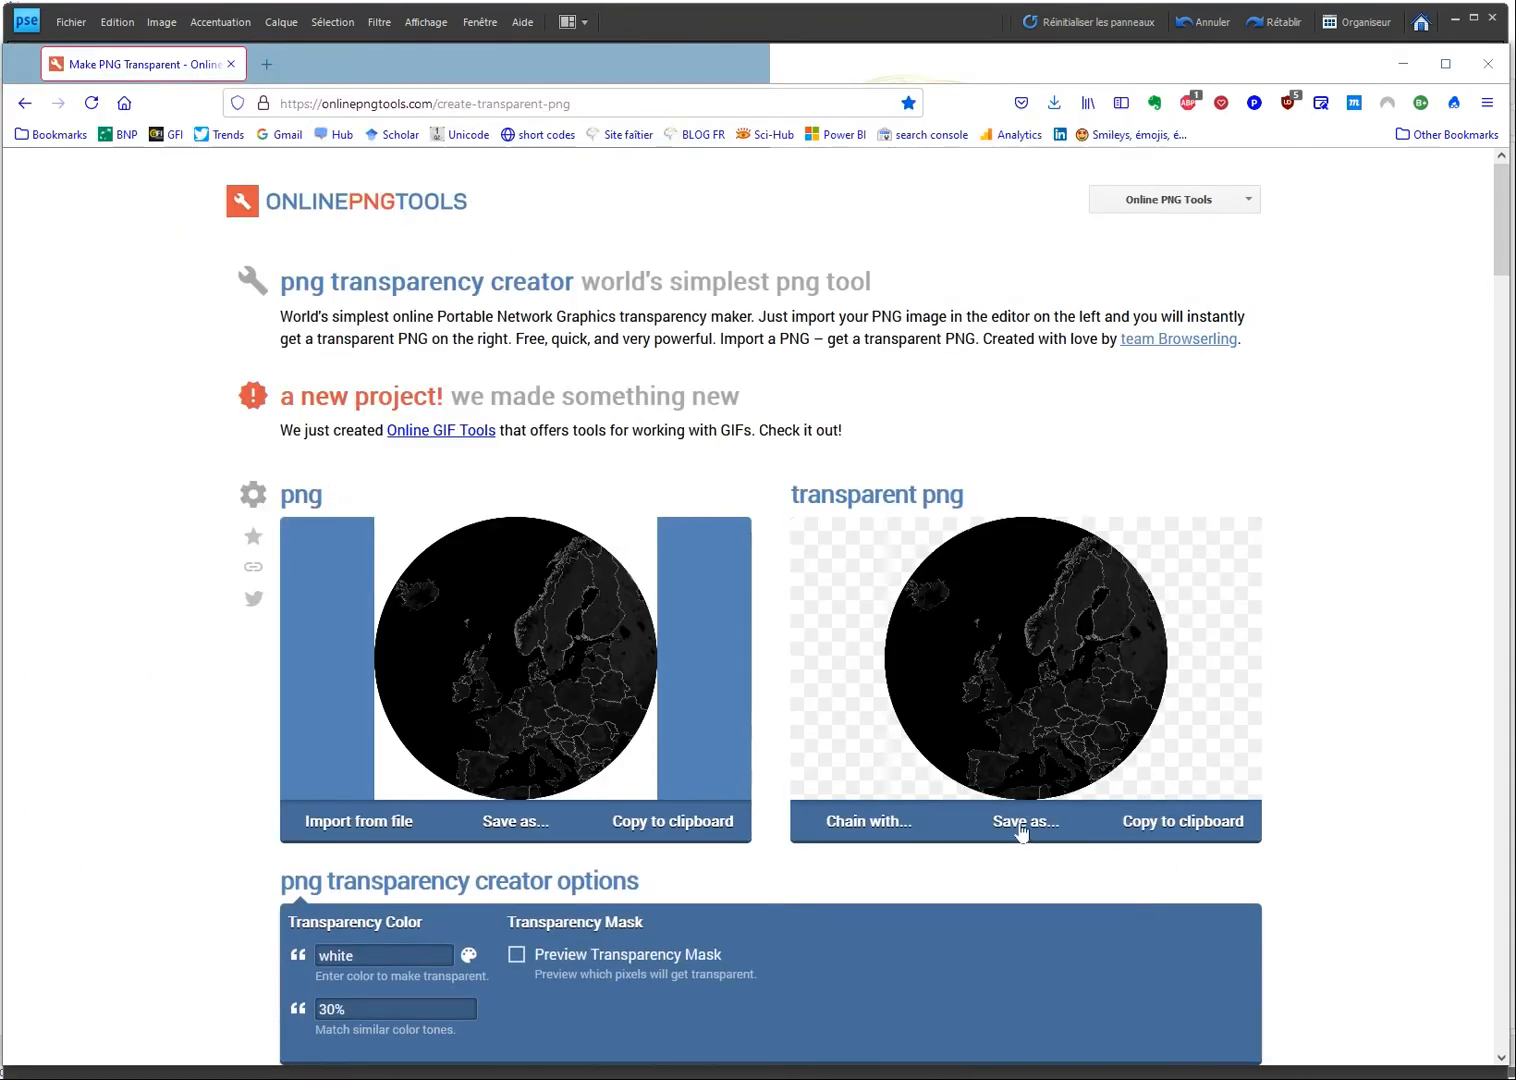
left_click(1023, 821)
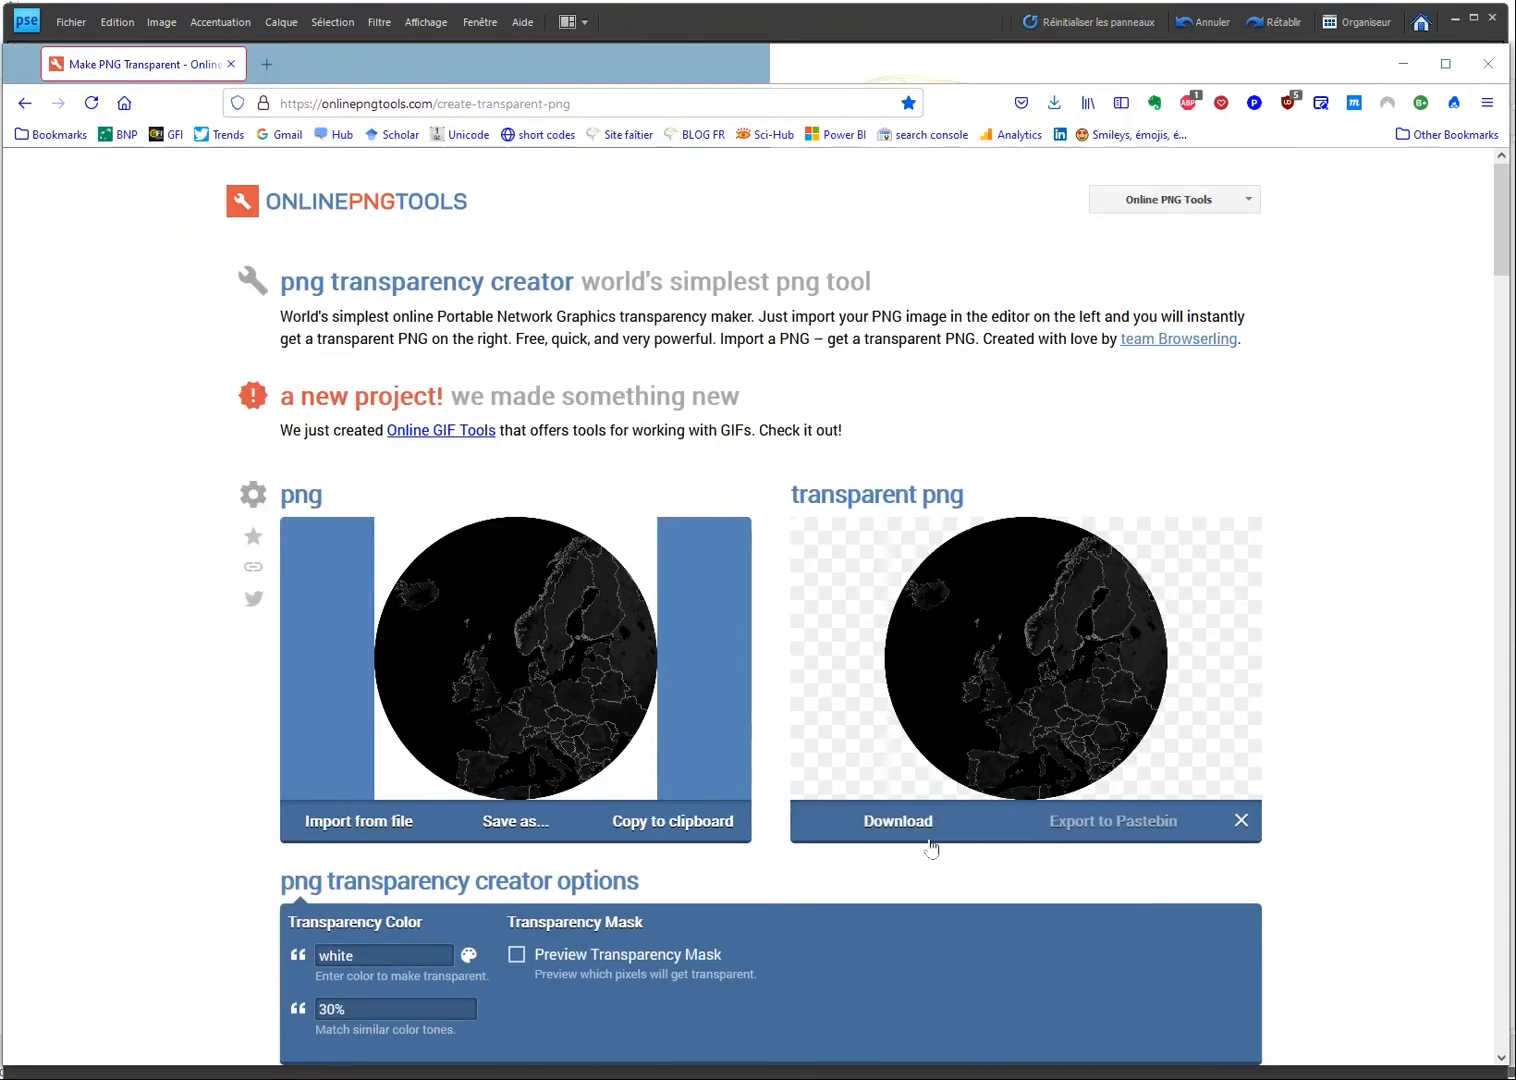
Step: Download the transparent PNG into the demo tableau folder
left_click(897, 820)
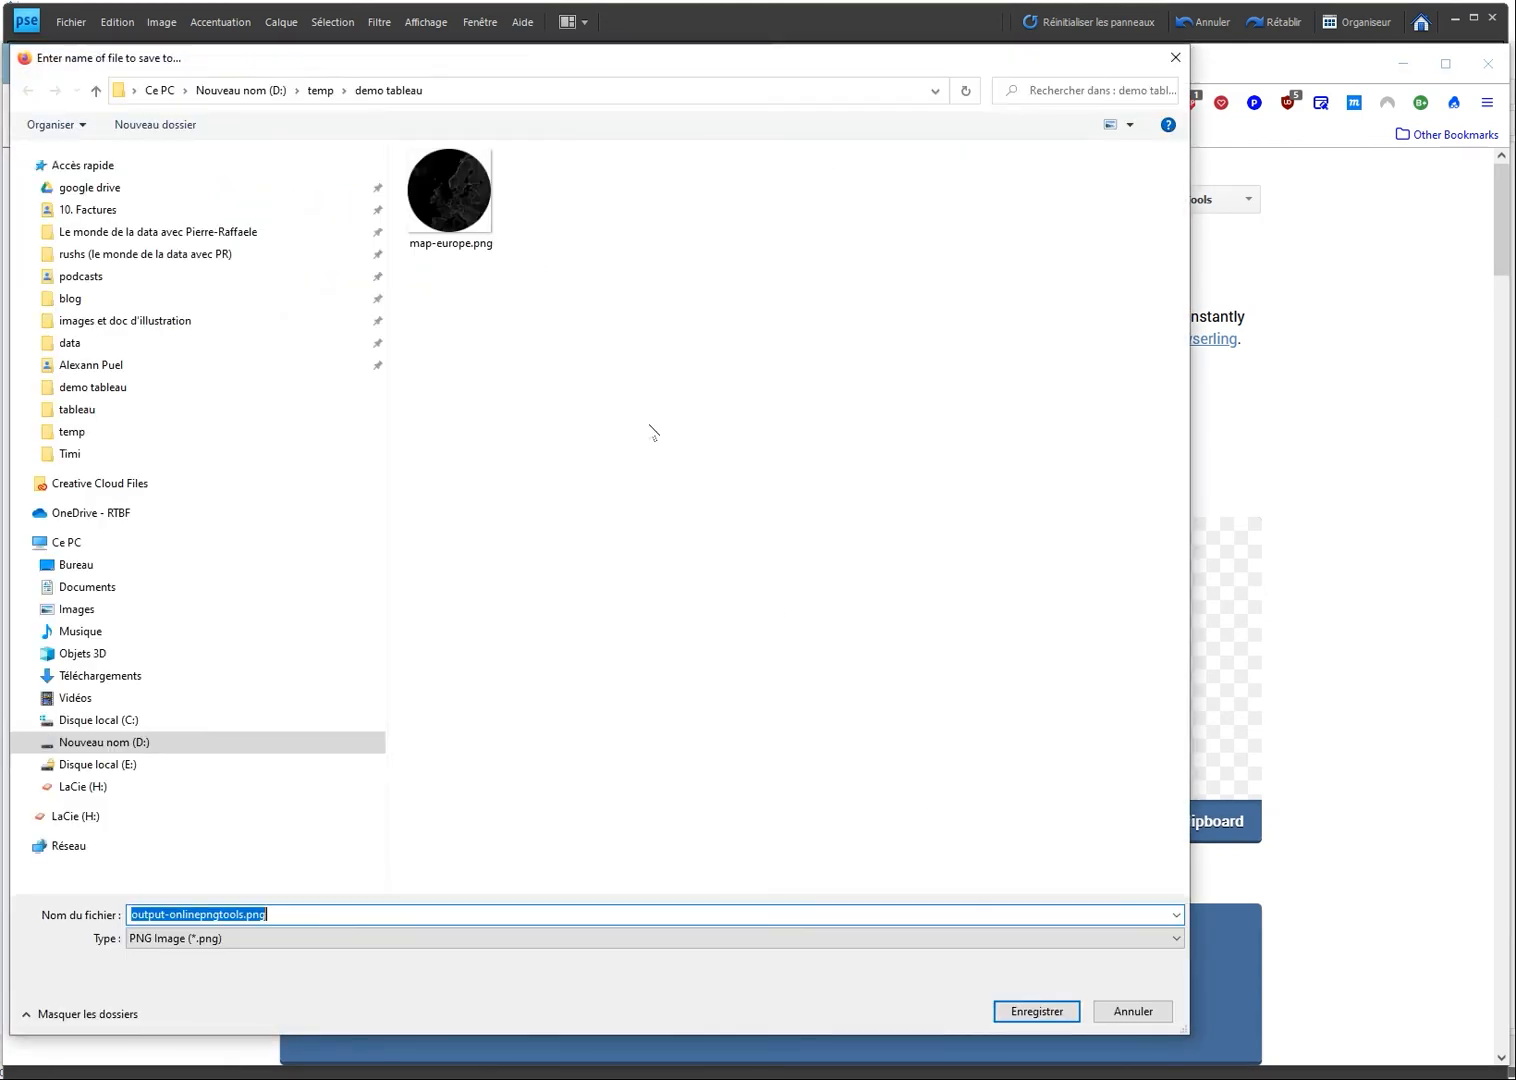
left_click(1035, 1011)
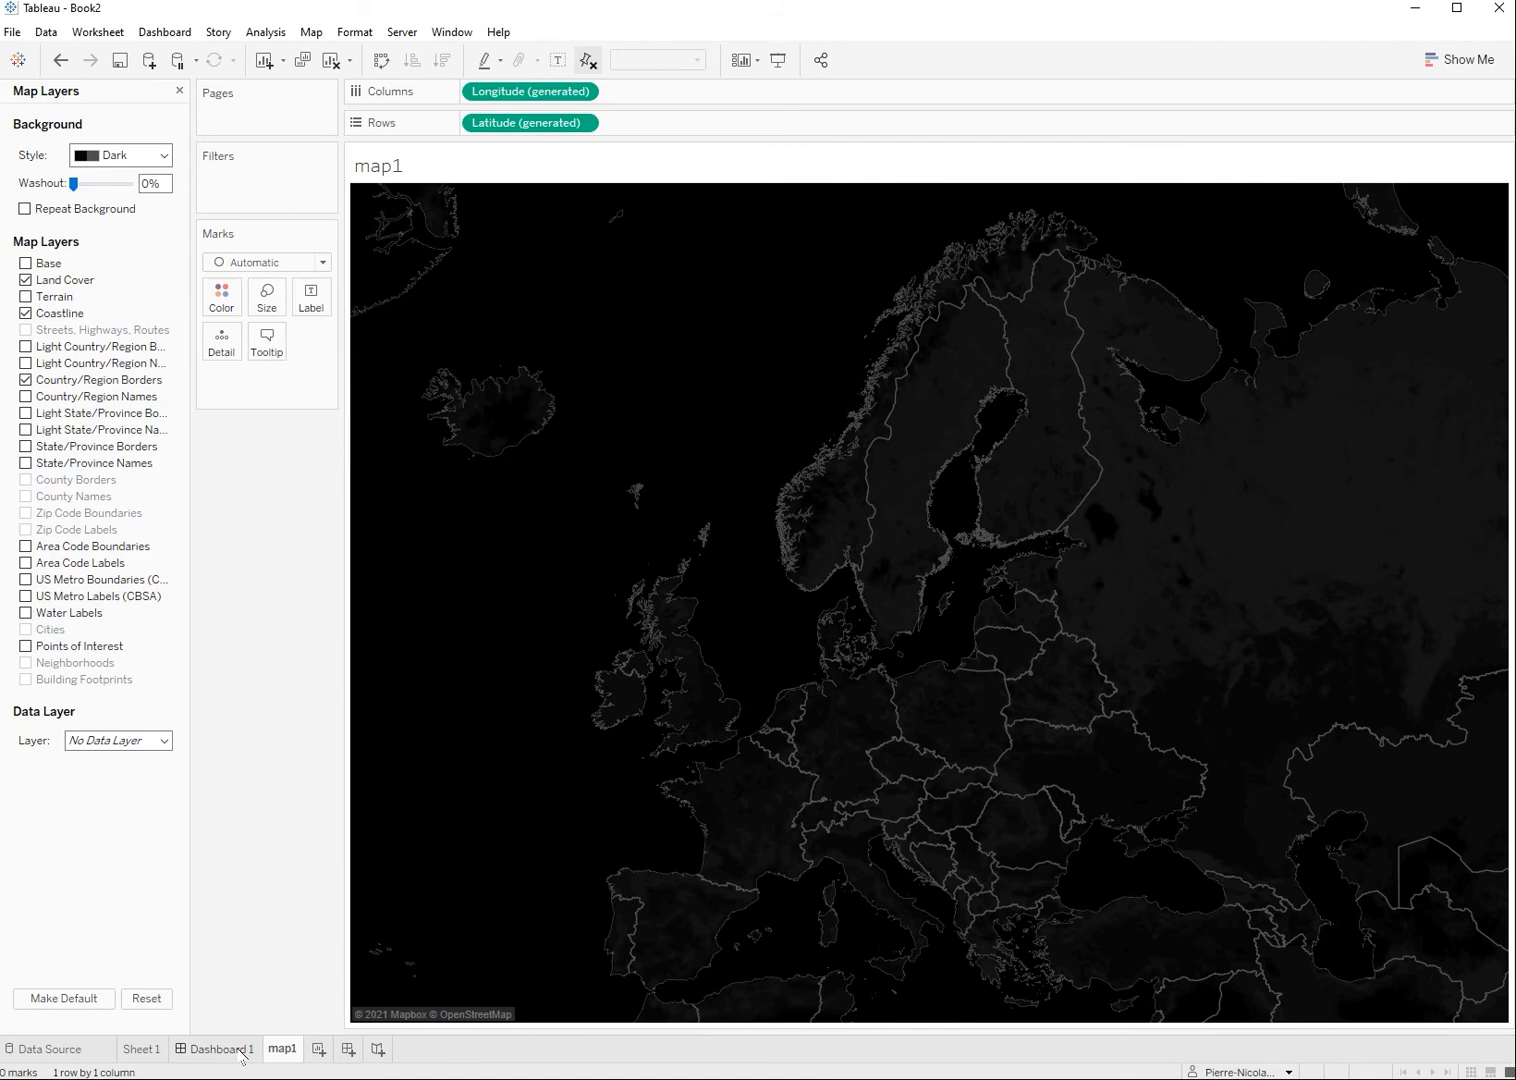
Step: Insert map-europe.png on Dashboard 1 as a floating image centred in the radial ring
left_click(220, 1049)
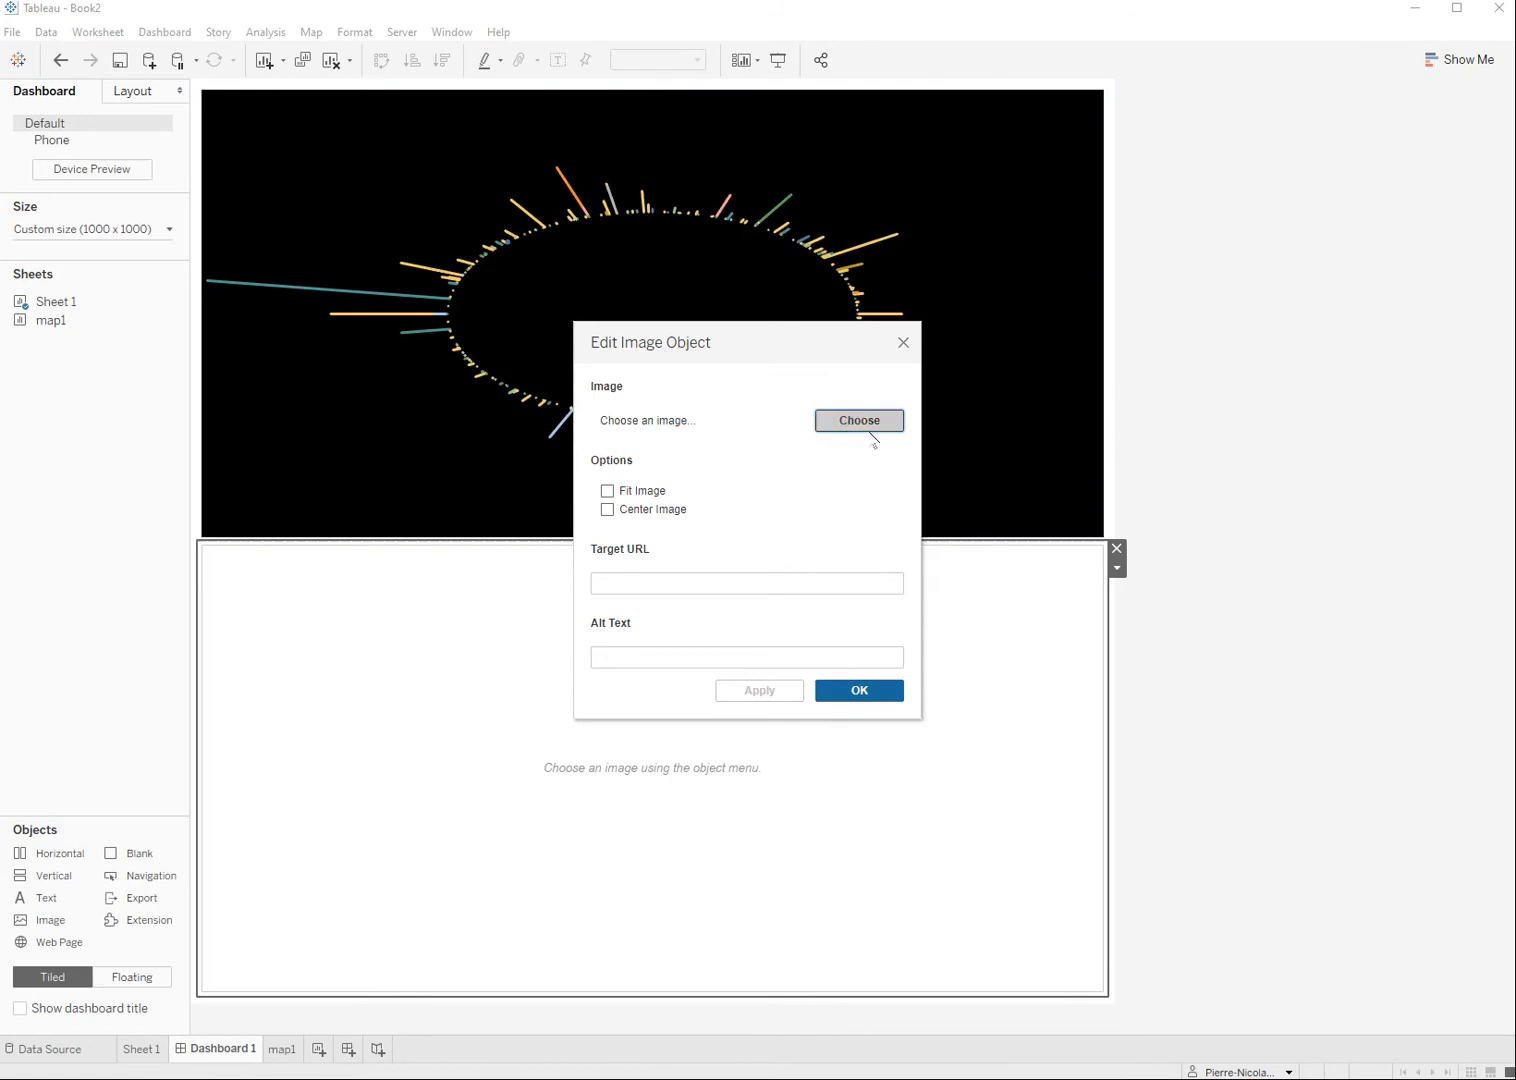
left_click(857, 420)
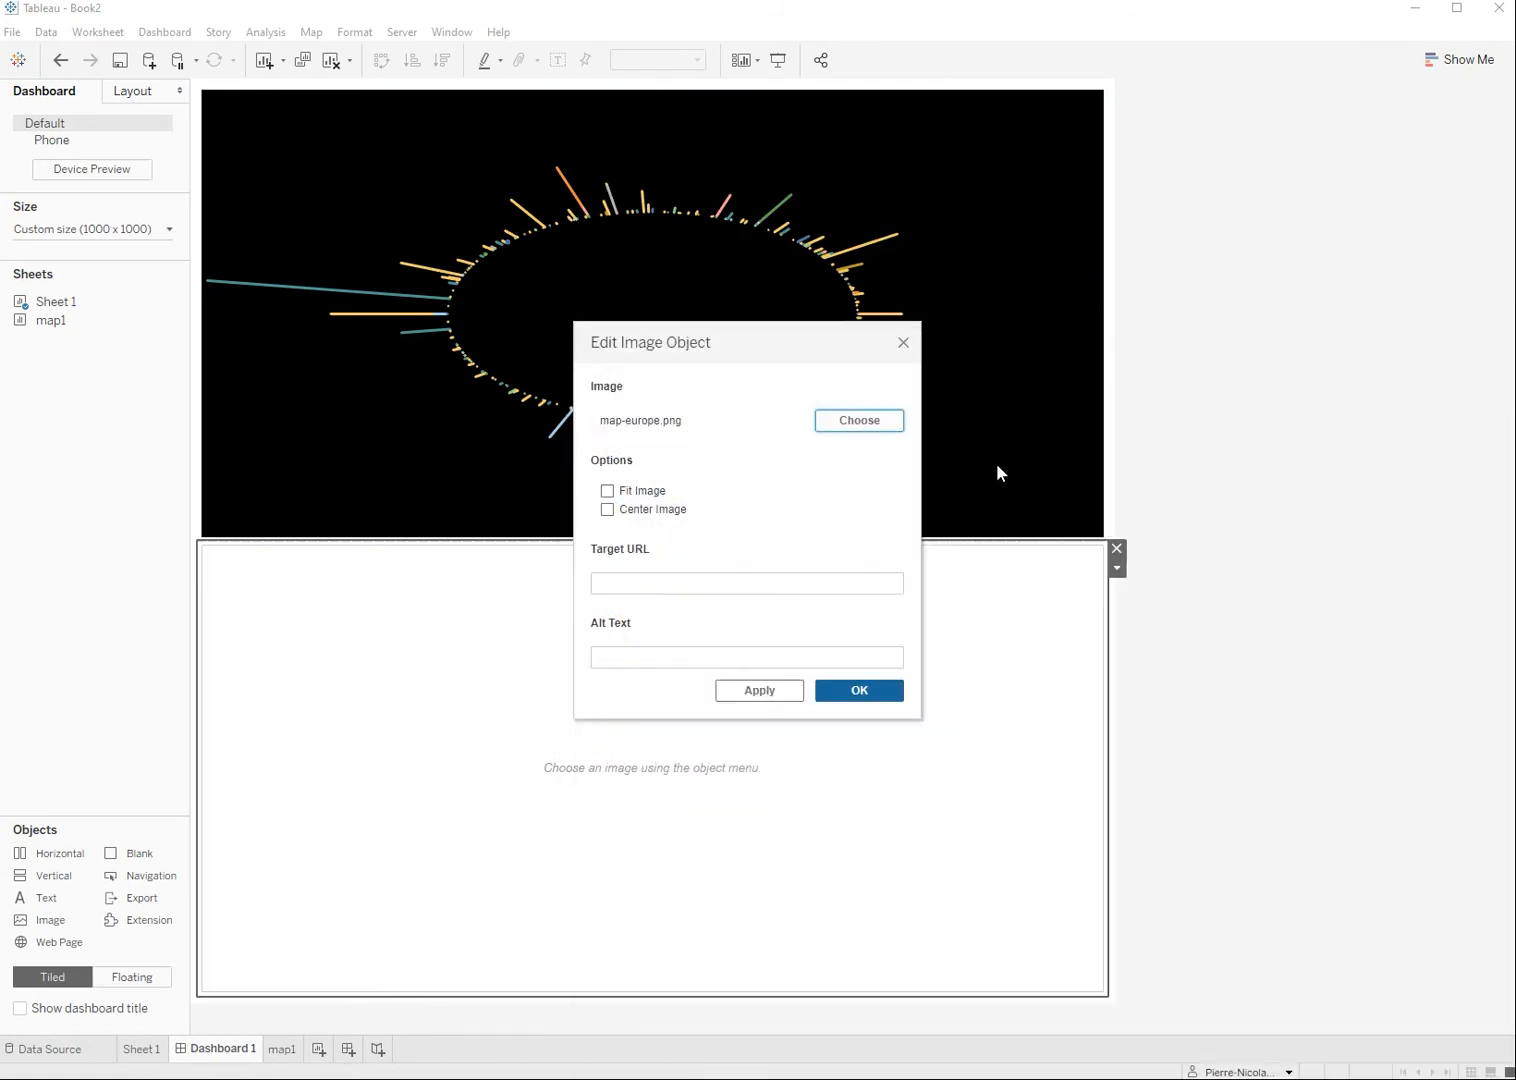
left_click(857, 690)
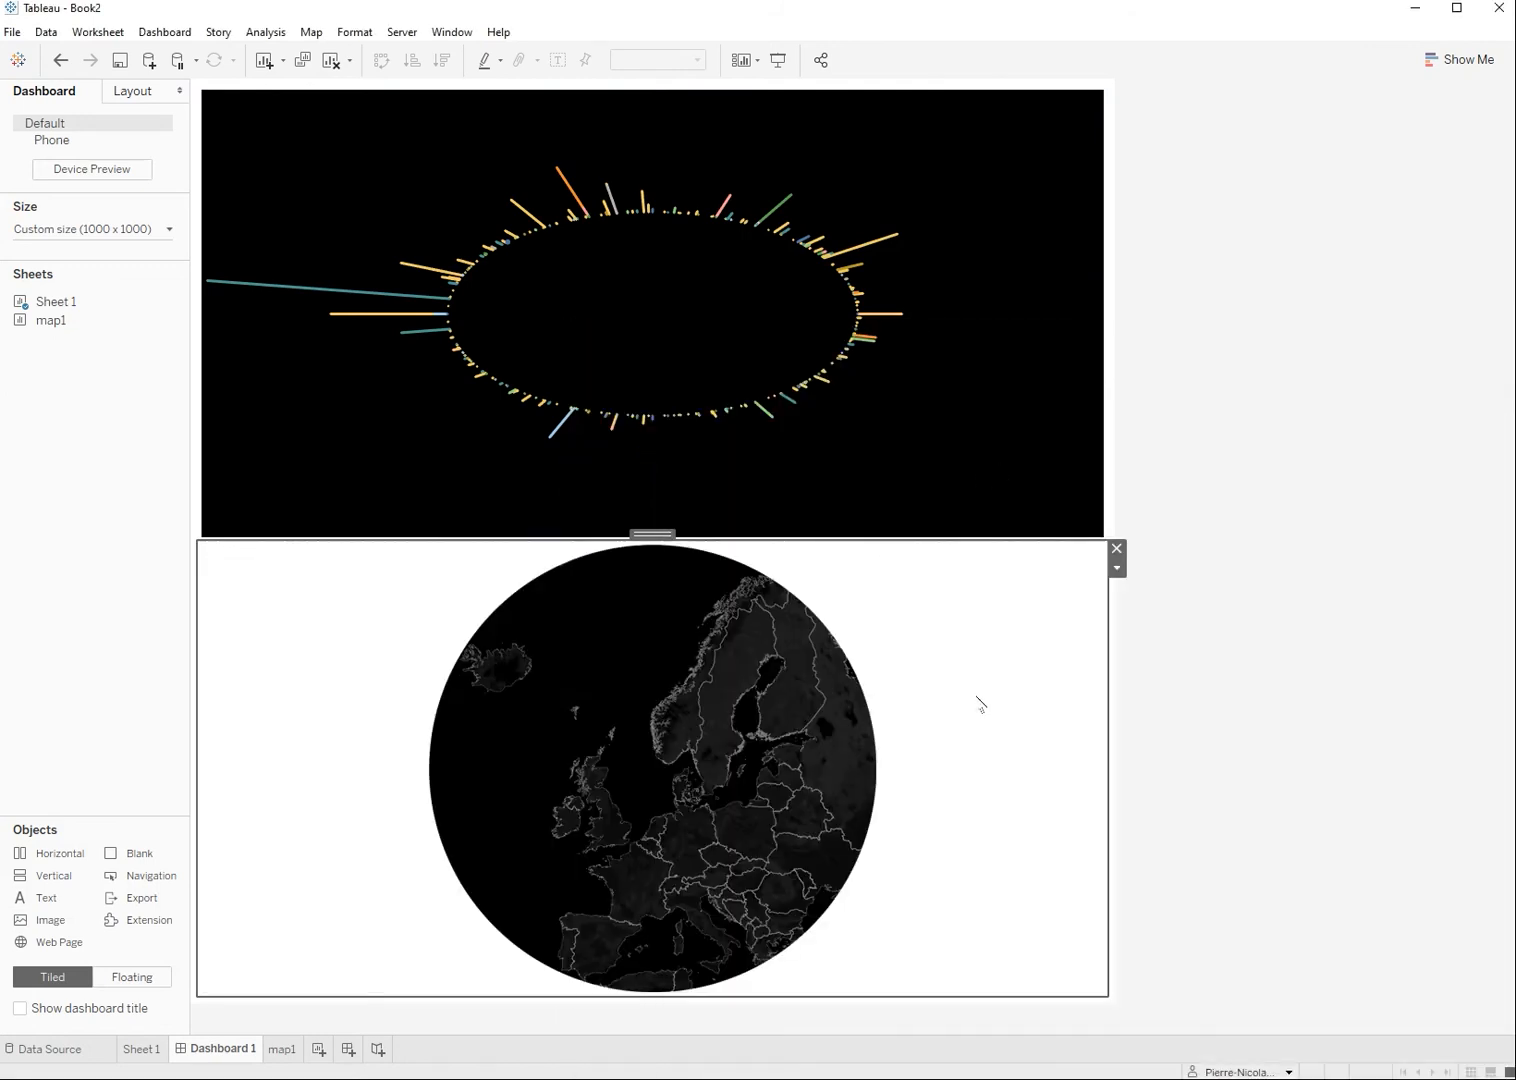
left_click(1116, 567)
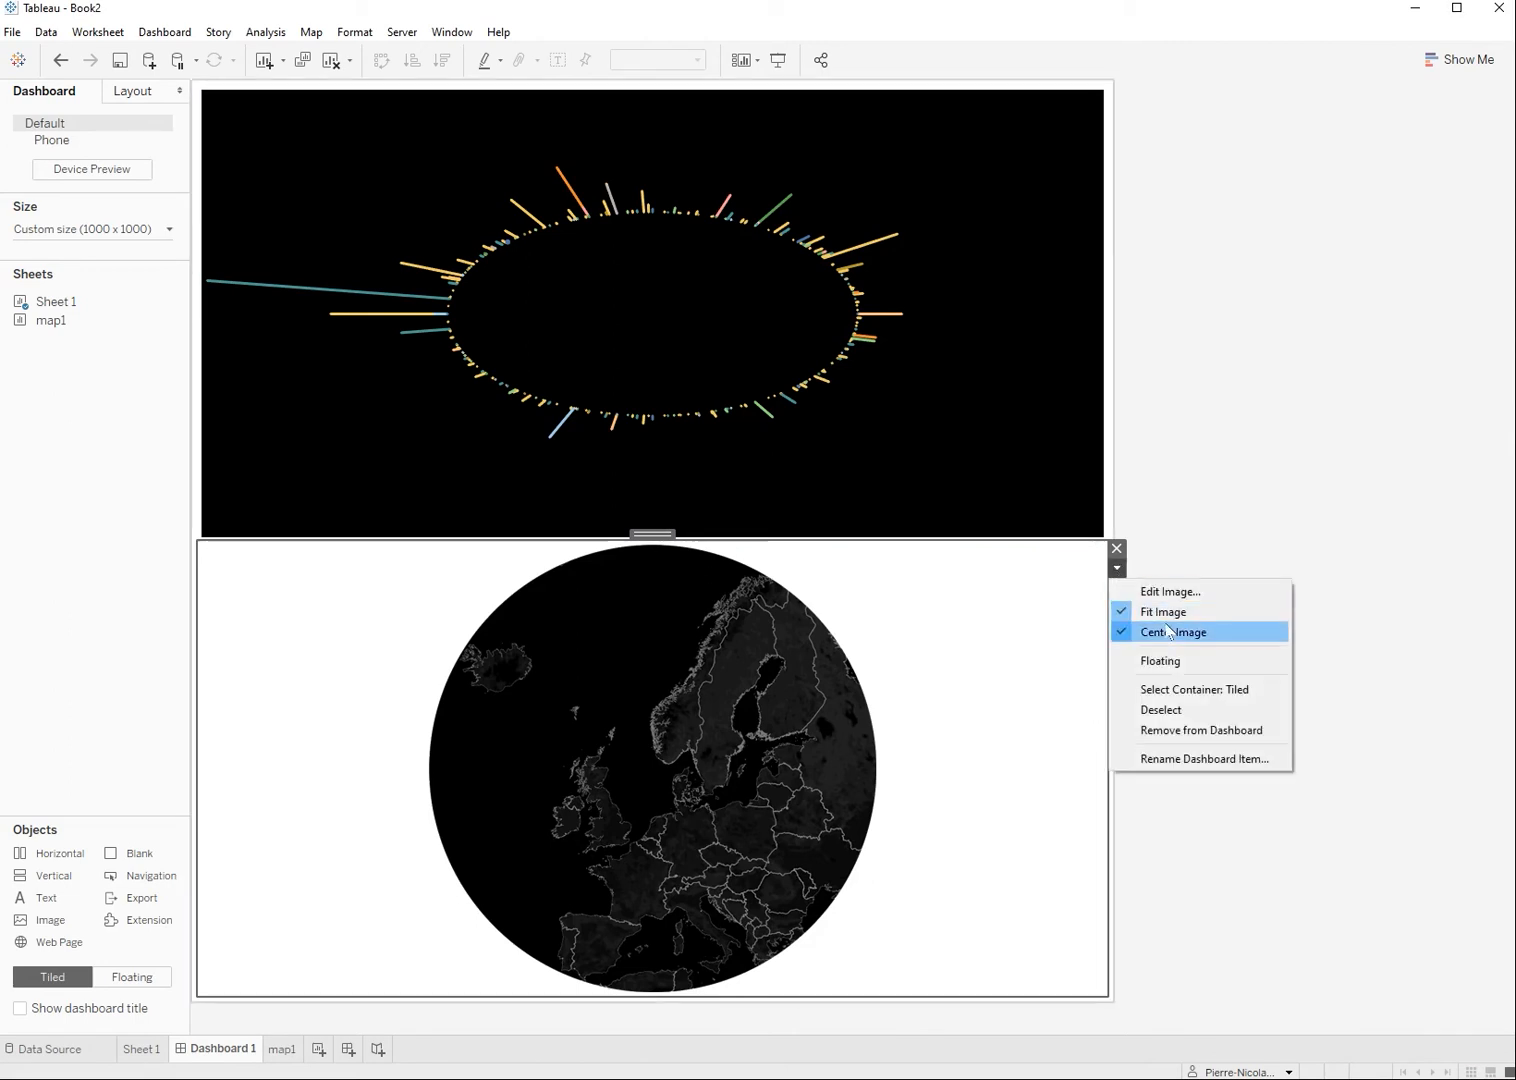
left_click(1172, 631)
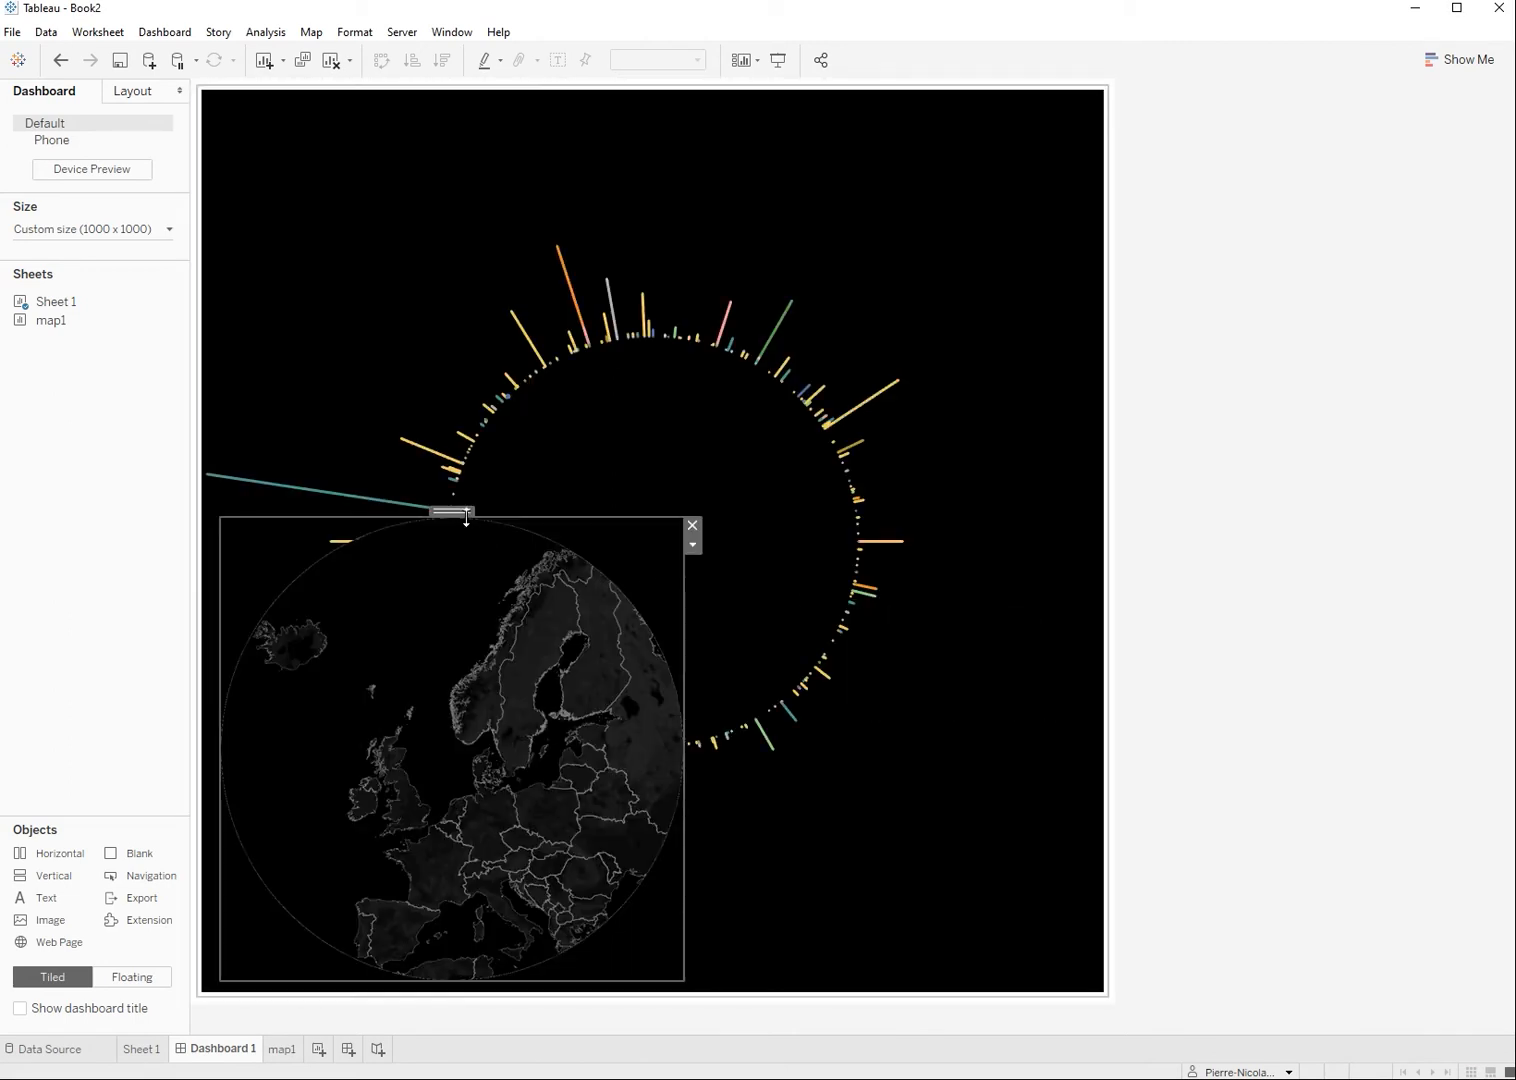
left_click_drag(450, 510, 665, 360)
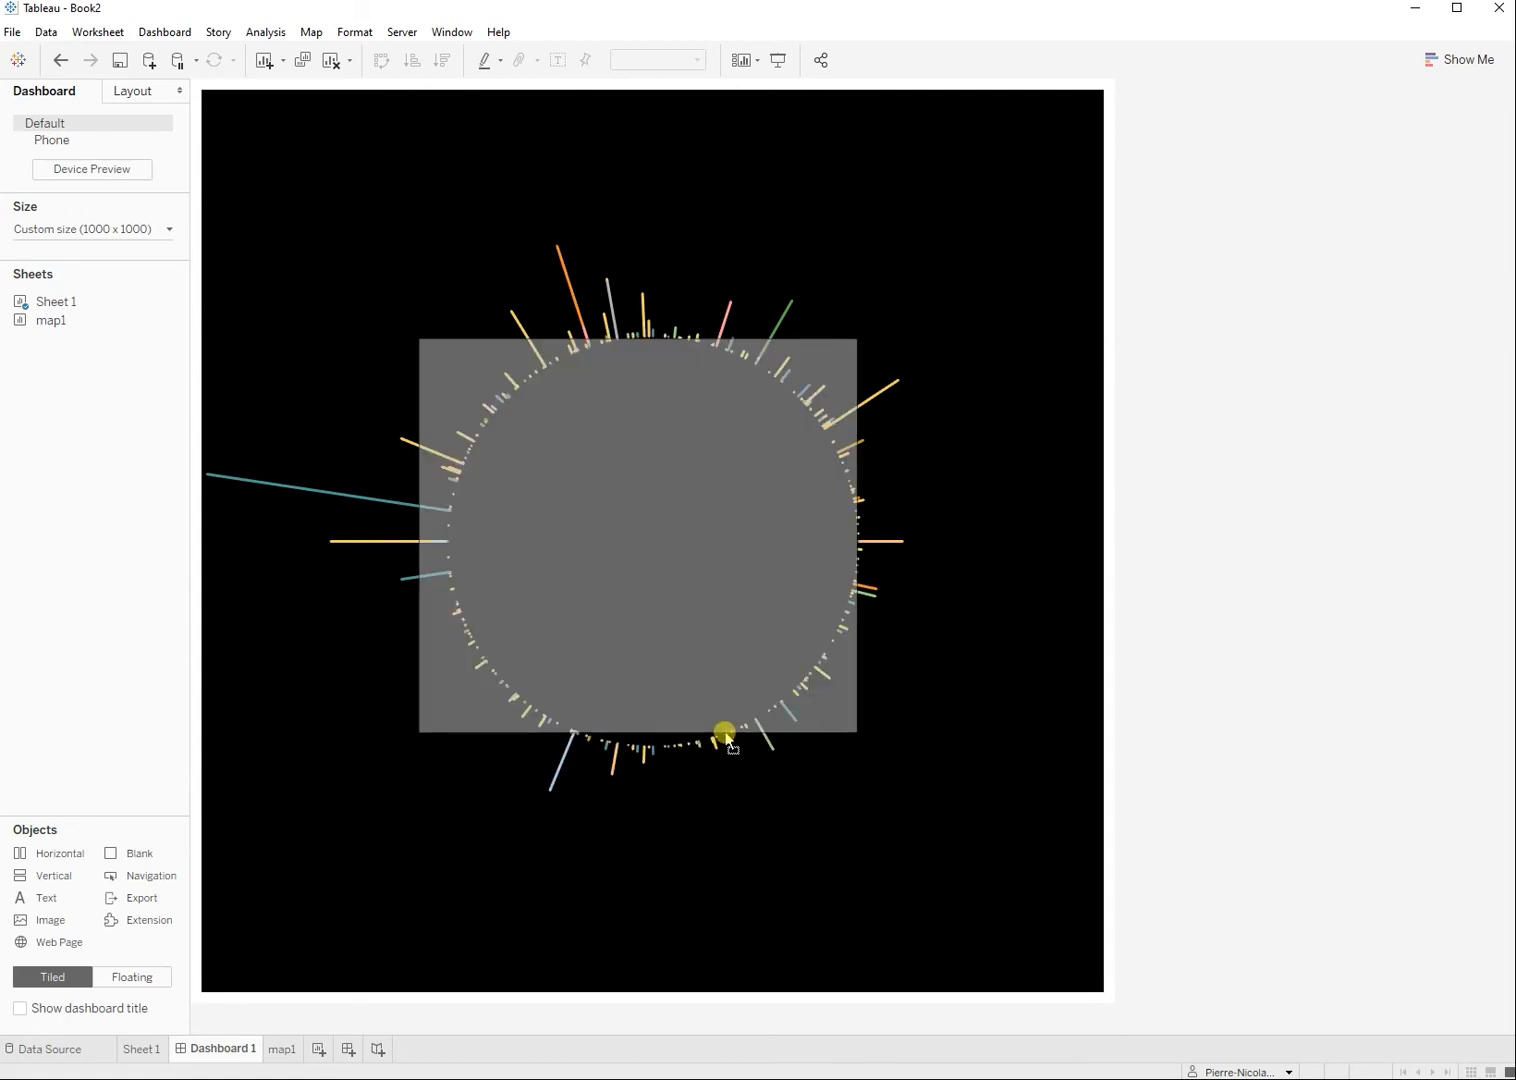
left_click(636, 540)
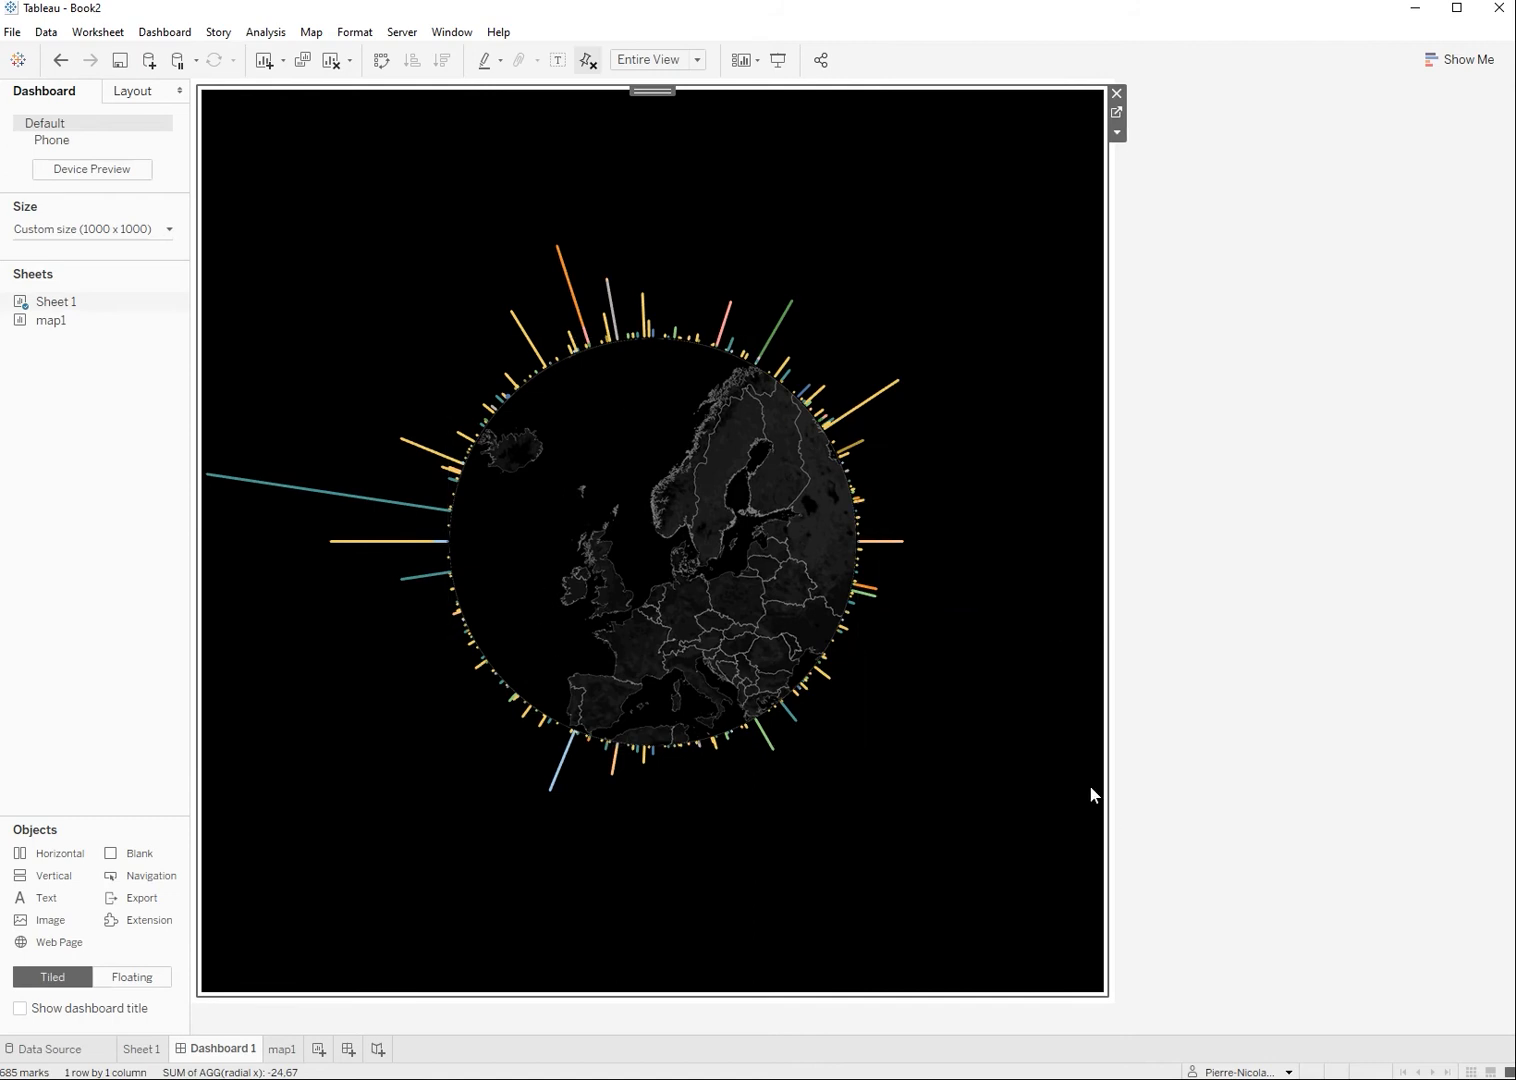
mouse_move(987, 751)
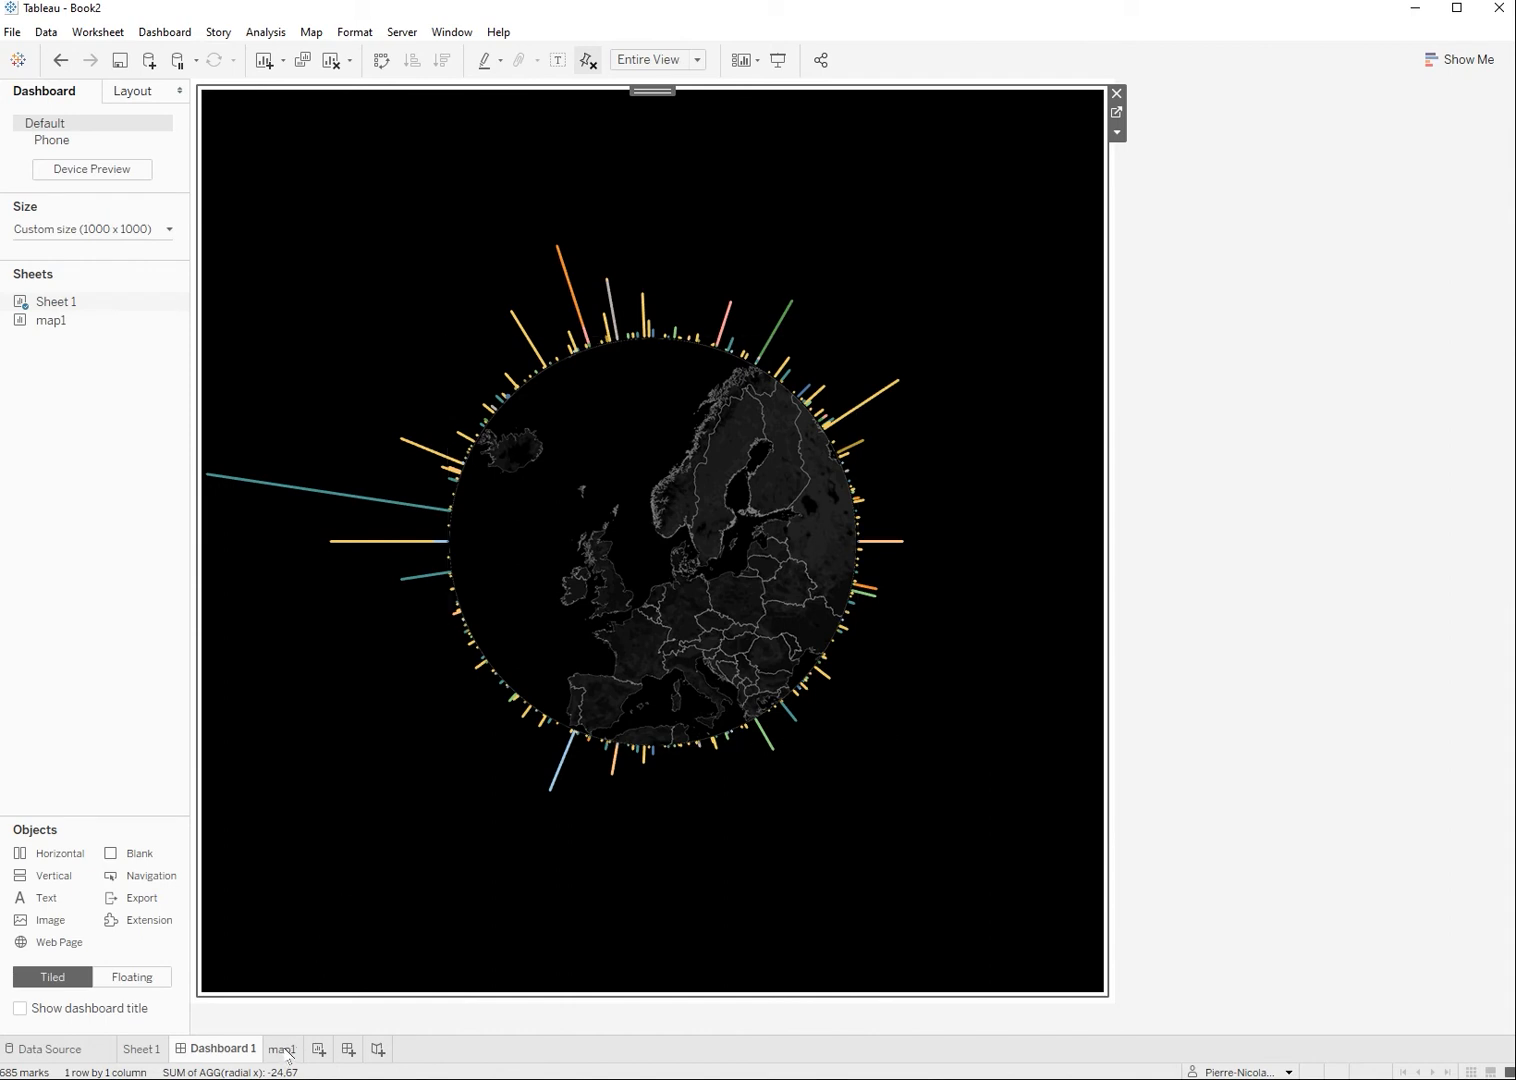
Step: On map1, plot a dot per country sized by Funds raised and adjust the mark size
left_click(283, 1049)
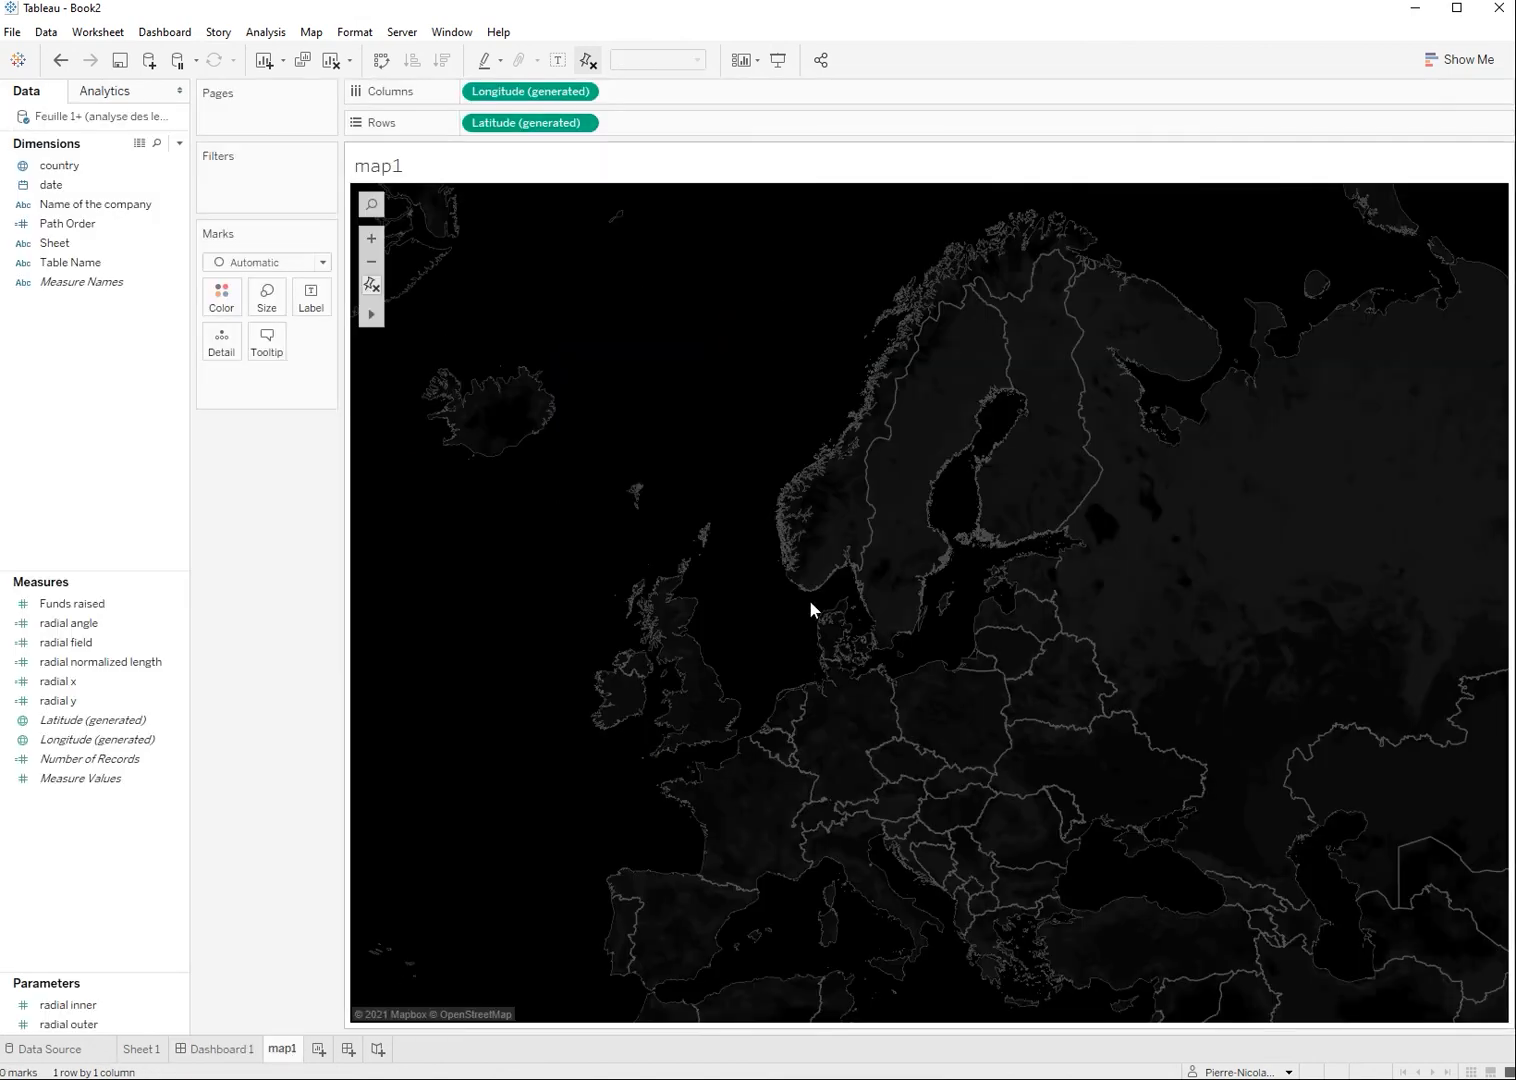
left_click_drag(59, 165, 222, 351)
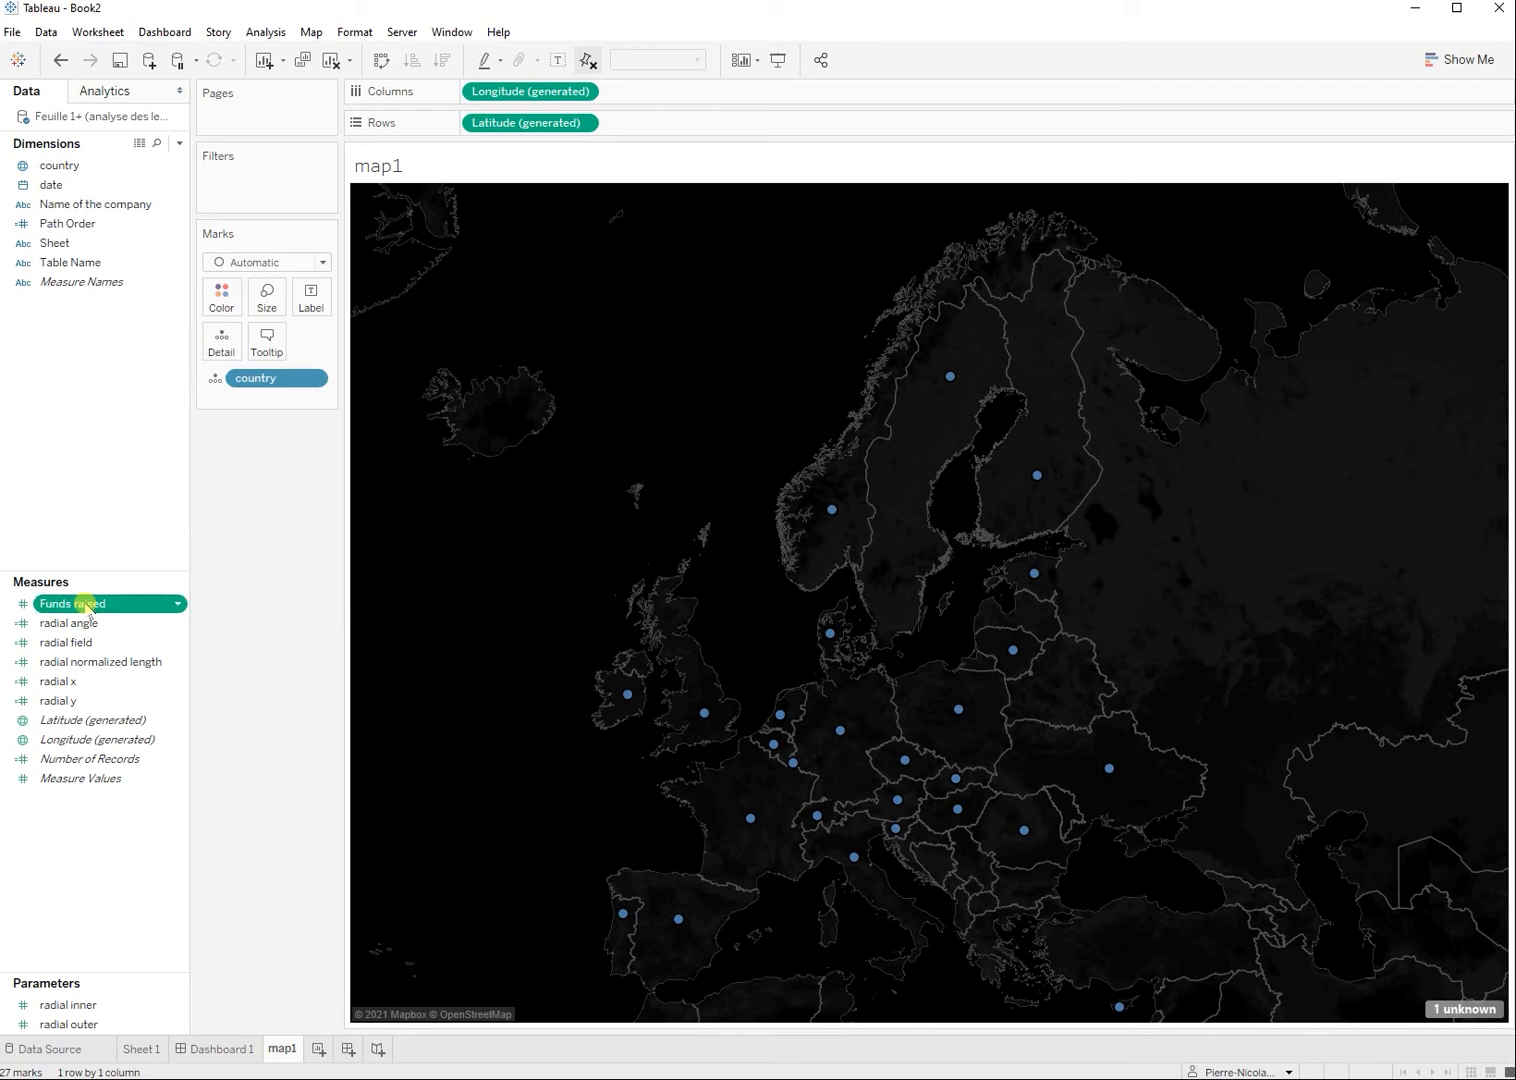
left_click_drag(72, 603, 265, 320)
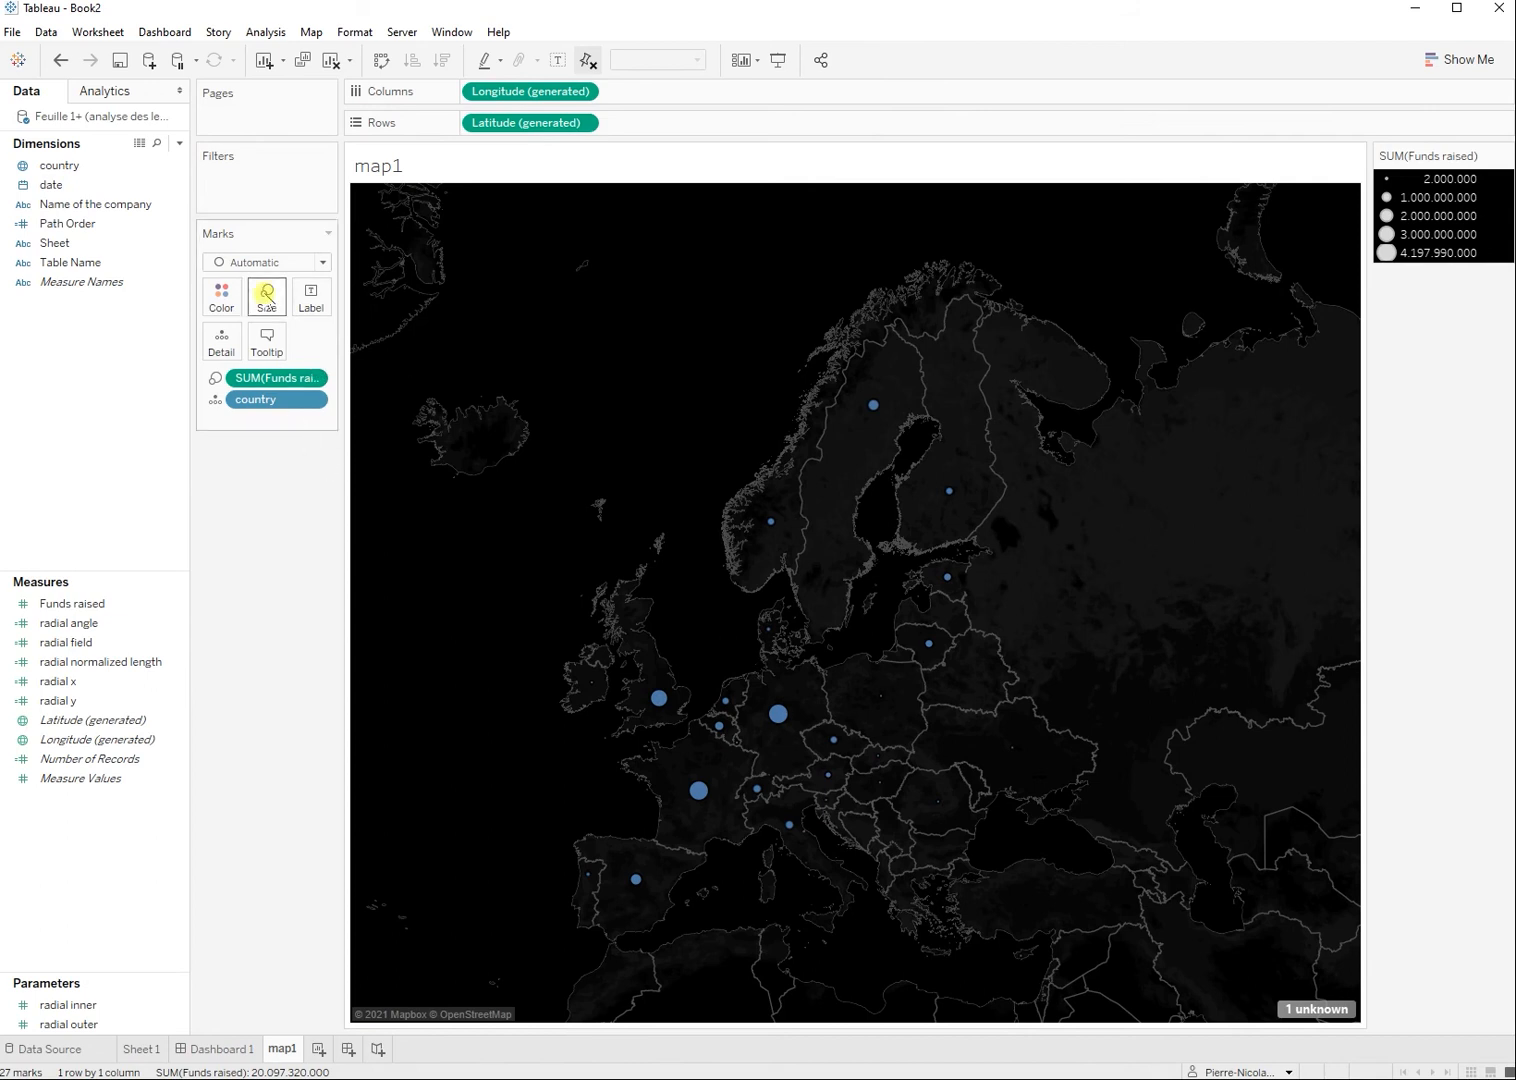
left_click(266, 296)
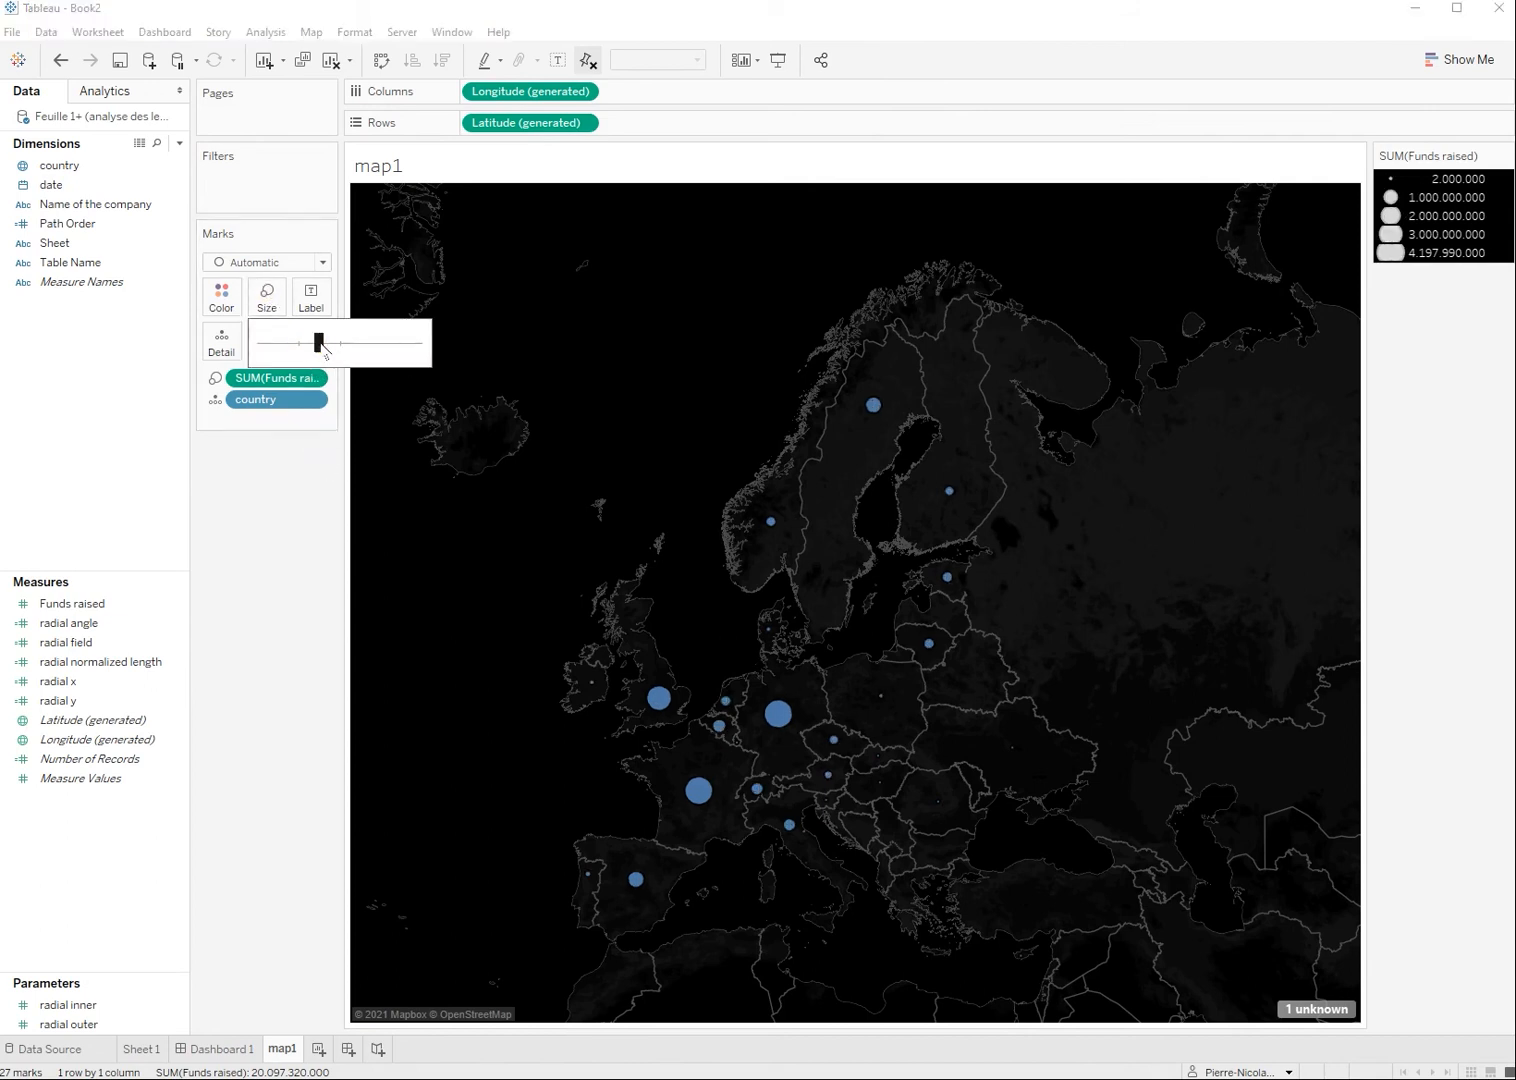
mouse_move(658, 698)
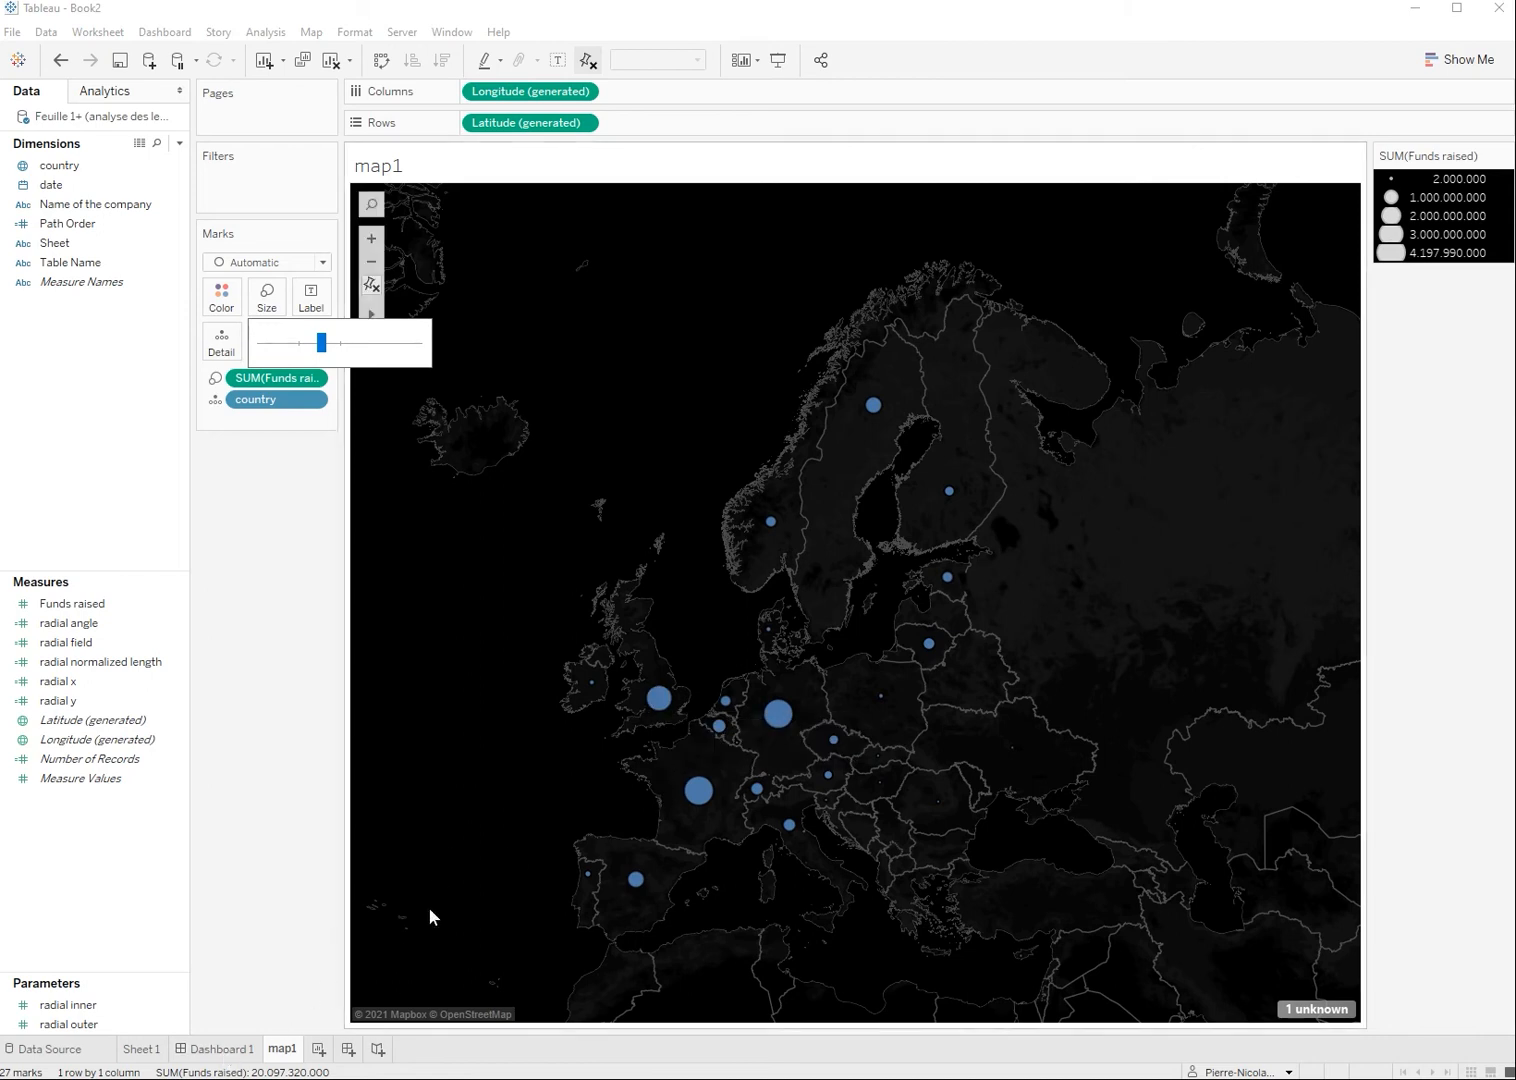
left_click(221, 1048)
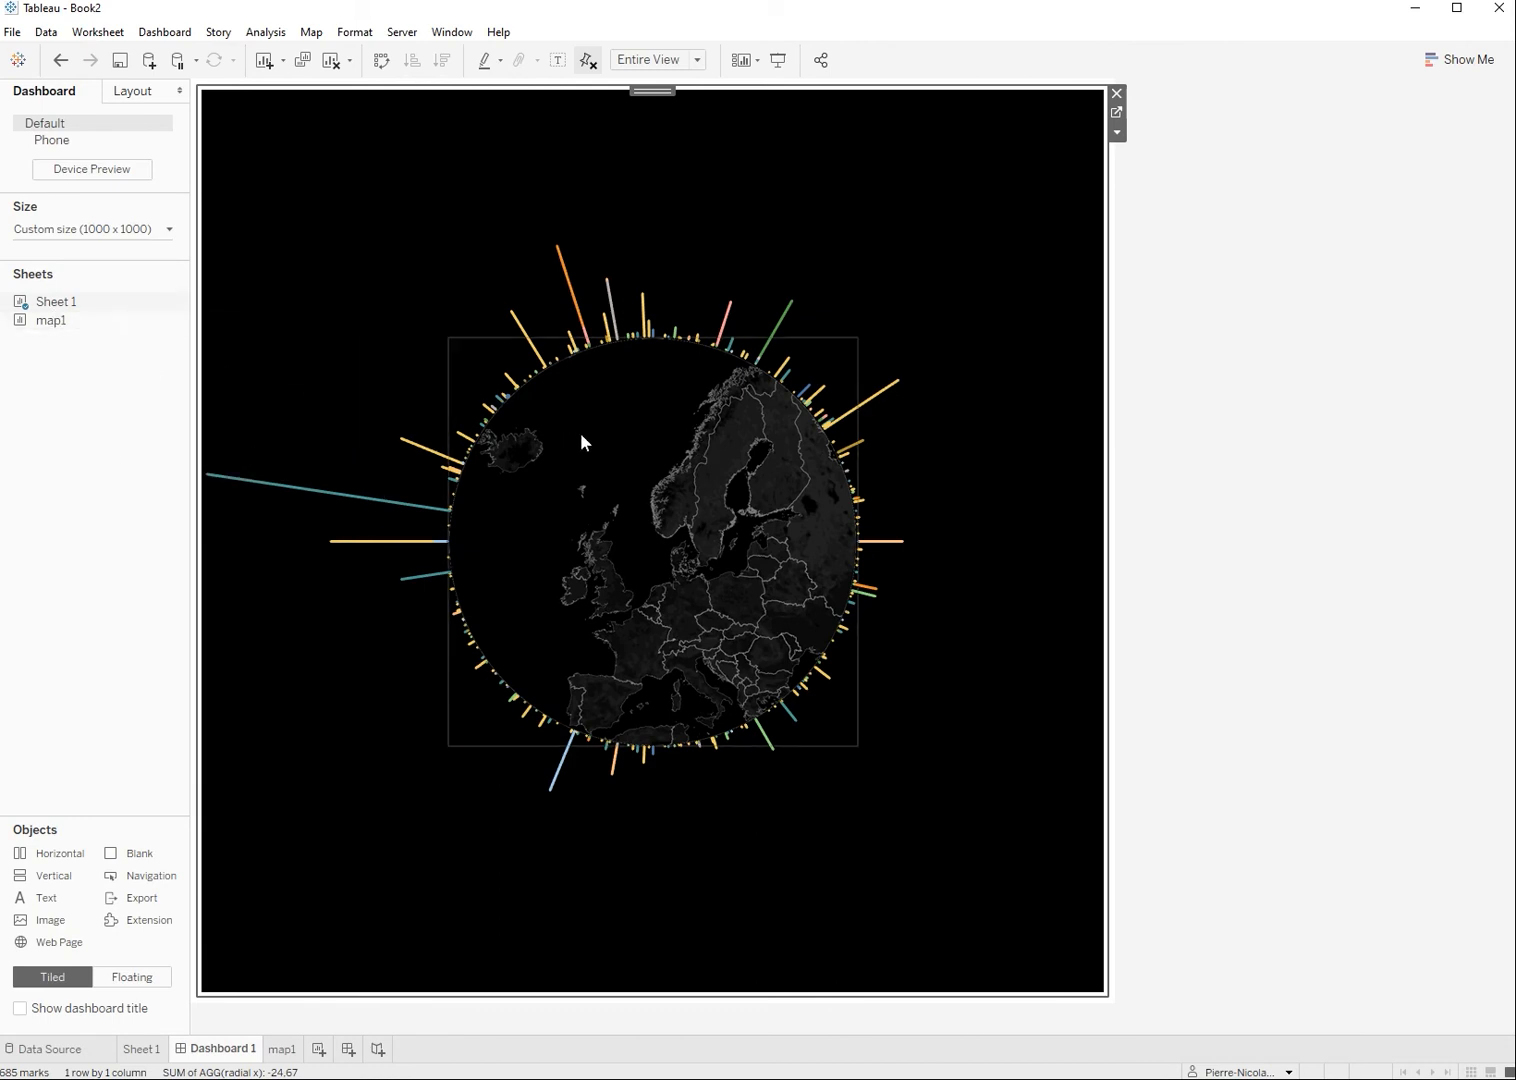
mouse_move(258, 467)
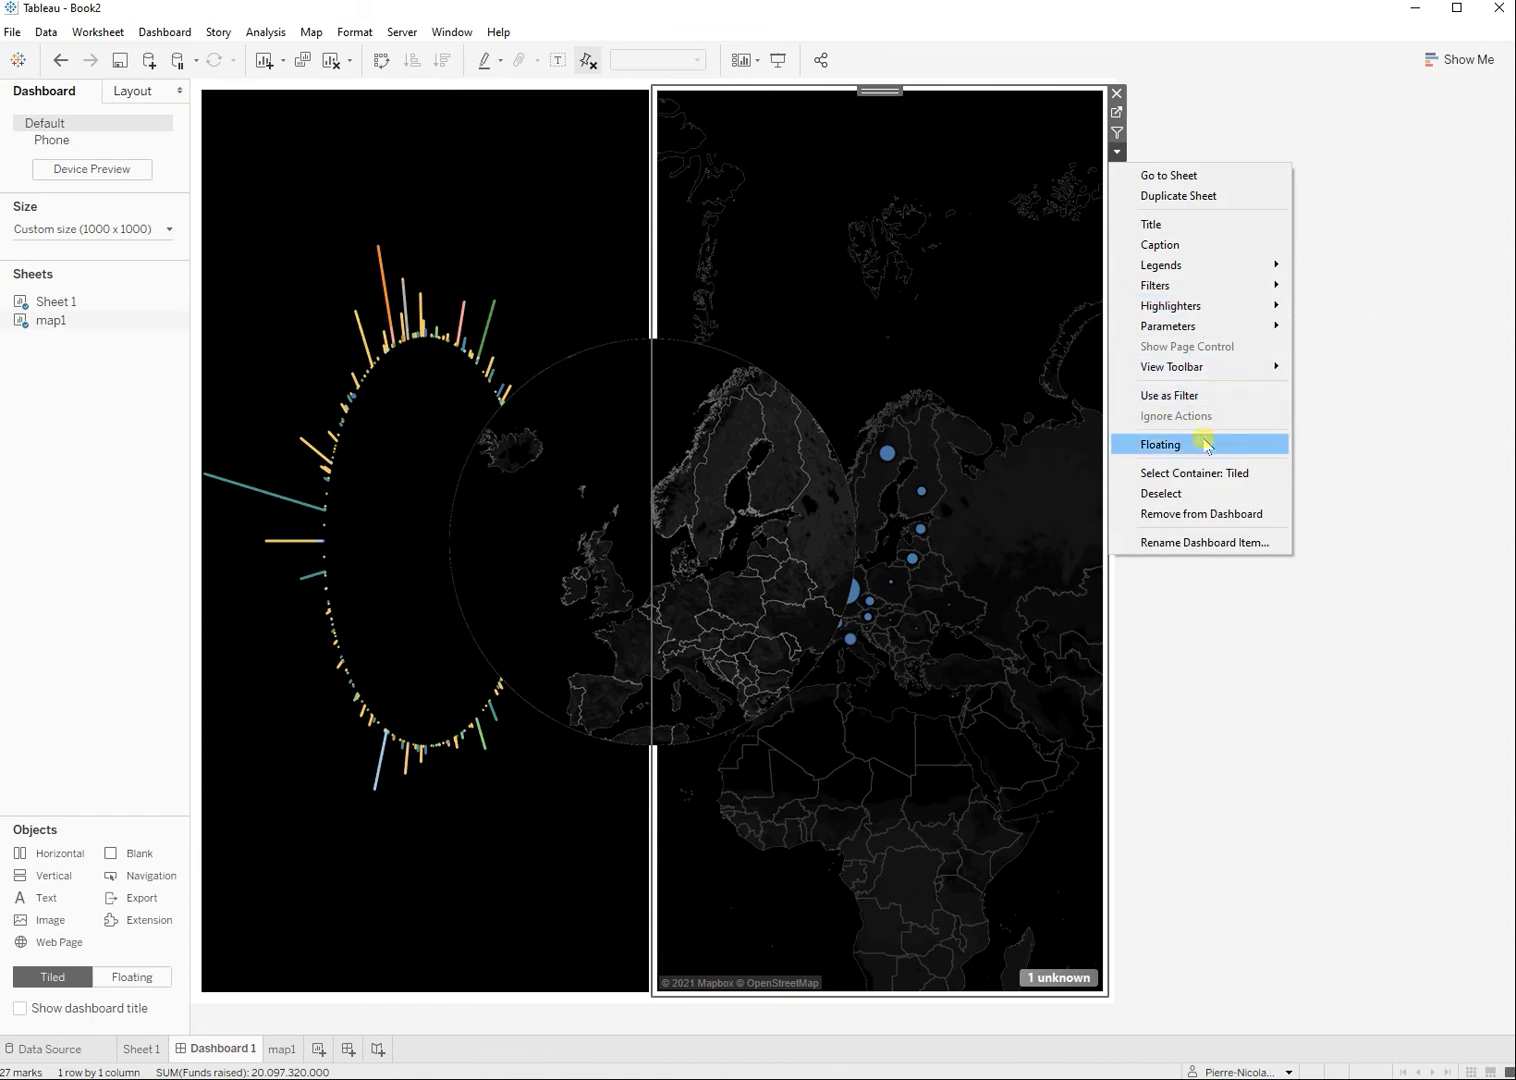
Step: Set the map1 view to Floating over the radial chart's centre, then reopen map1
left_click(1160, 444)
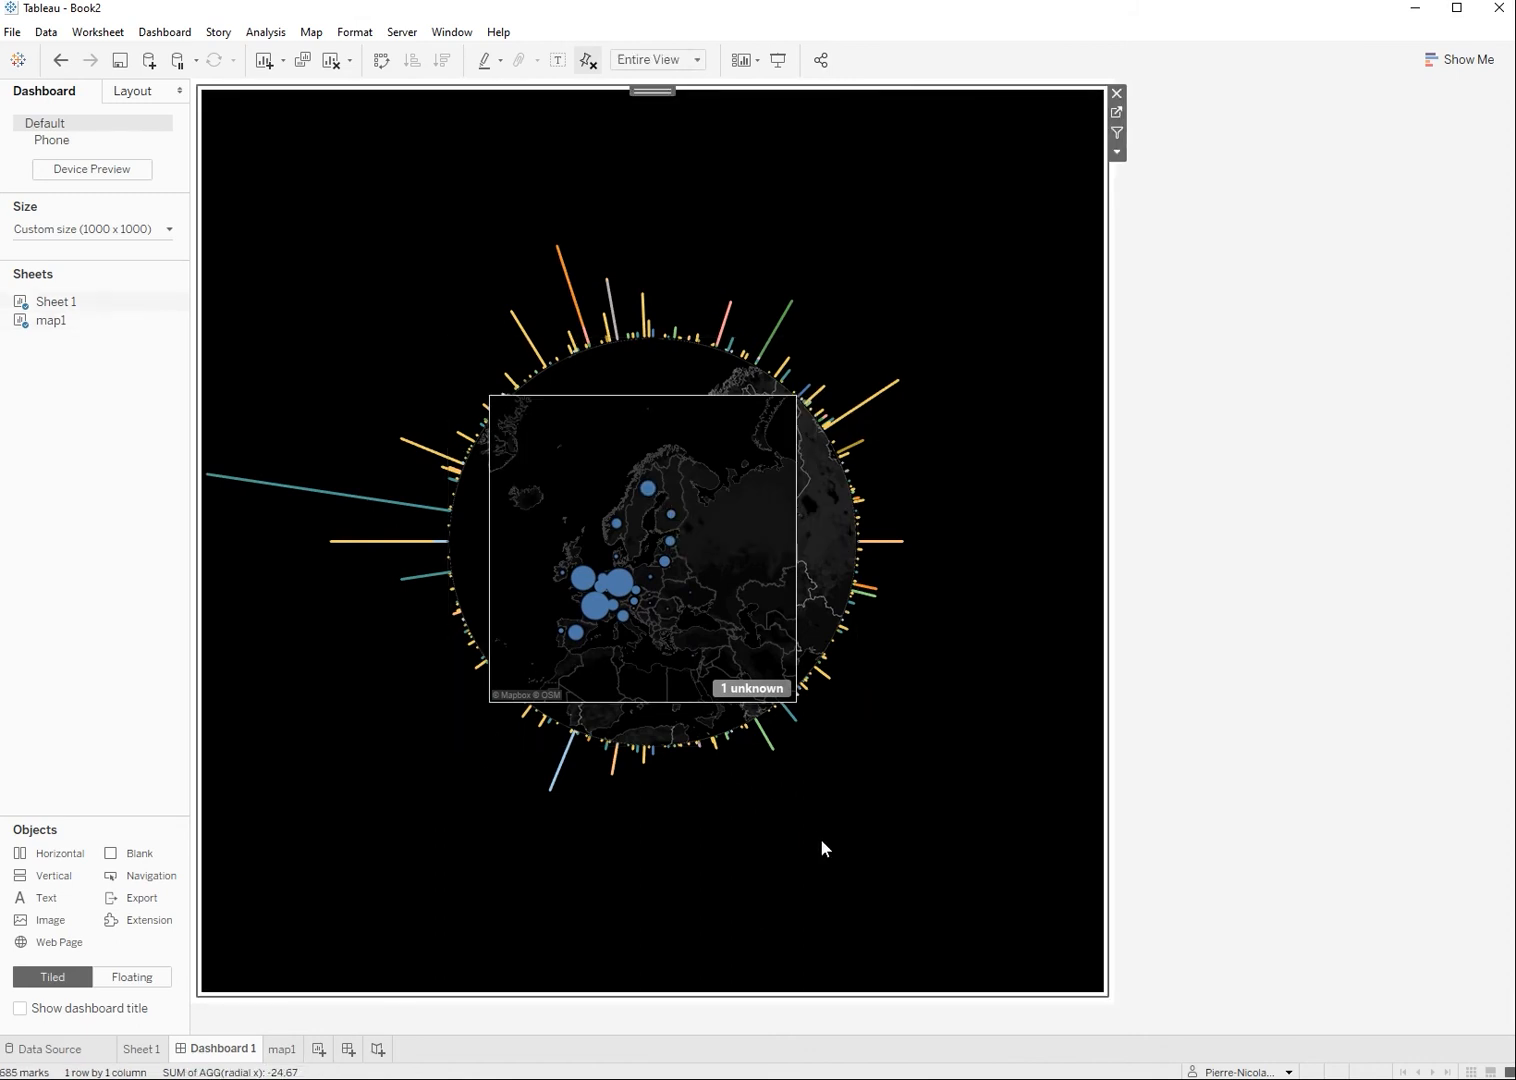
left_click(282, 1049)
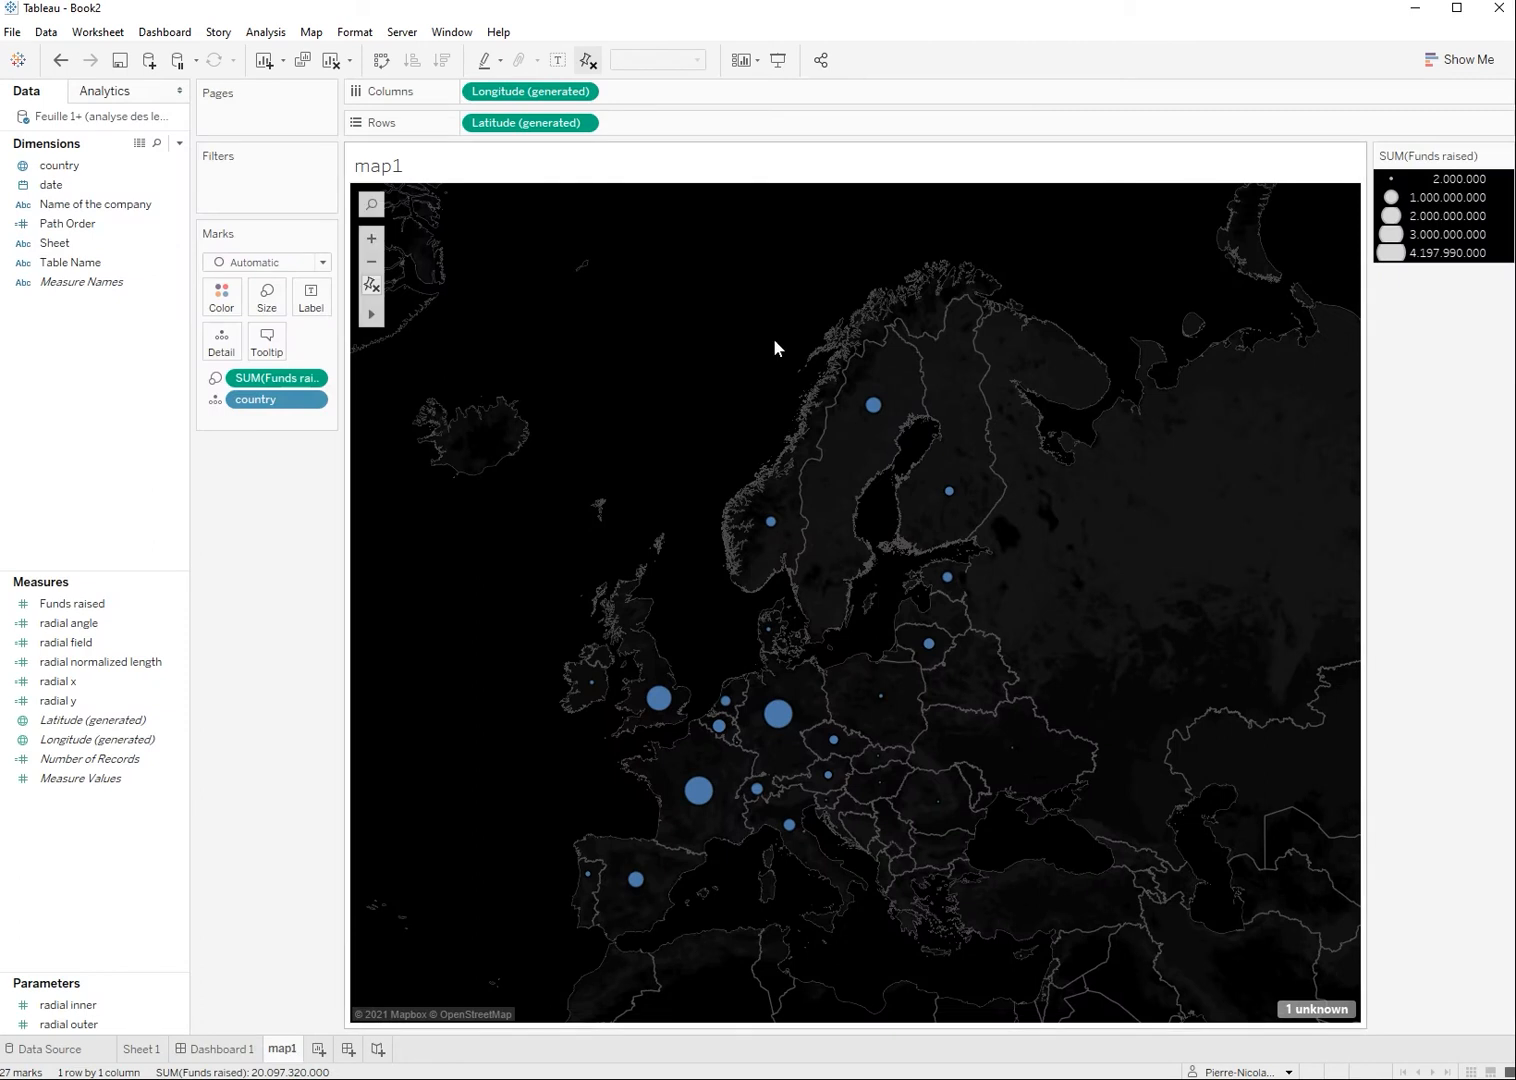
Step: Uncheck all base map layers on map1 in Map Layers
left_click(310, 31)
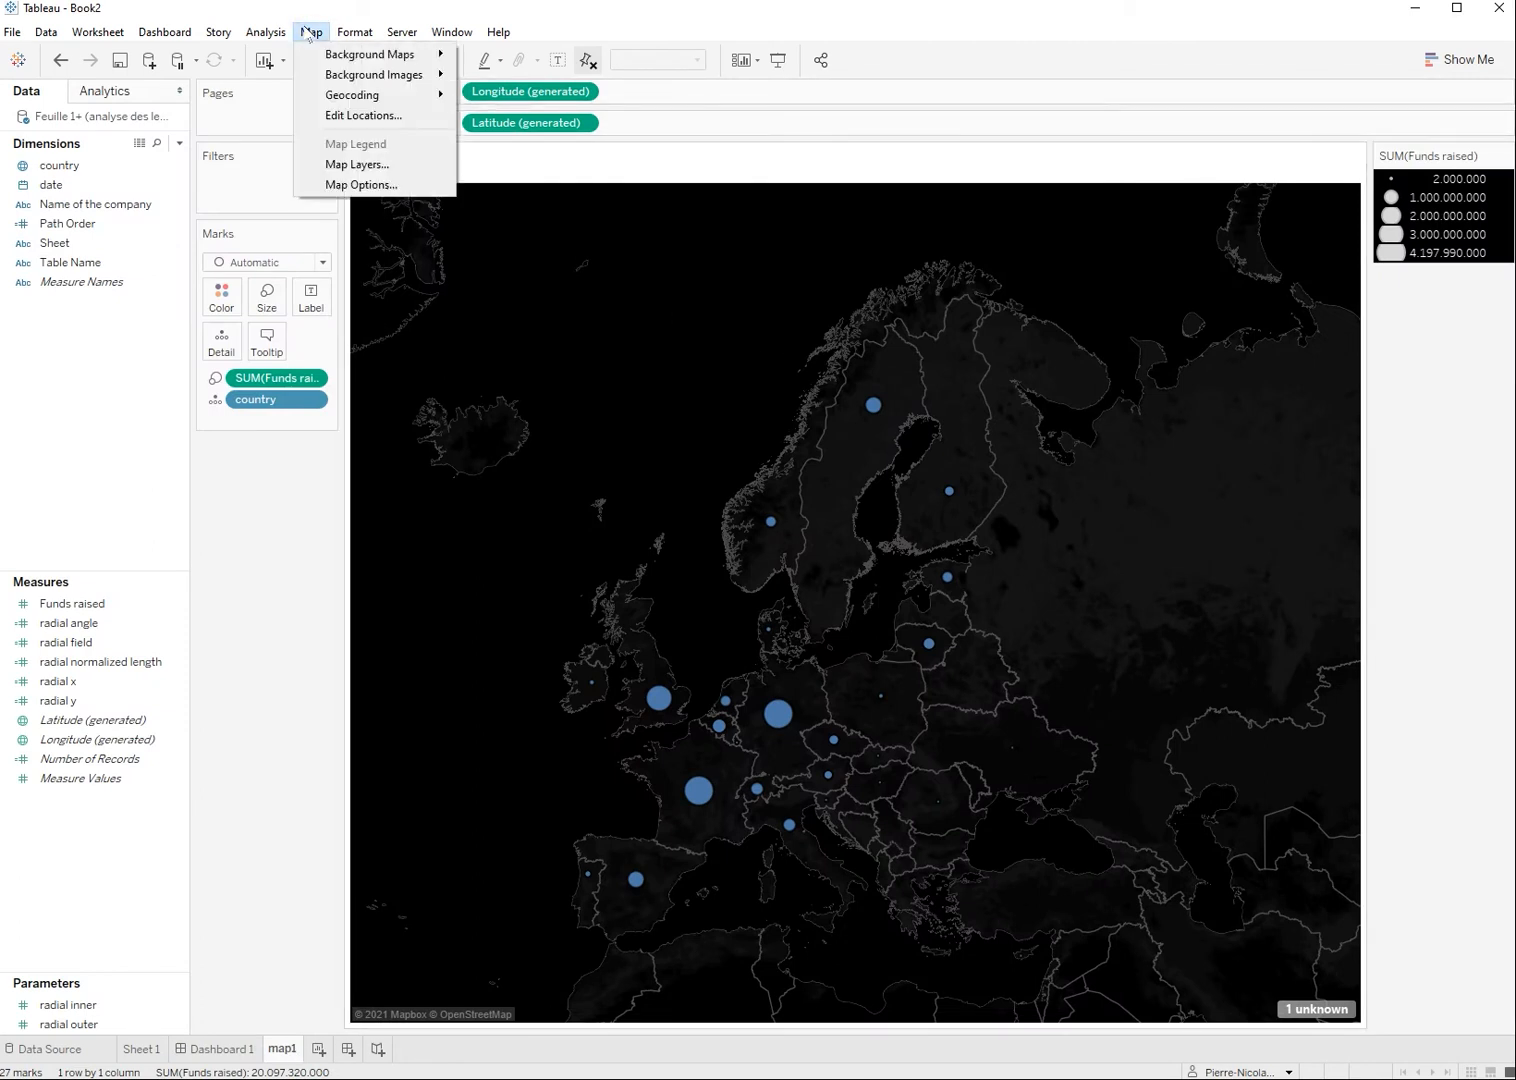
mouse_move(357, 164)
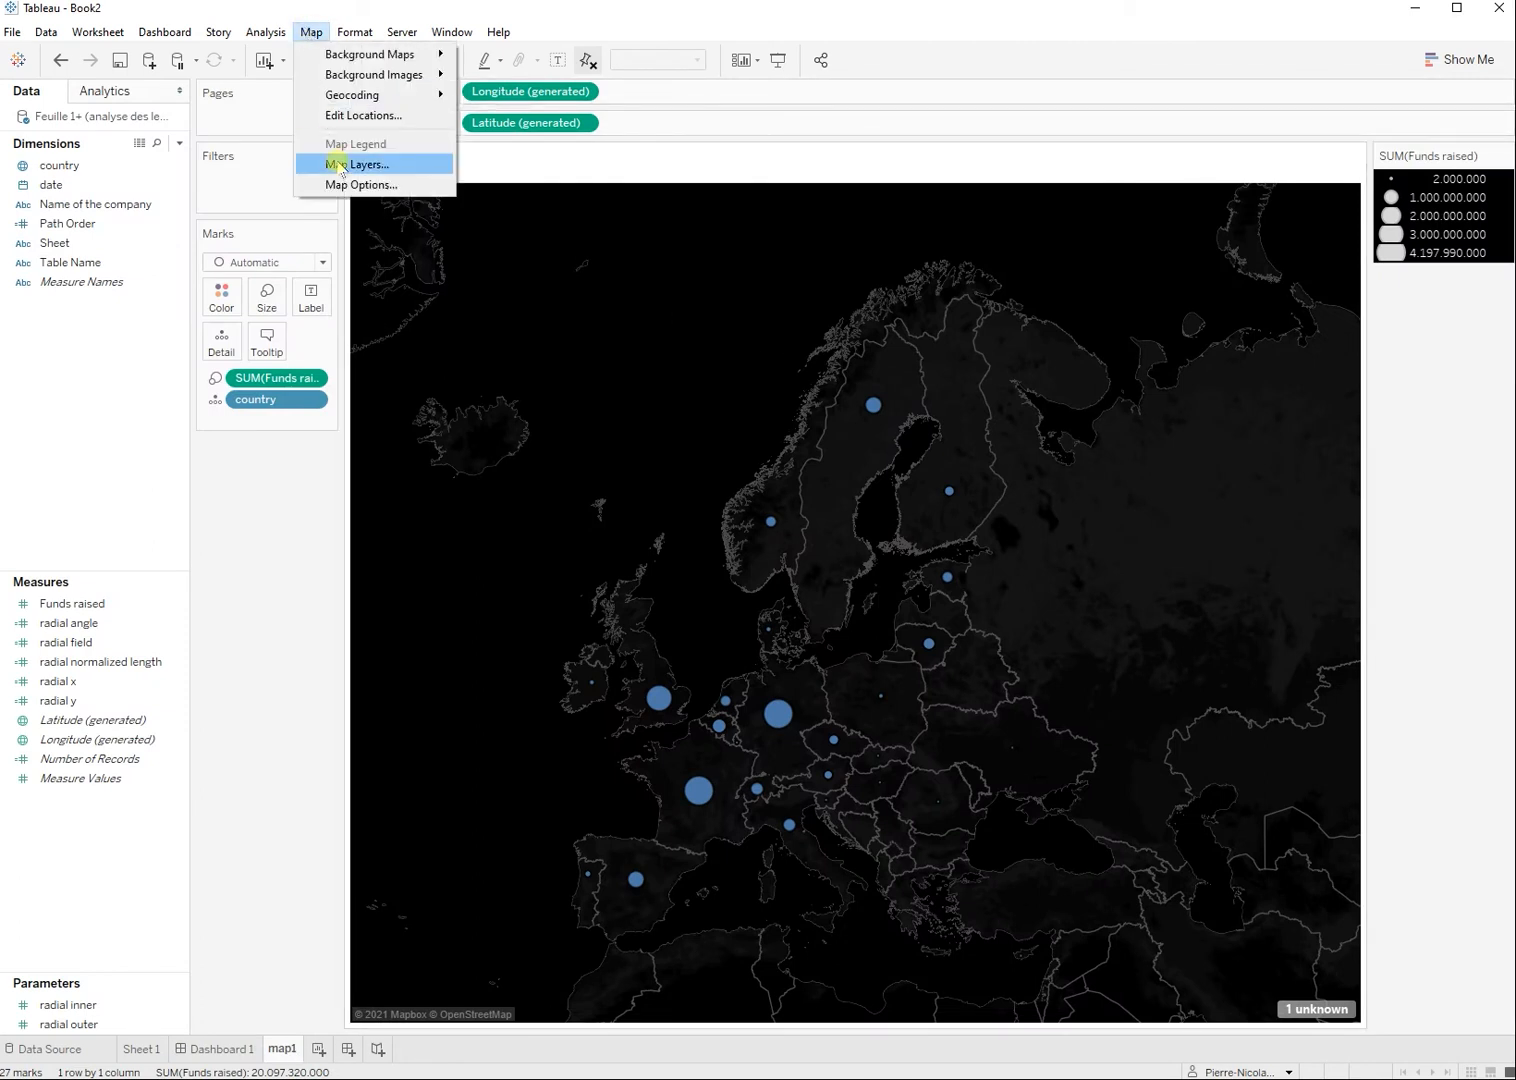
left_click(371, 164)
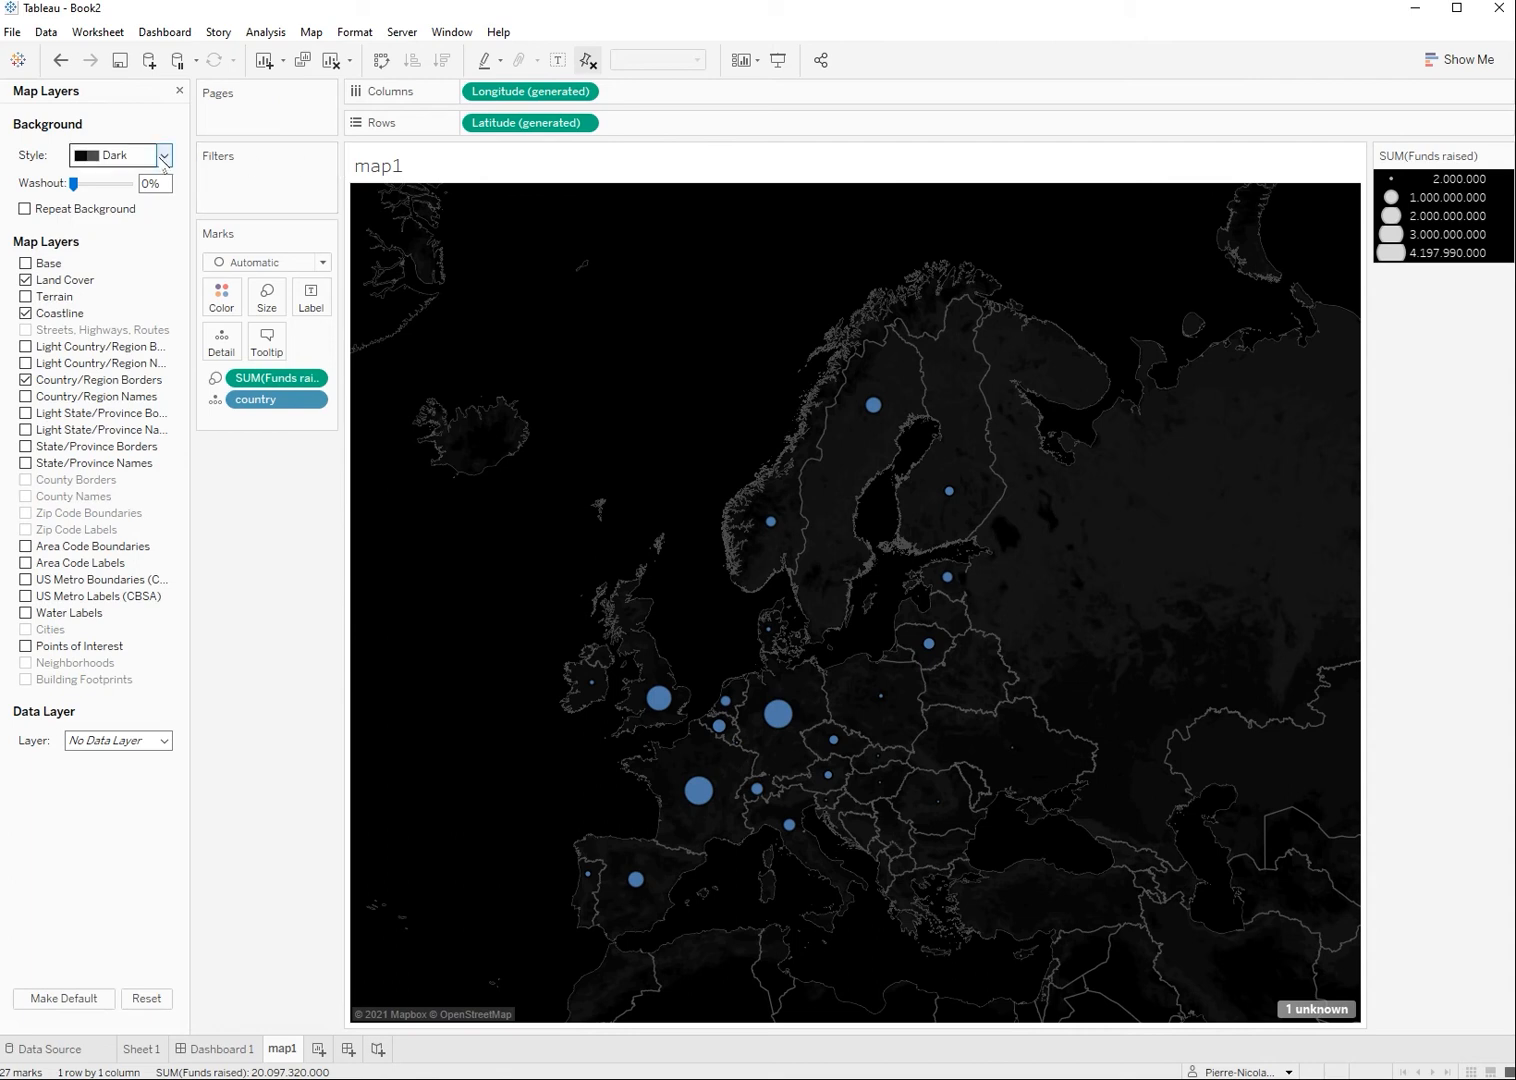
left_click(119, 155)
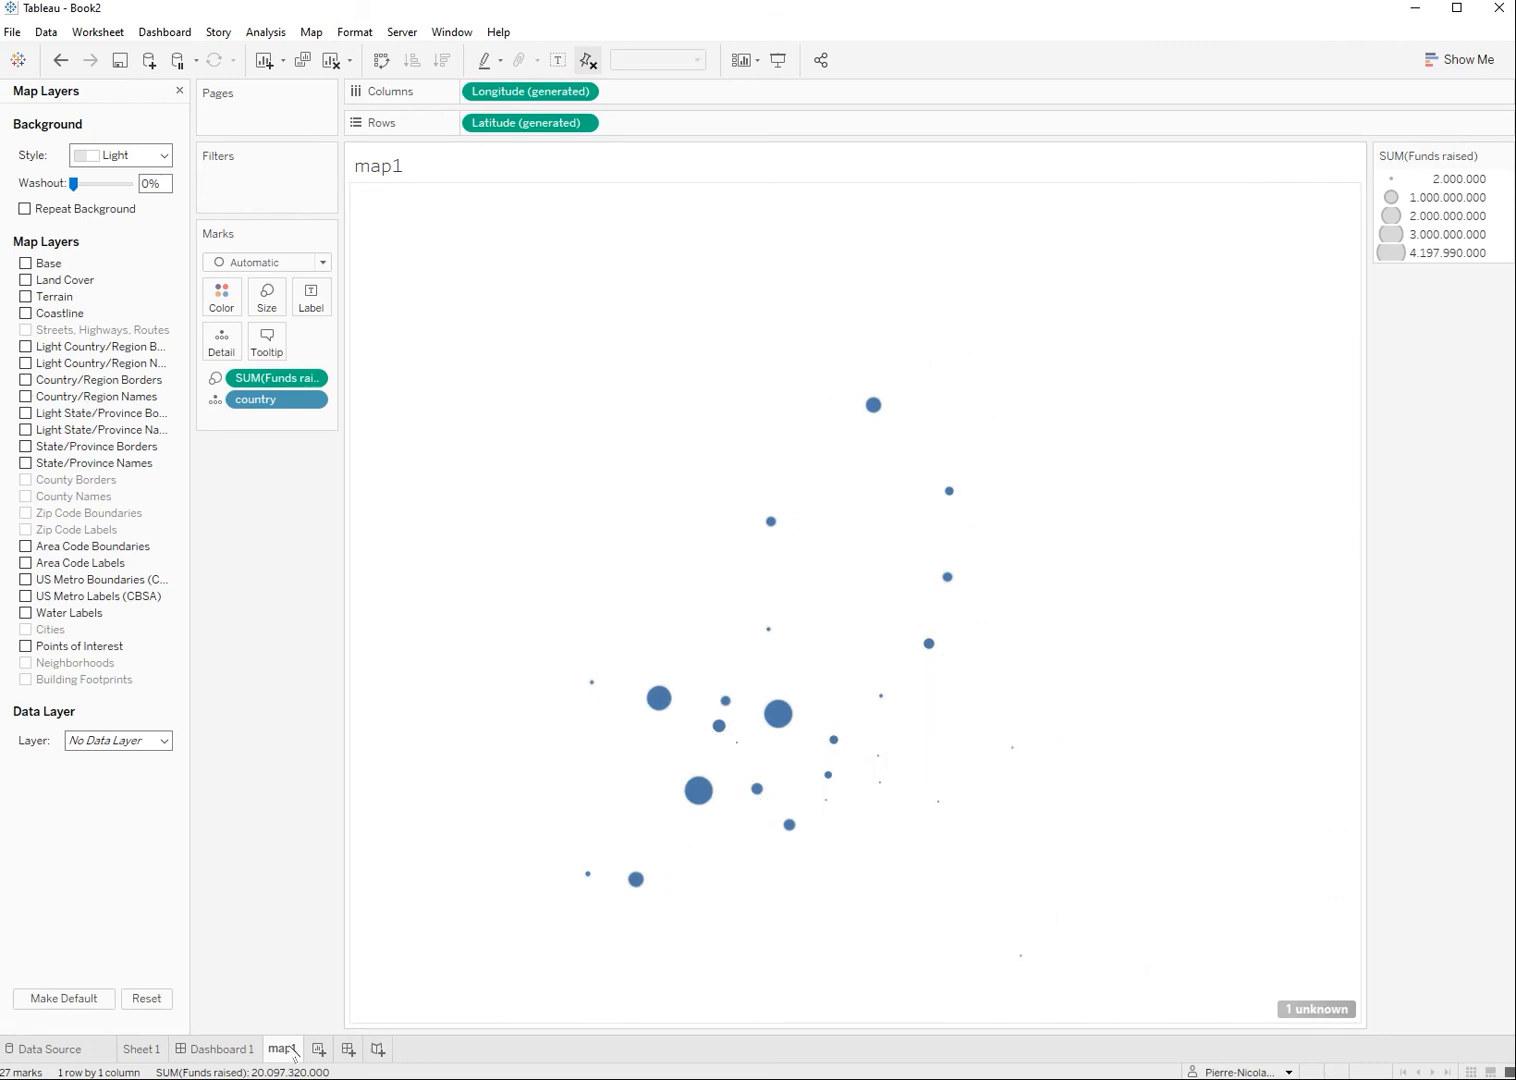
Step: Set the map1 worksheet shading to None and bring up the '1 unknown' location indicator
left_click(221, 1049)
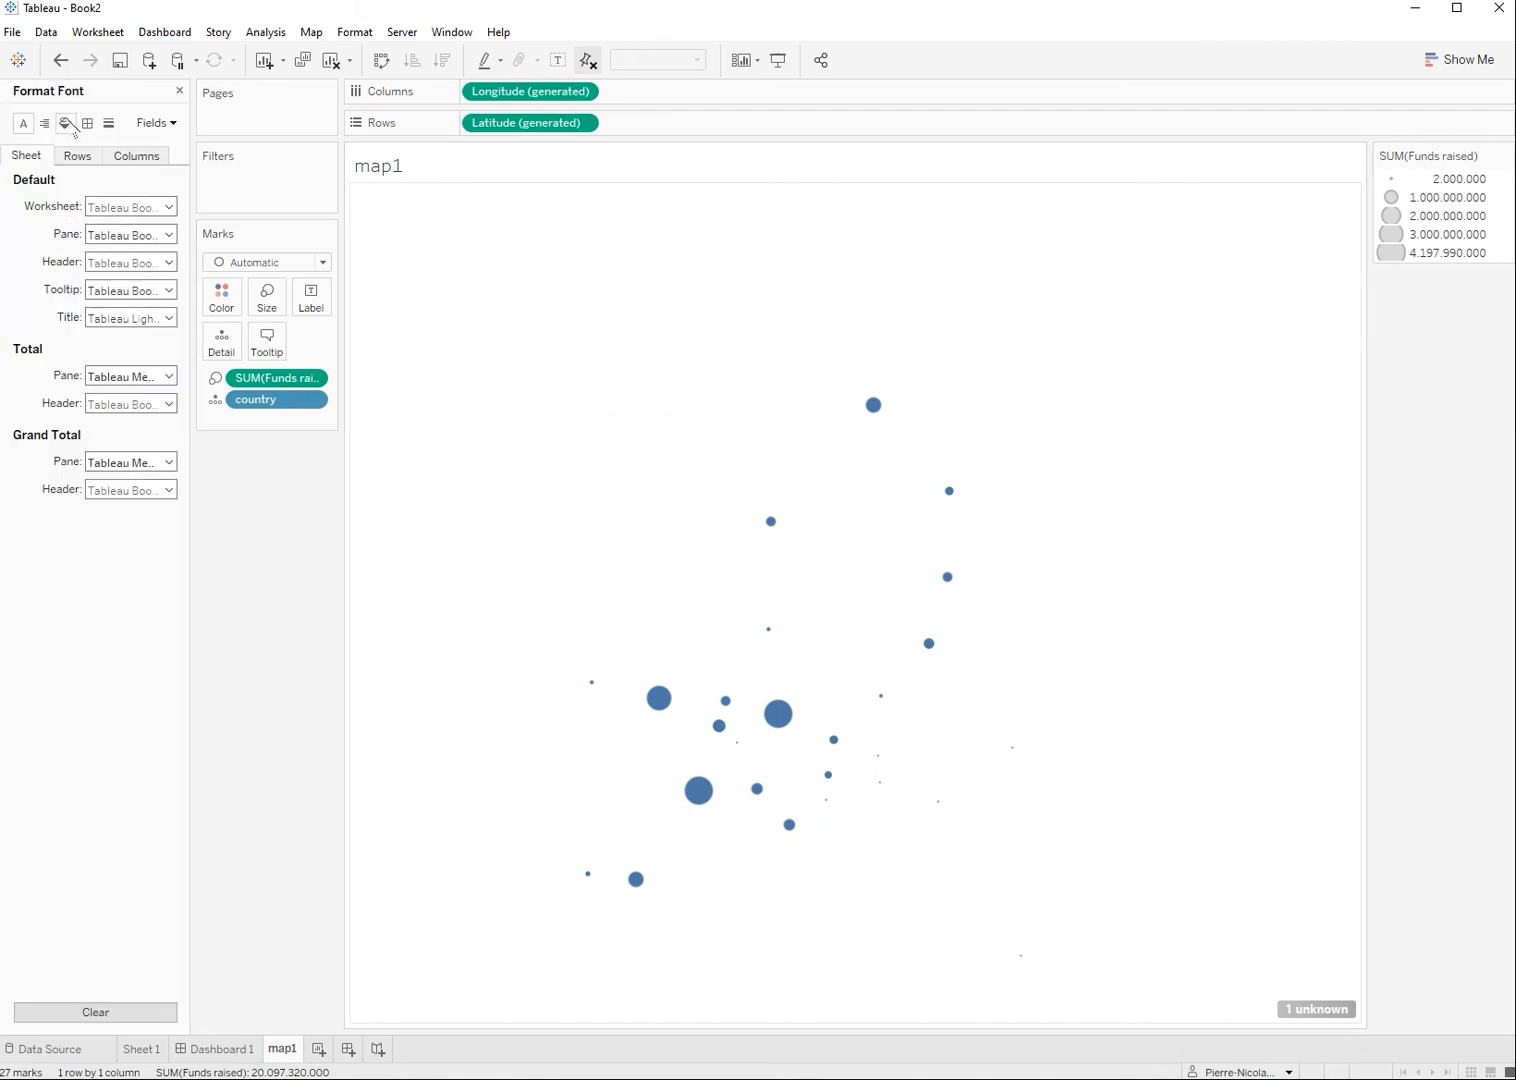
left_click(65, 122)
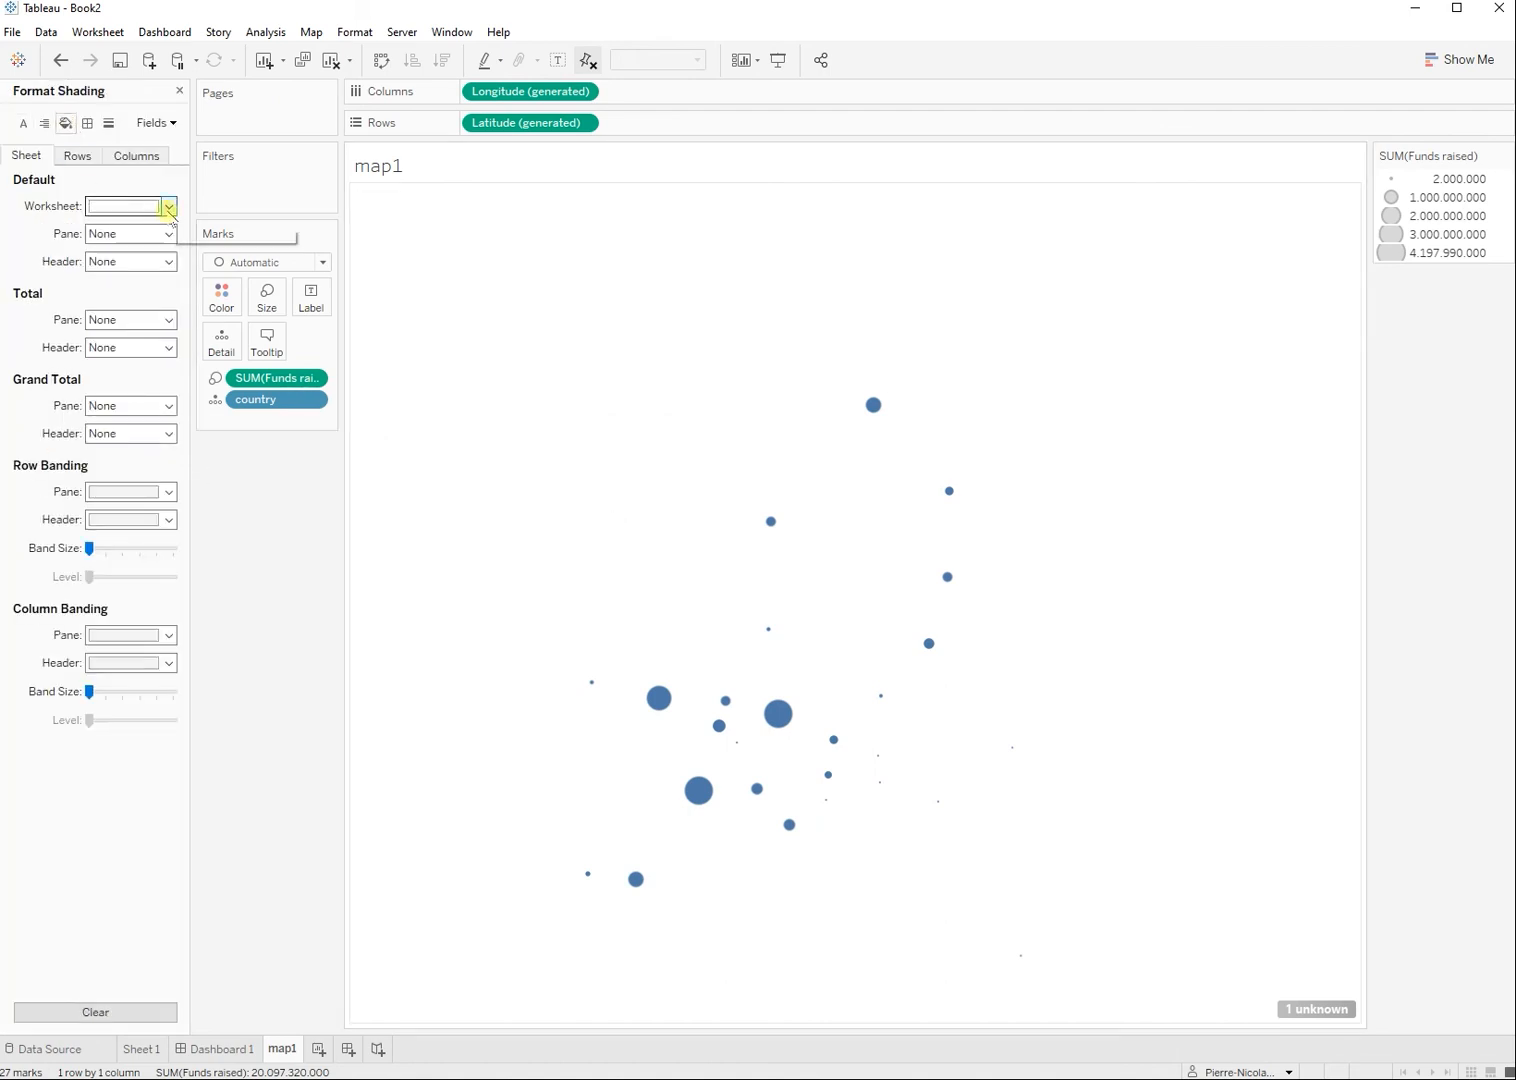
left_click(168, 206)
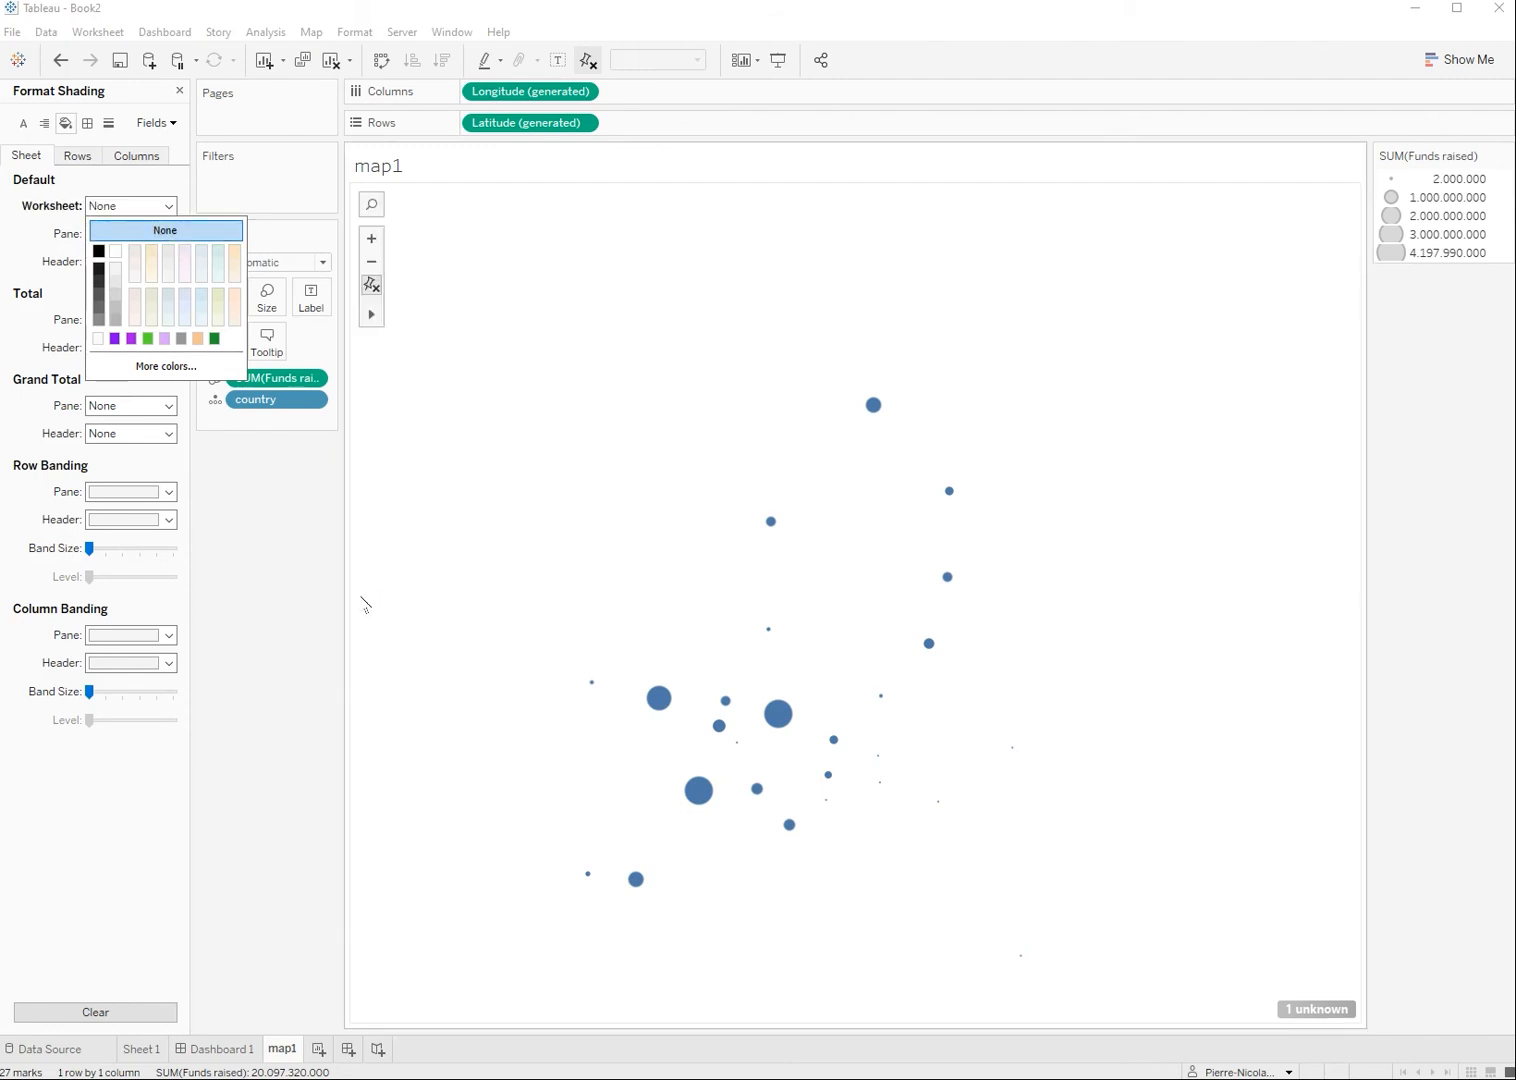
left_click(164, 230)
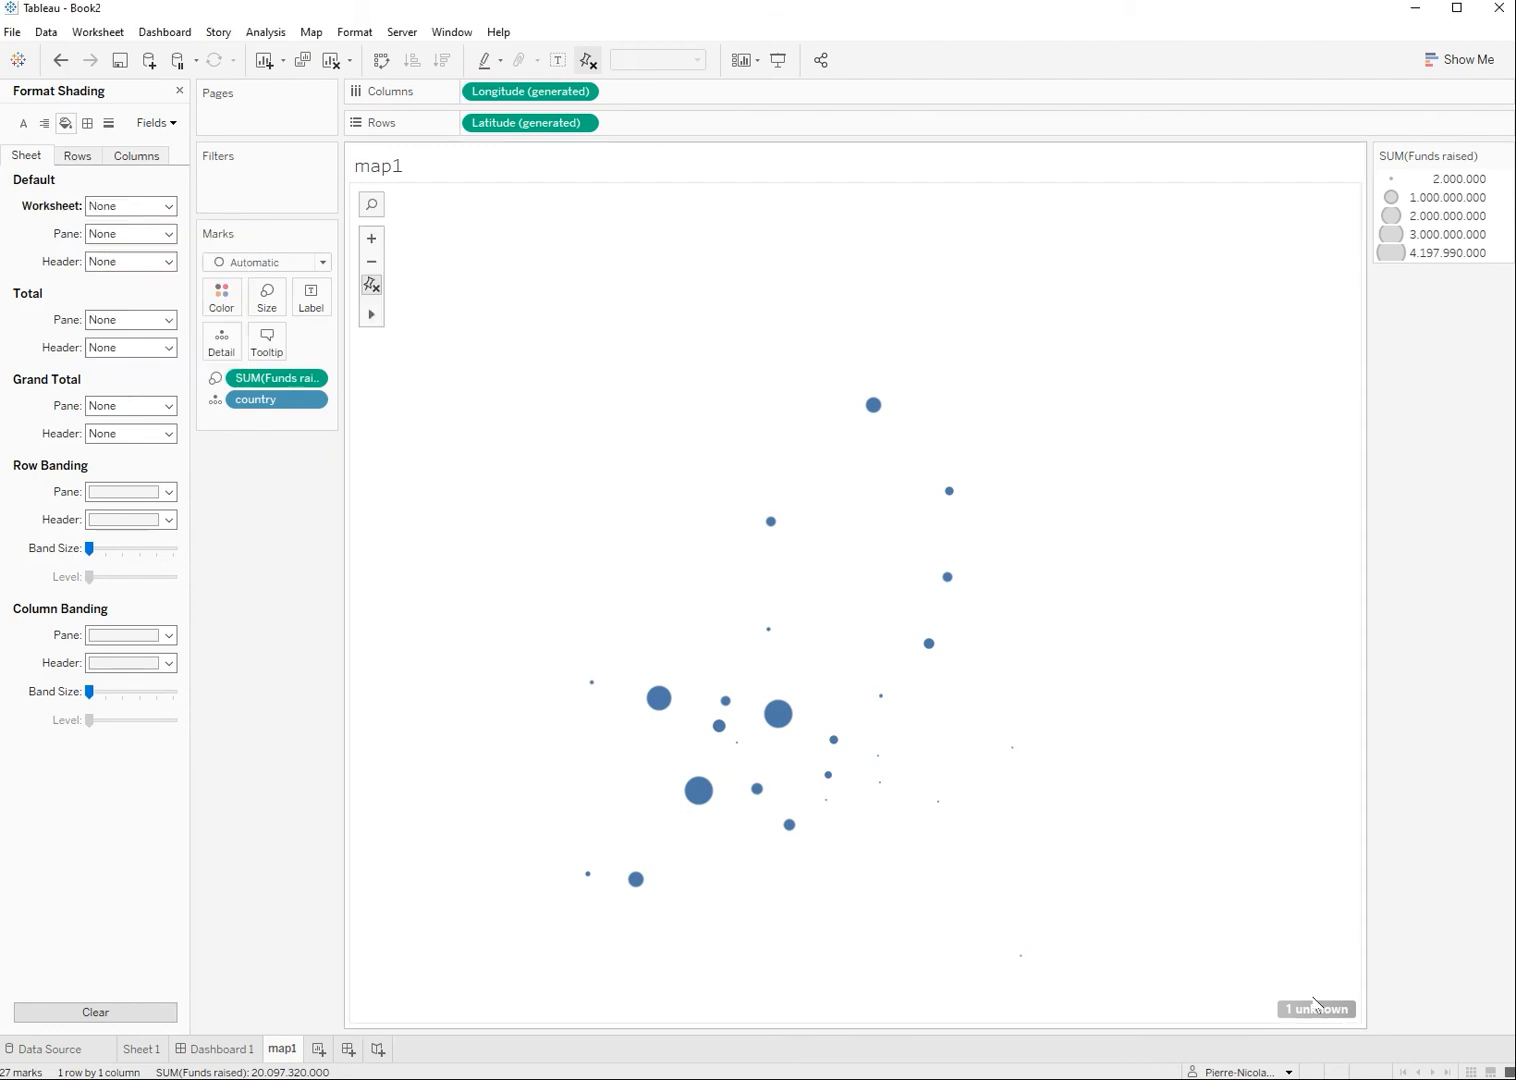
left_click(1316, 1008)
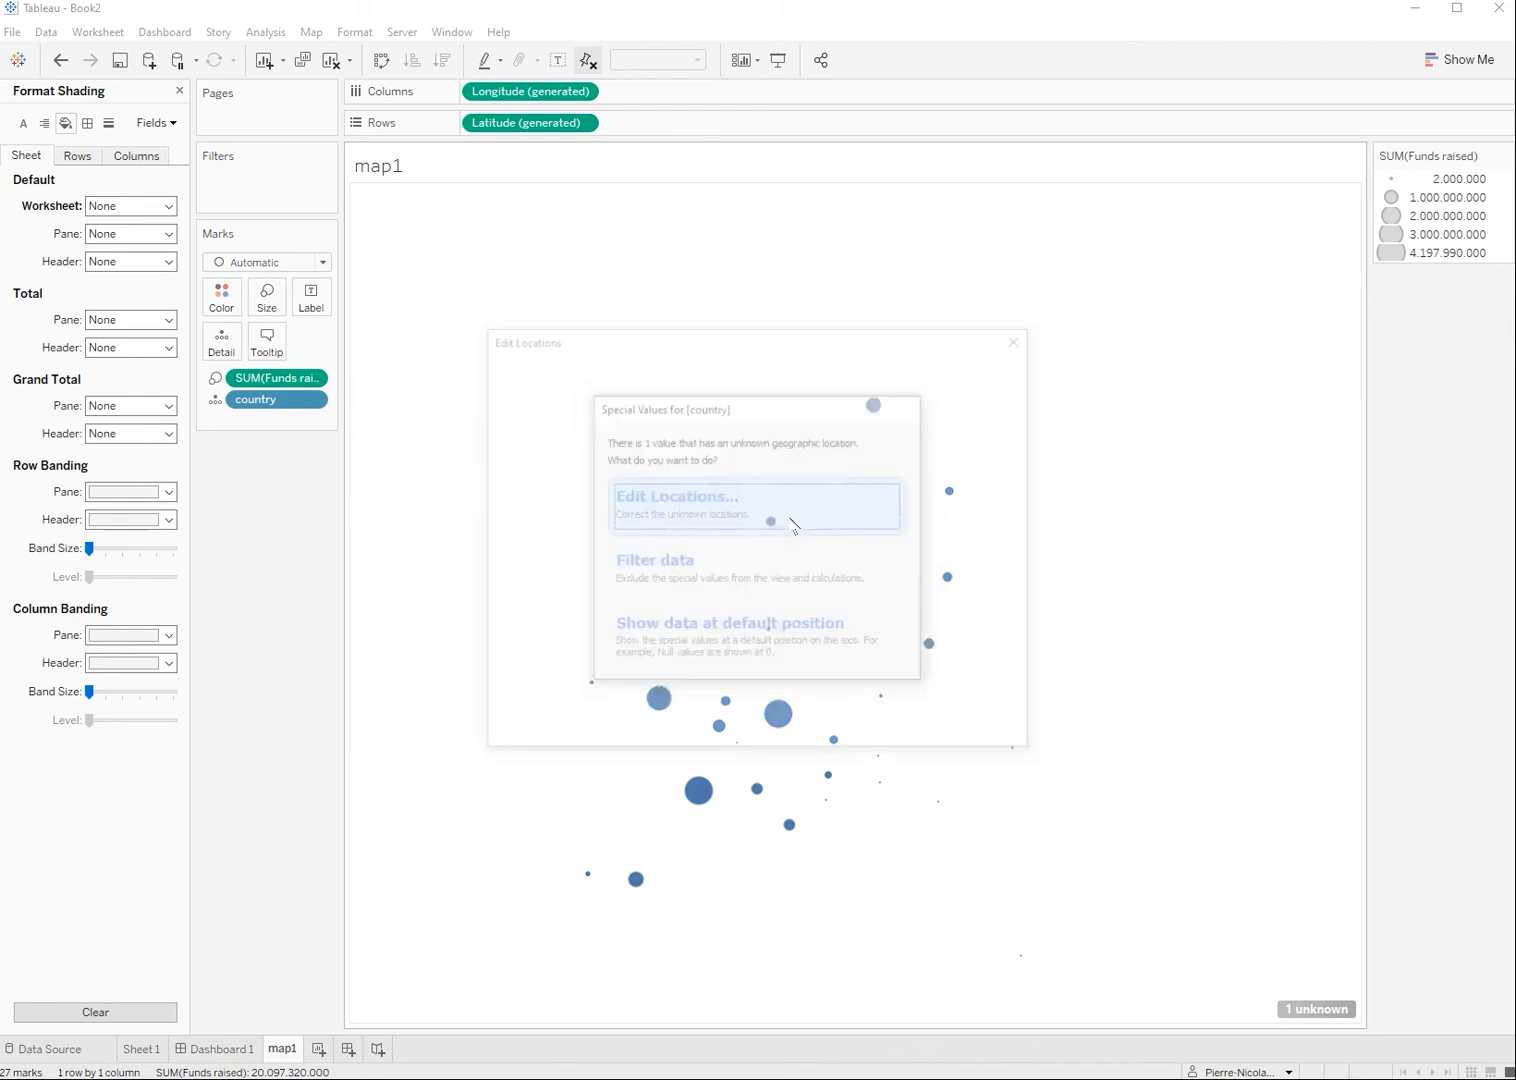
Step: Edit locations to match the unknown value 'Latvian' to Latvia
left_click(678, 496)
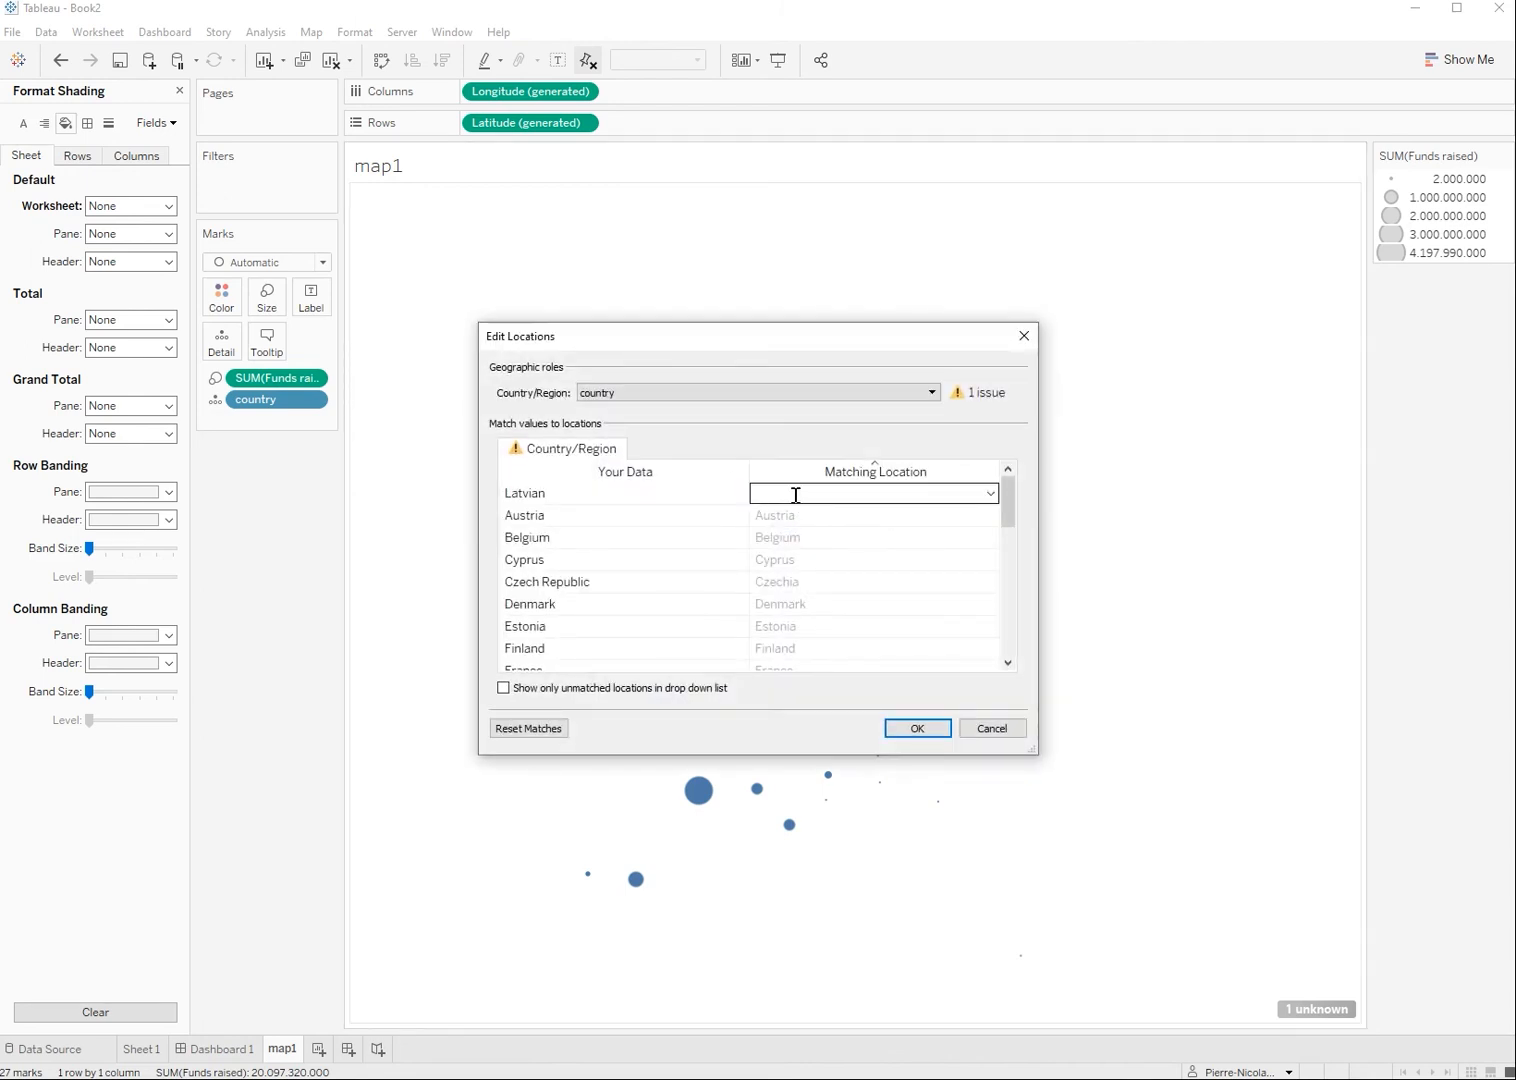
type("latvia")
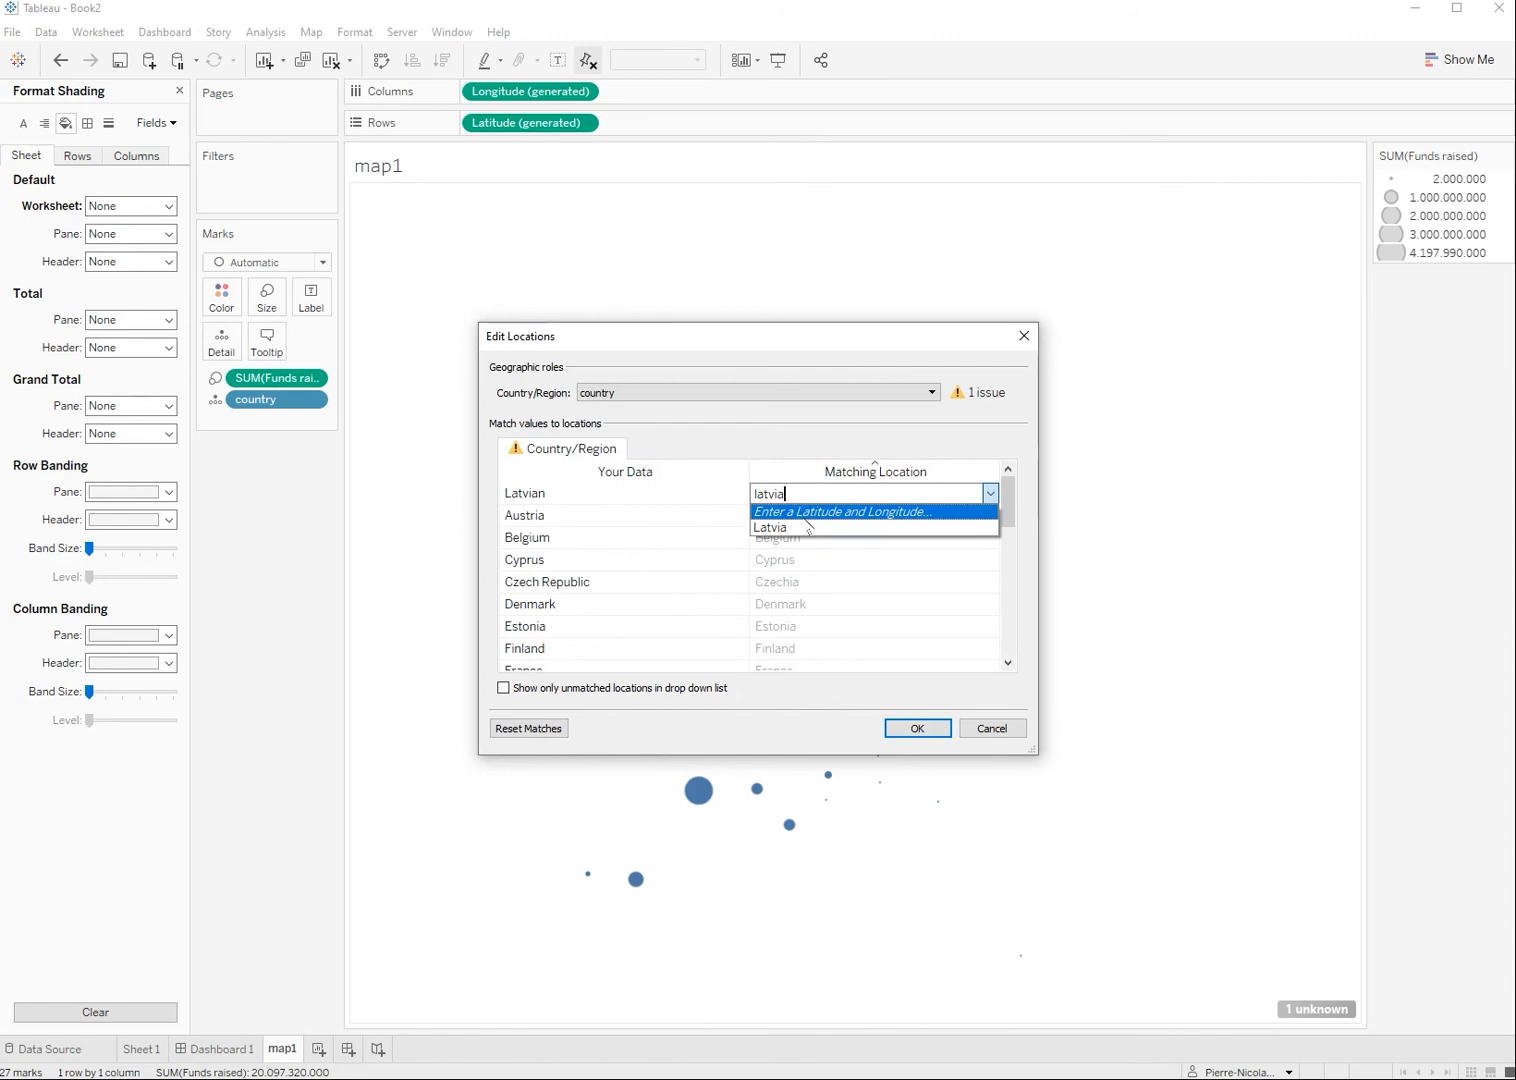
left_click(915, 728)
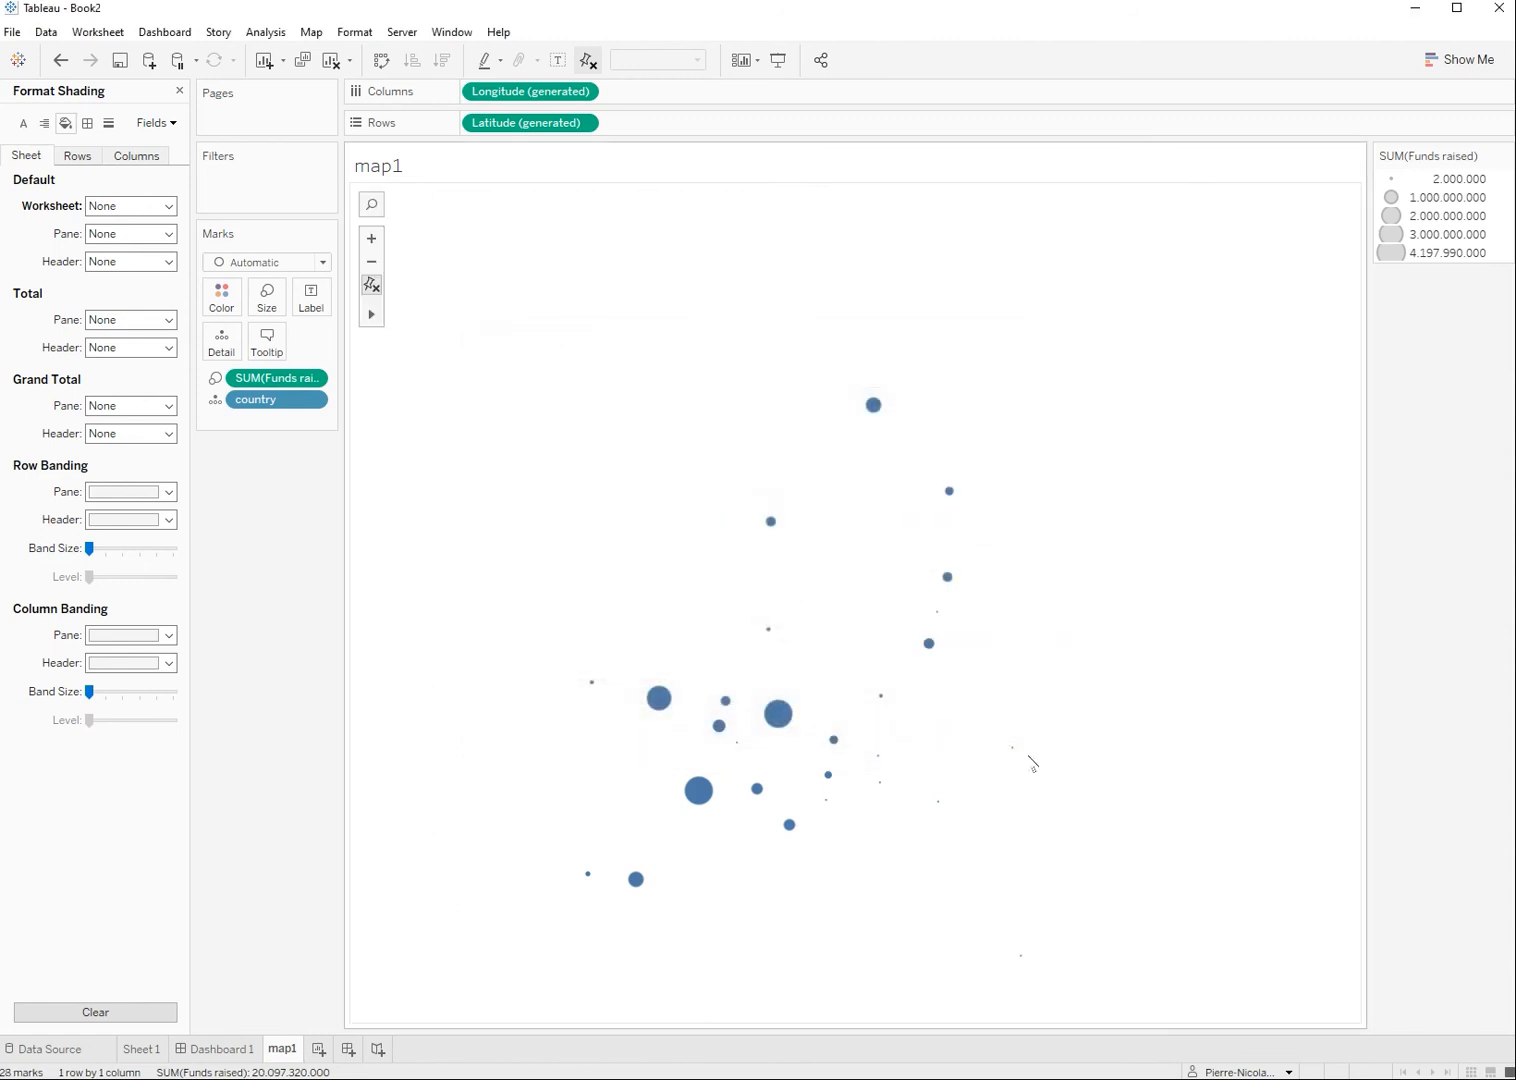
left_click(222, 1049)
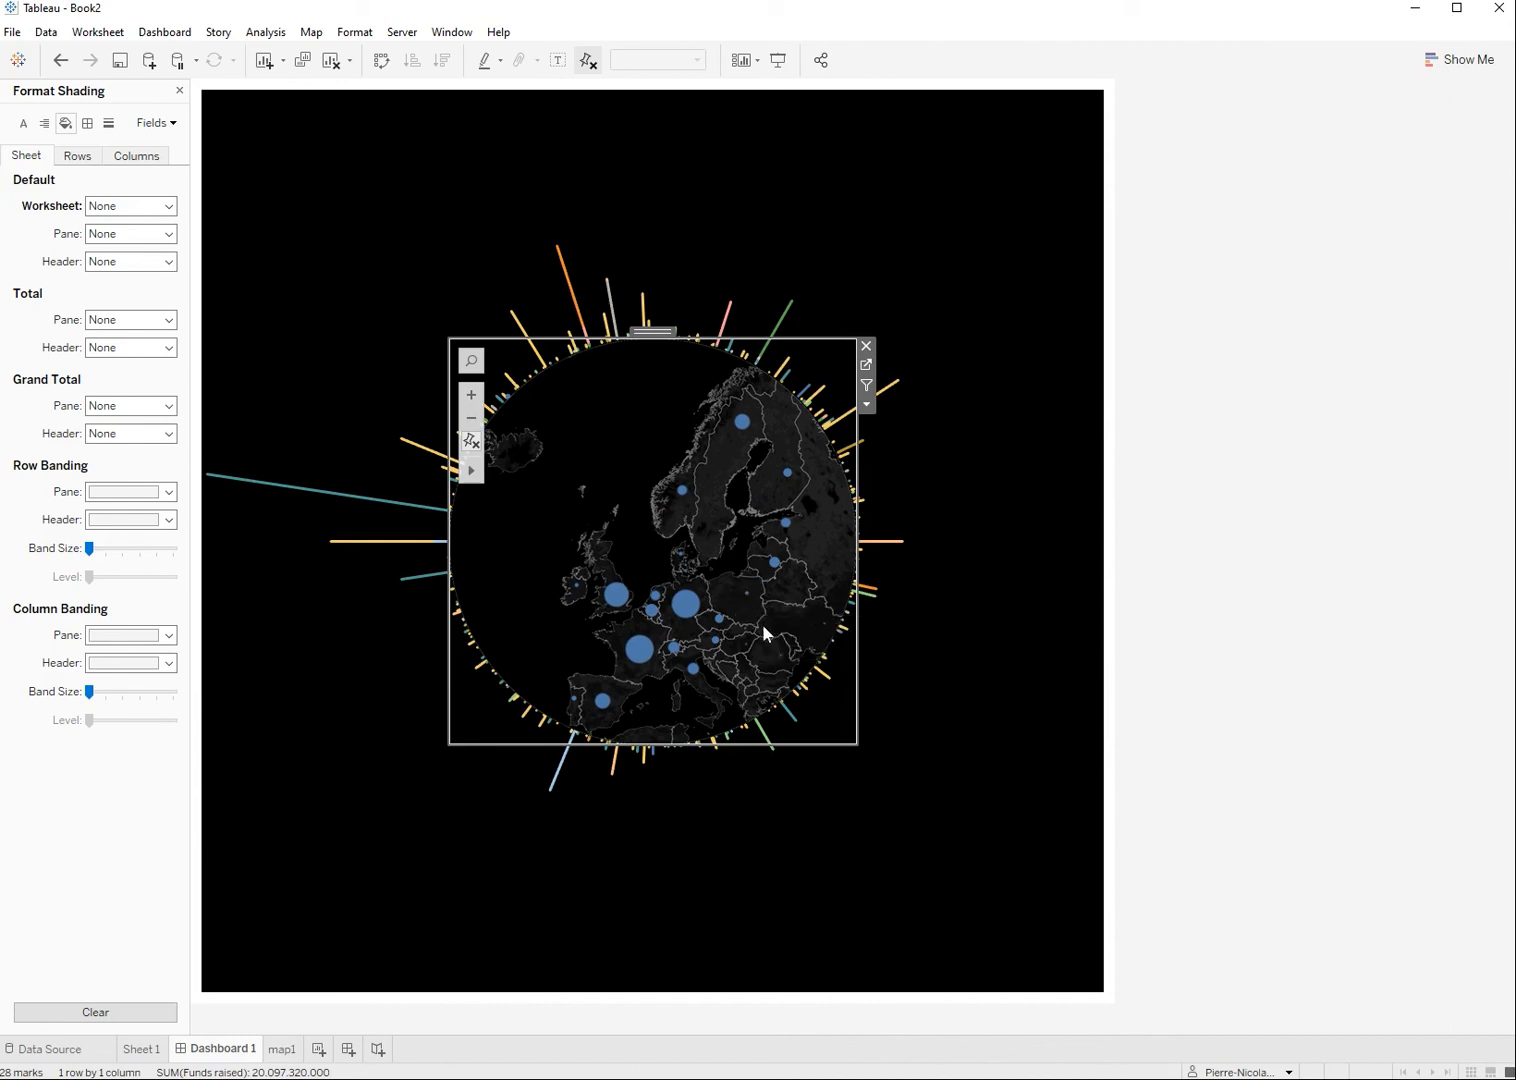
mouse_move(795, 549)
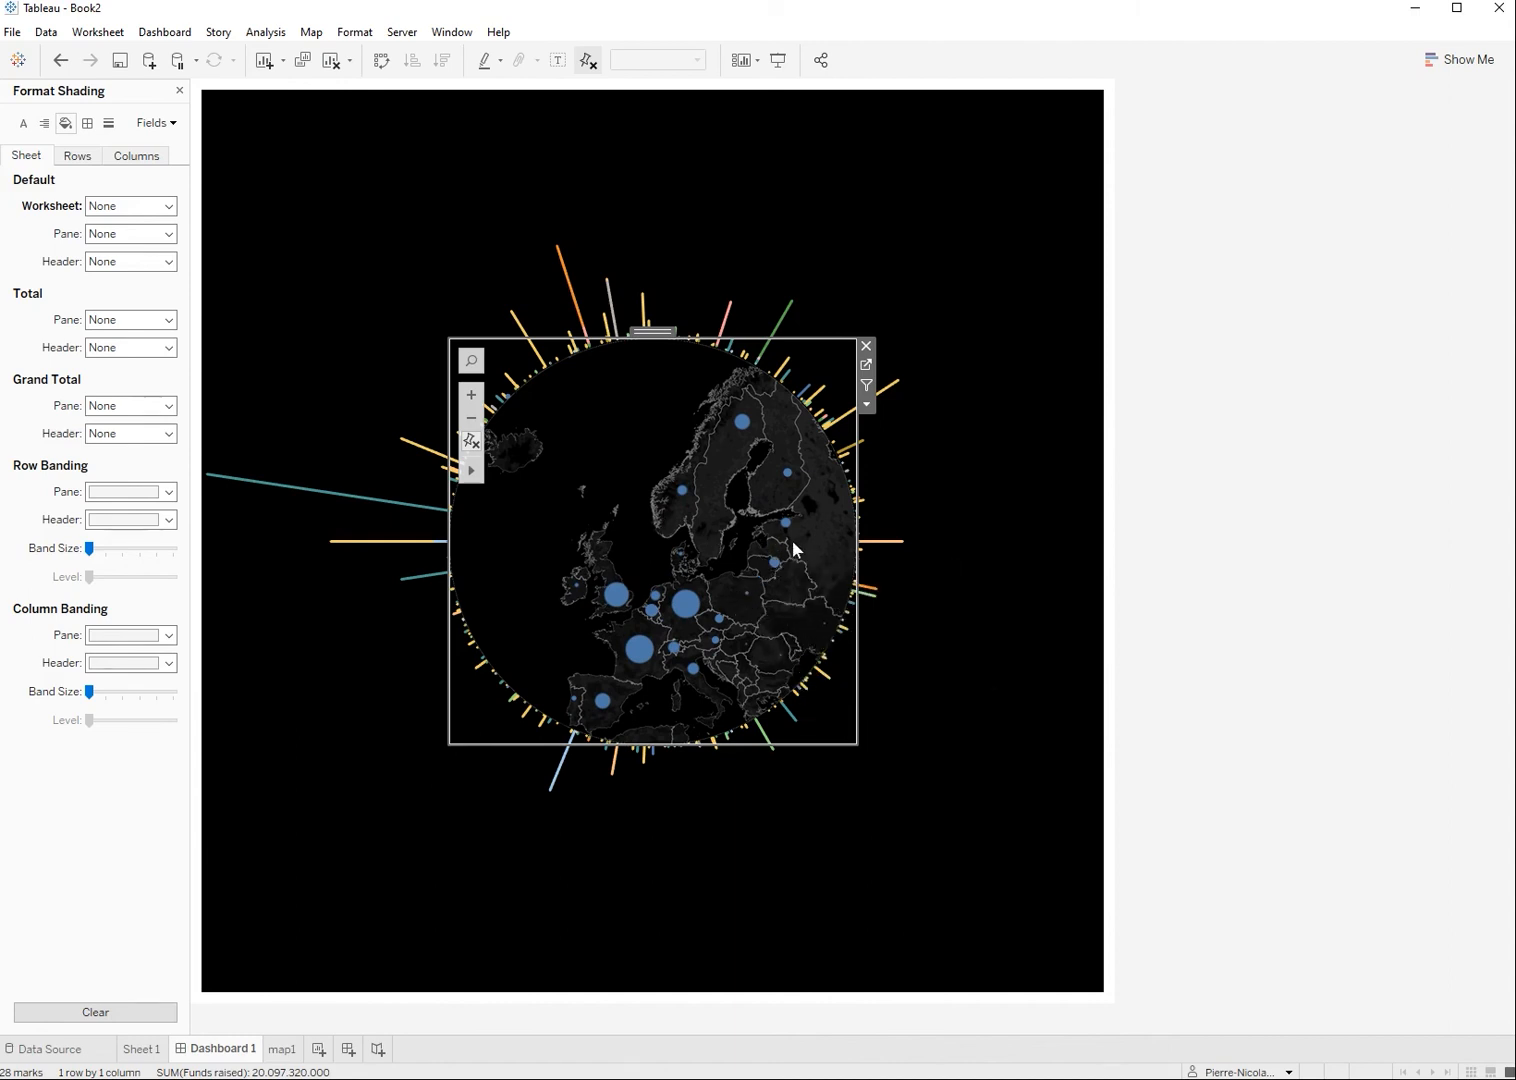
mouse_move(685, 605)
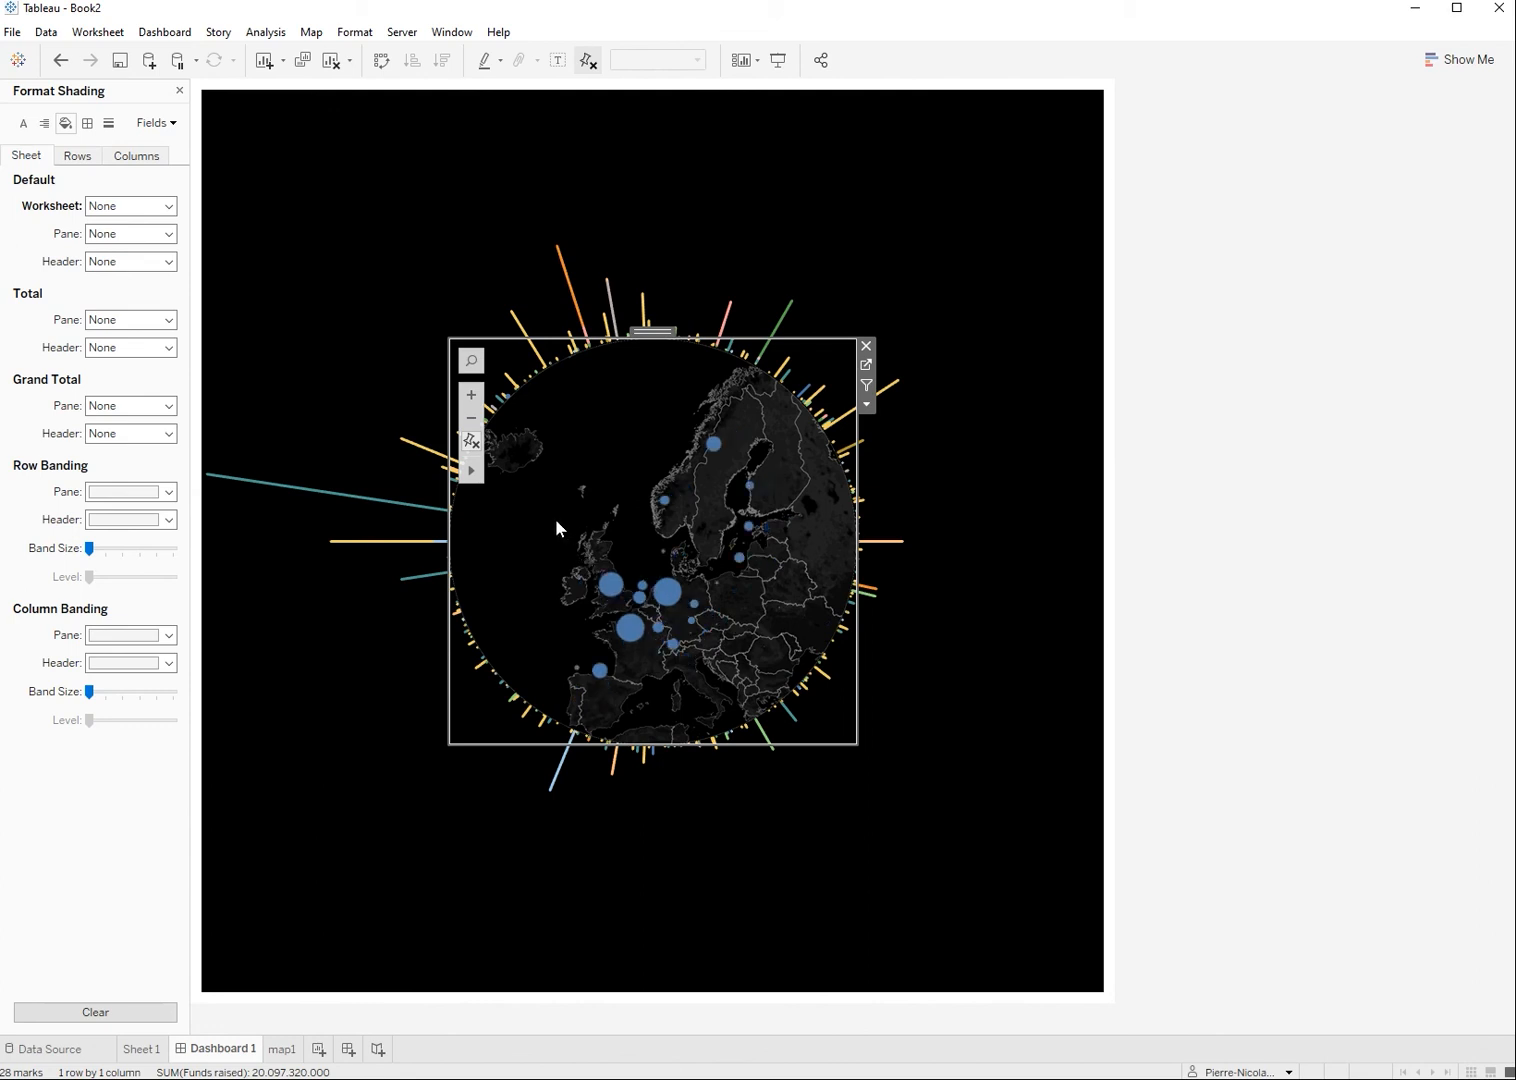
Step: Resize and position the floating map1 so its dots align over the circular Europe map
left_click(697, 596)
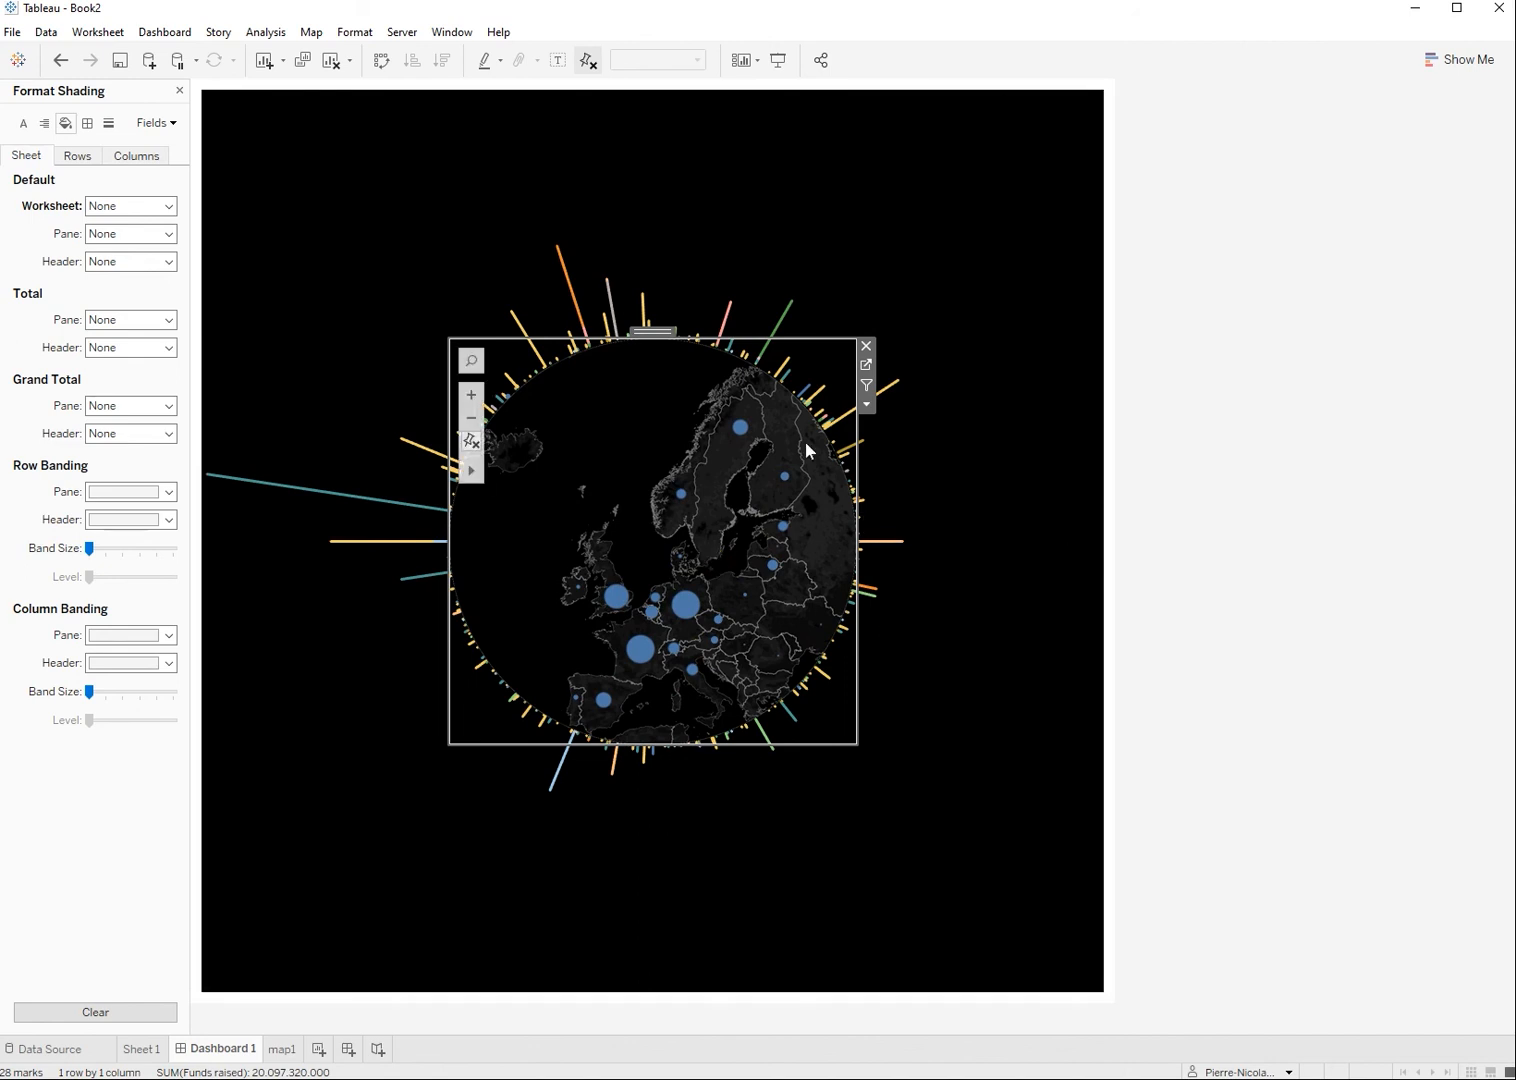
Step: Set the floating map's row and column divider borders to None, then reopen map1
right_click(668, 346)
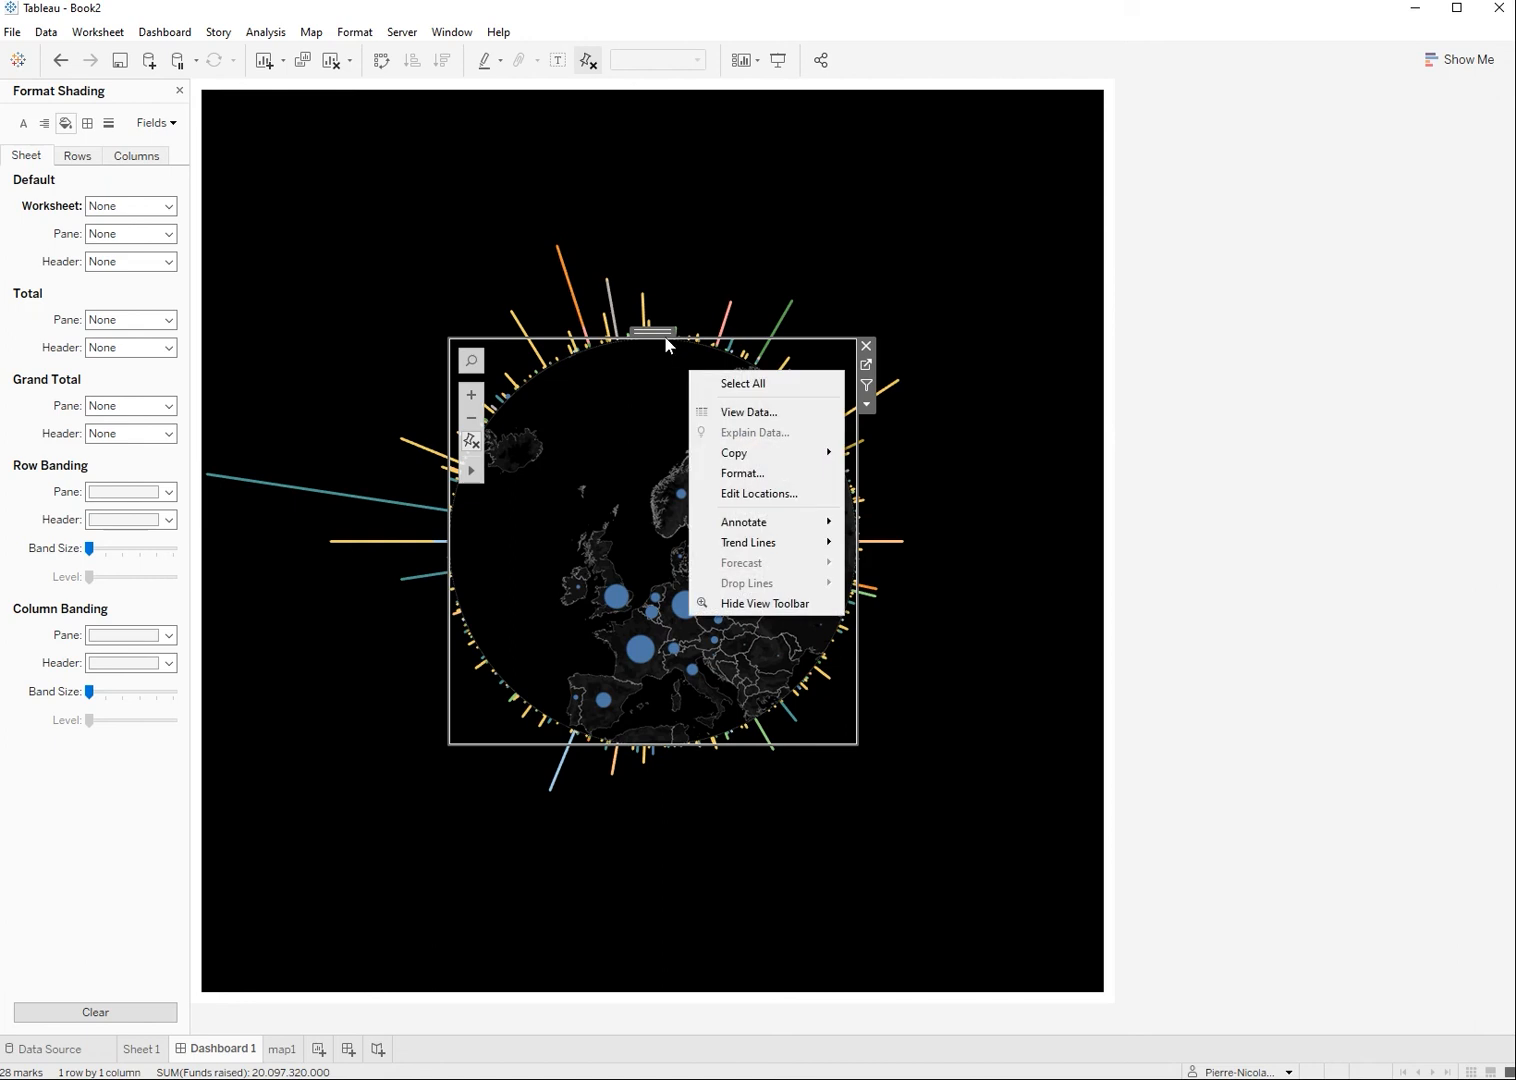
left_click(740, 485)
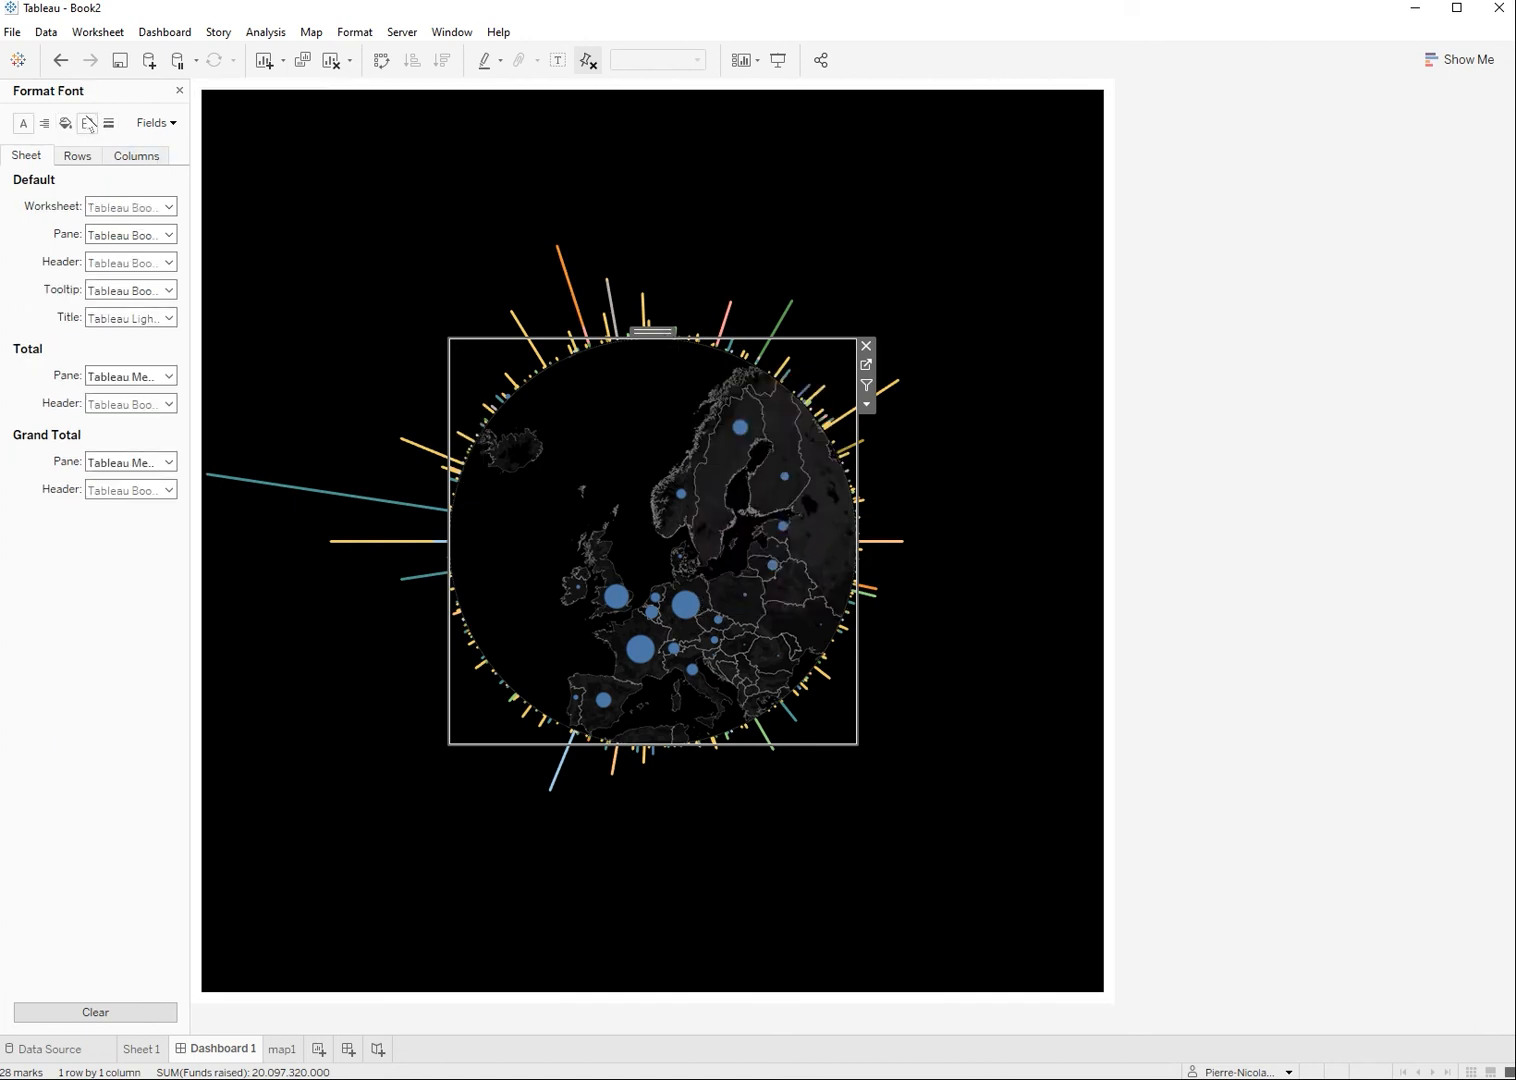
left_click(87, 123)
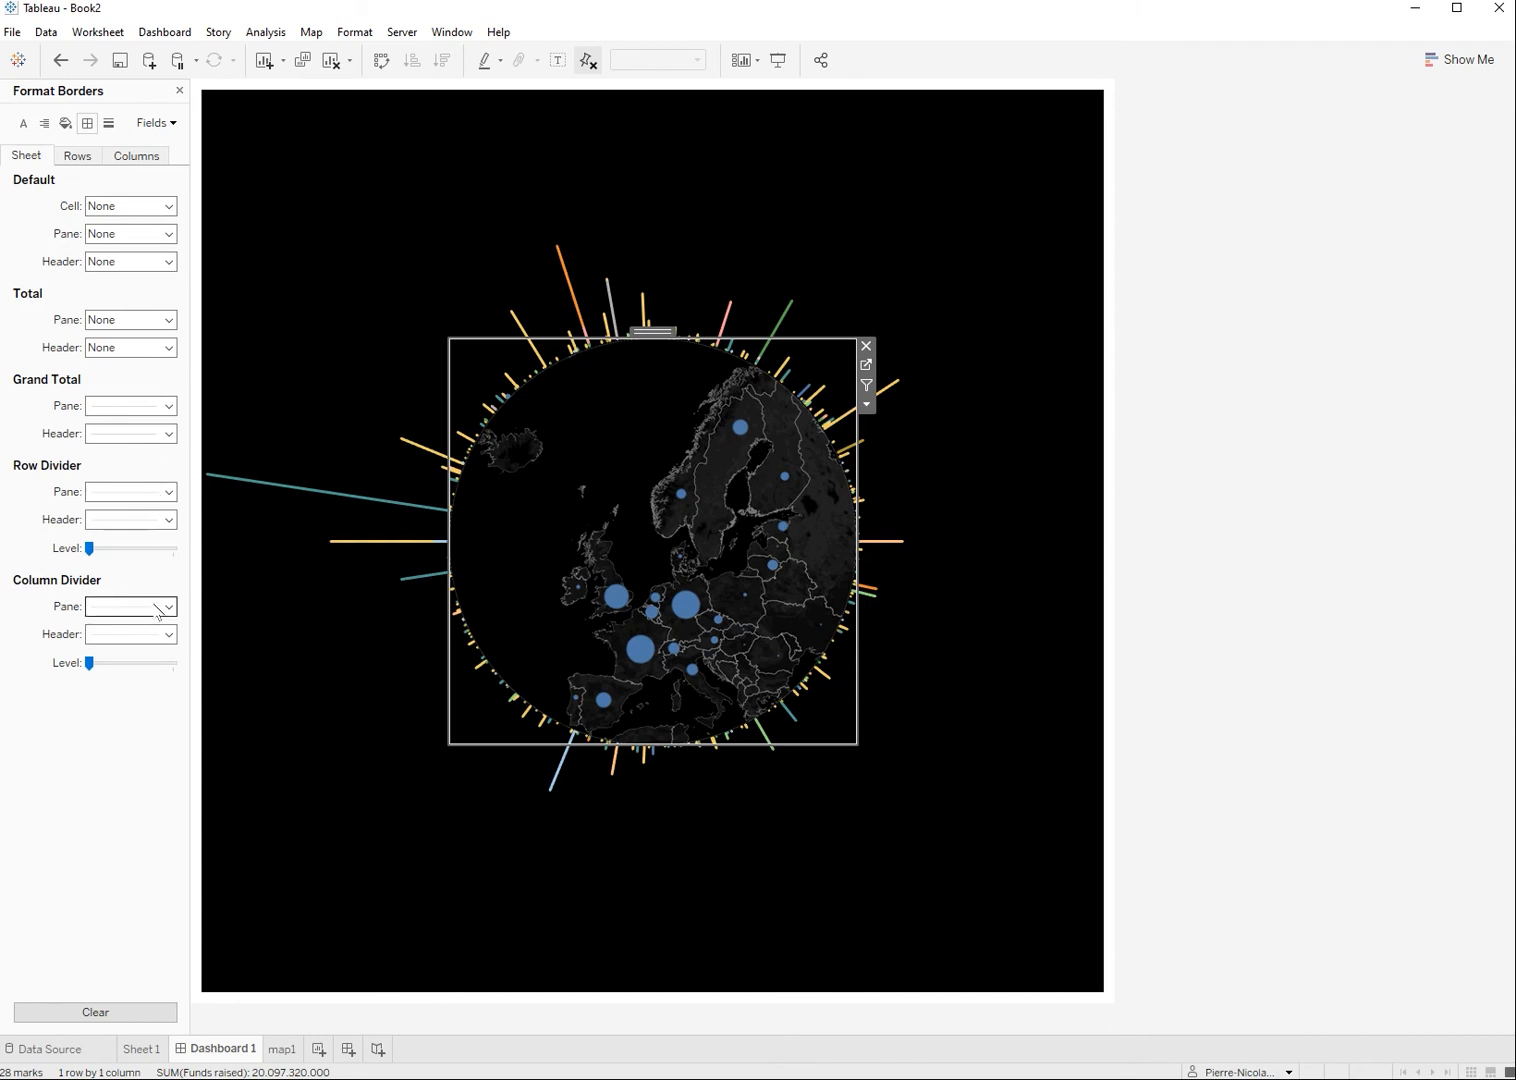
left_click(168, 492)
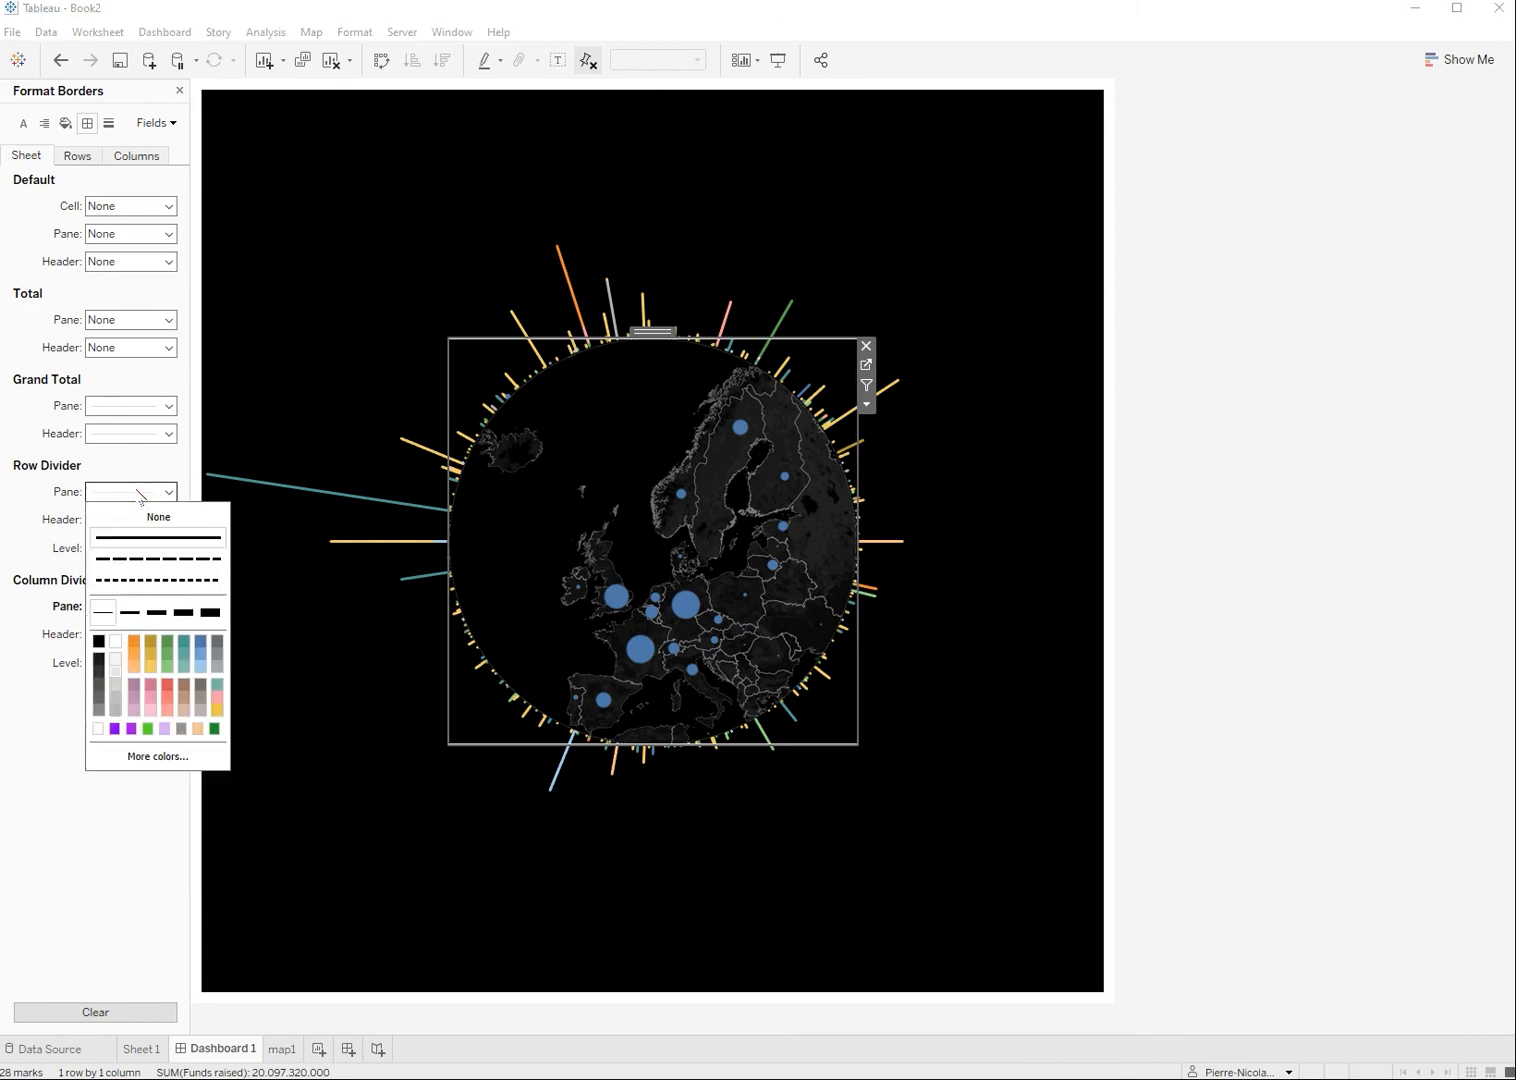
left_click(157, 517)
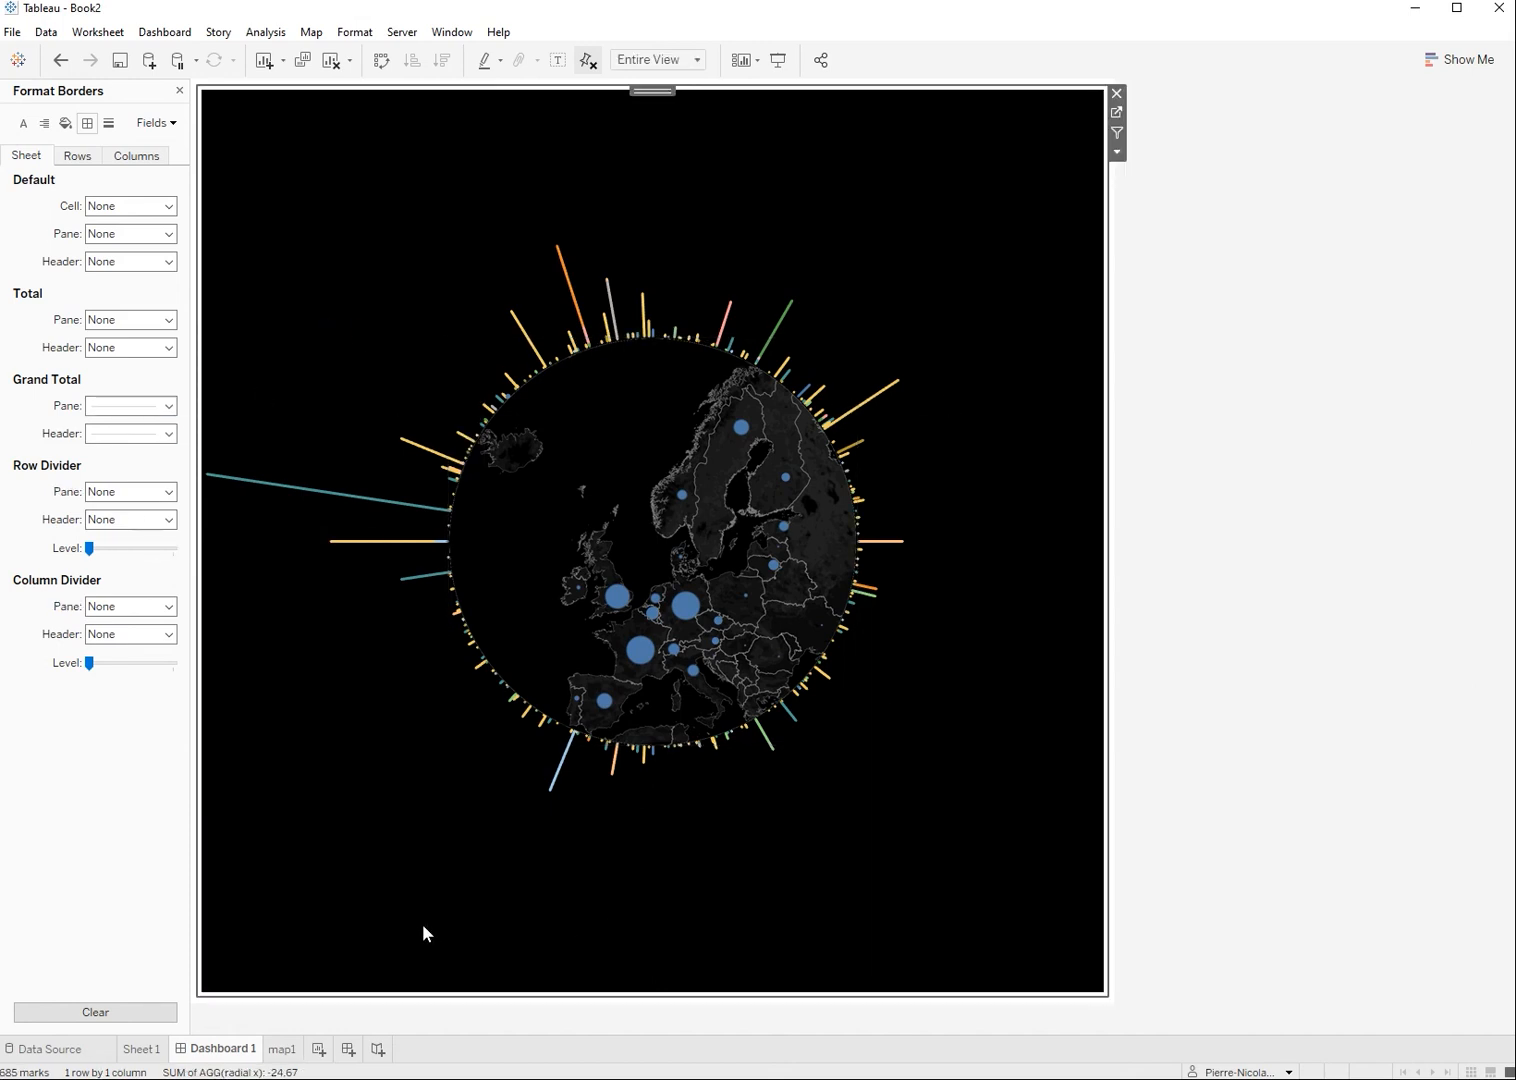
left_click(282, 1048)
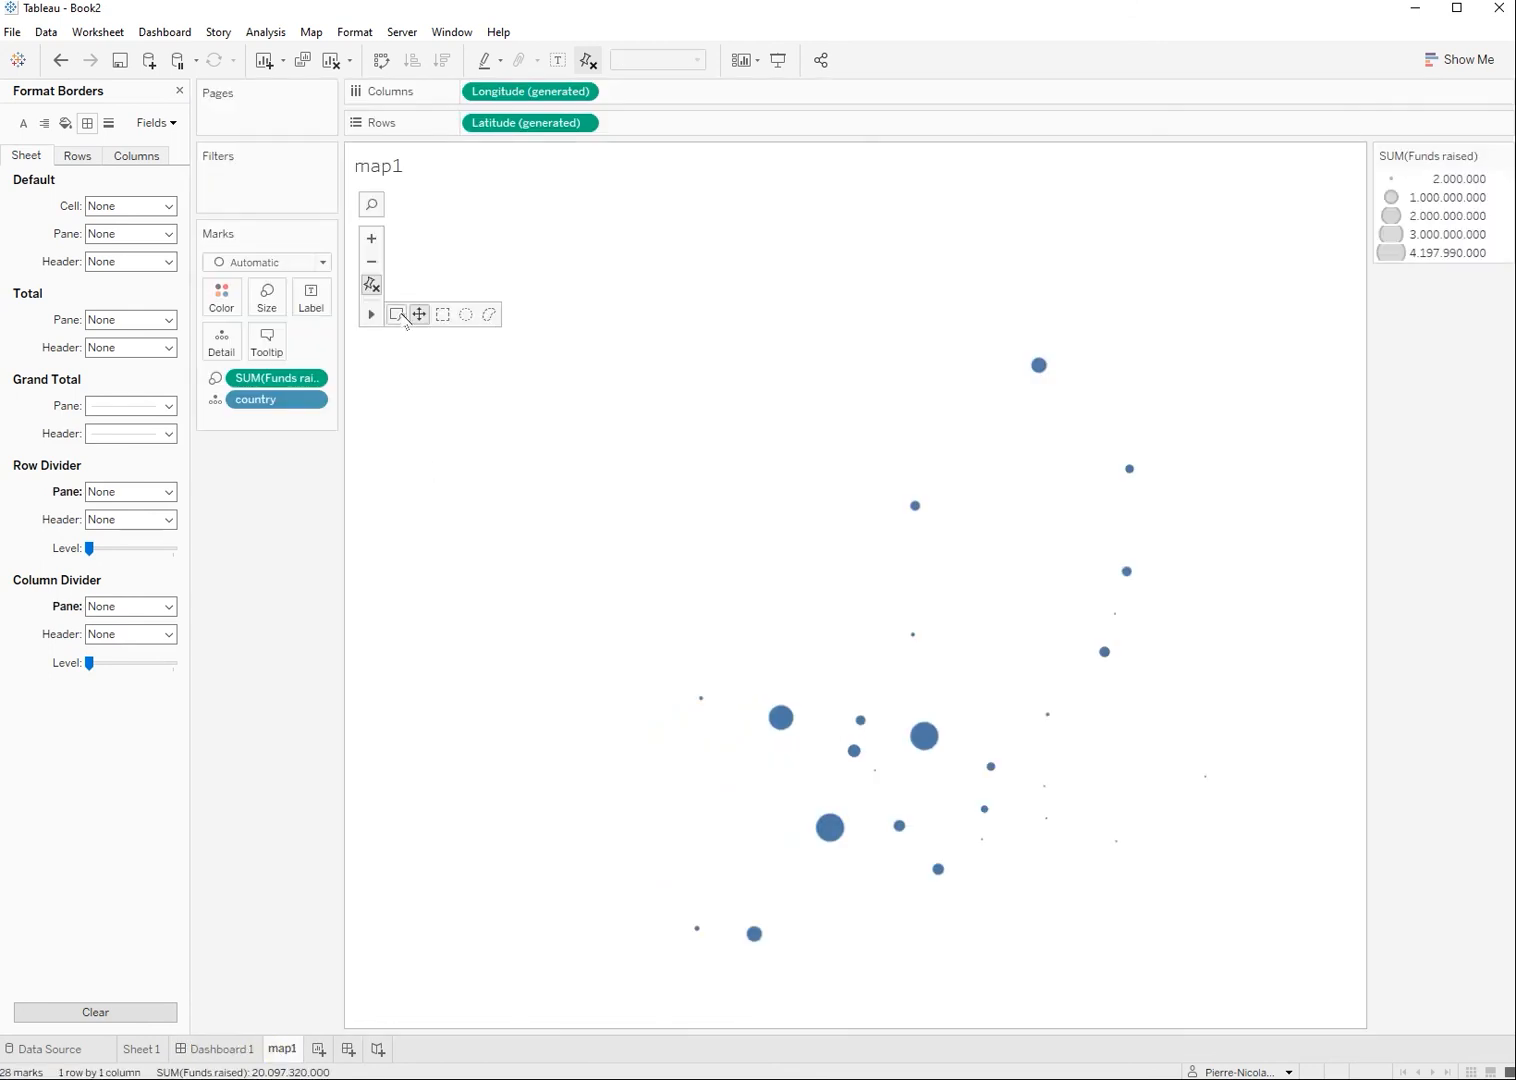
Step: In Map Options, uncheck Allow Pan and Zoom for map1
left_click(311, 31)
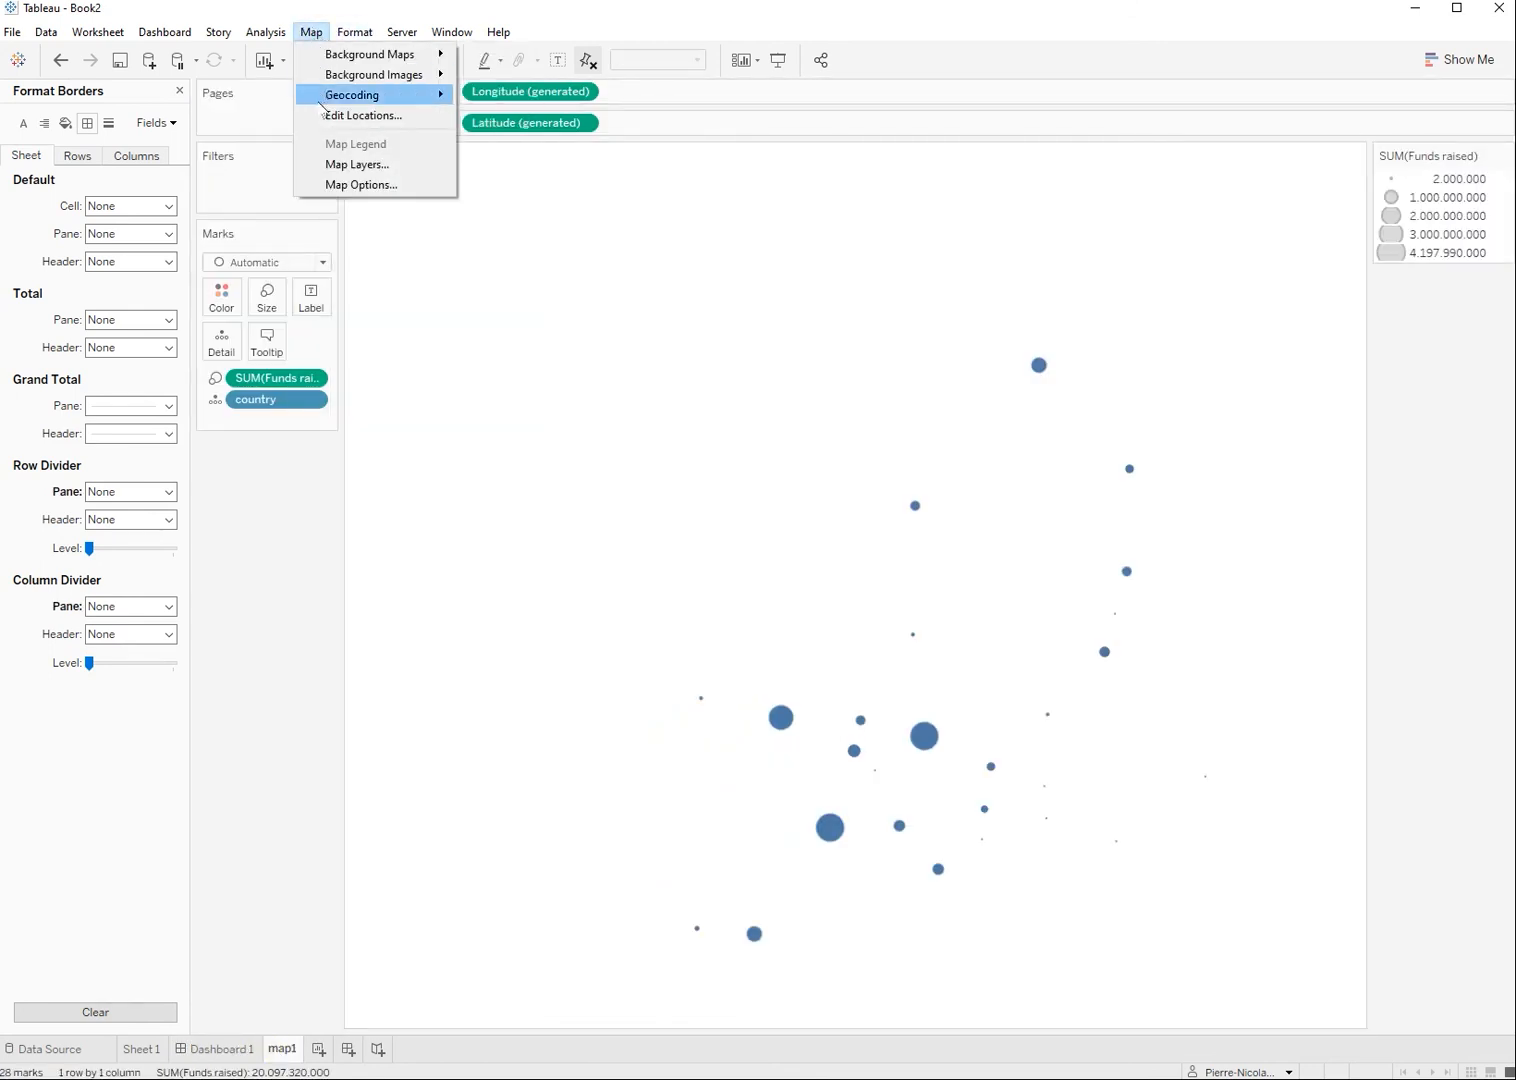
left_click(360, 184)
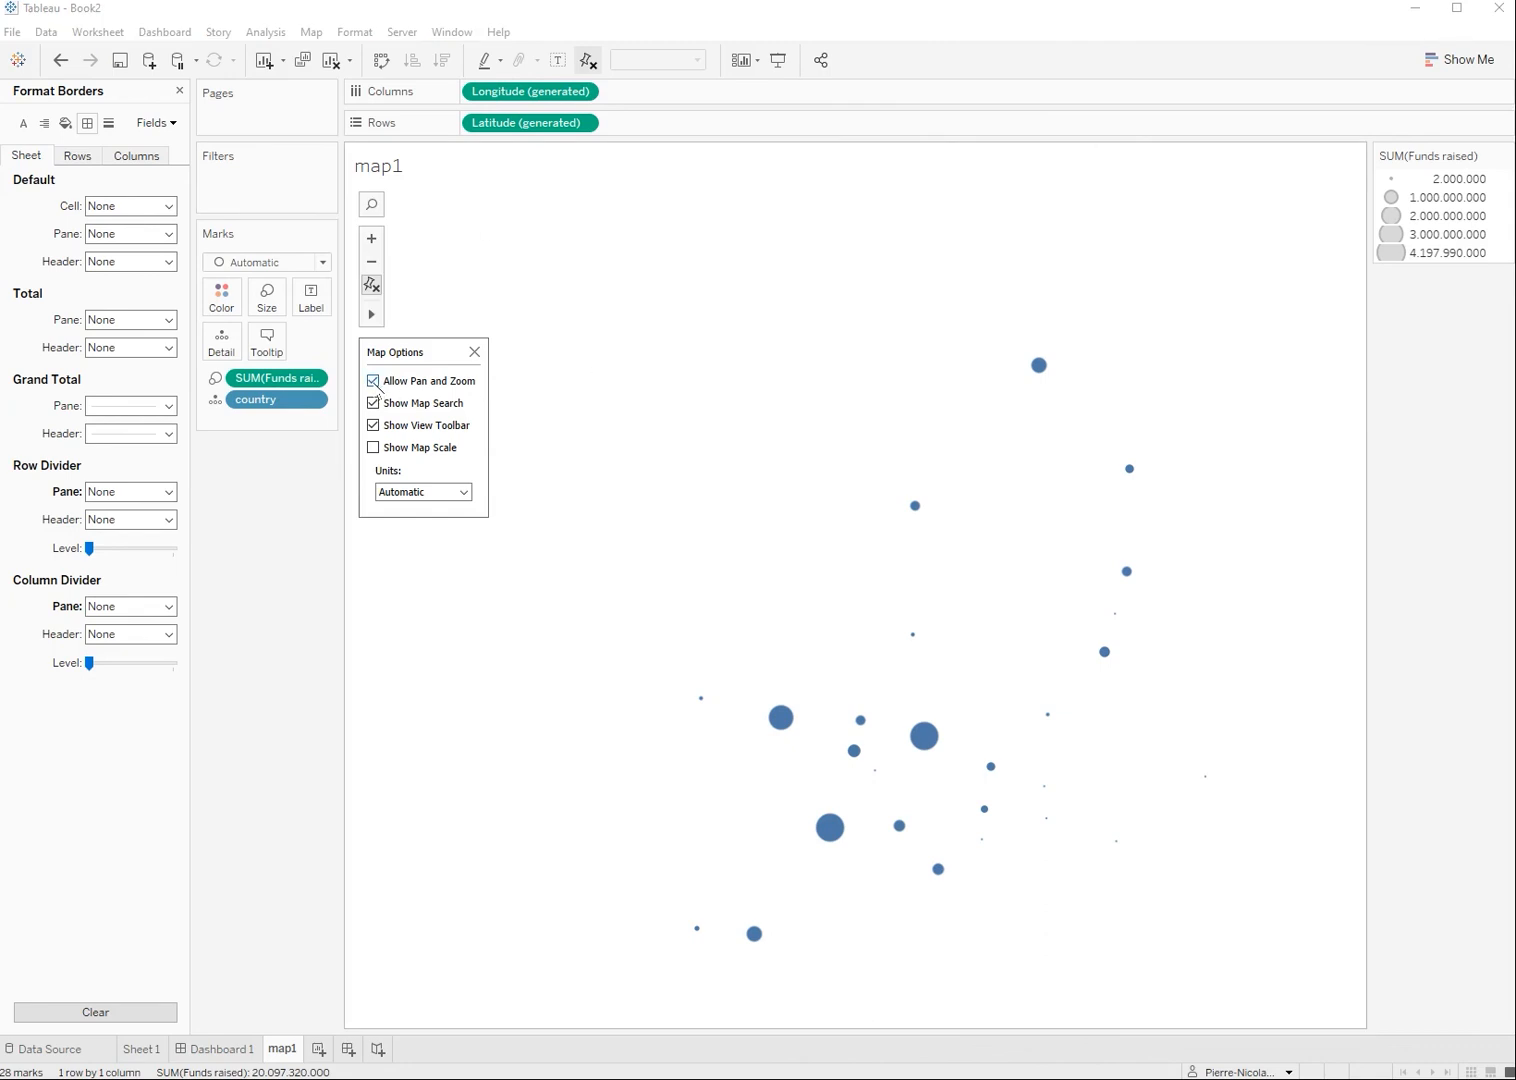
left_click(475, 351)
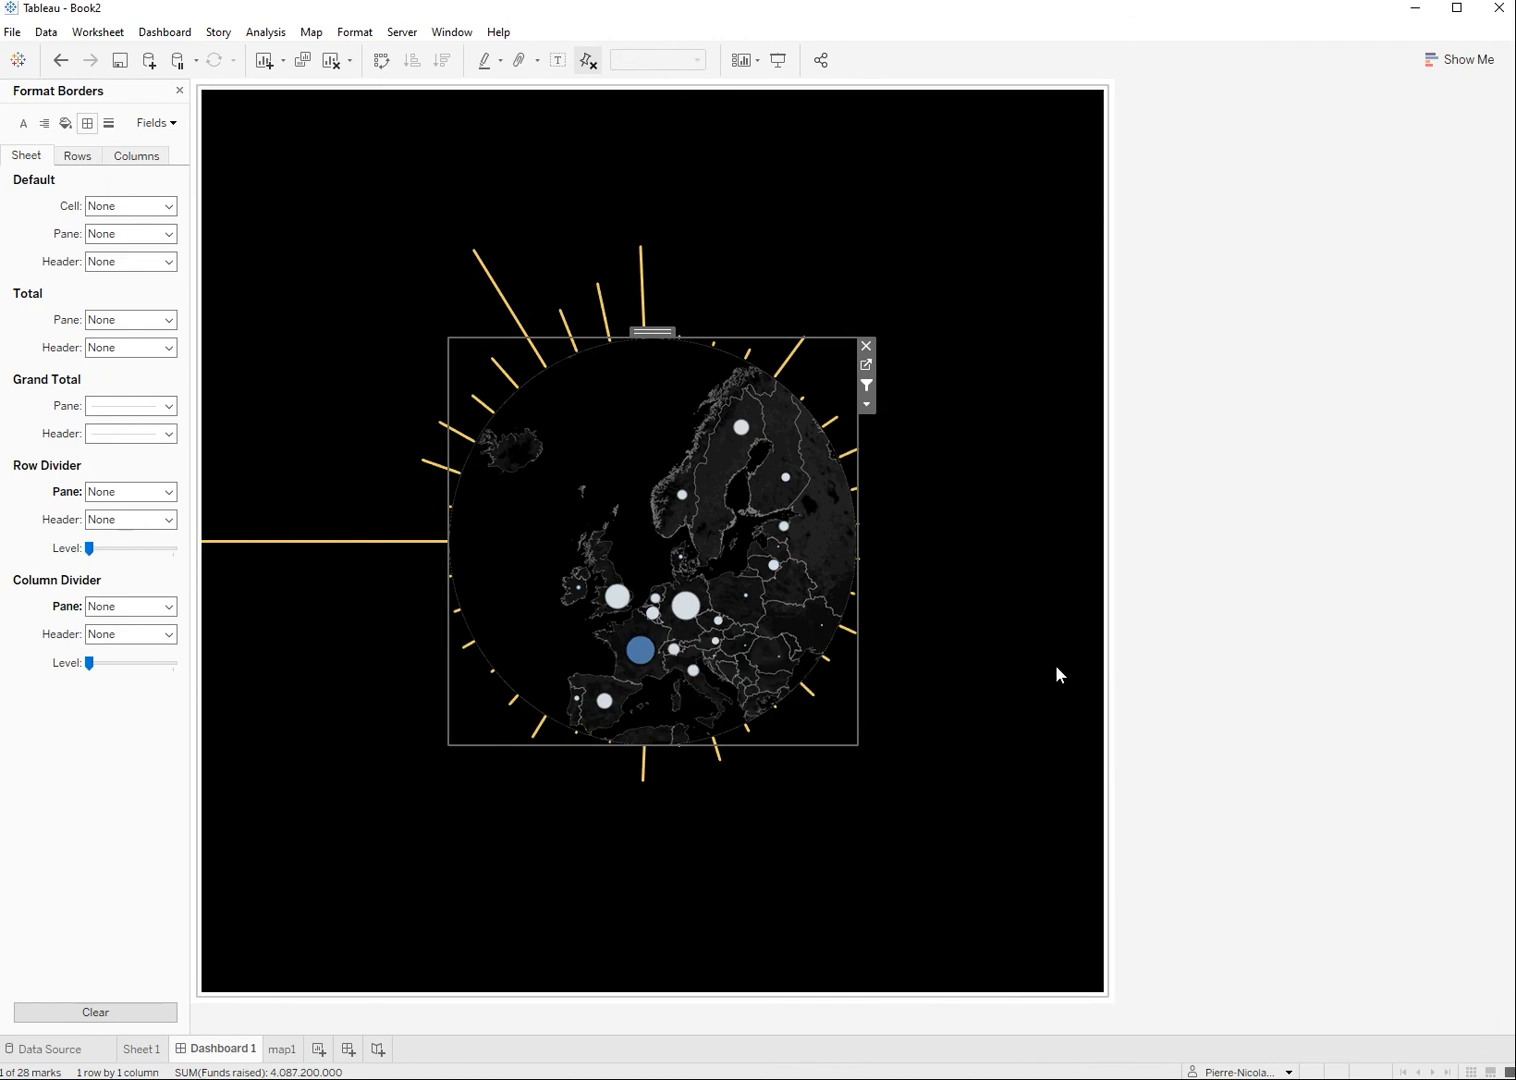
Step: Click empty space to deselect the France dot and show all radial bars
left_click(616, 601)
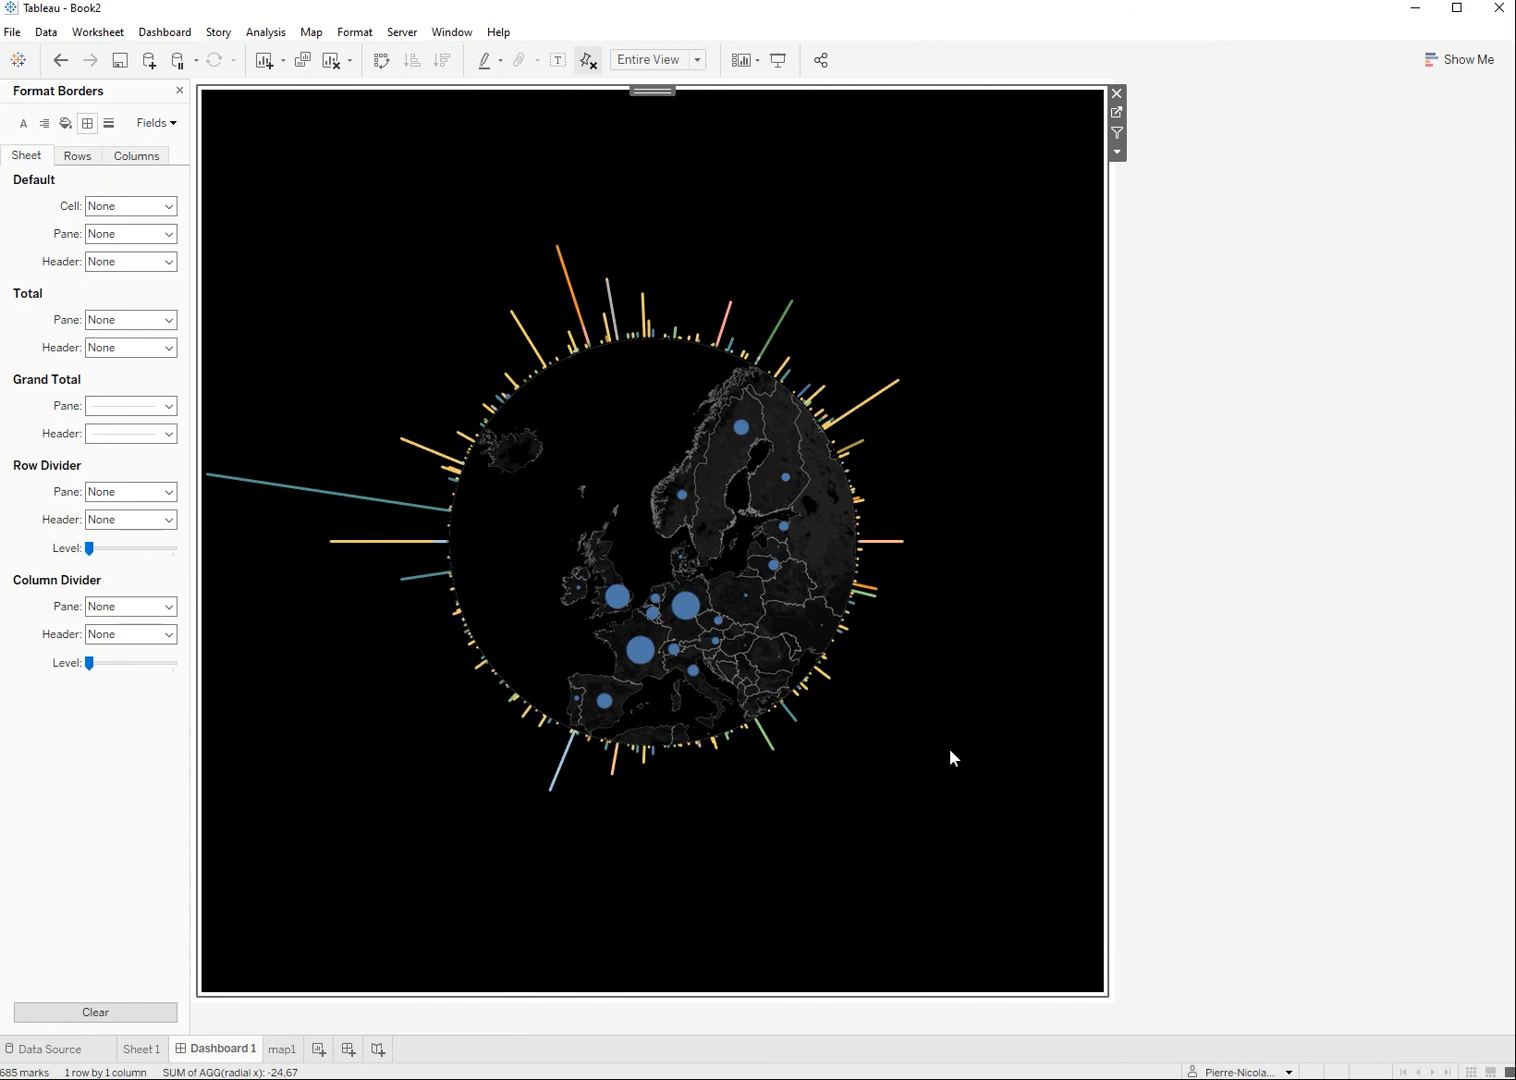
mouse_move(940, 753)
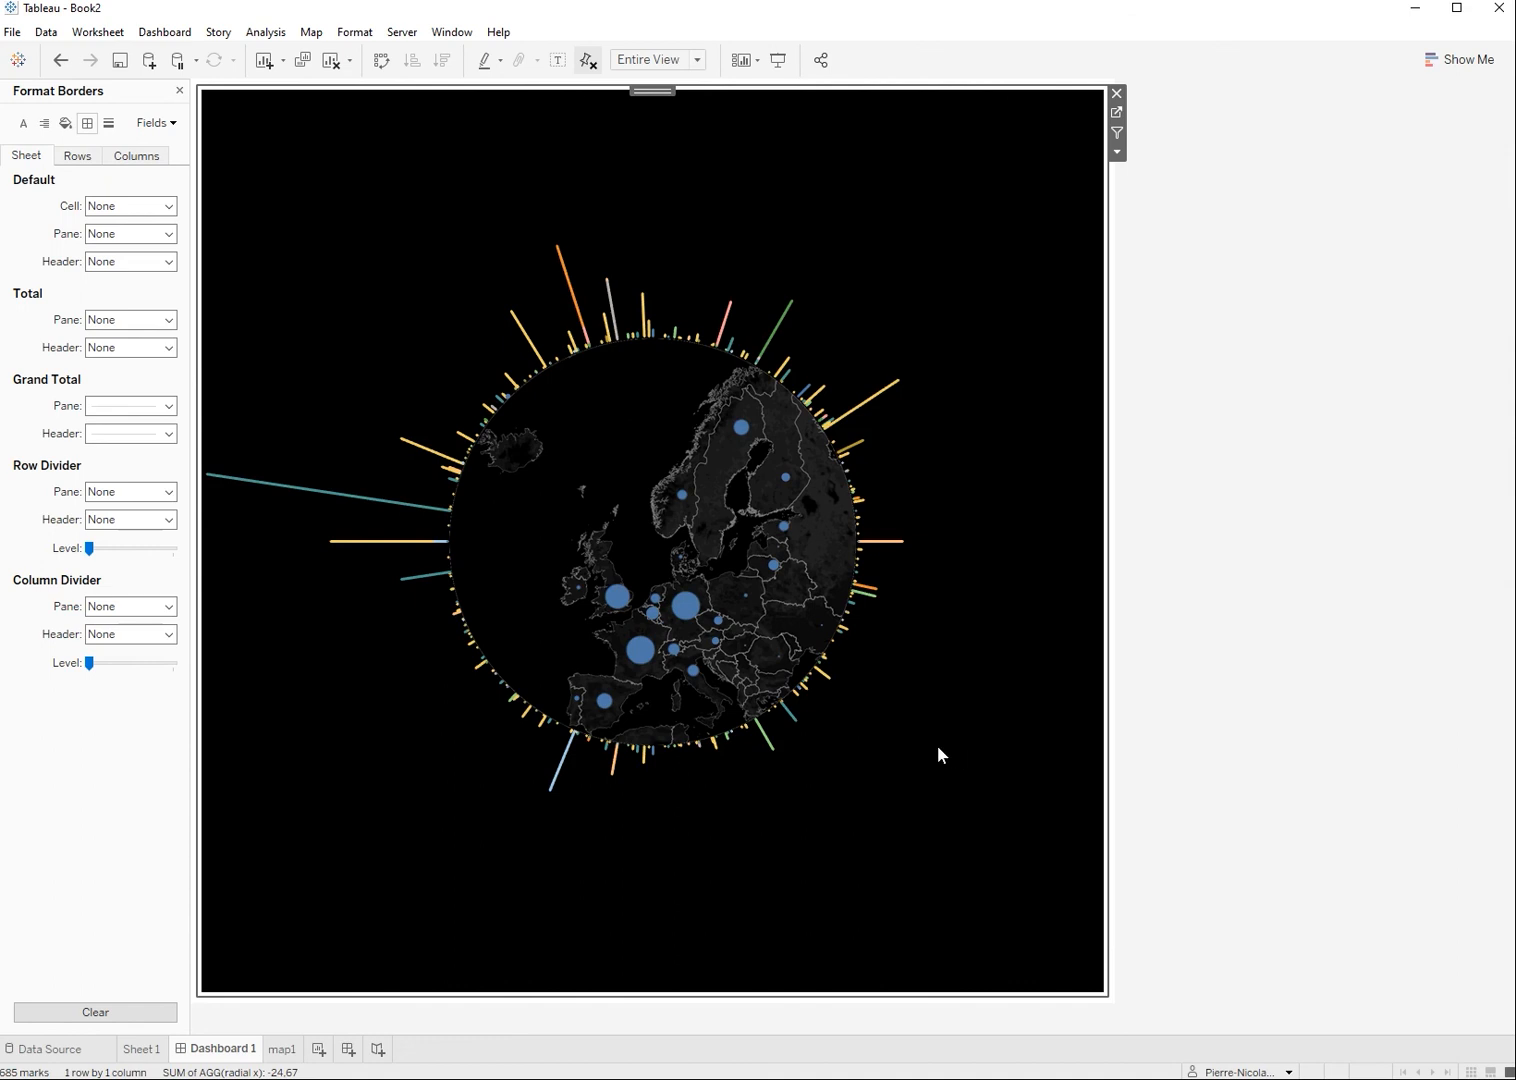